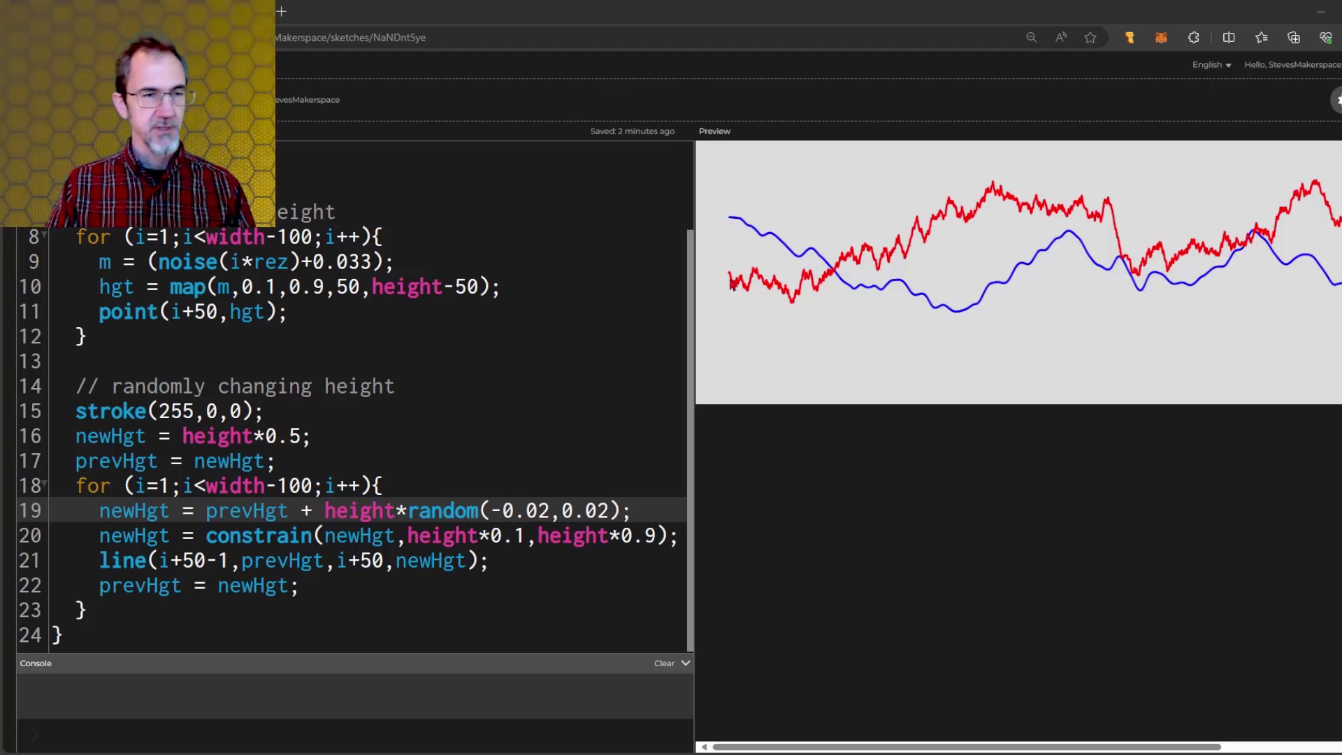
mouse_move(989, 205)
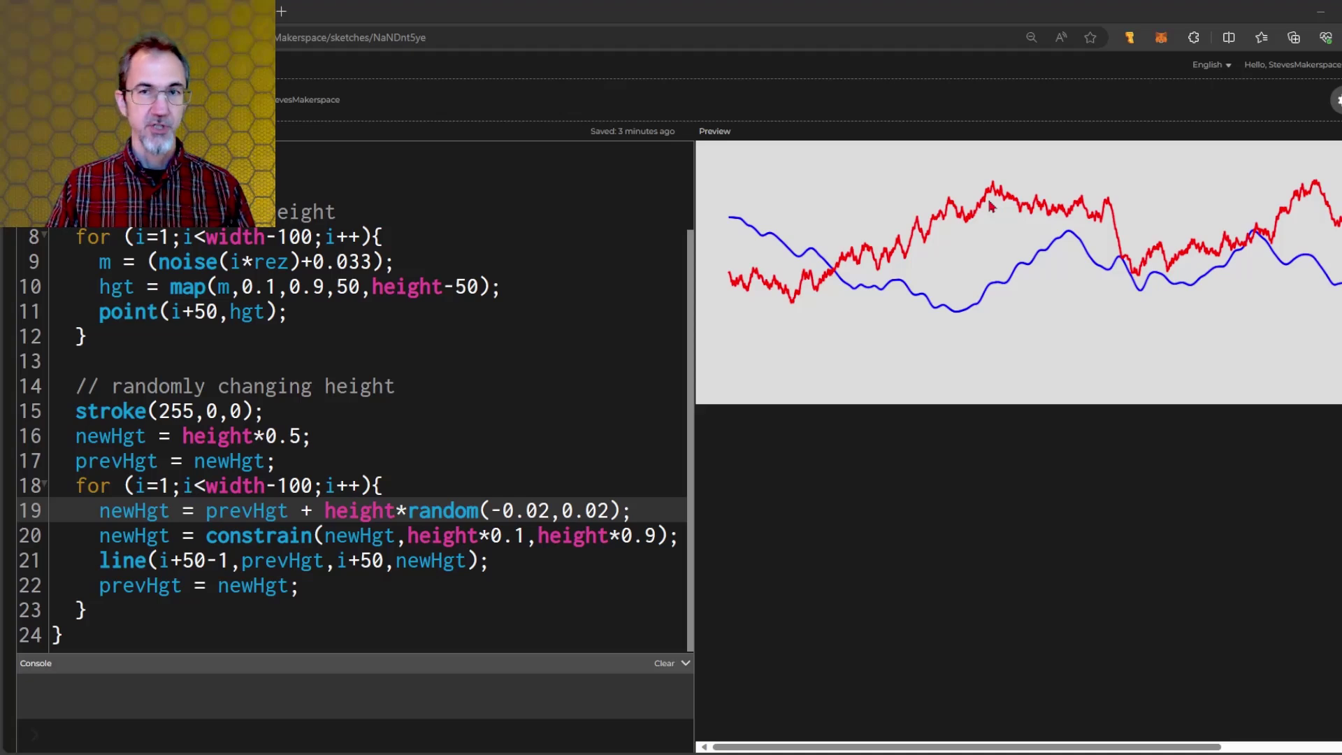
mouse_move(1156, 238)
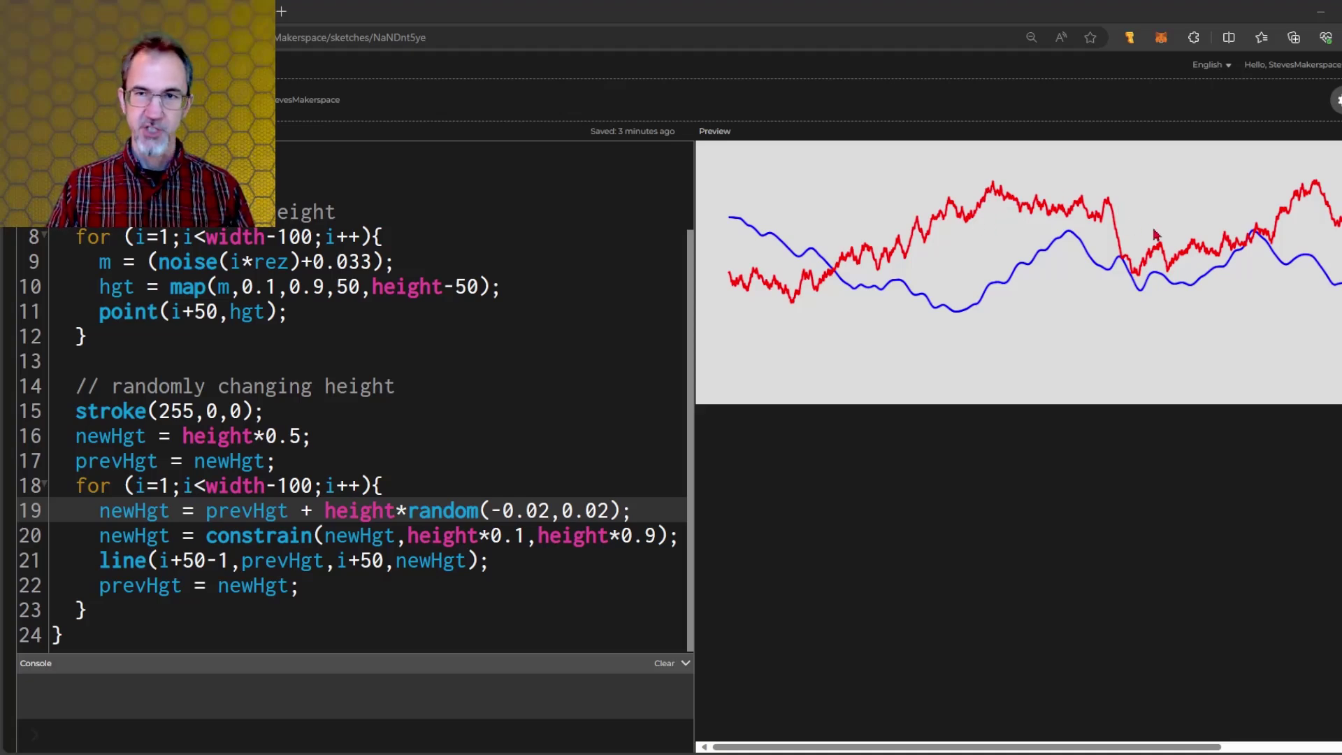
mouse_move(749, 229)
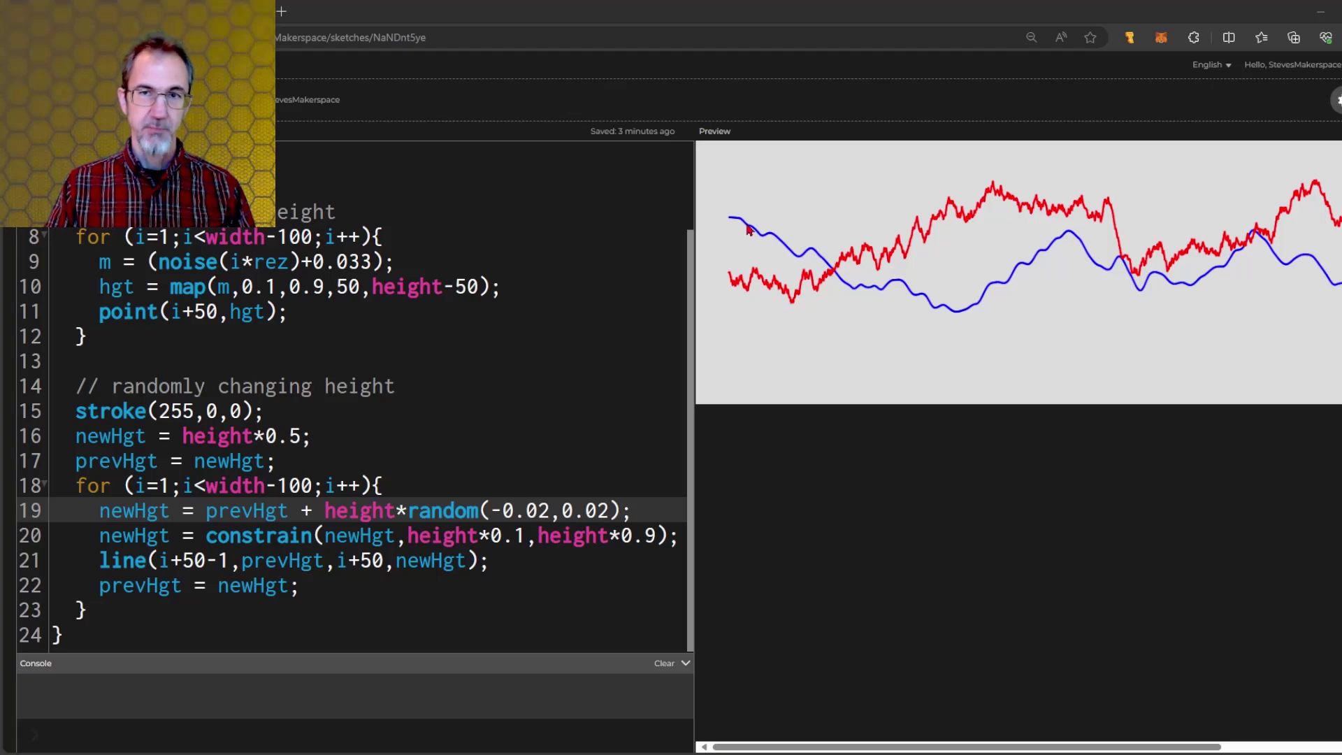
mouse_move(1032, 311)
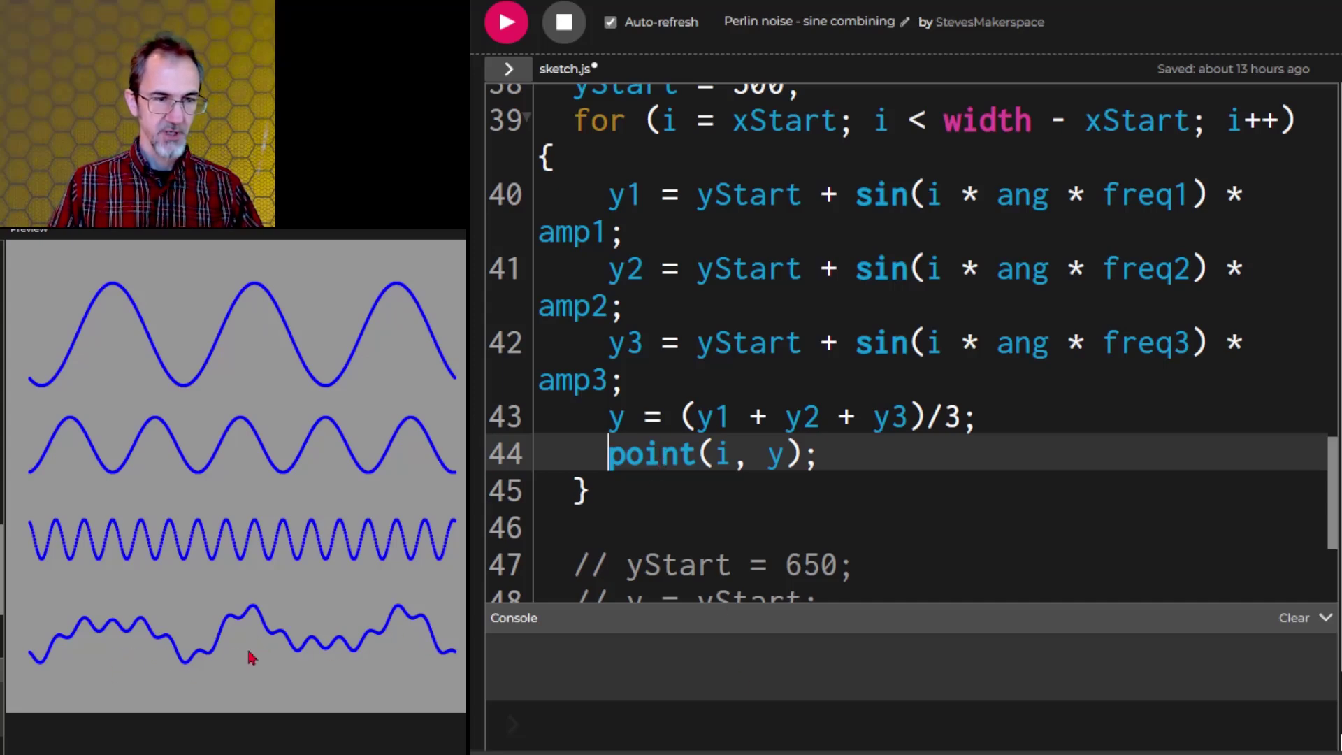
mouse_move(367, 642)
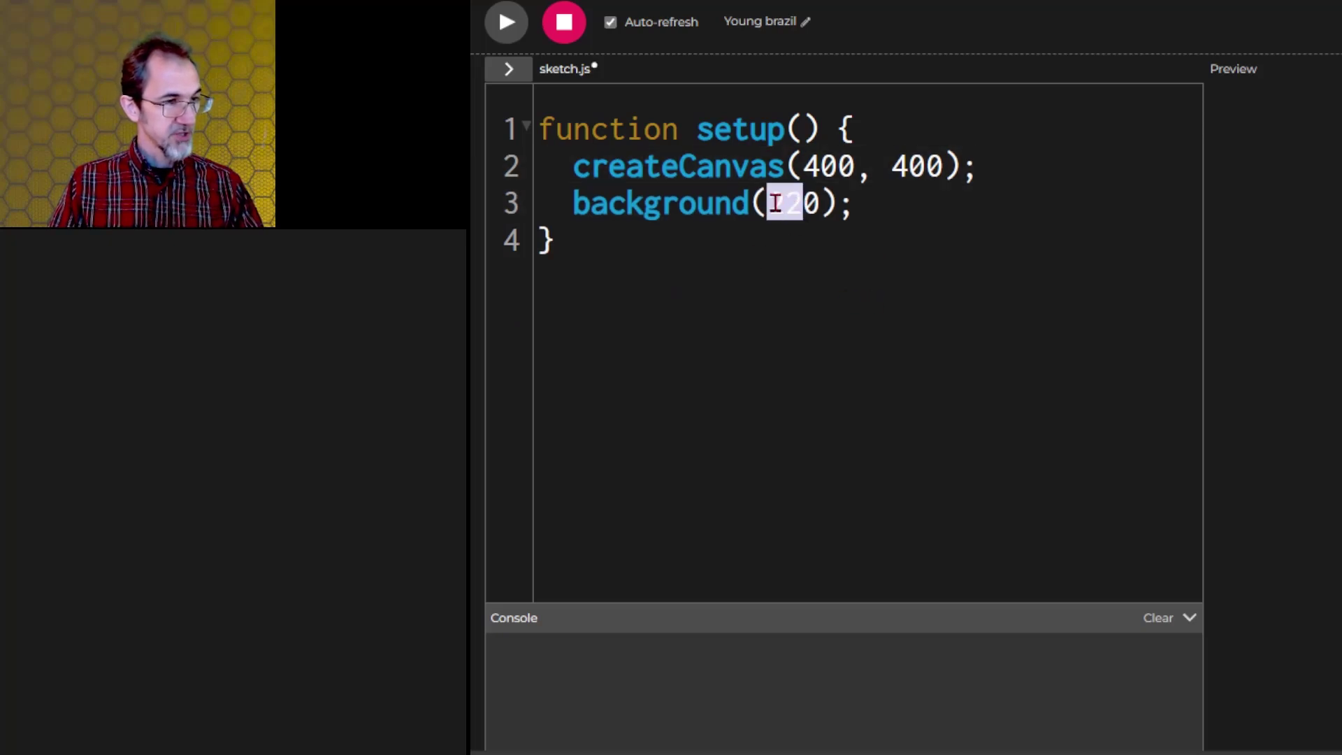
Step: Set background(150) and add a for loop running x from 0 across the canvas width
text(150)
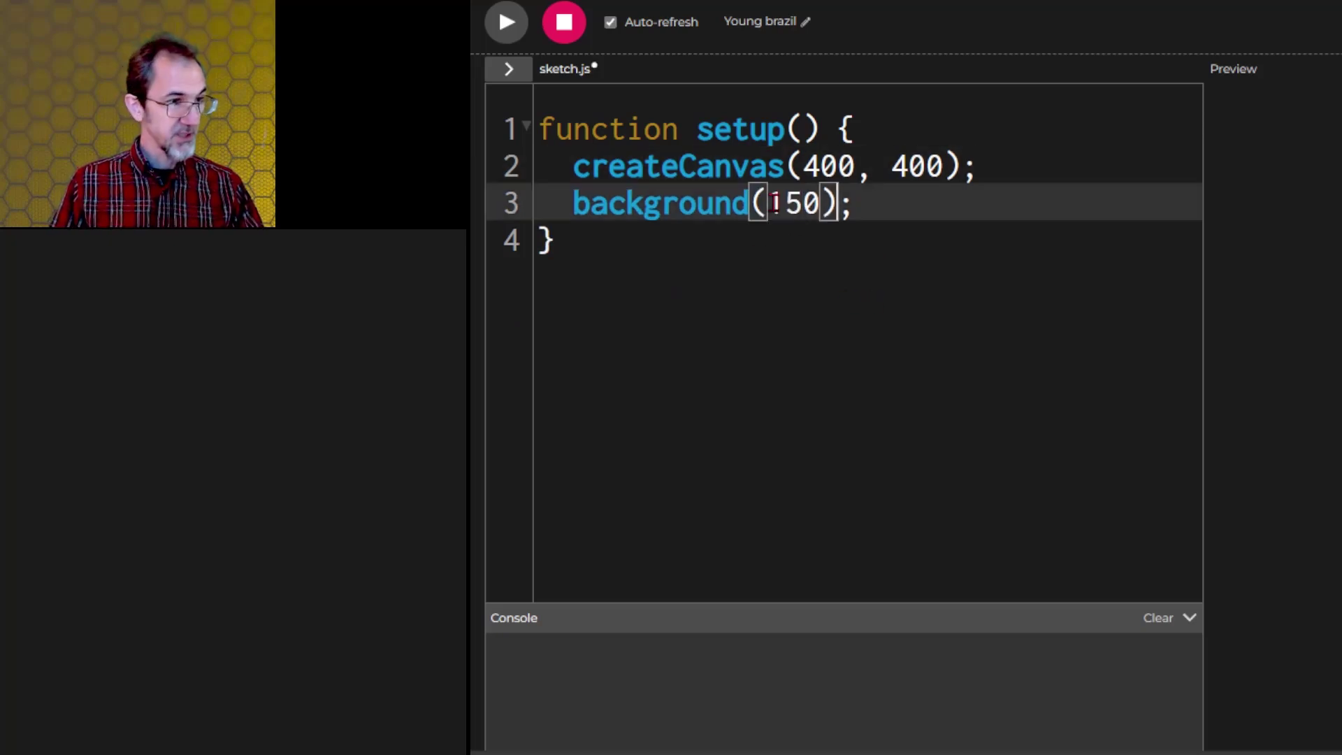
text(for)
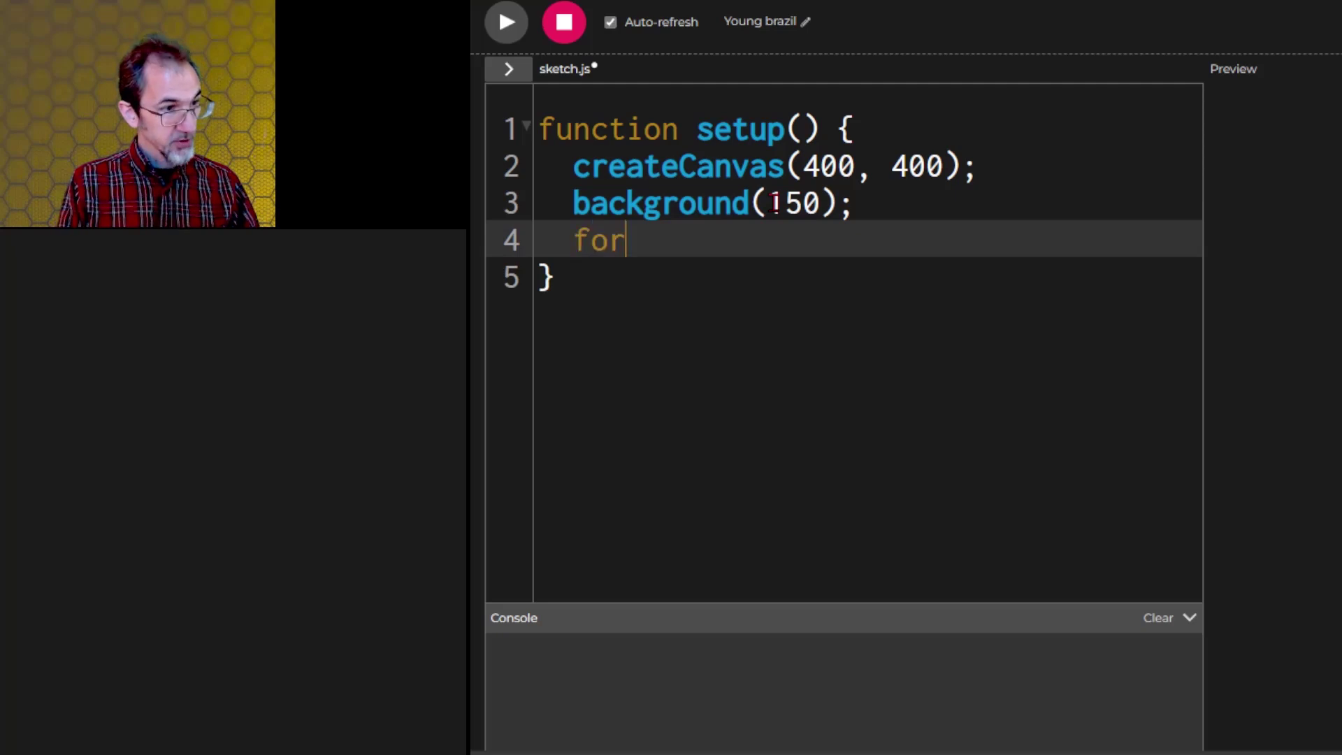
text((x))
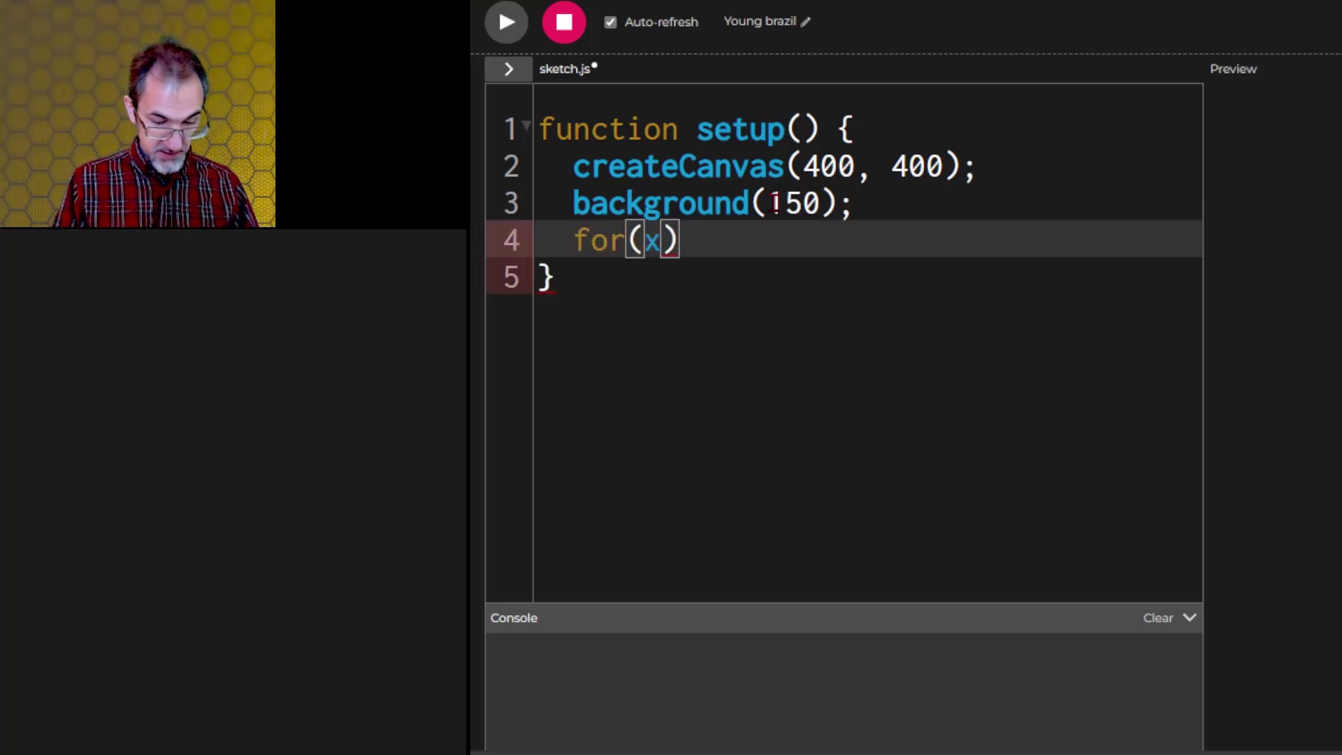
text(=0;x<)
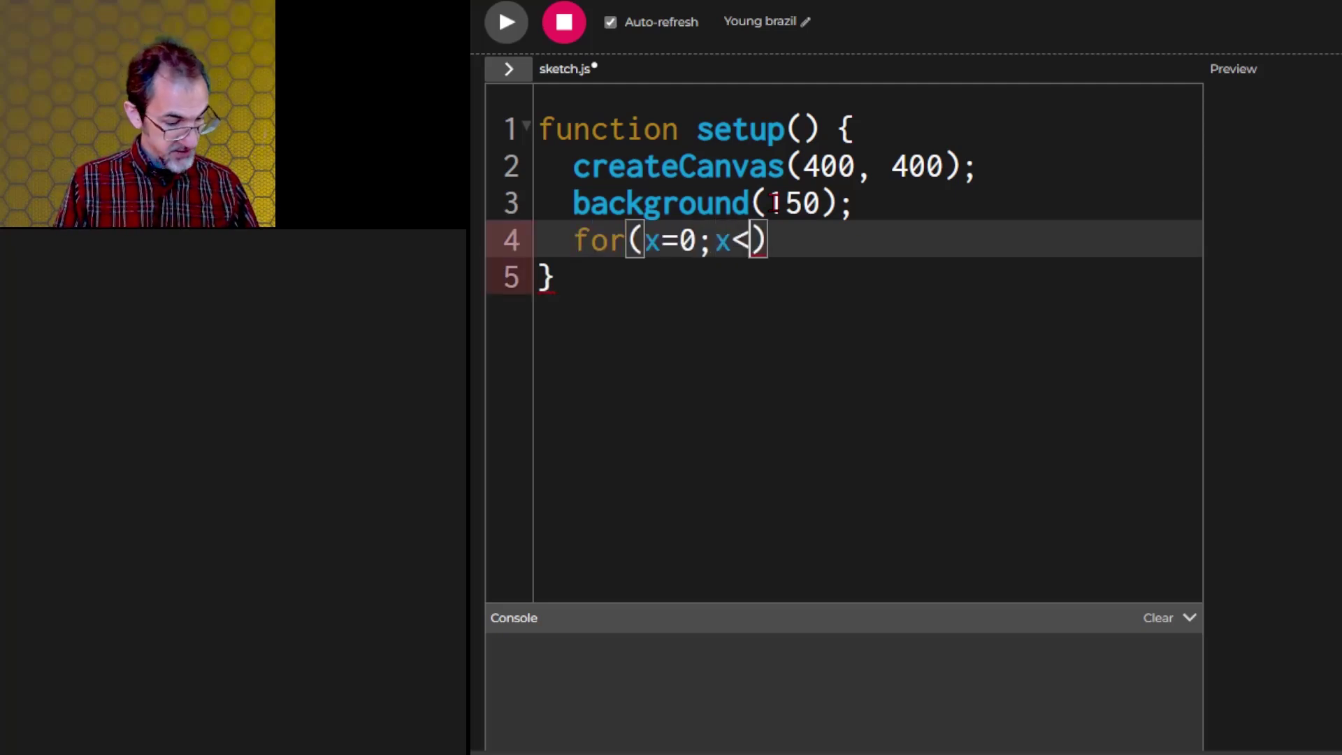
text(width;)
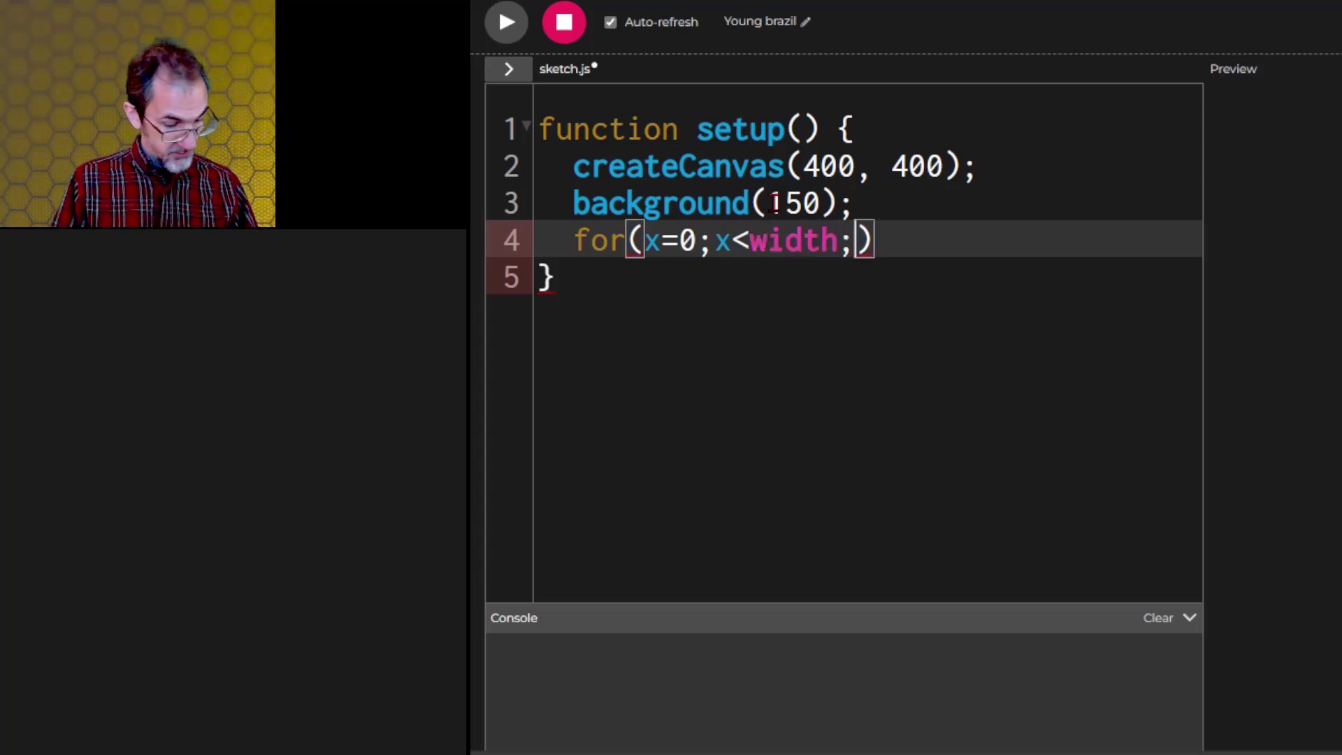
text(x++){})
text(n)
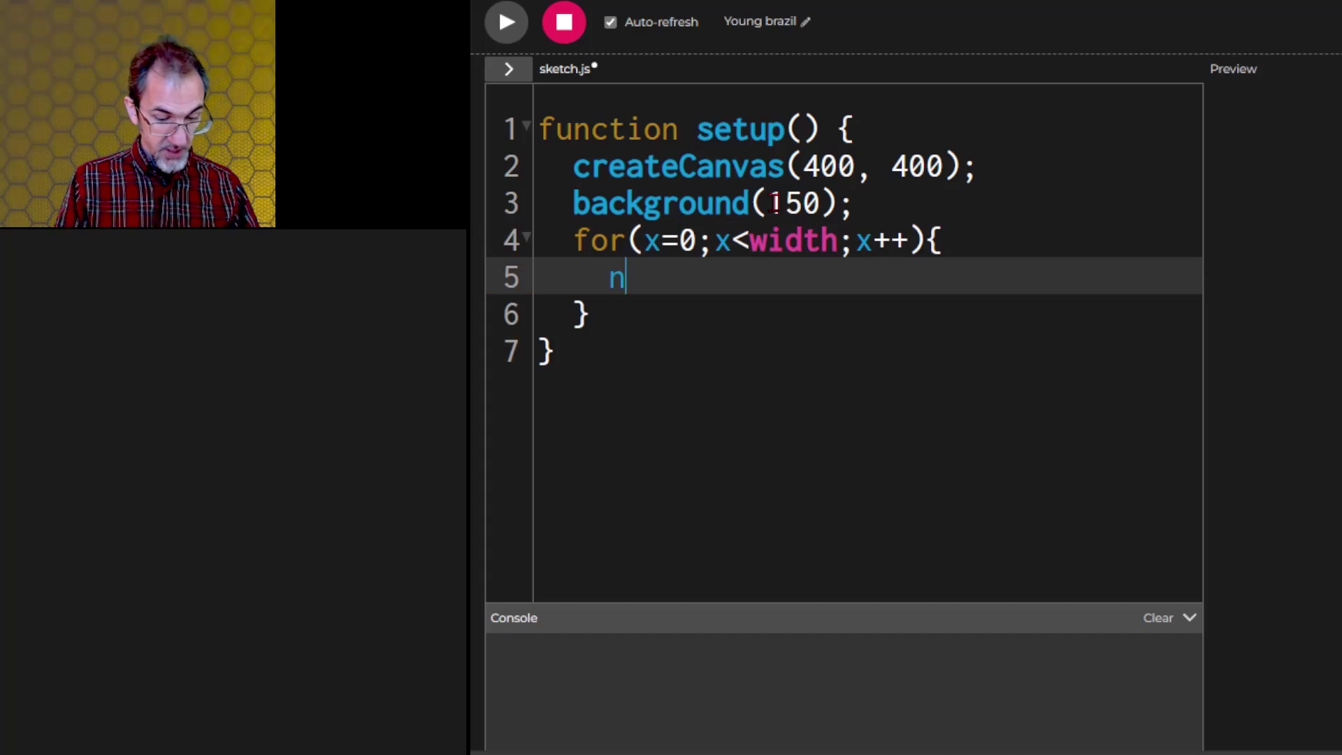
Step: Sample n = noise(x*rez) in the loop and declare rez = 0.003
text(= noise)
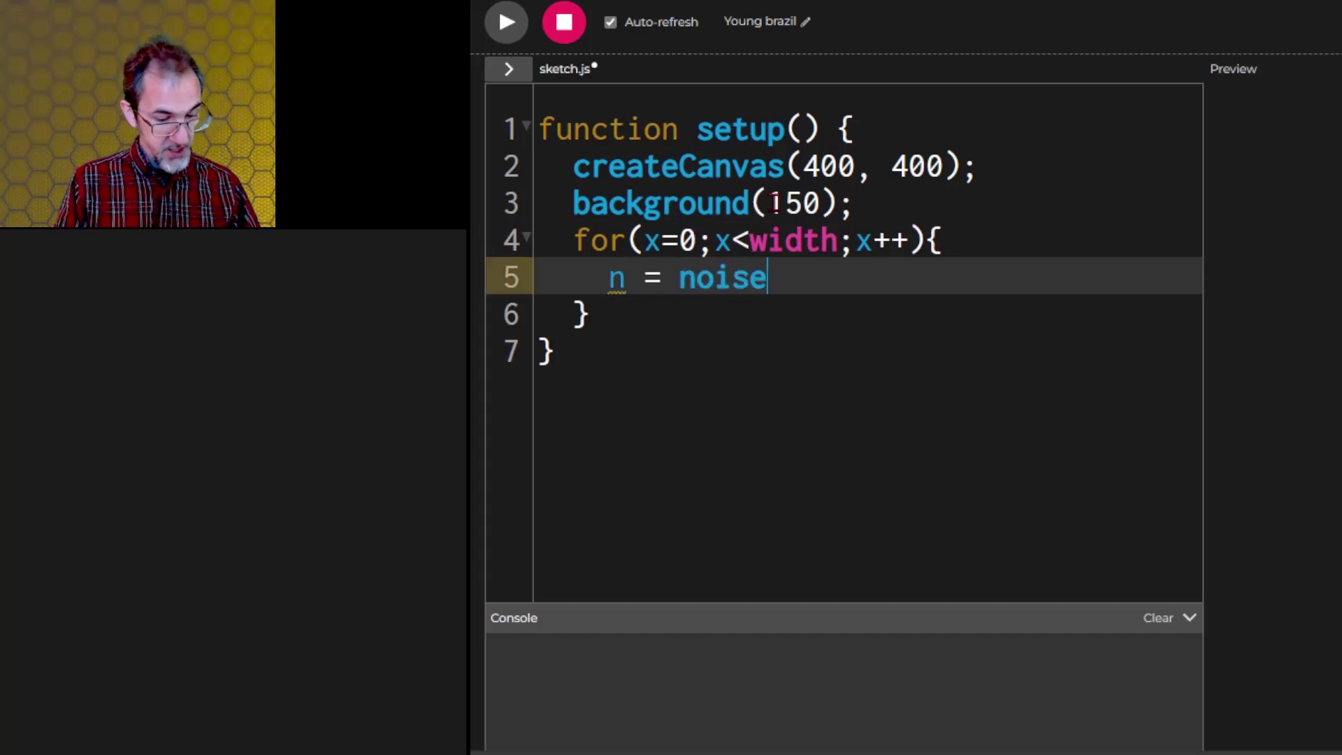
text(())
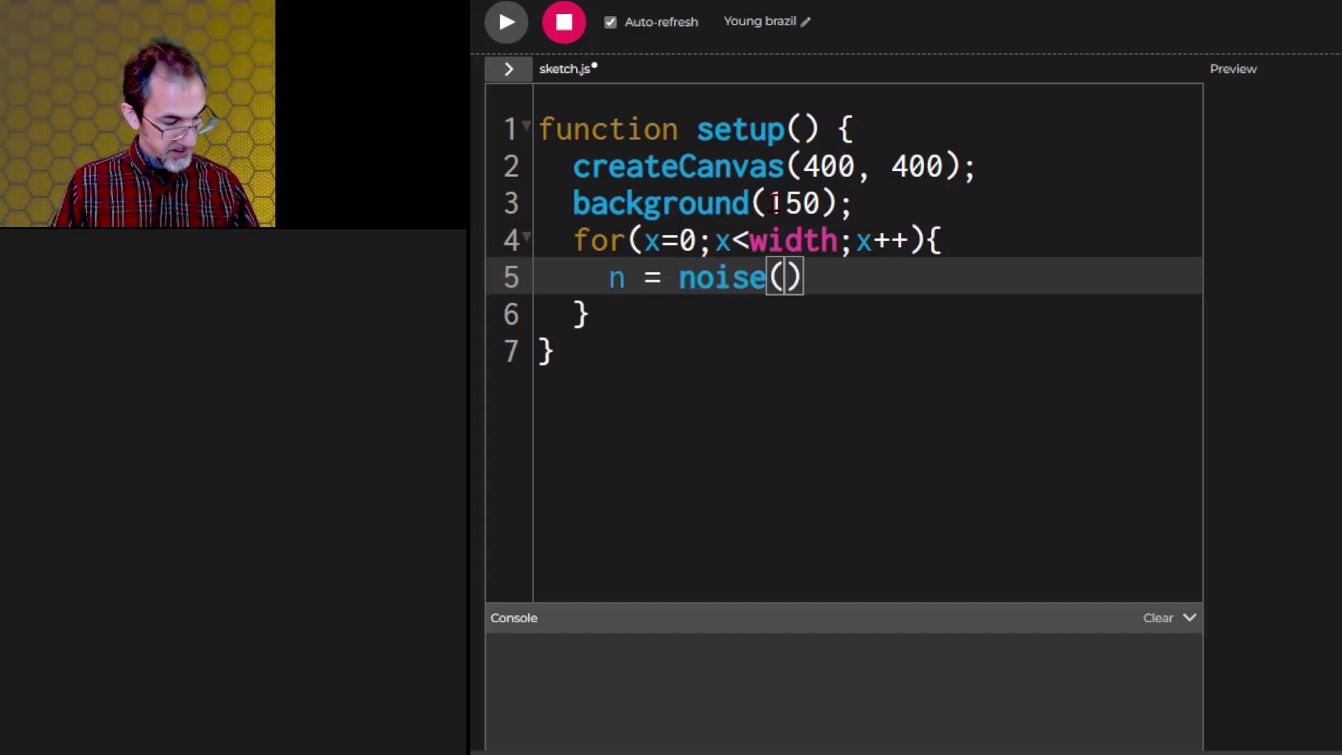
text(x*rez)
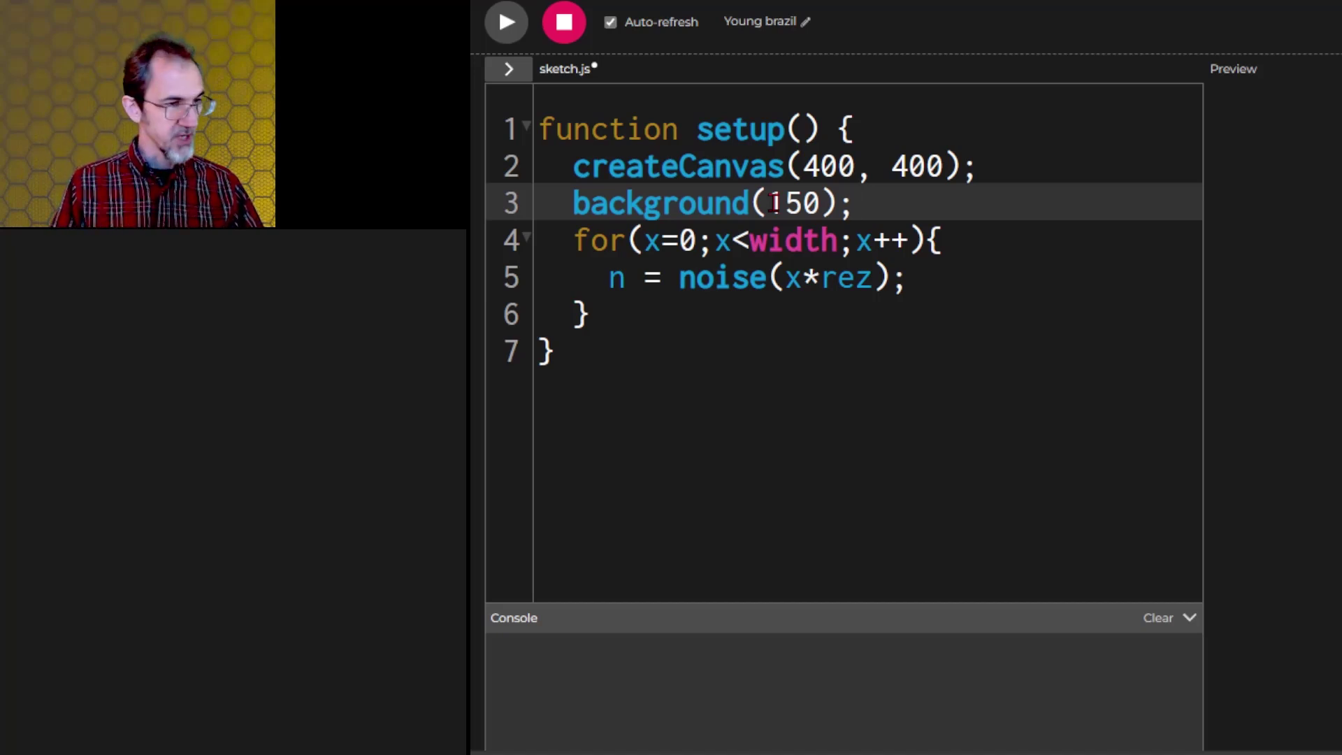
text(rez)
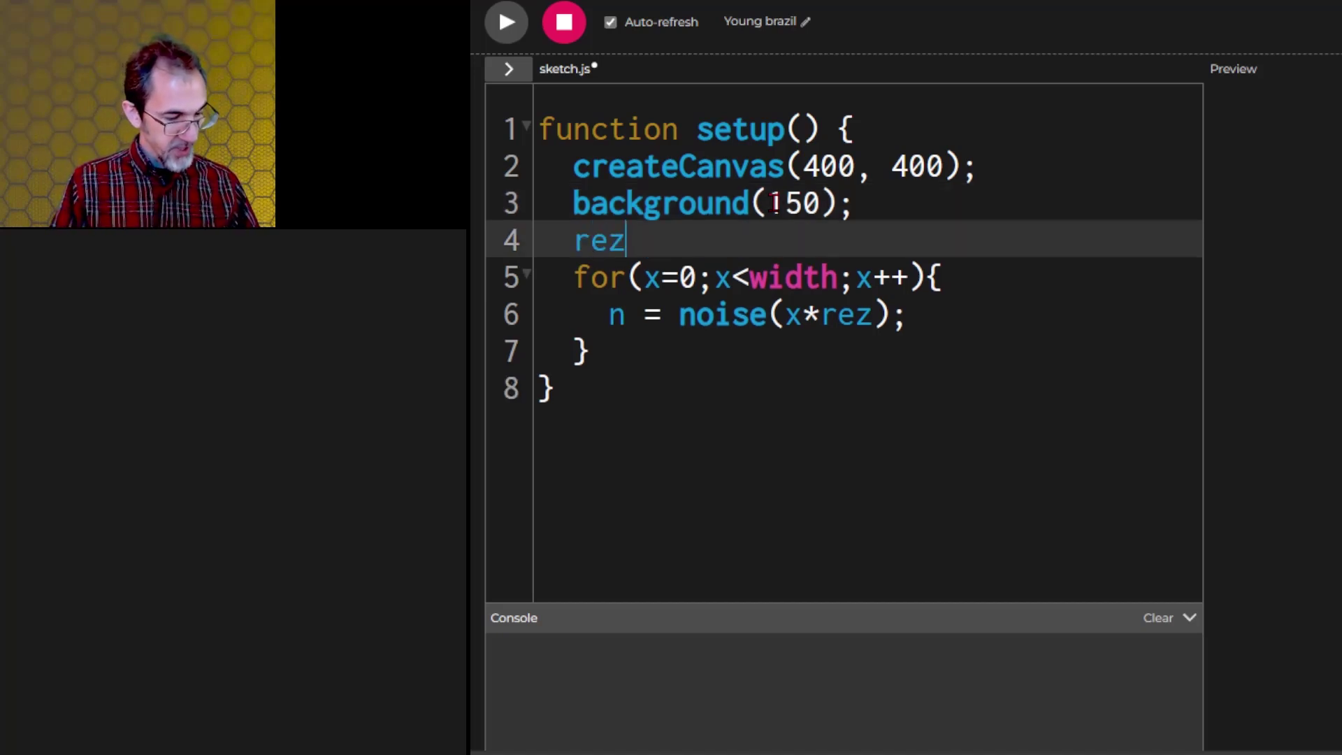
text(= 0.0)
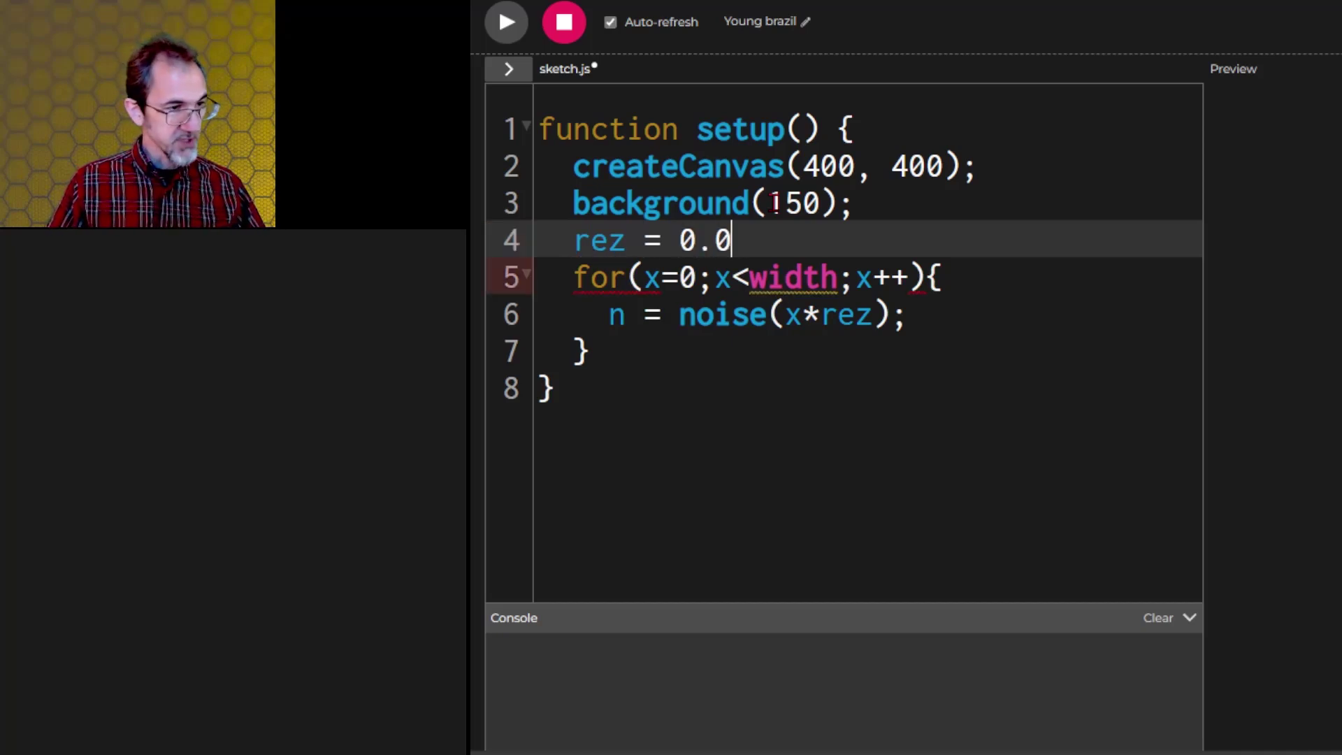
text(03;)
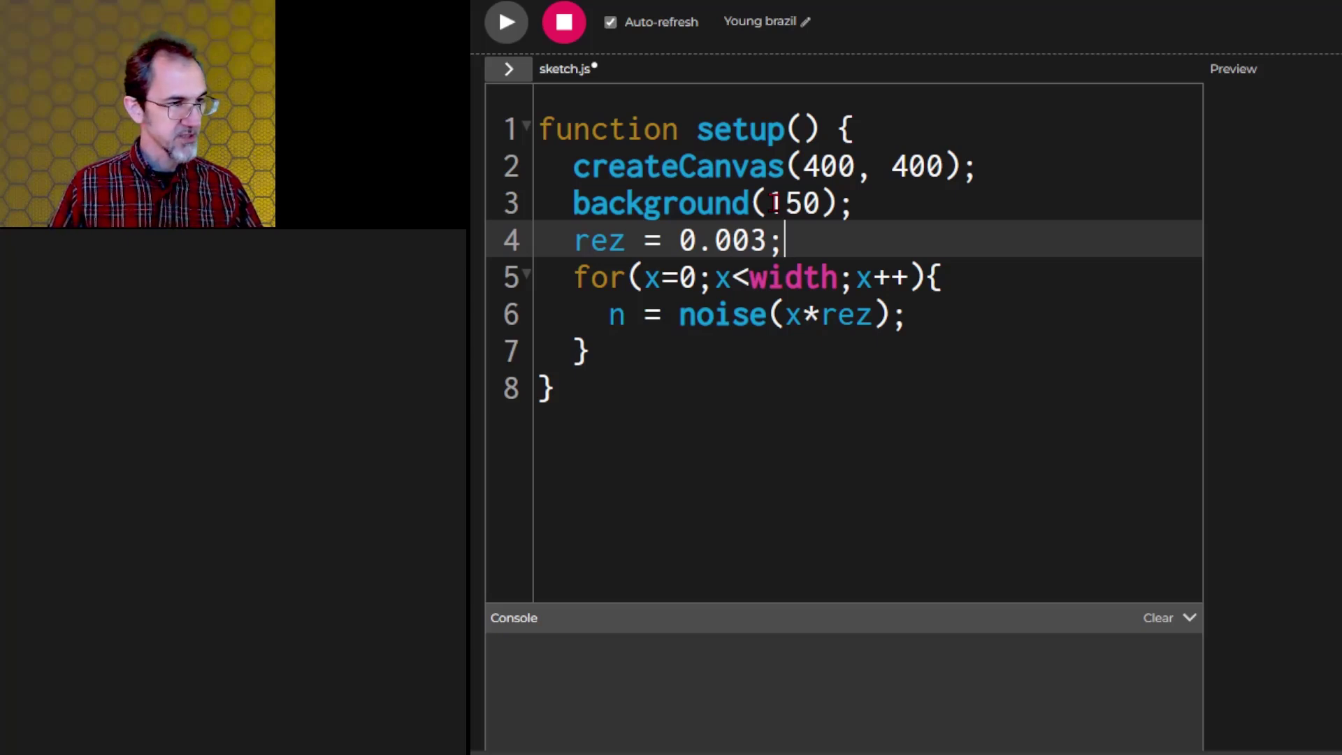
Step: Plot point(x, height*0.5 + n*200) for each x inside the loop
key(Enter)
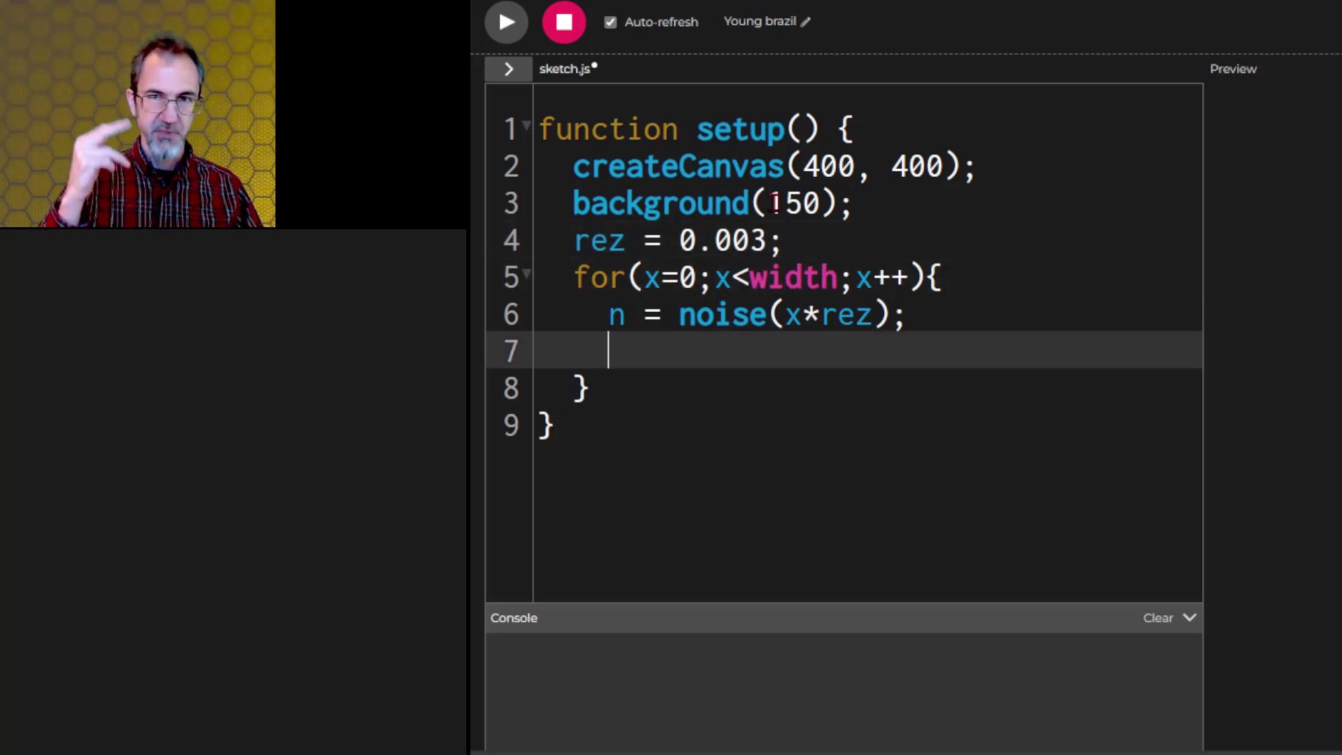
text(p)
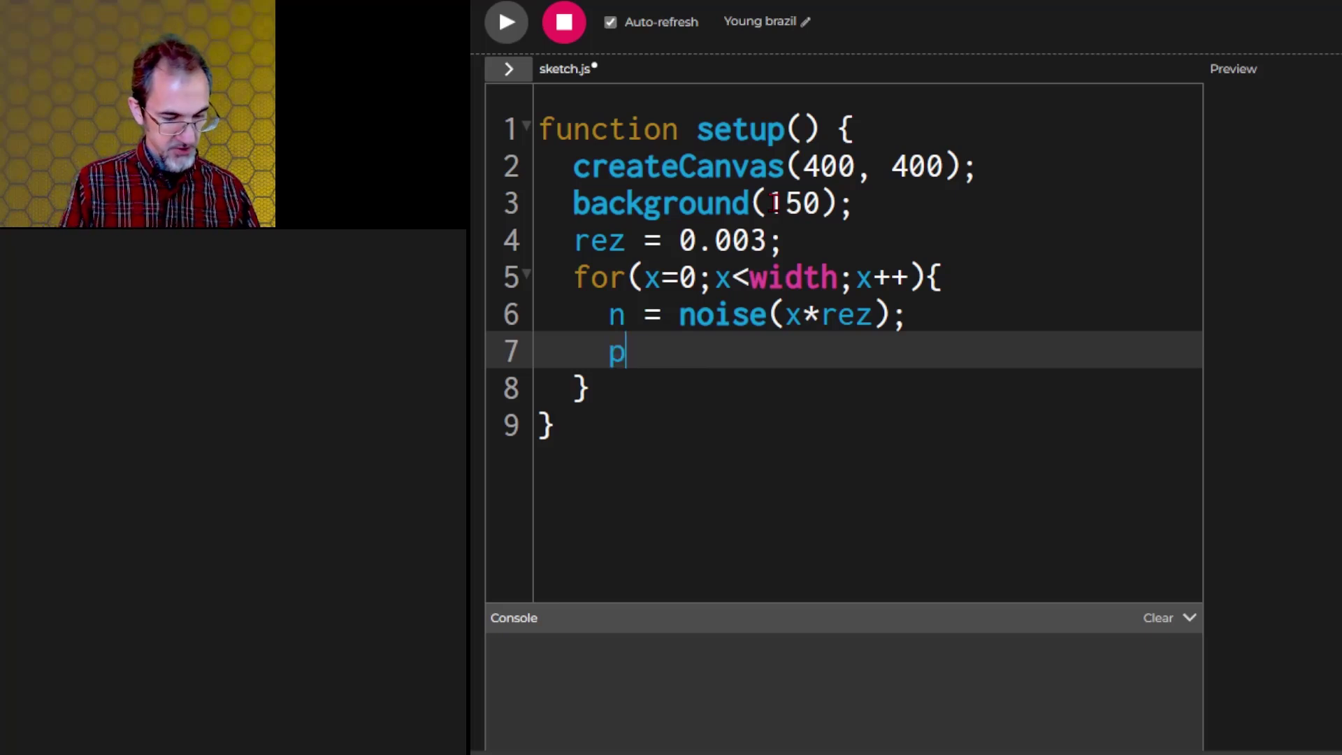
text(oint())
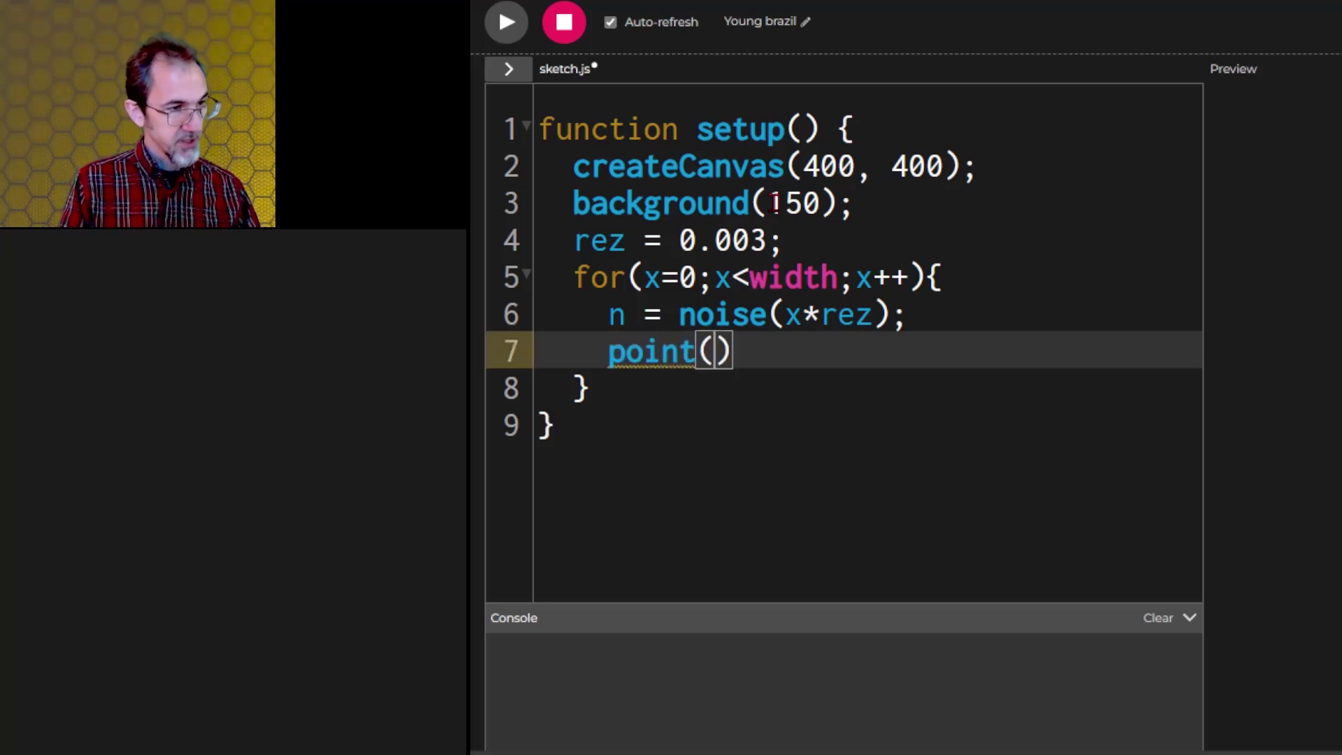
text(x,)
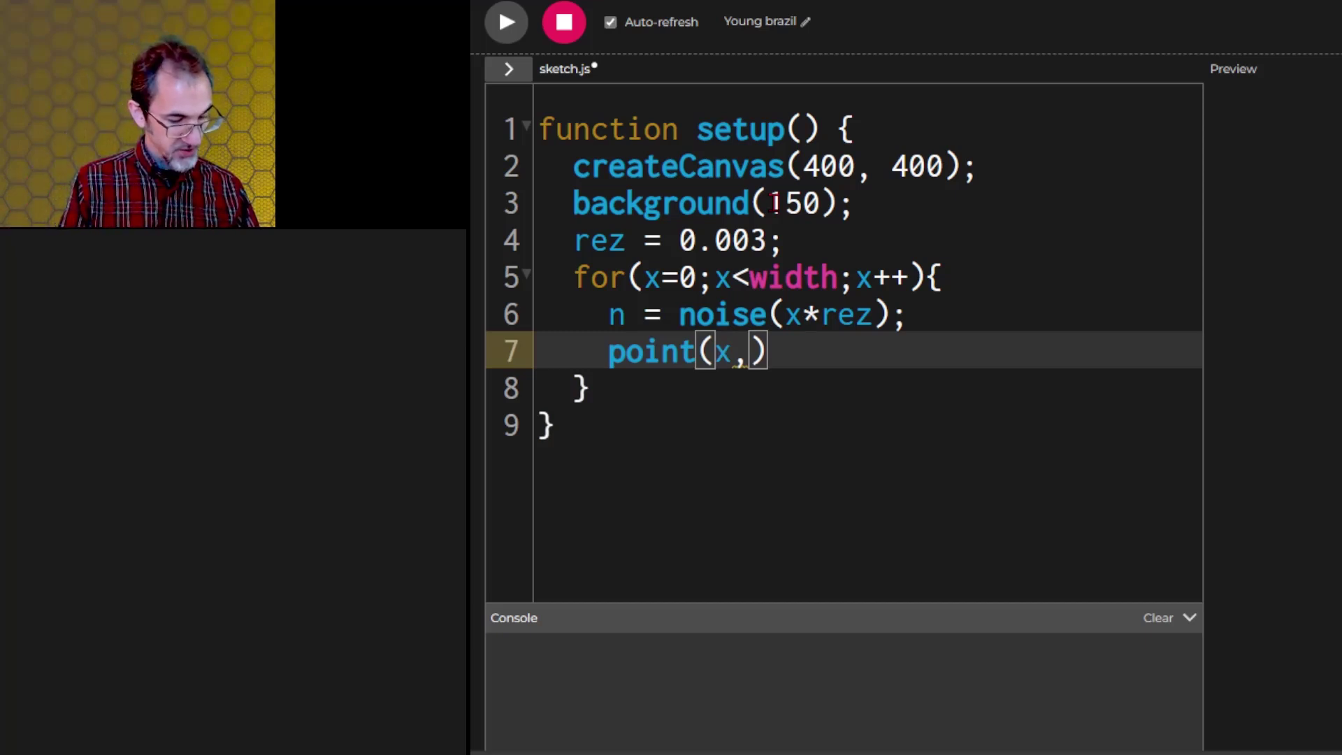
text(height)
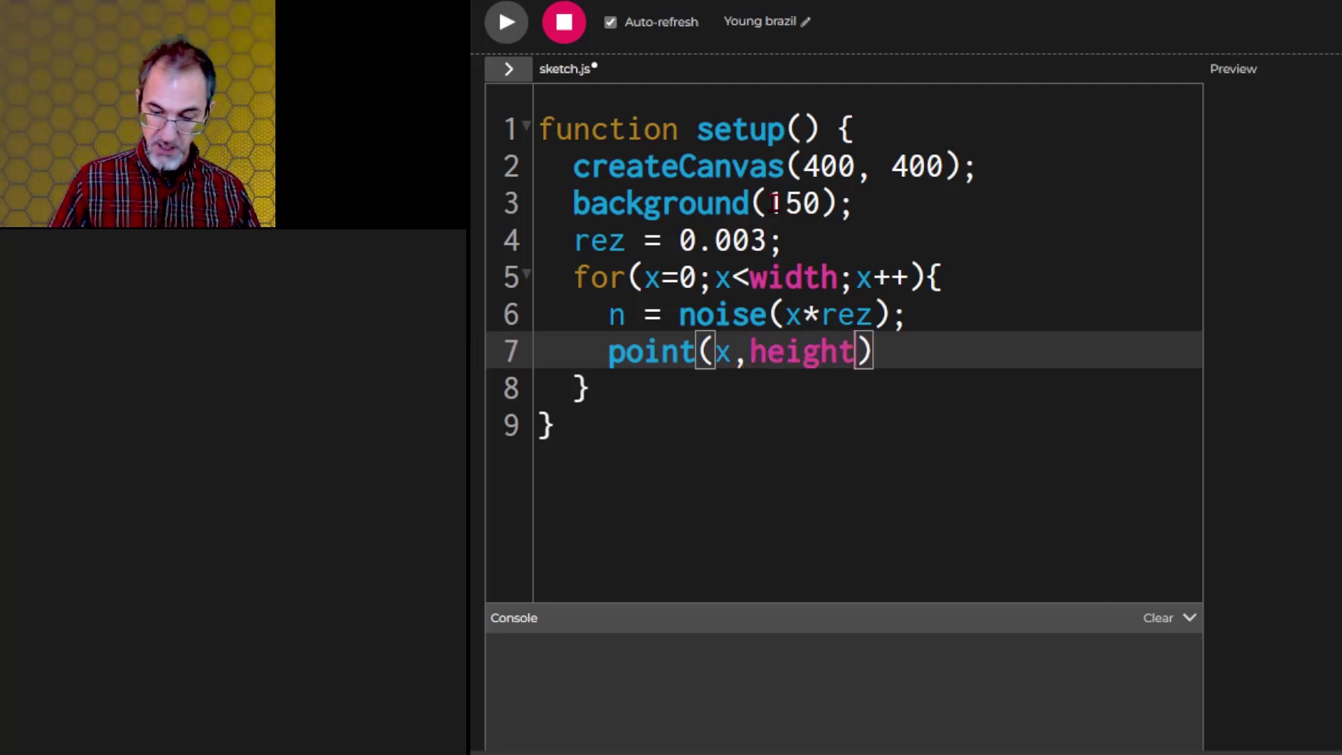
text(*0.5+)
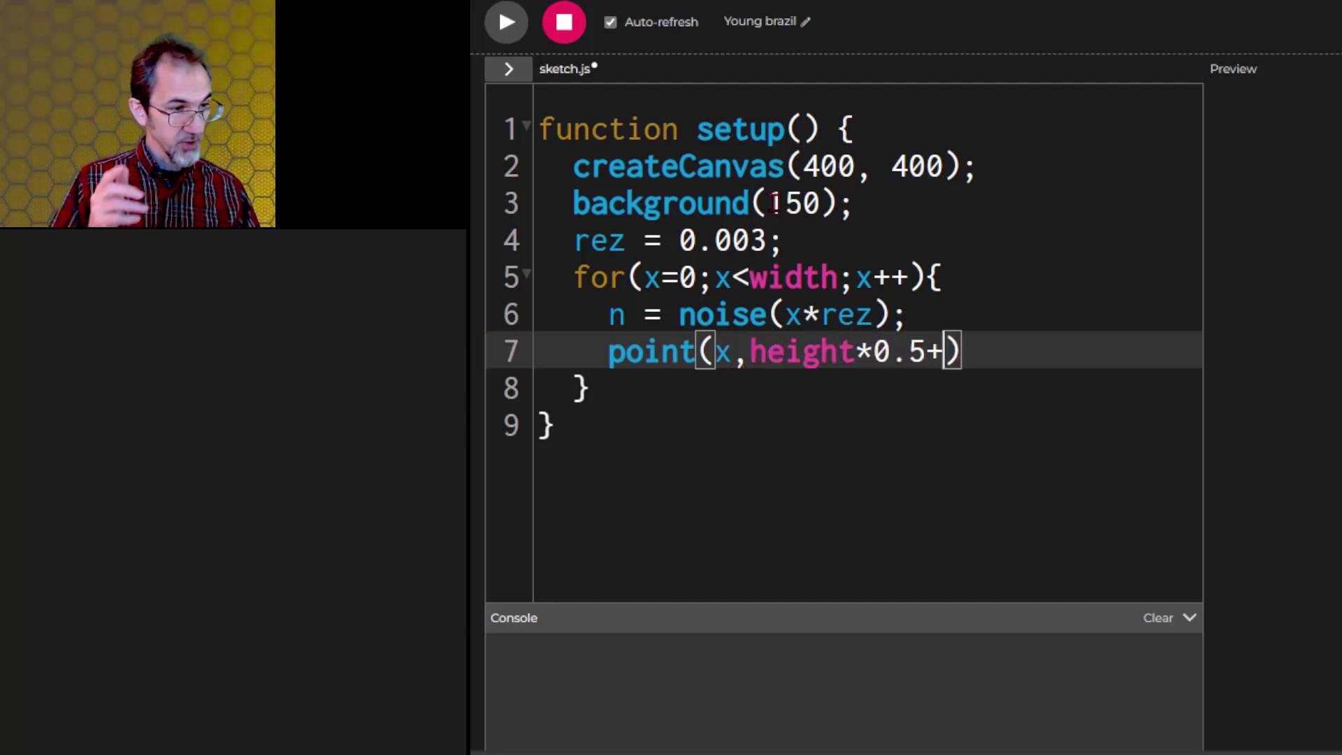
text(n)
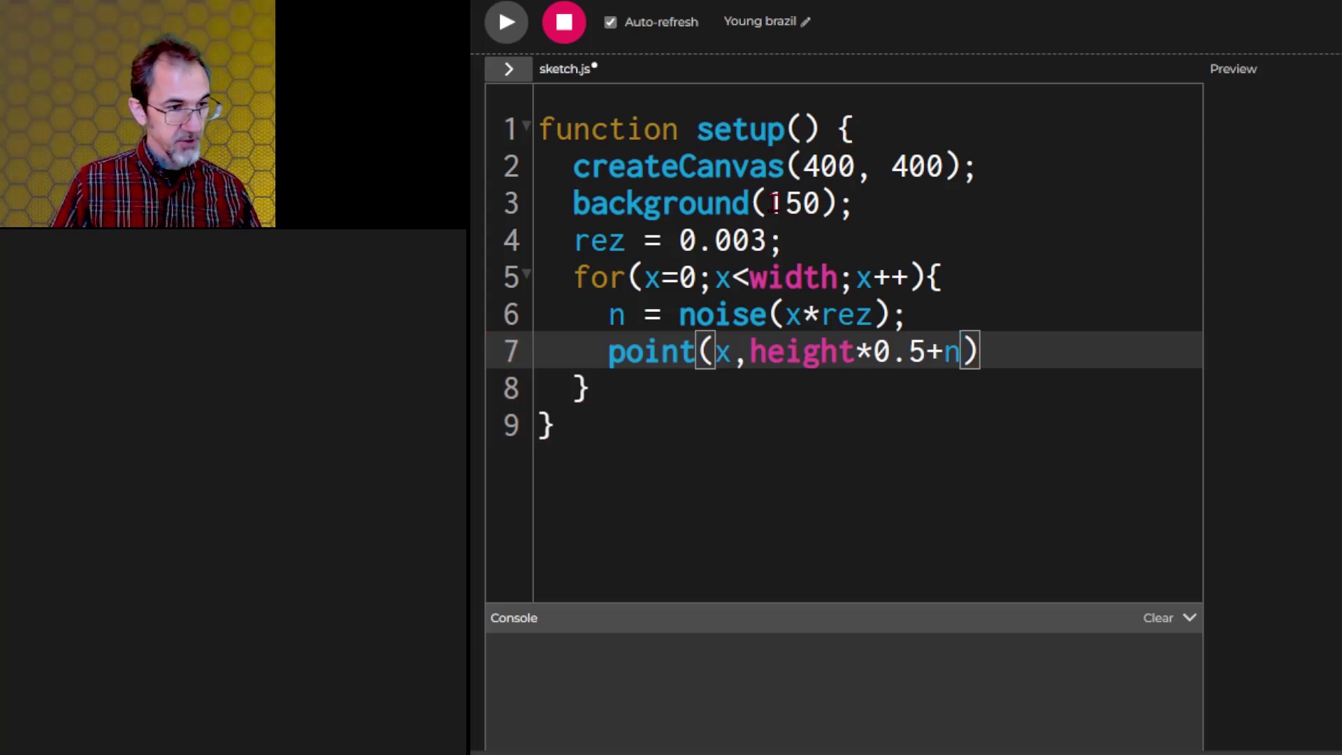
text(*)
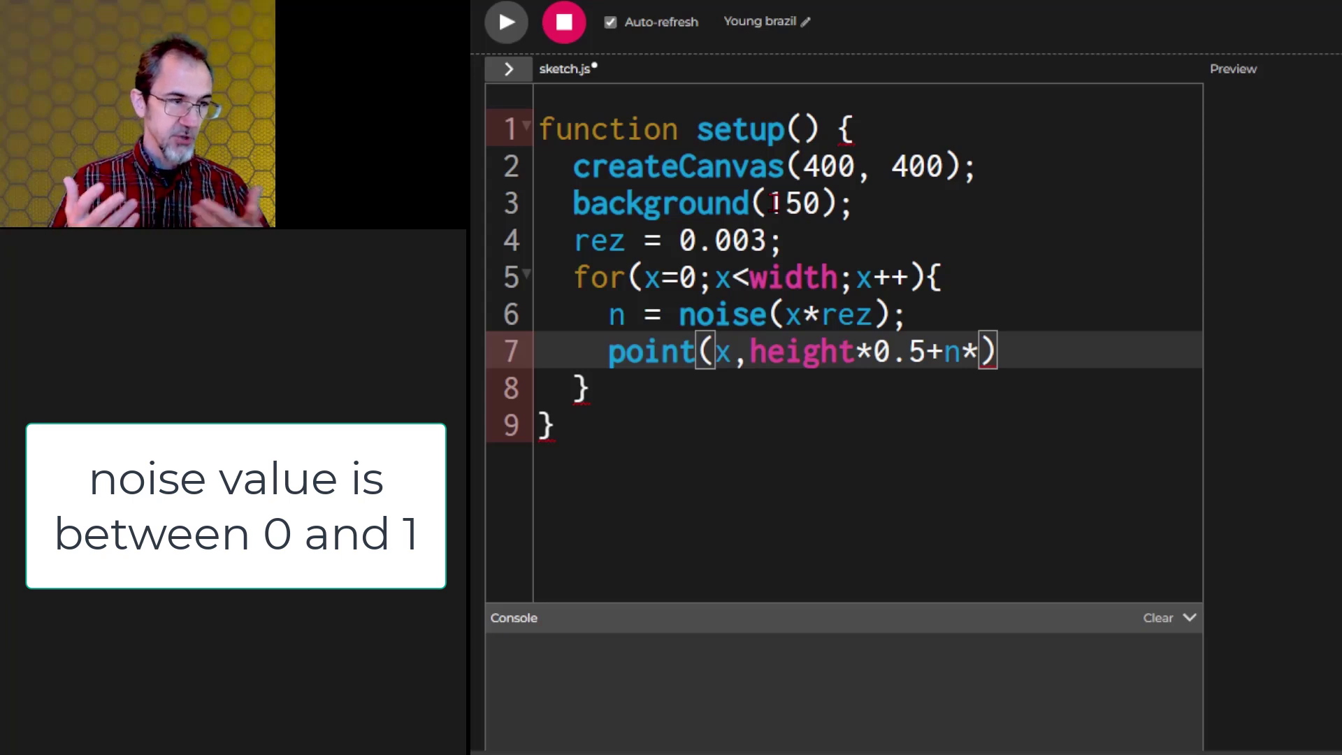
text(200)
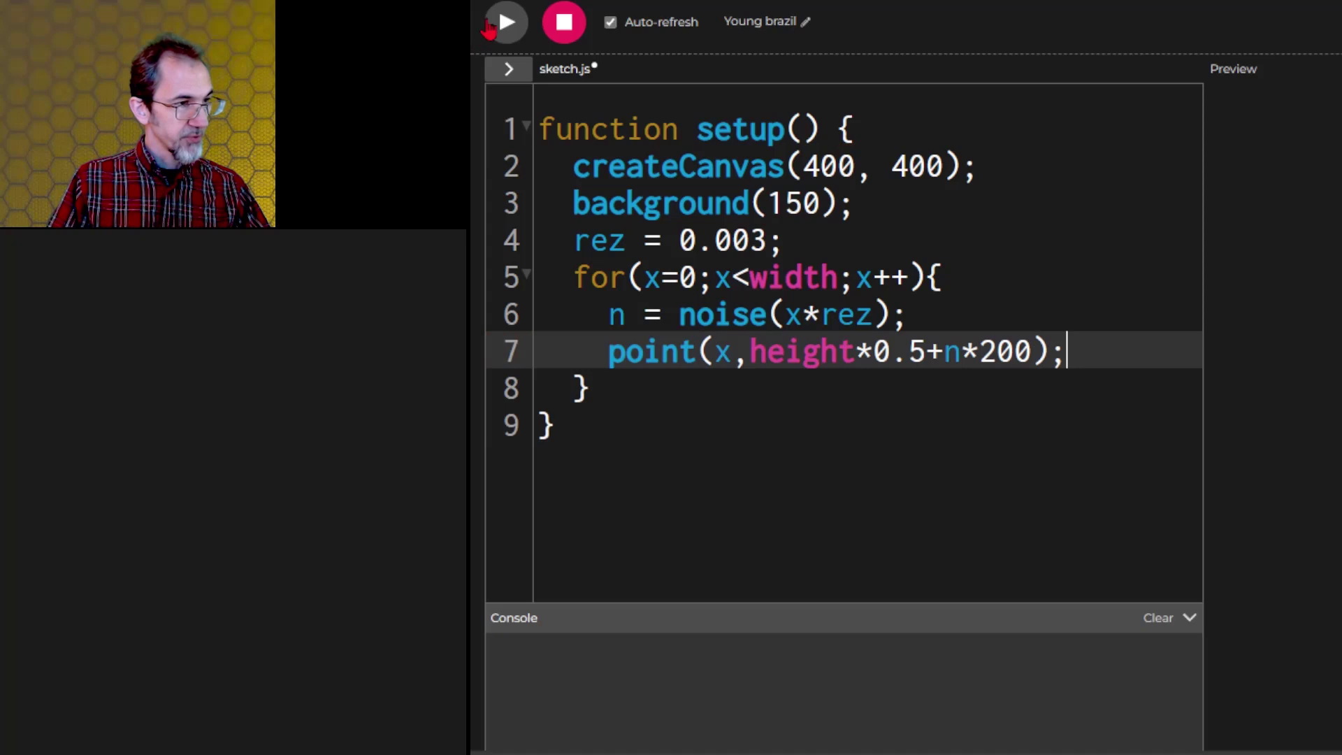
Step: Preview the curve, add a strokeWeight call for a thicker line, and move its base to height*0.3
click(504, 22)
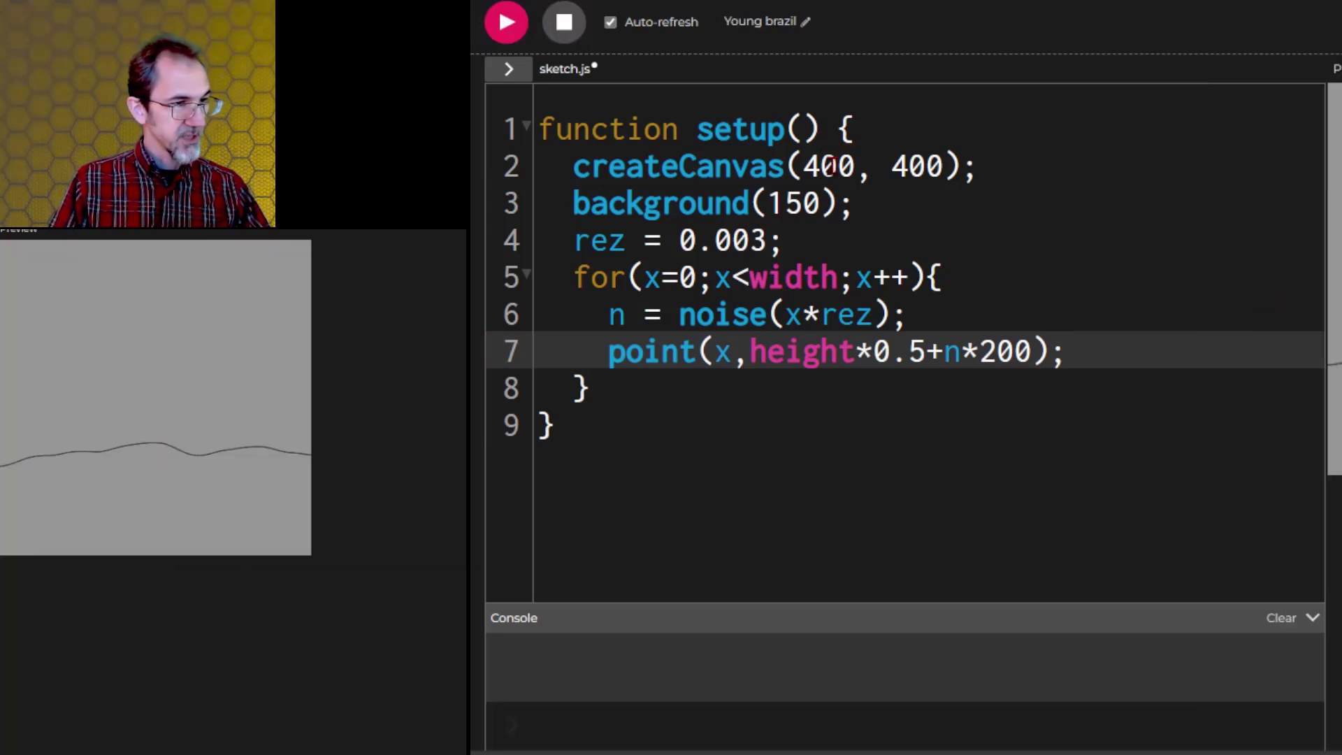
click(561, 22)
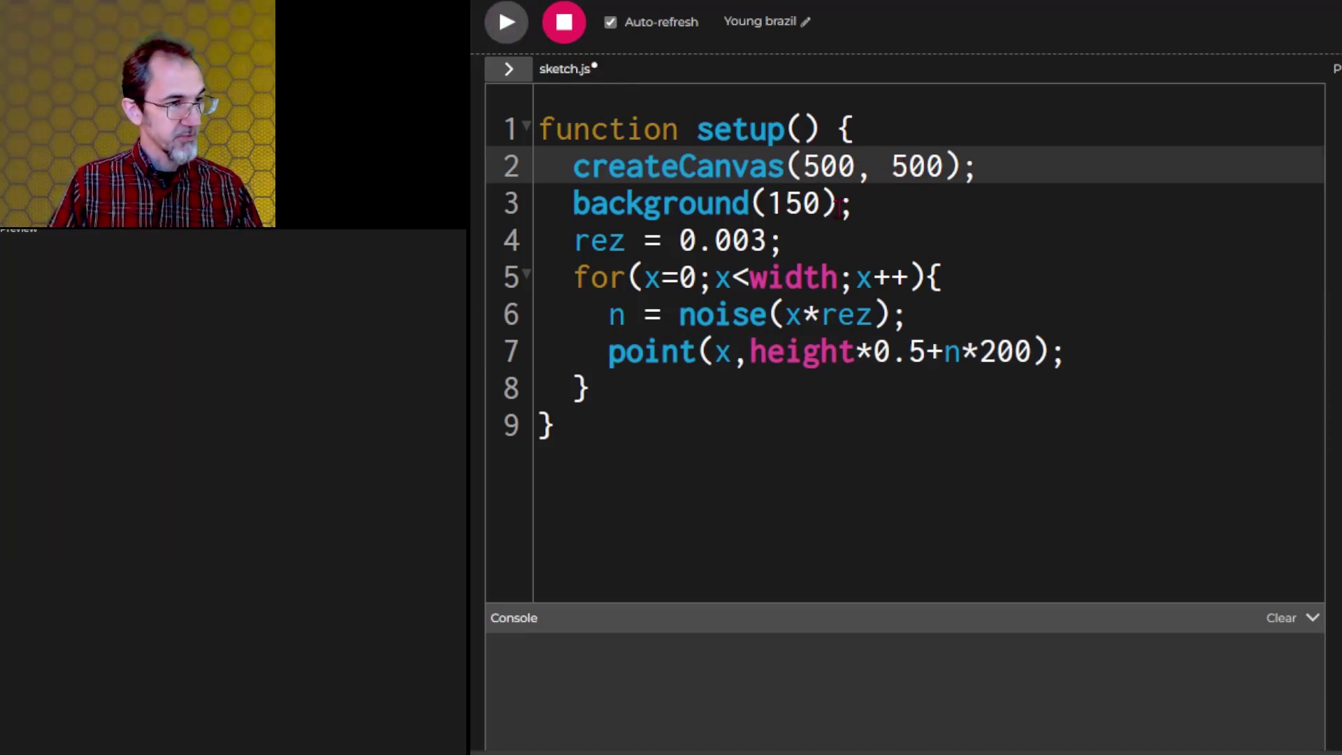
text(sto)
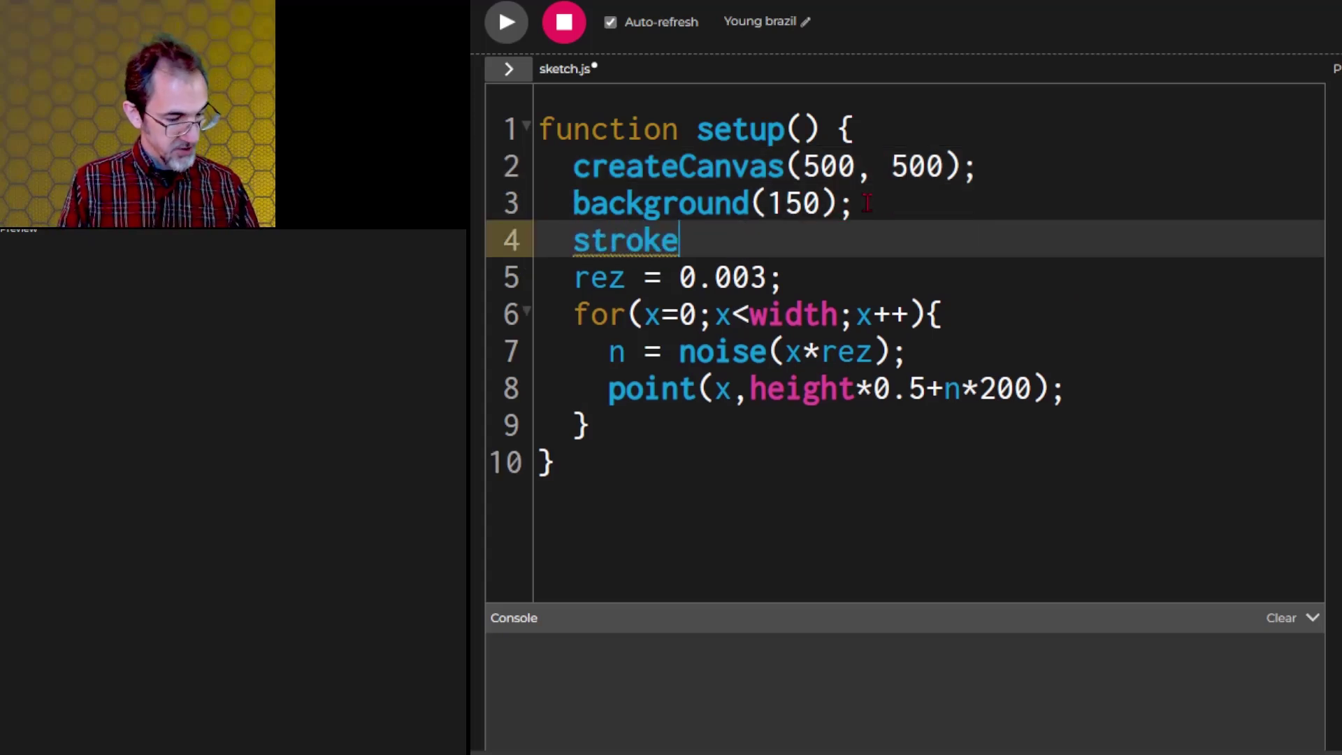
text(Weight())
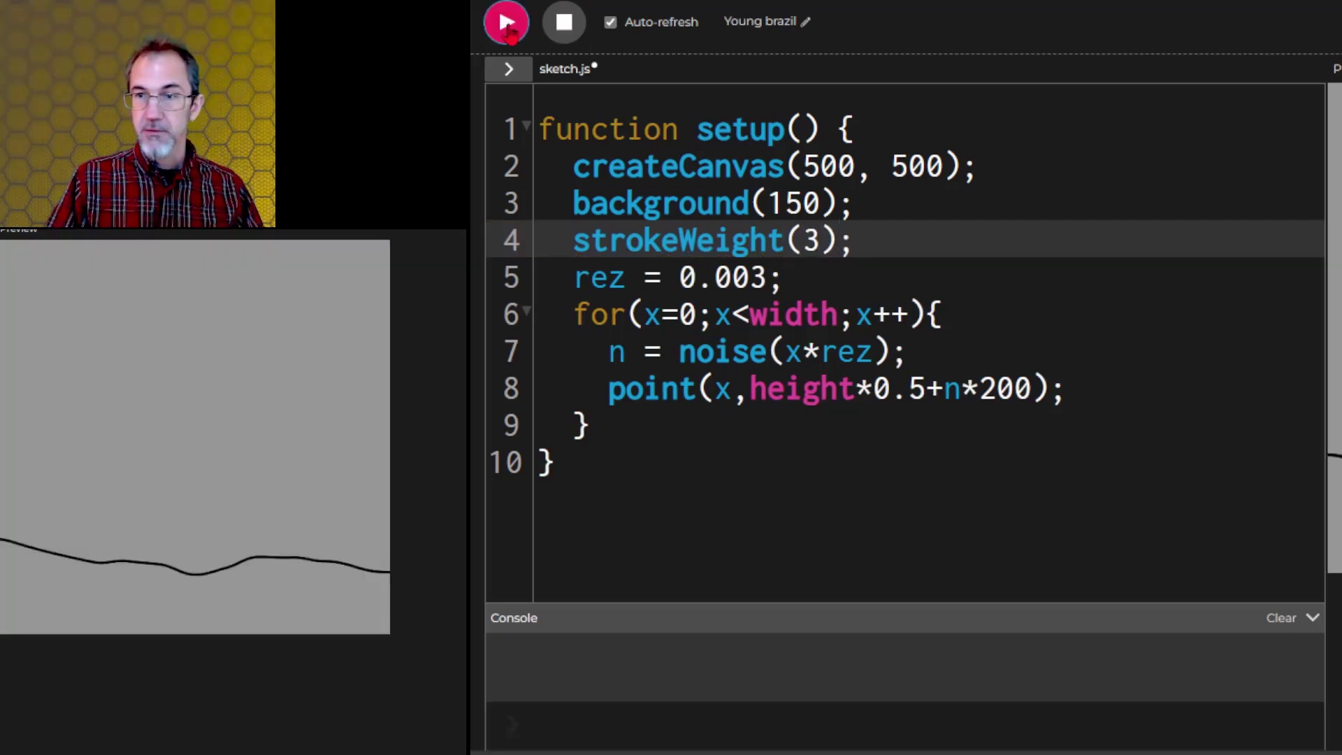
click(505, 22)
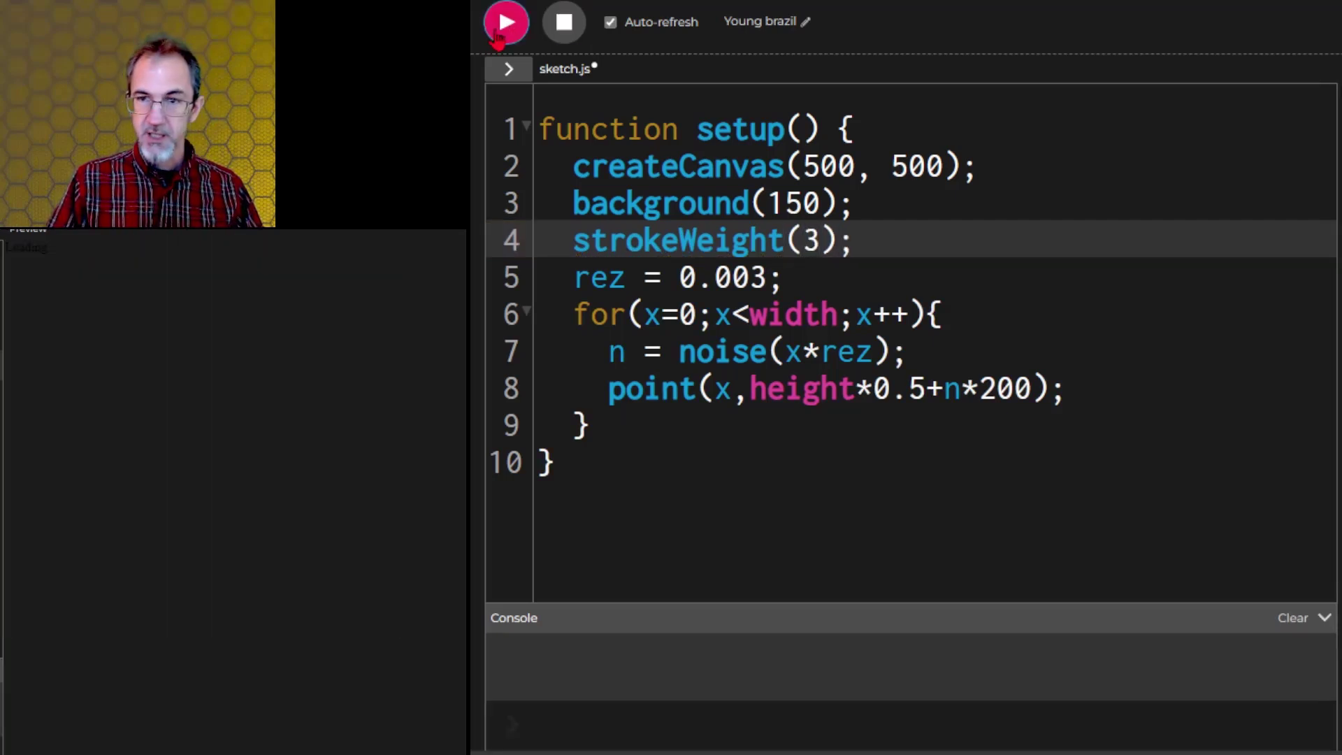
click(506, 22)
text(3)
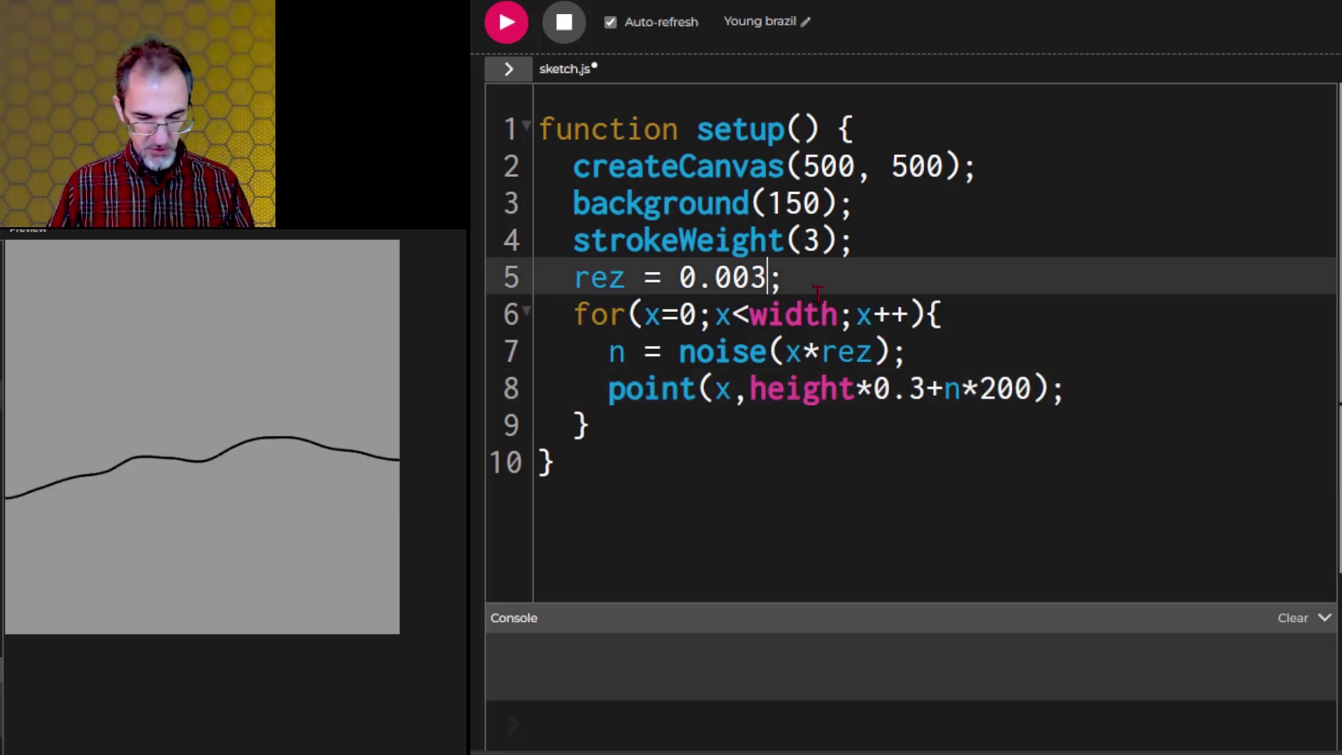
Step: Try other rez values and settle on 0.009, scaling the curve by 300
key(Backspace)
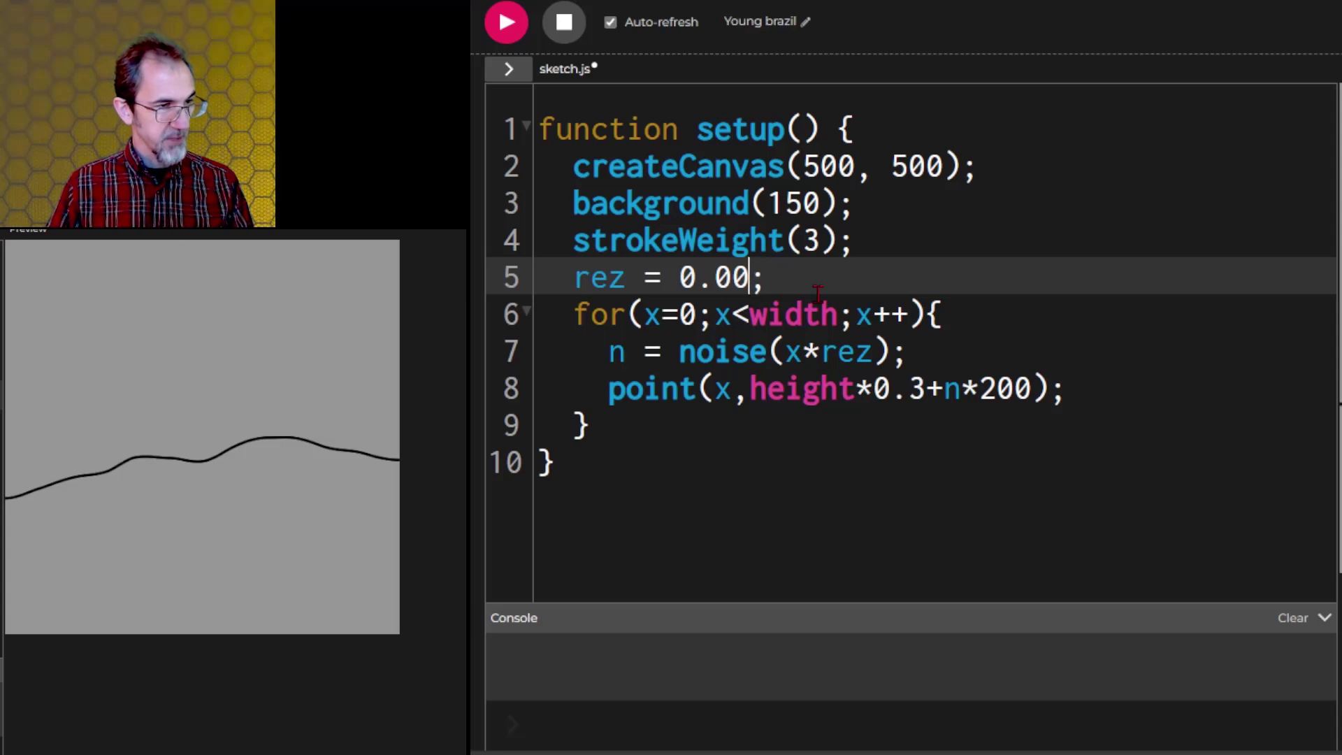
text(1)
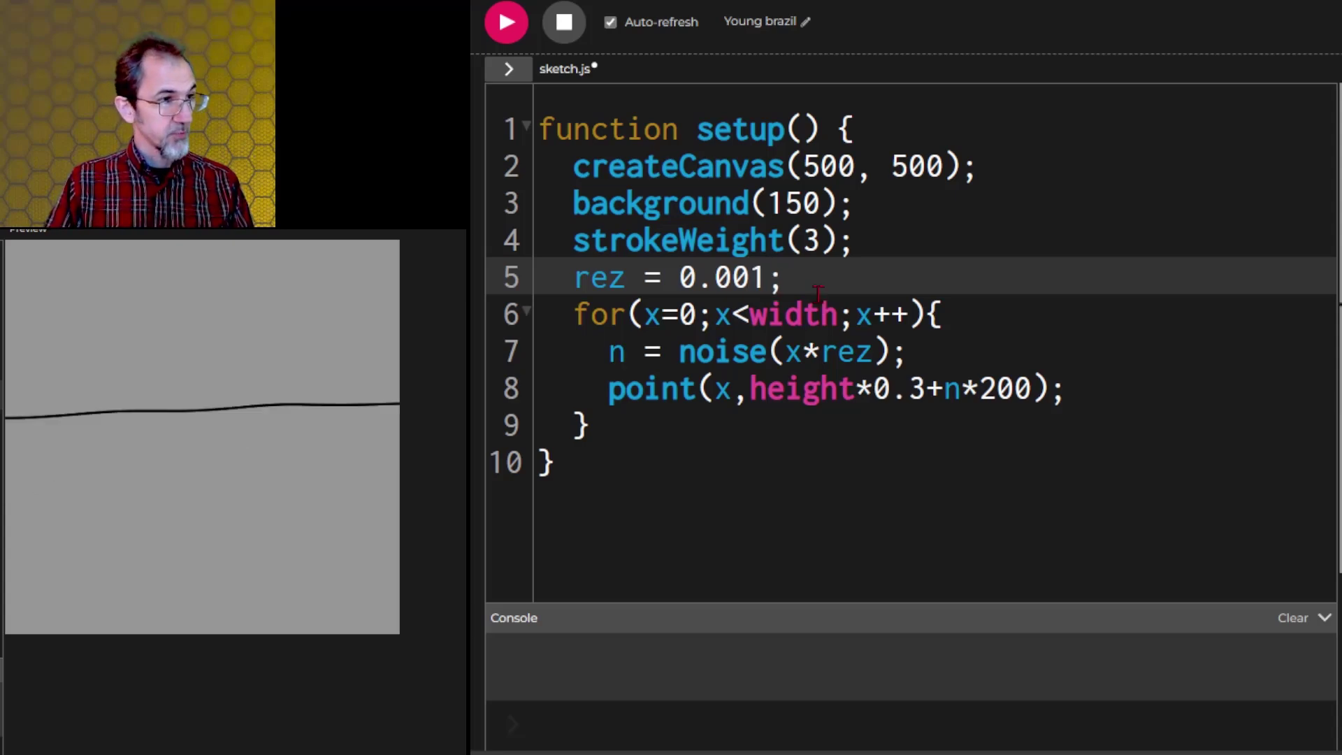
click(504, 21)
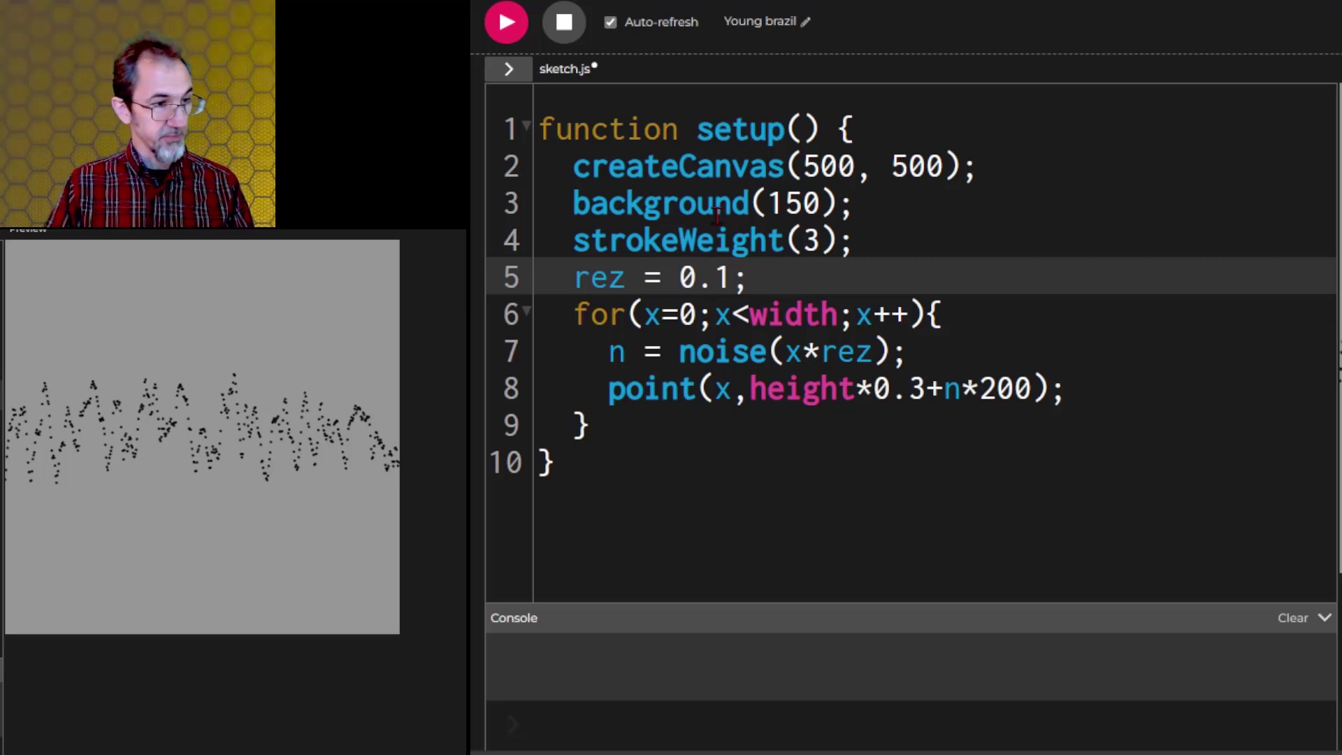
text(0.009)
click(935, 388)
text(3)
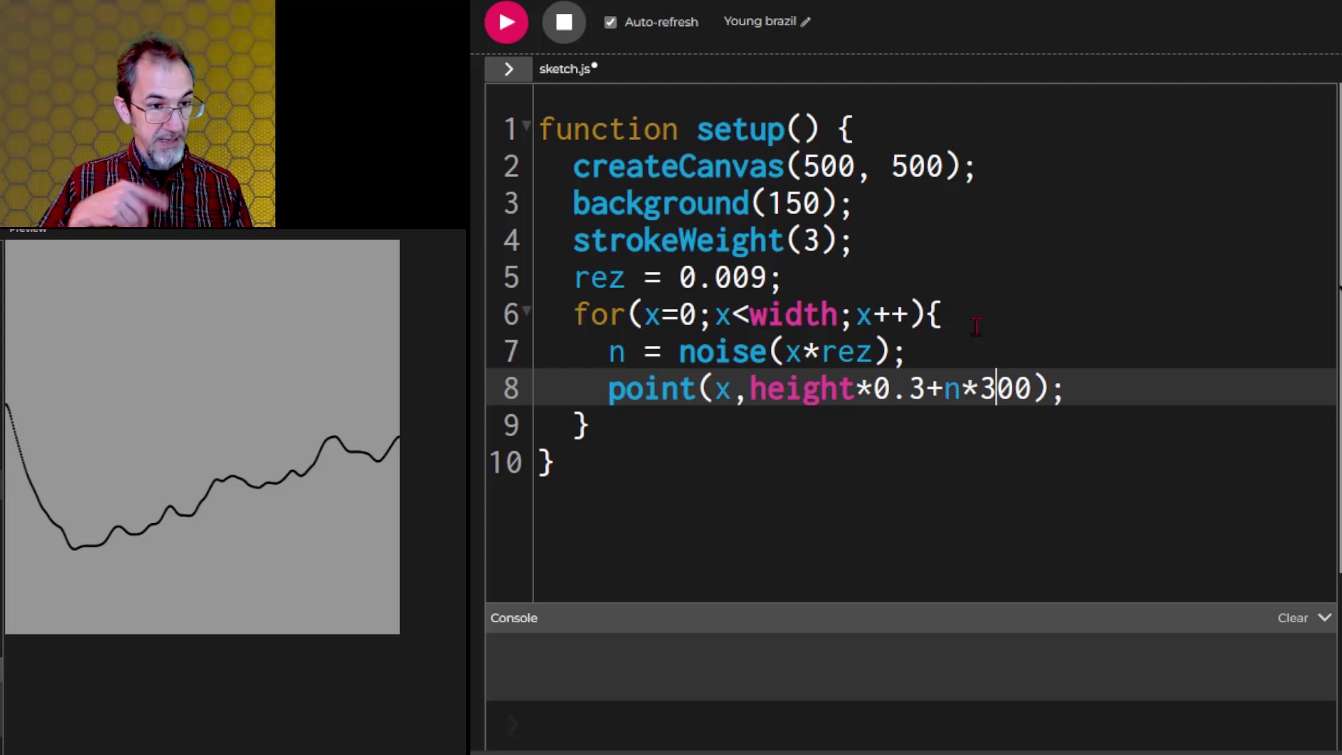
click(506, 21)
text(1)
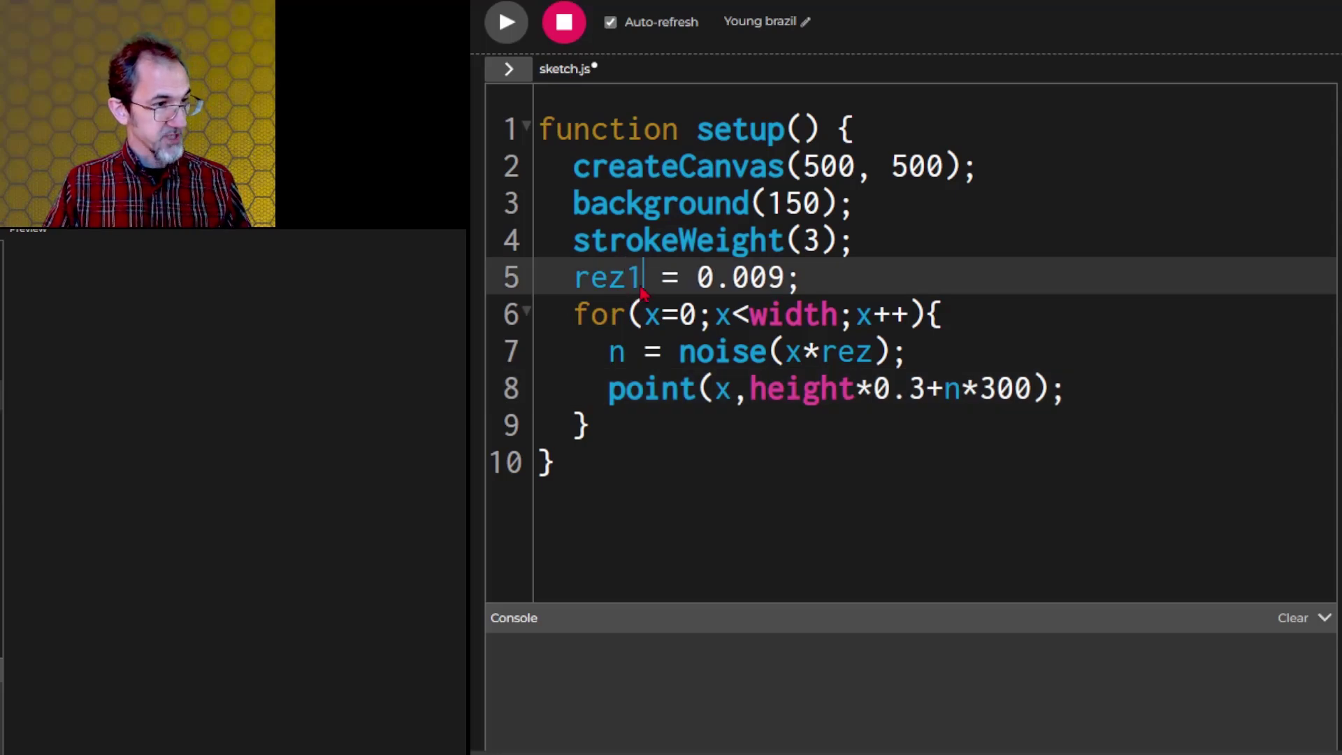
Step: Add rez2 = 0.002 and a second layer n2 = noise(x*rez2)
key(enter)
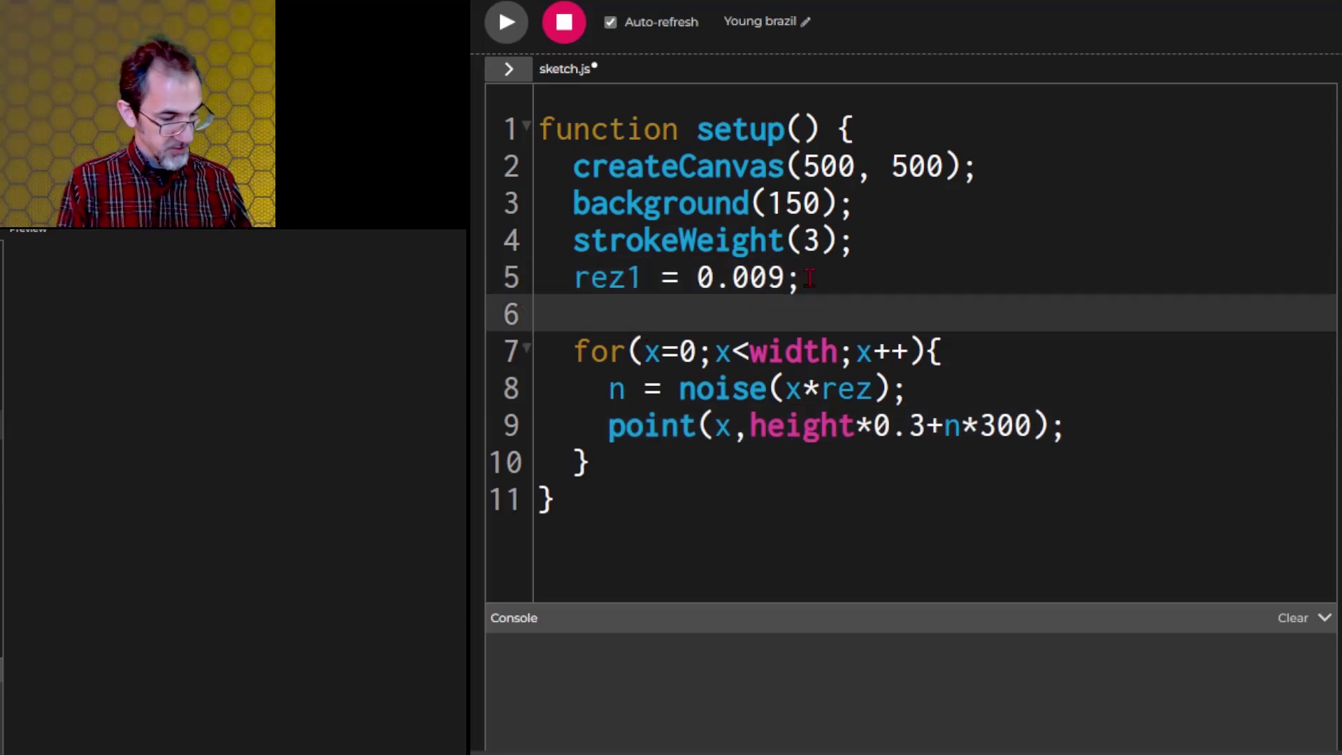
text(rez2 = 0.002)
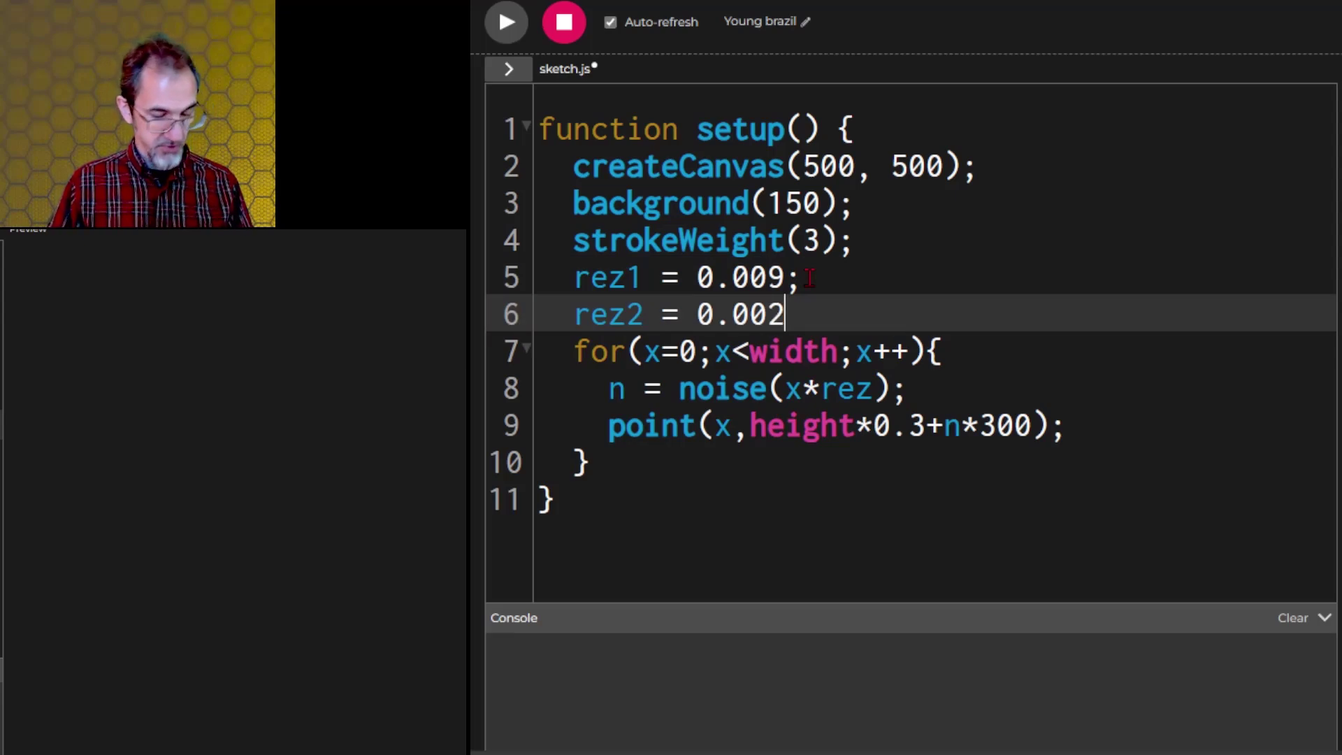
text(;)
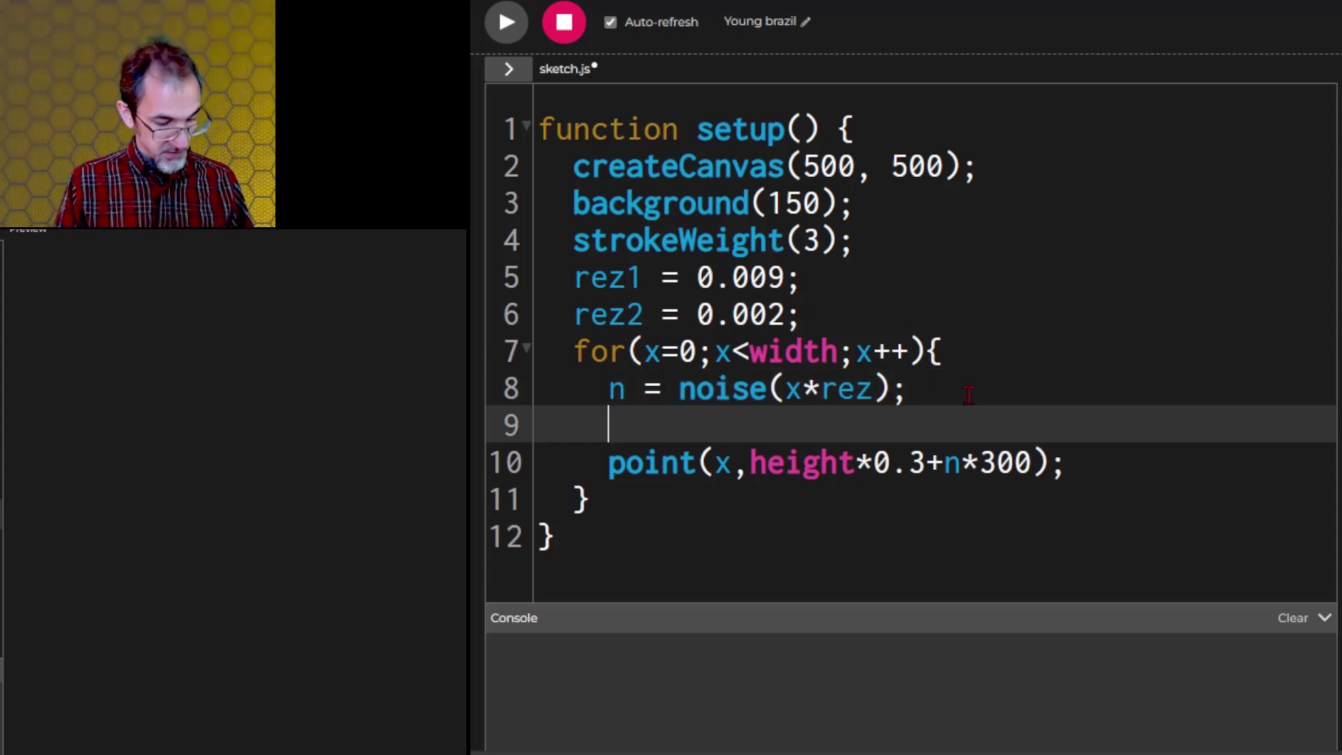
text(n2 =)
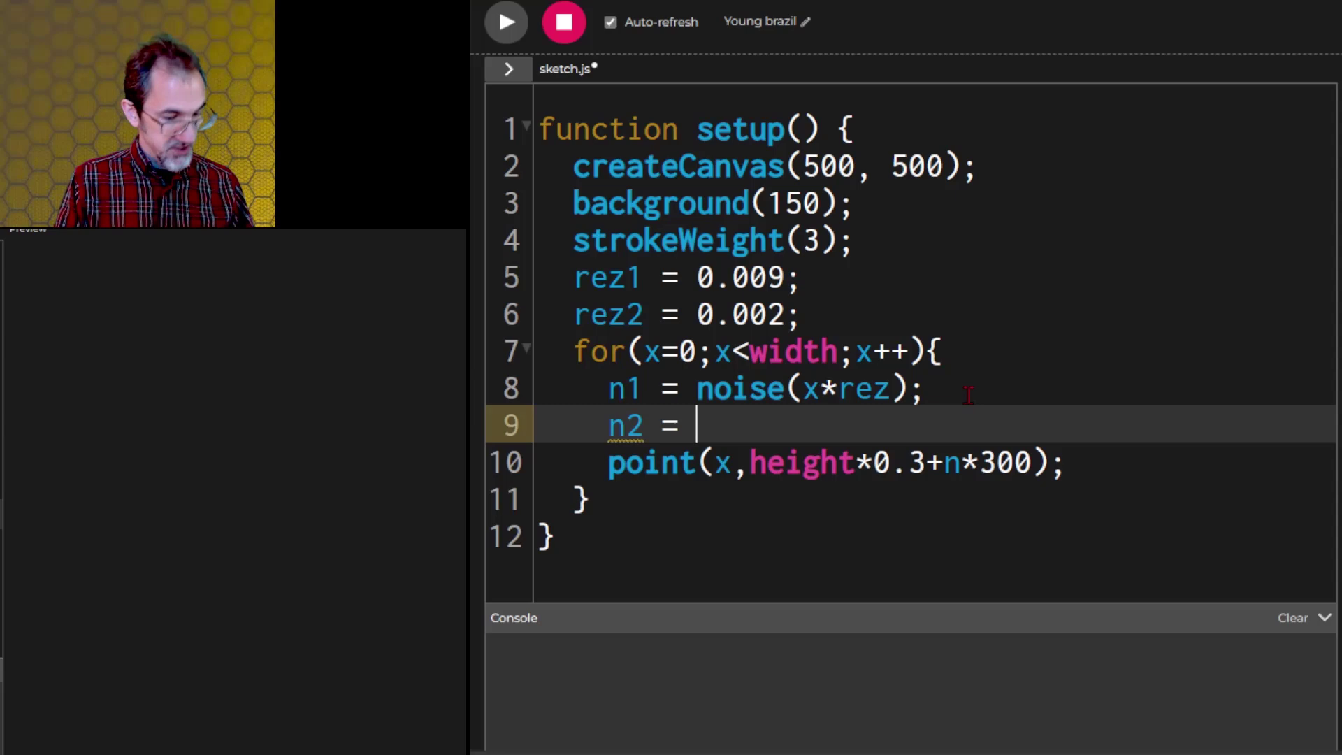
text(noise)
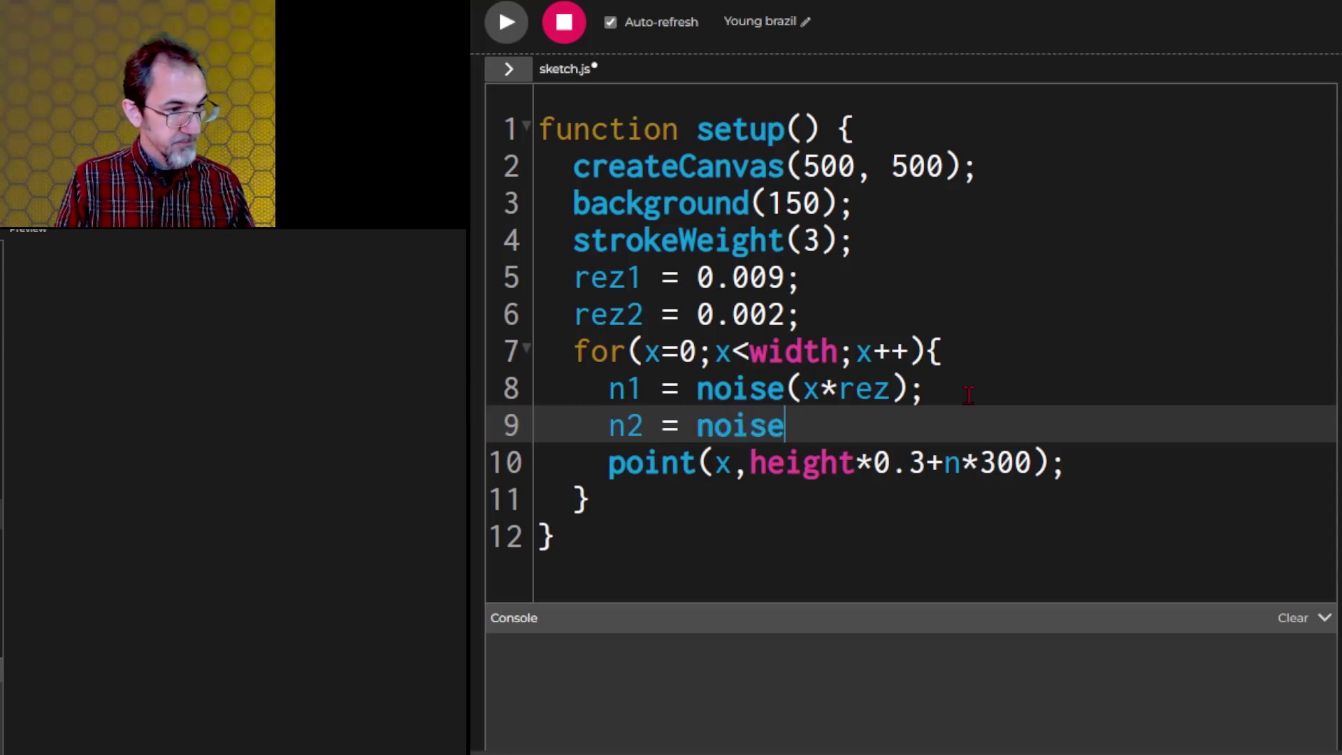
text((x*)
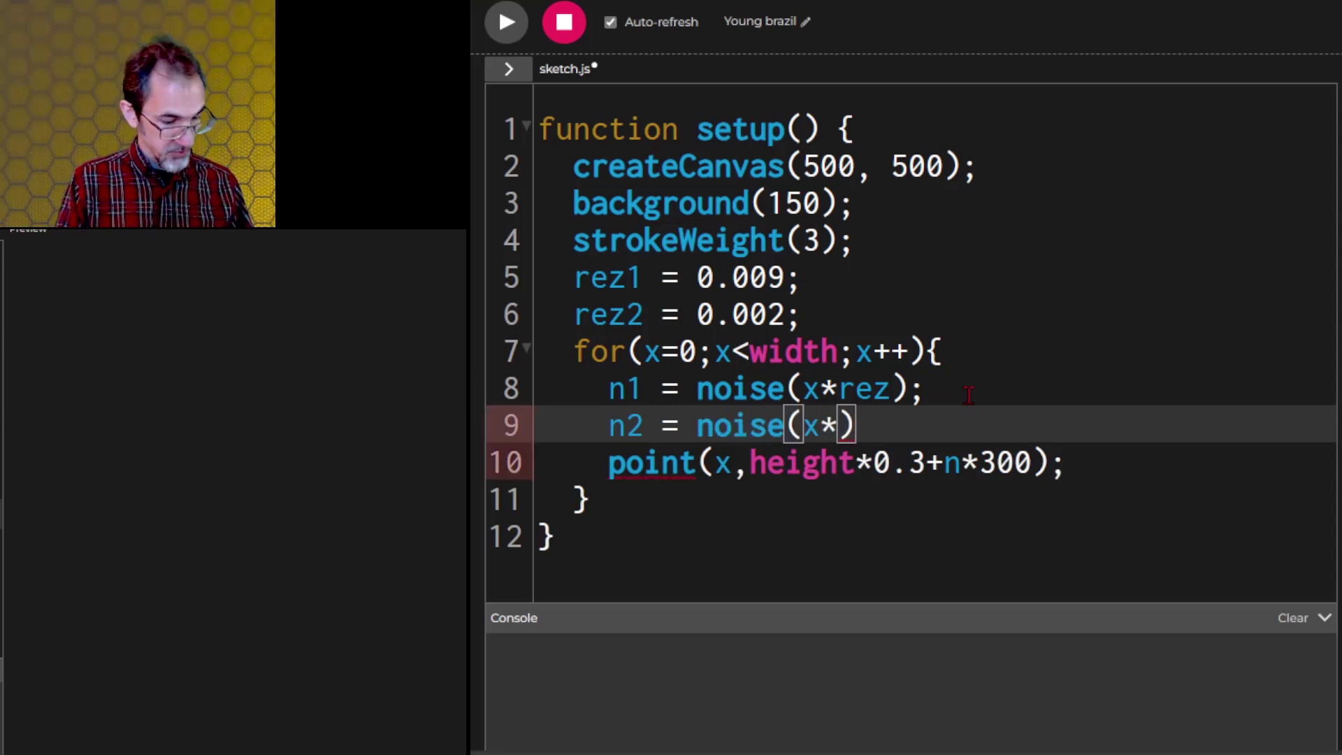
text(rez2)
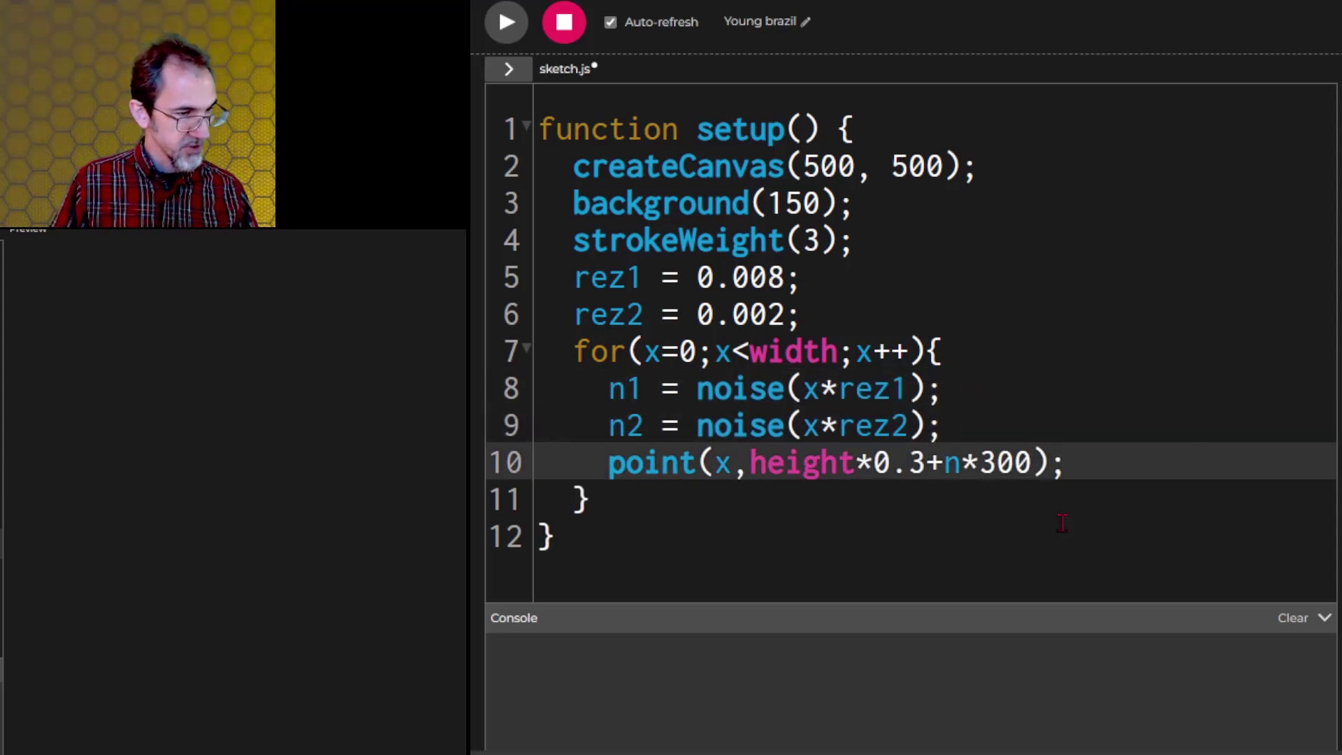
Step: Set point y to height*0.3 + n1*100 + n2*400 and preview the jagged curve
text(1)
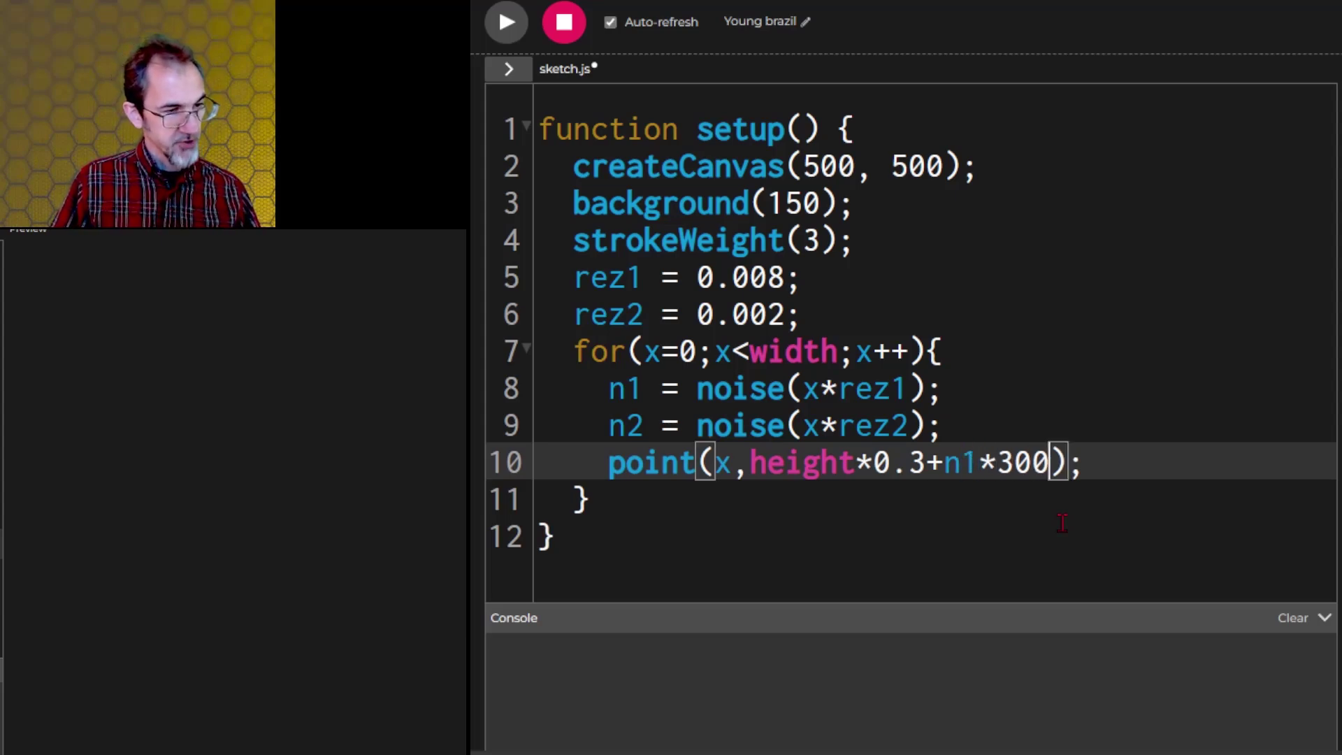
text(+n)
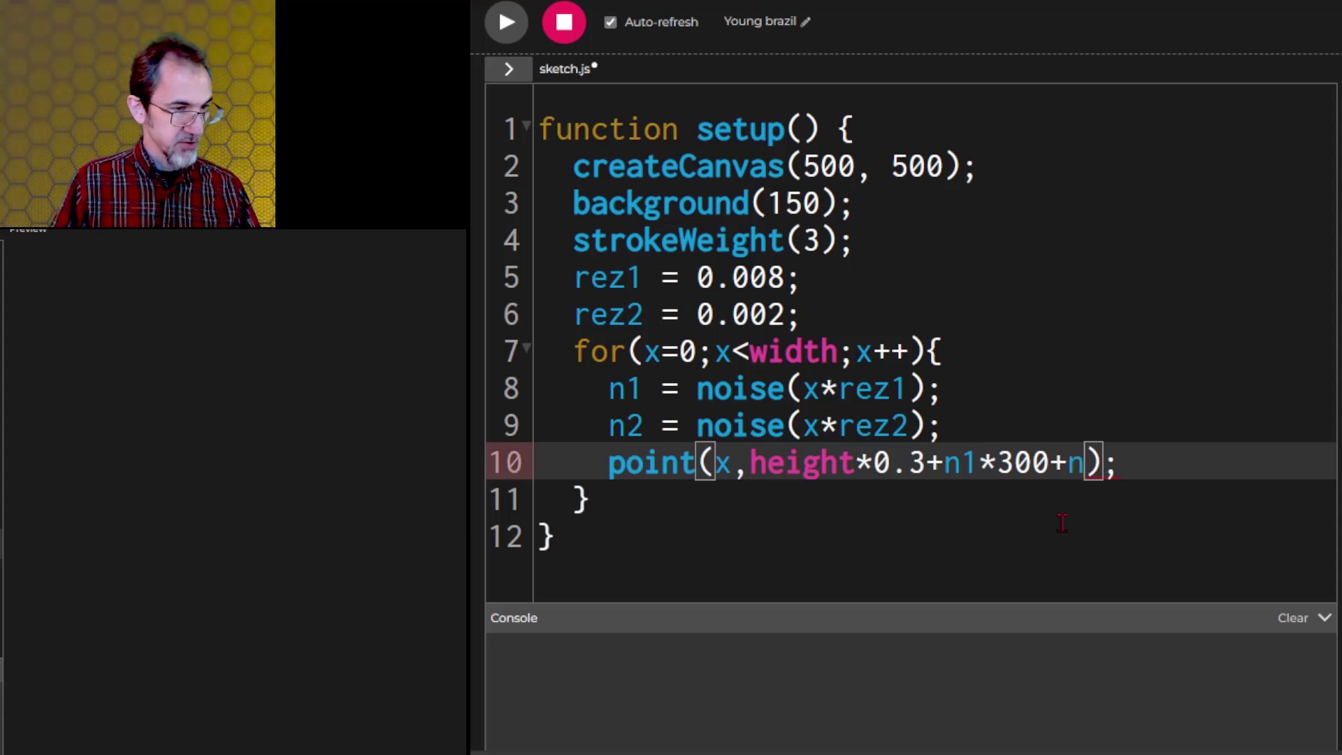
text(2*2)
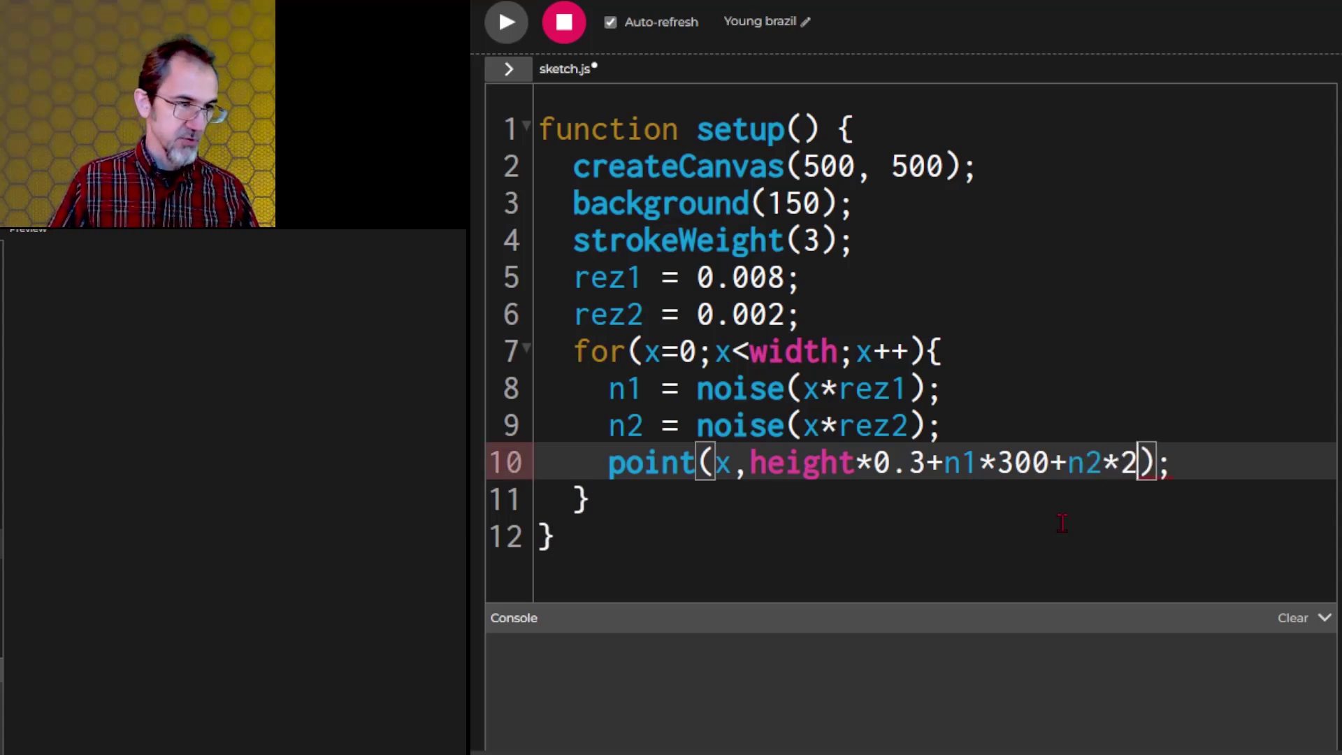
text(00)
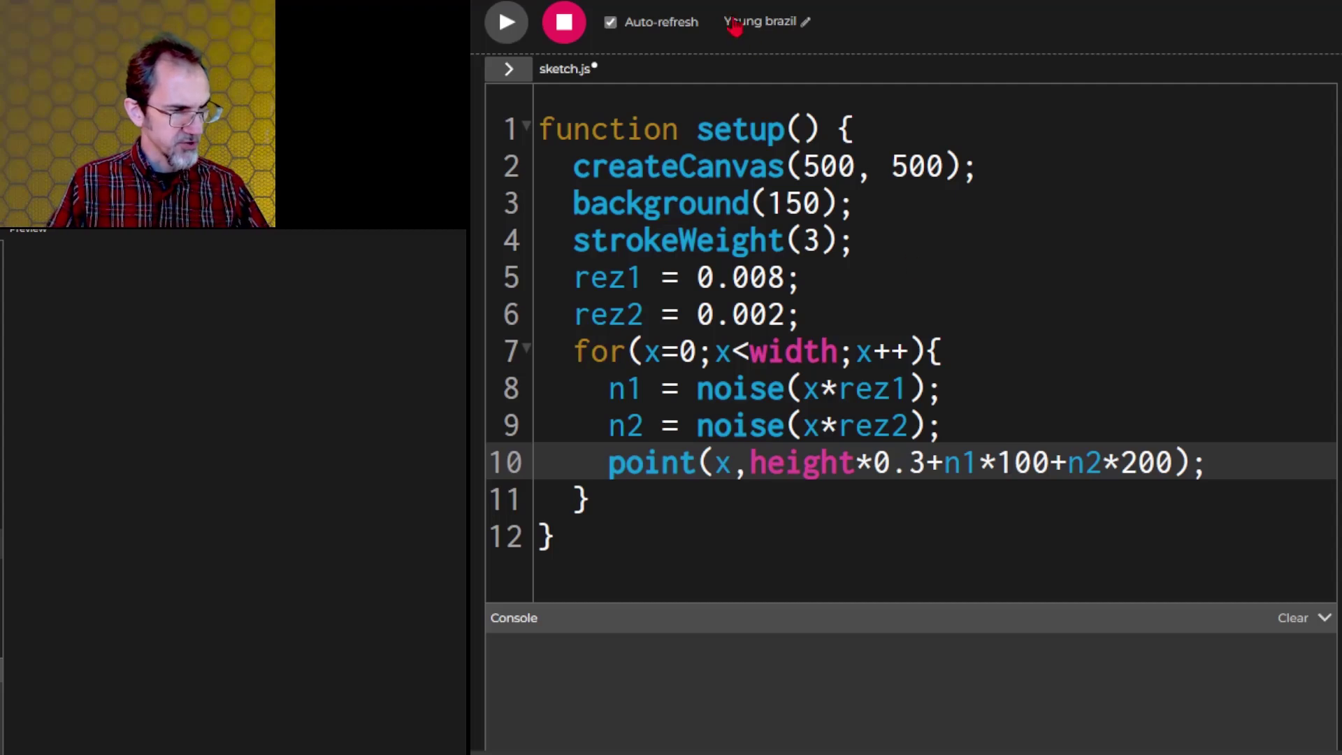
click(505, 21)
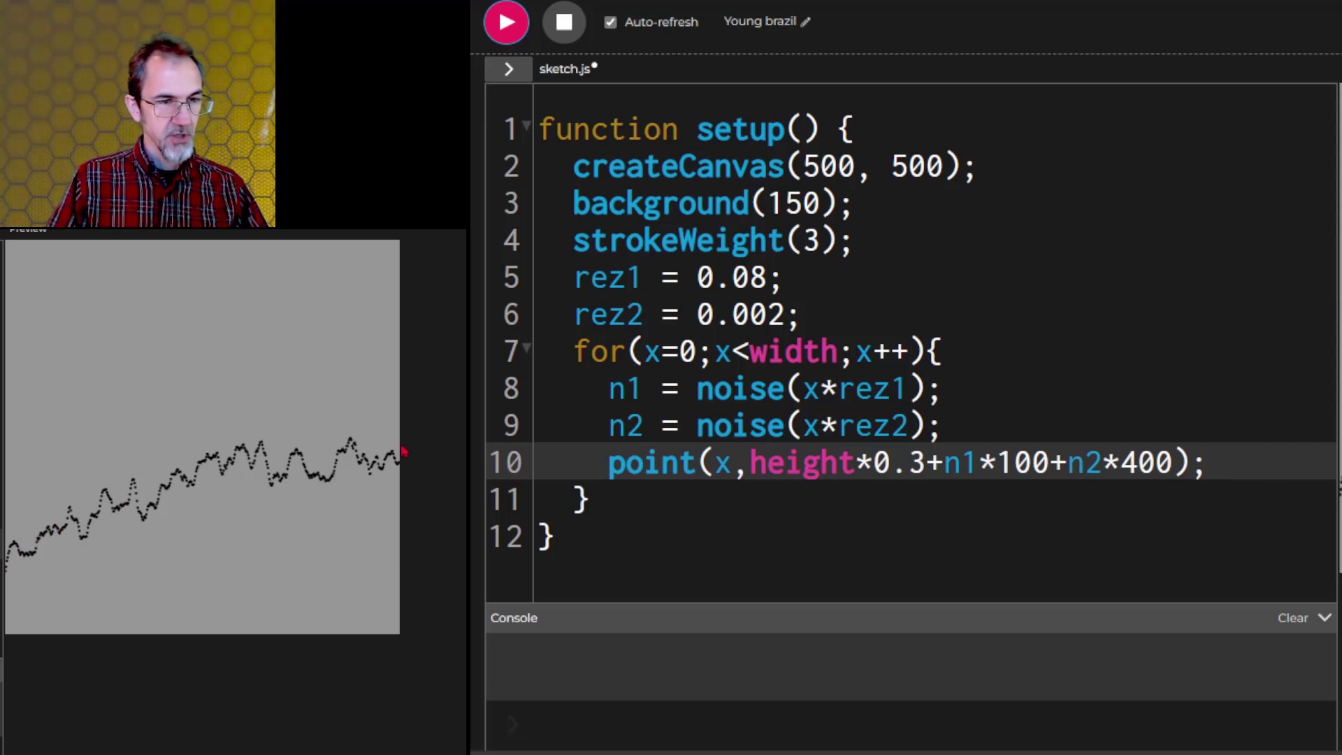
mouse_move(432, 463)
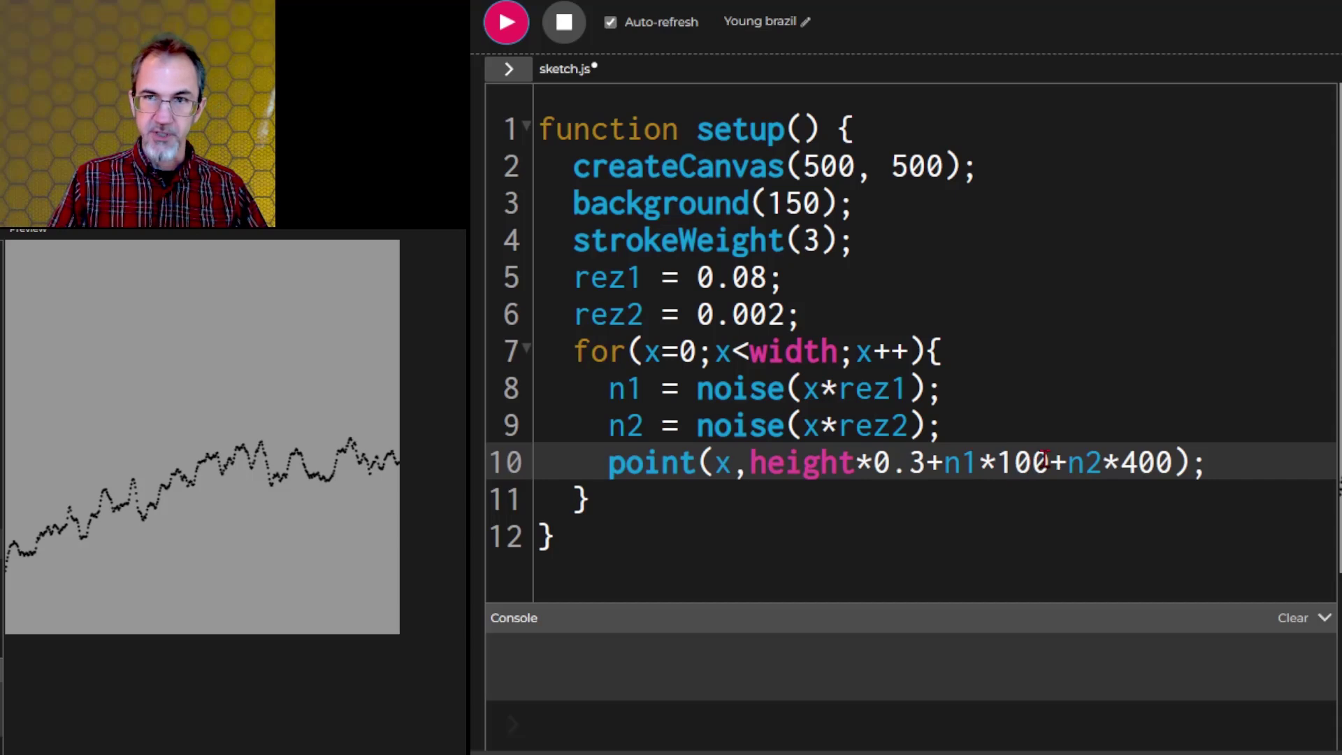
click(562, 21)
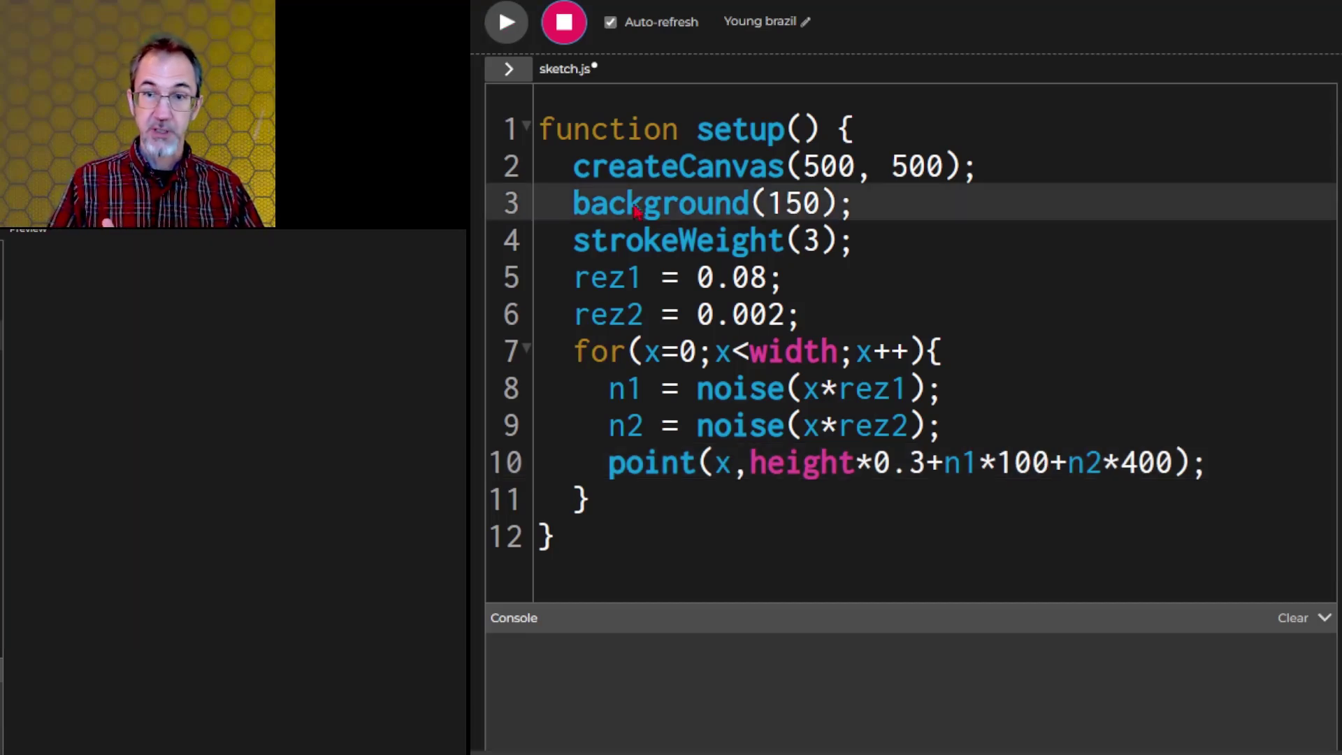
Step: Replace strokeWeight with noStroke() and remove the rez2 declaration, setting rez1 to 0.003
click(731, 203)
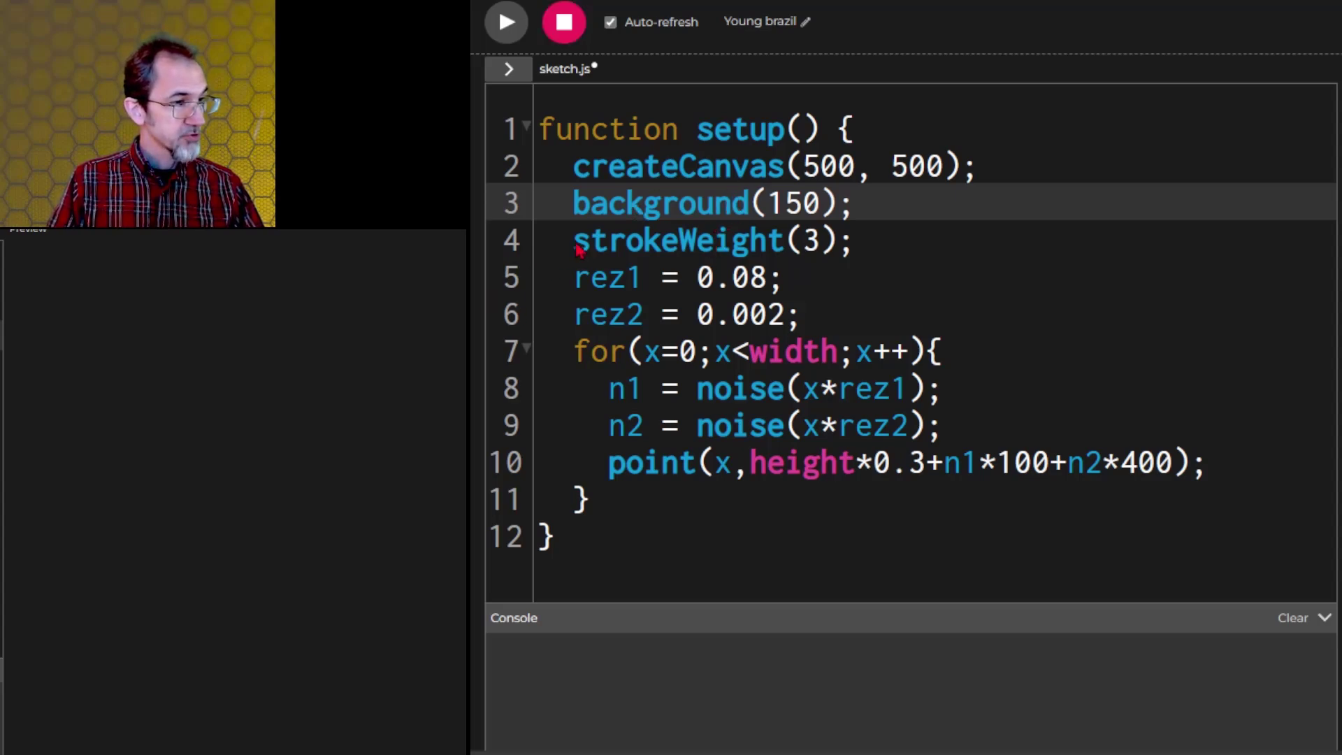
text(noStroke())
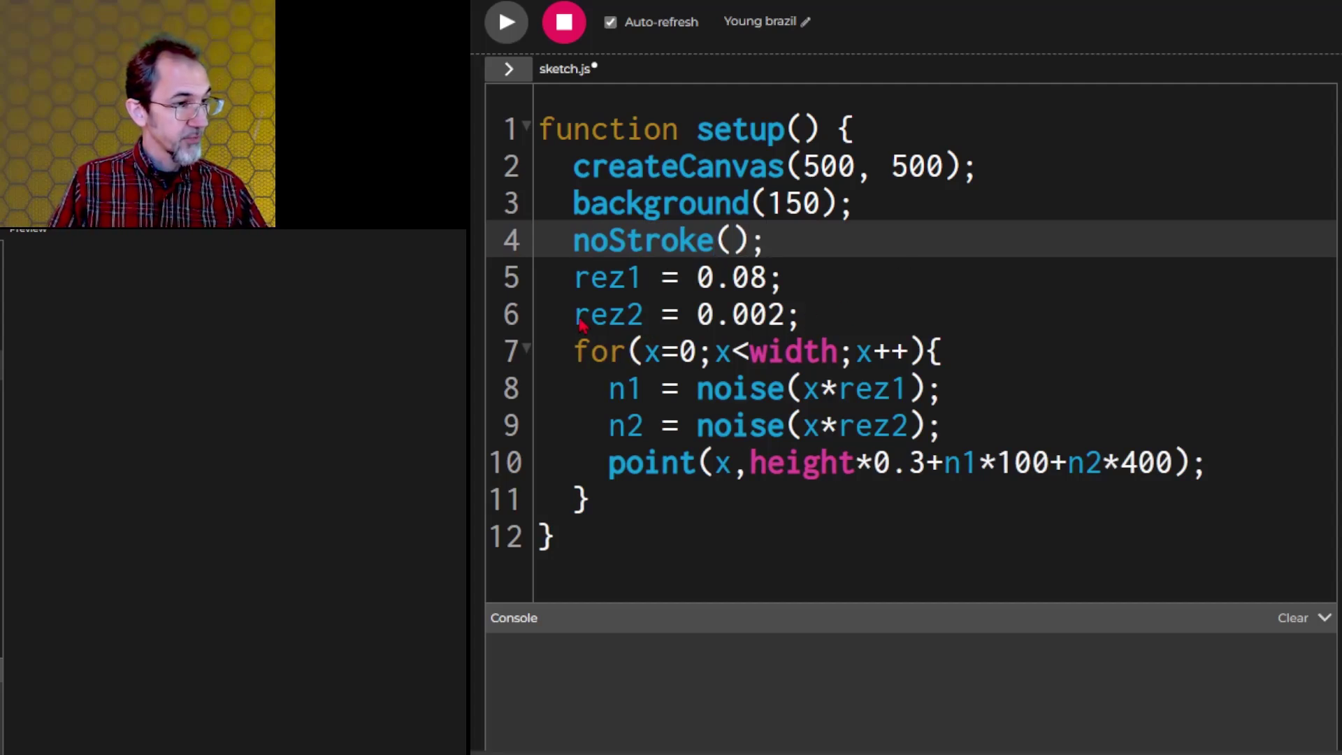
double_click(608, 314)
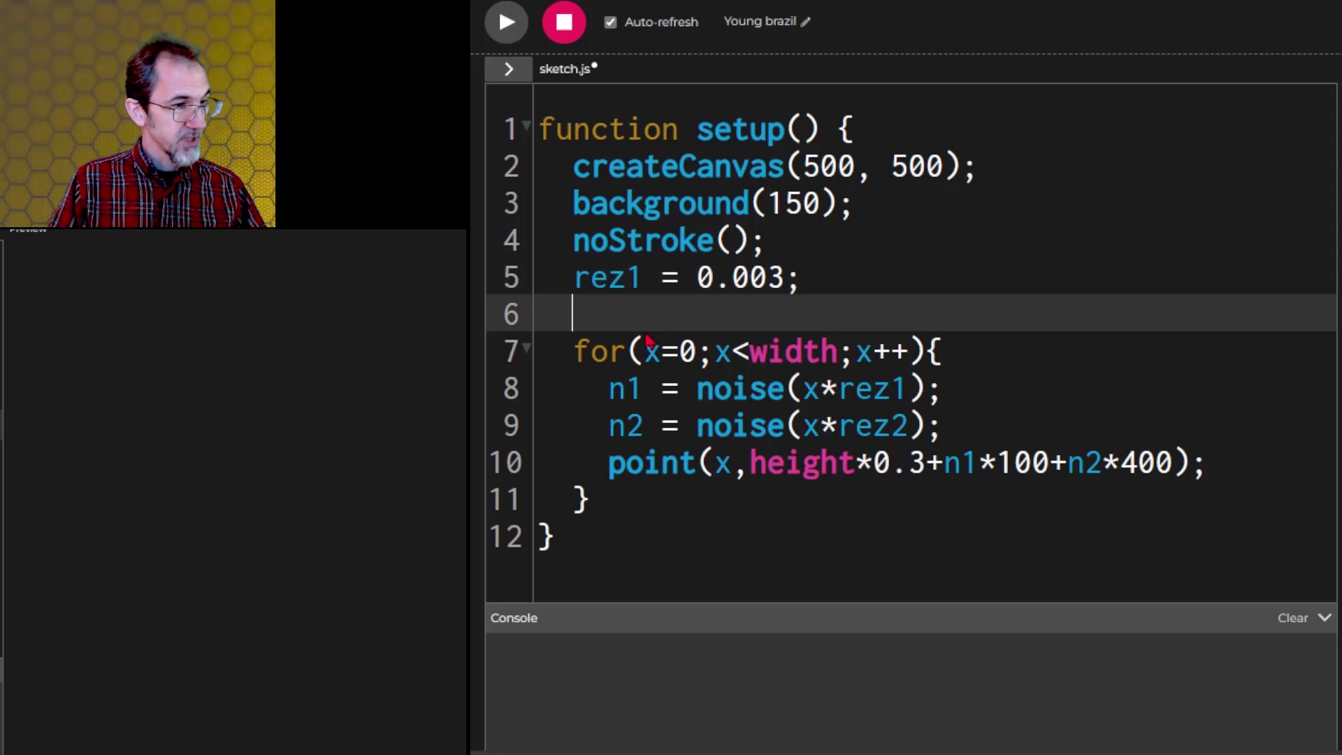
mouse_move(967, 359)
text(for ()
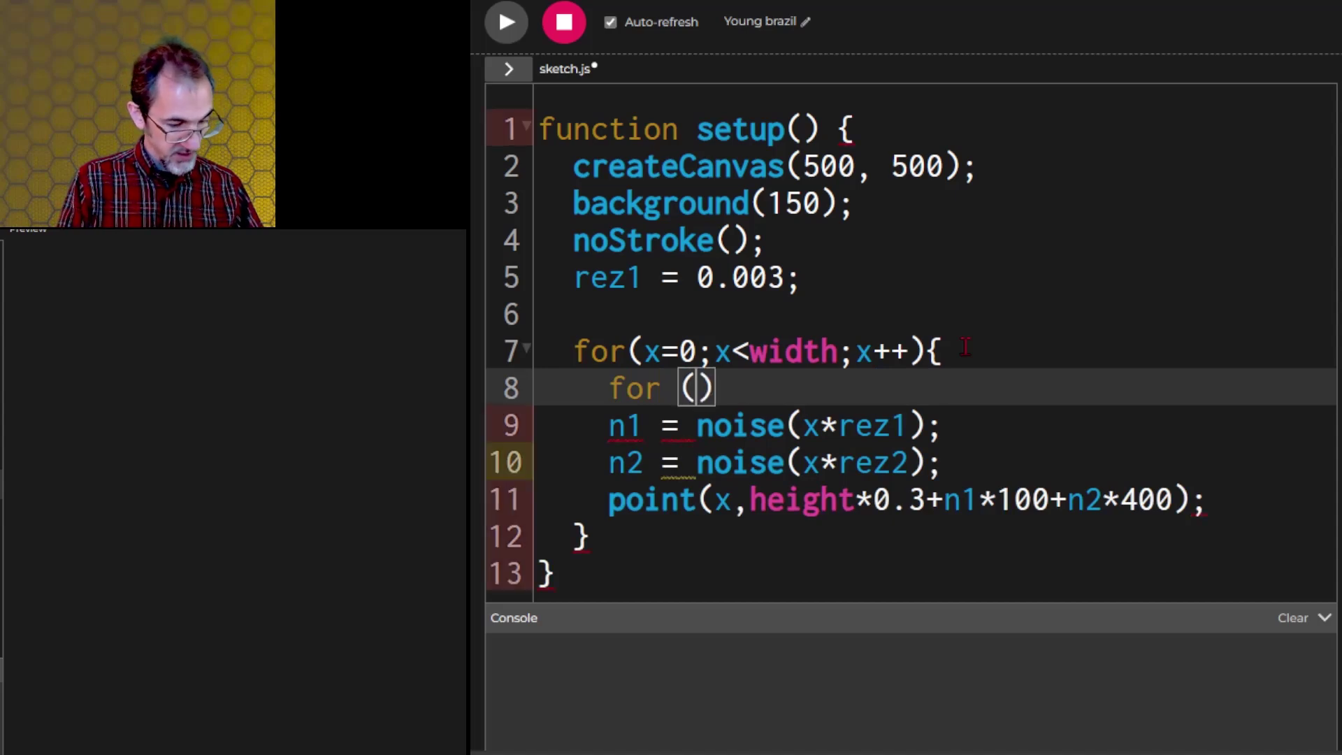
Step: Add a nested for(y=0;y<height;y++) loop and sample noise(x*rez1, y*rez1)
text(y=0)
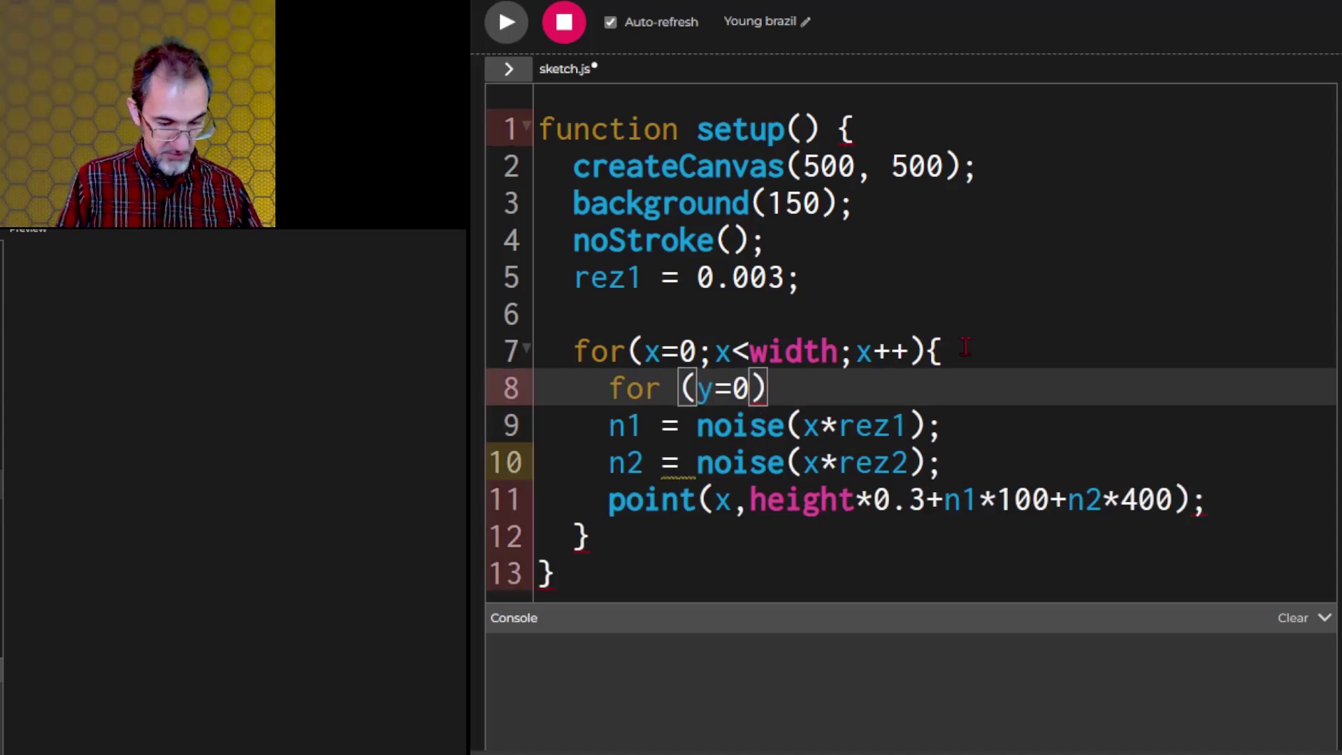
text(;y<)
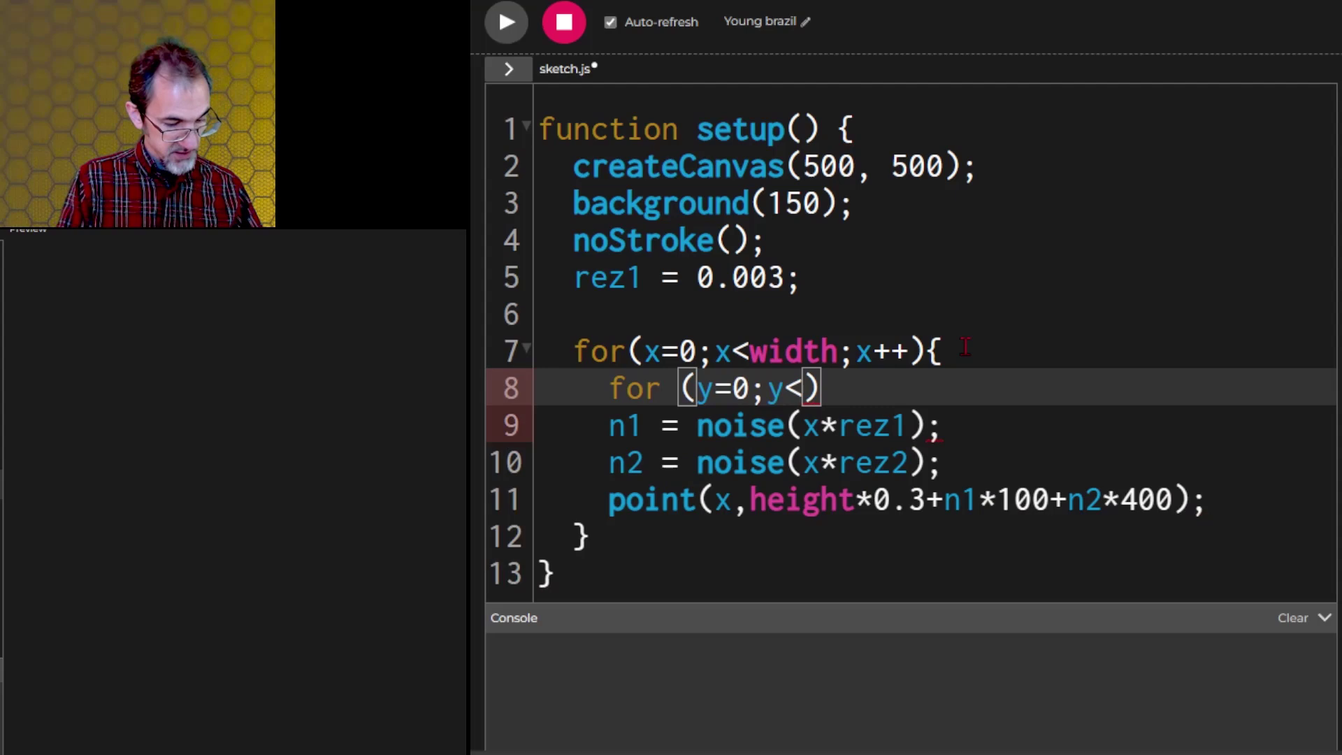
text(height;)
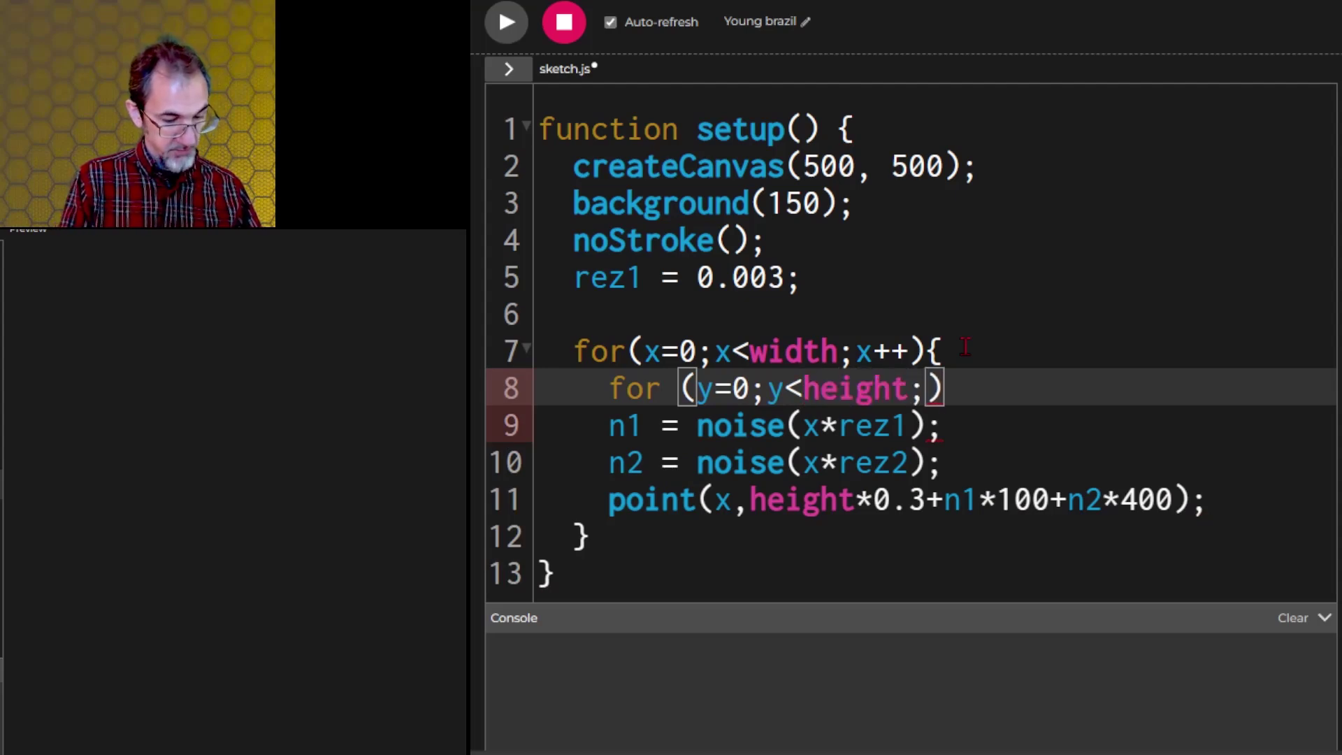
text(y++)
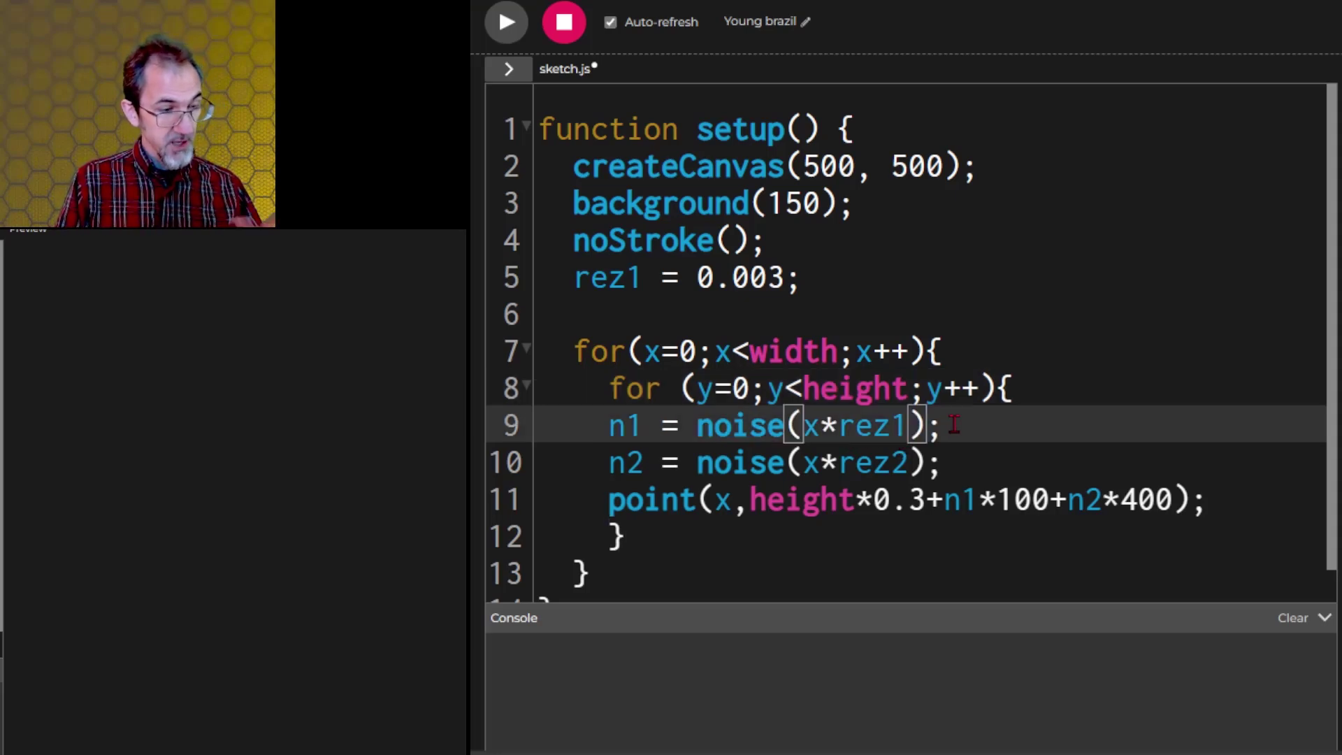
text(,y)
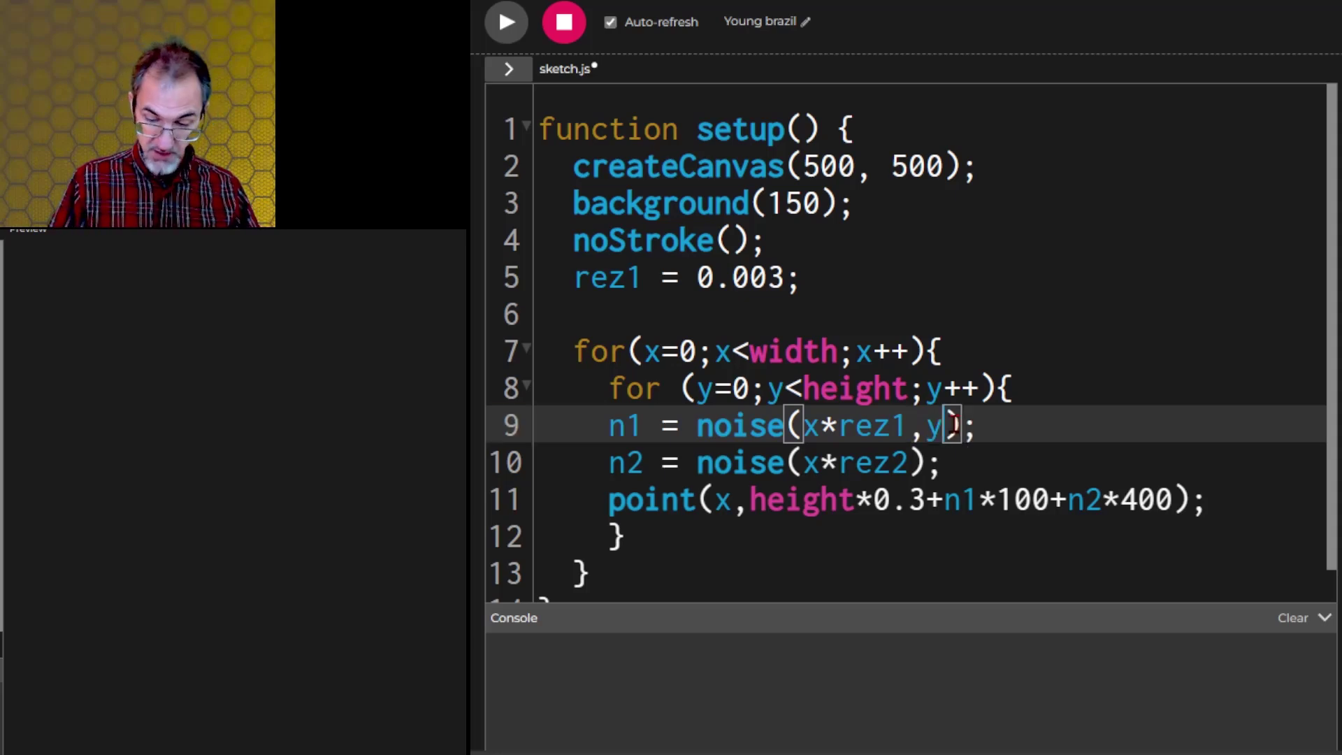
text(*rez1)
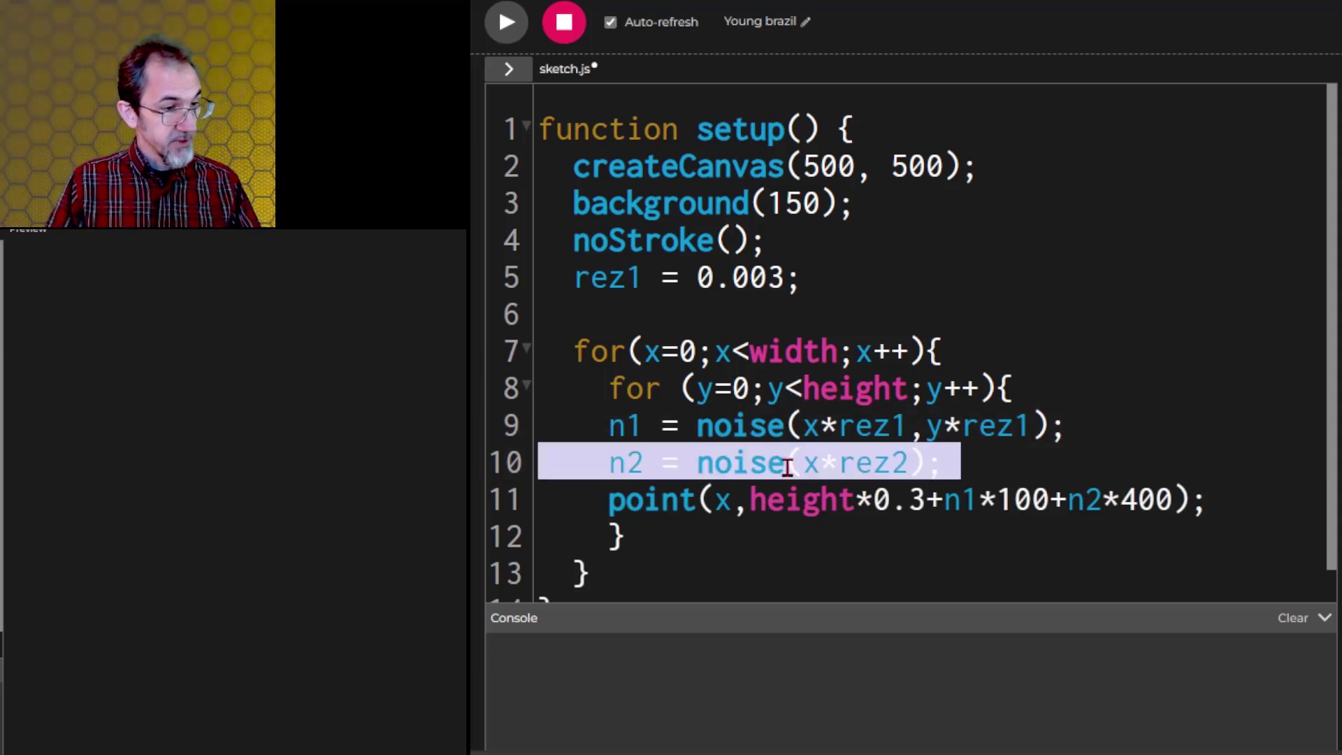
Step: Delete the second noise line and add col = n1*255 inside the loops
key(Delete)
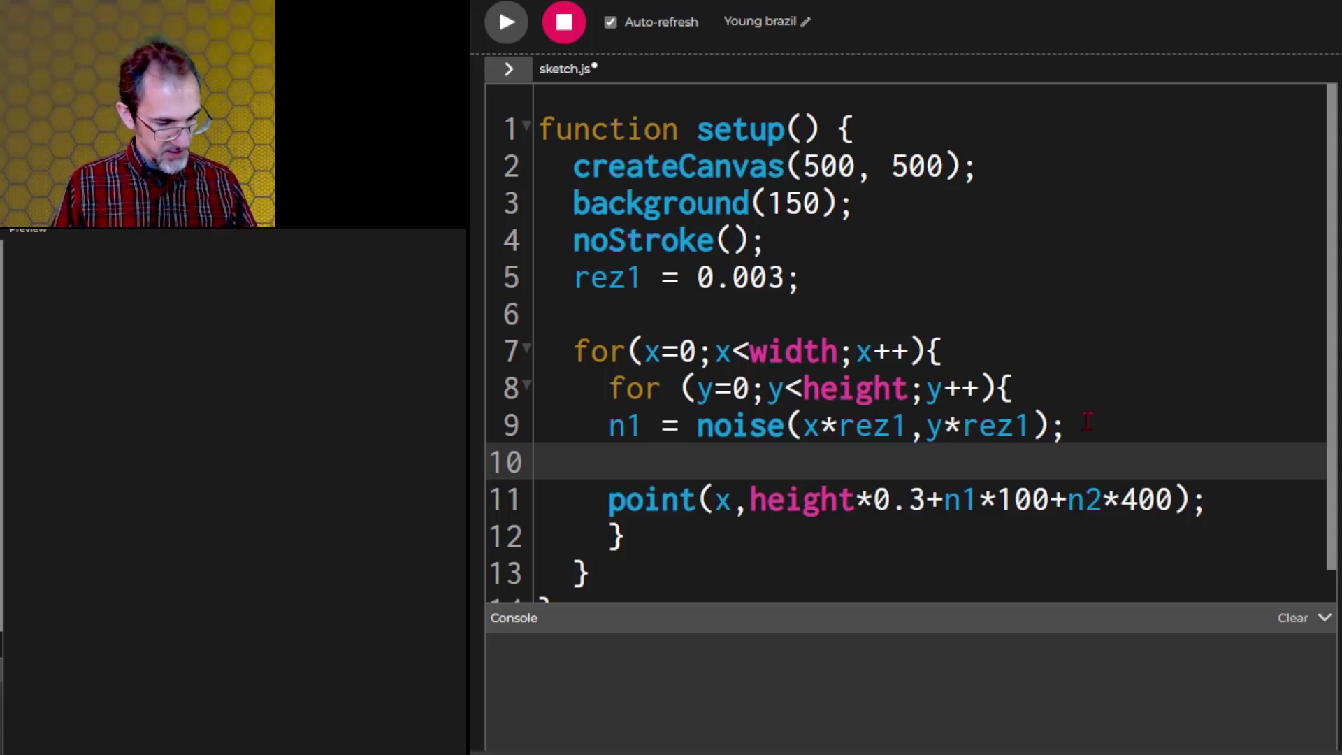
text(col=)
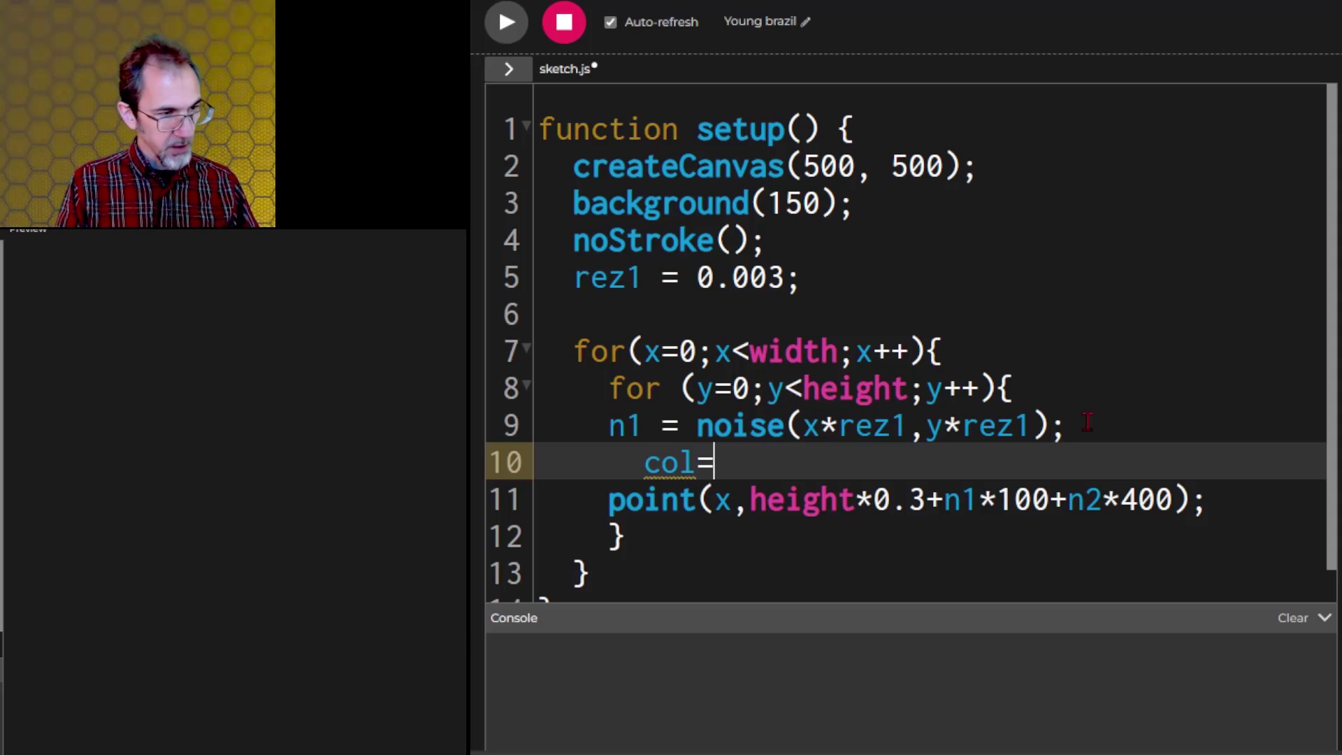
text(n1)
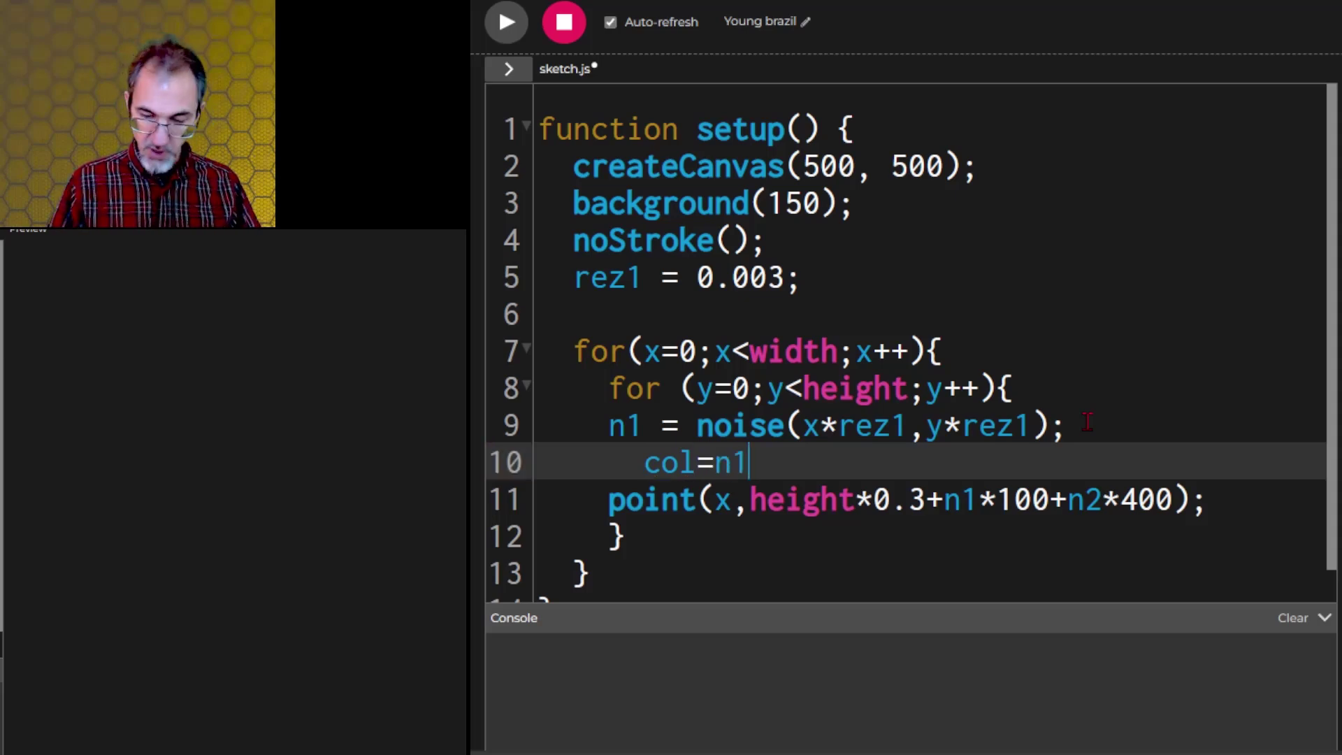
text(*255;)
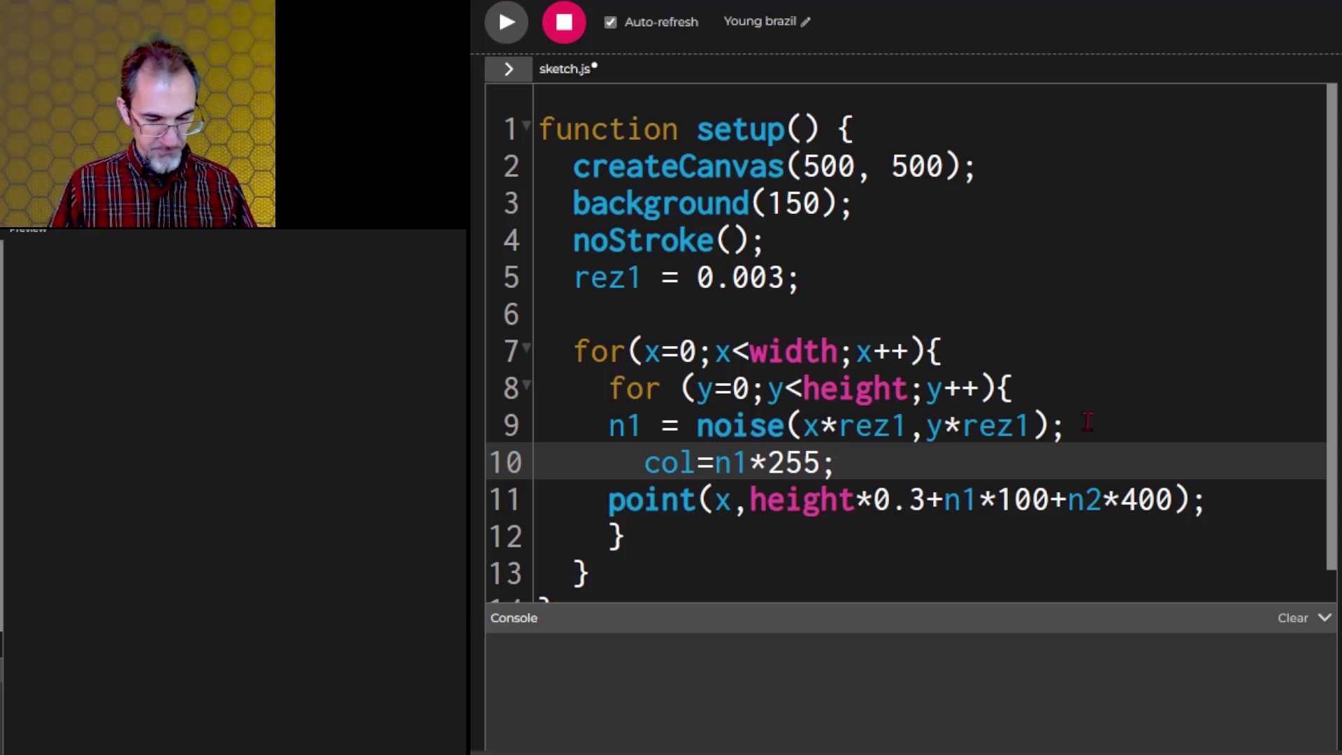
Step: Stroke each point with col at (x, y) and run, hitting an infinite-loop warning
text(str)
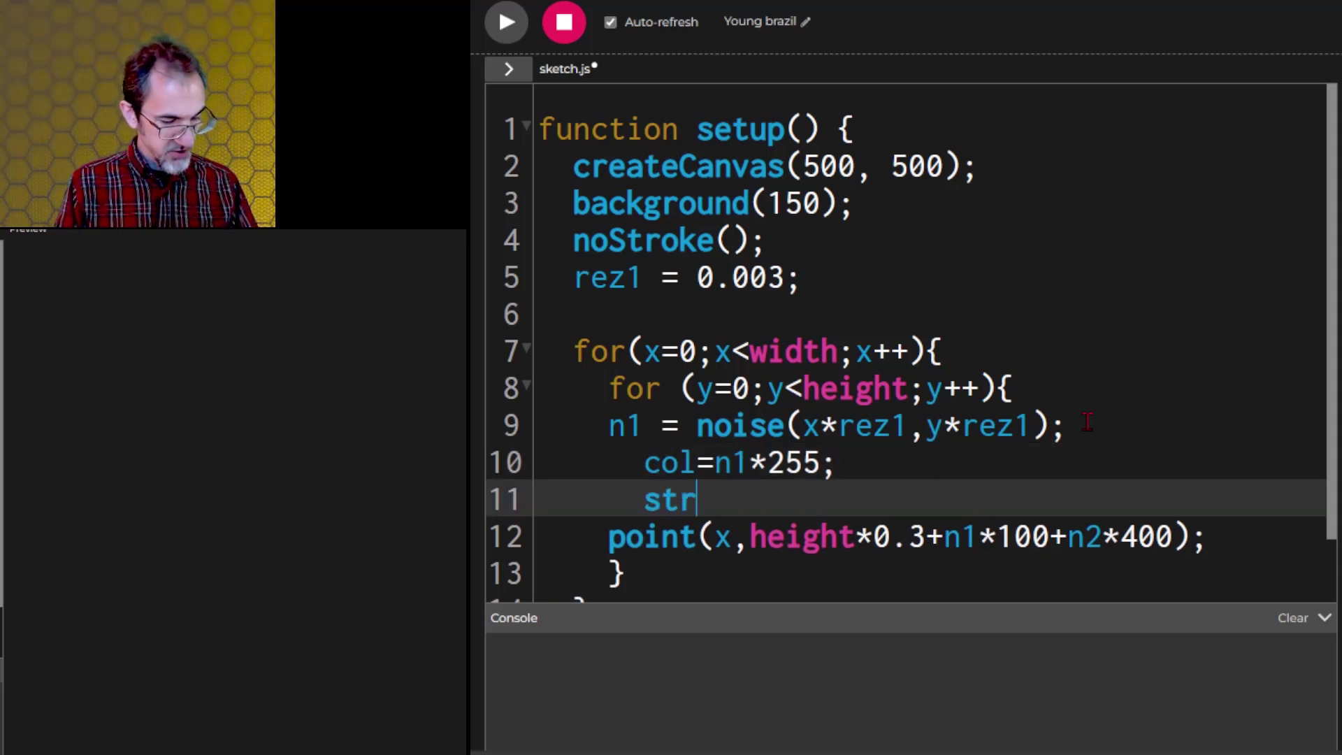
text(oke(col))
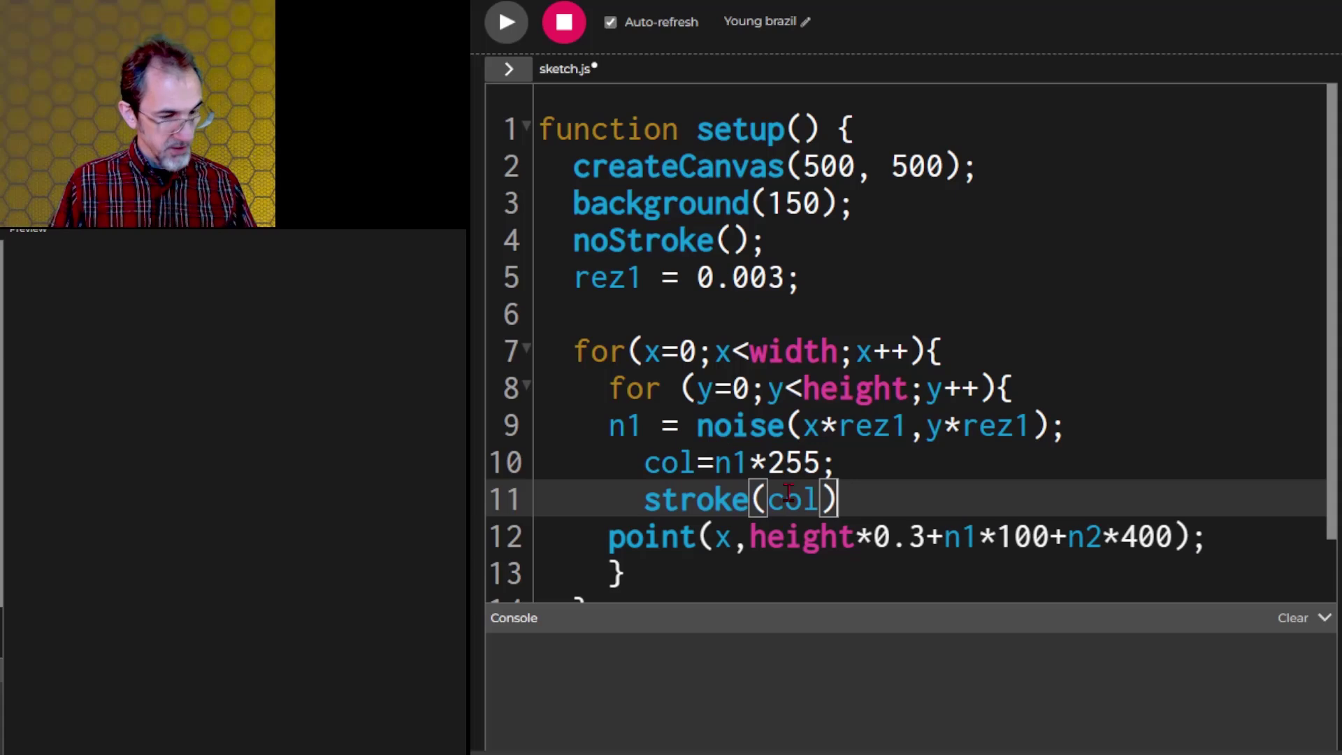
text(;)
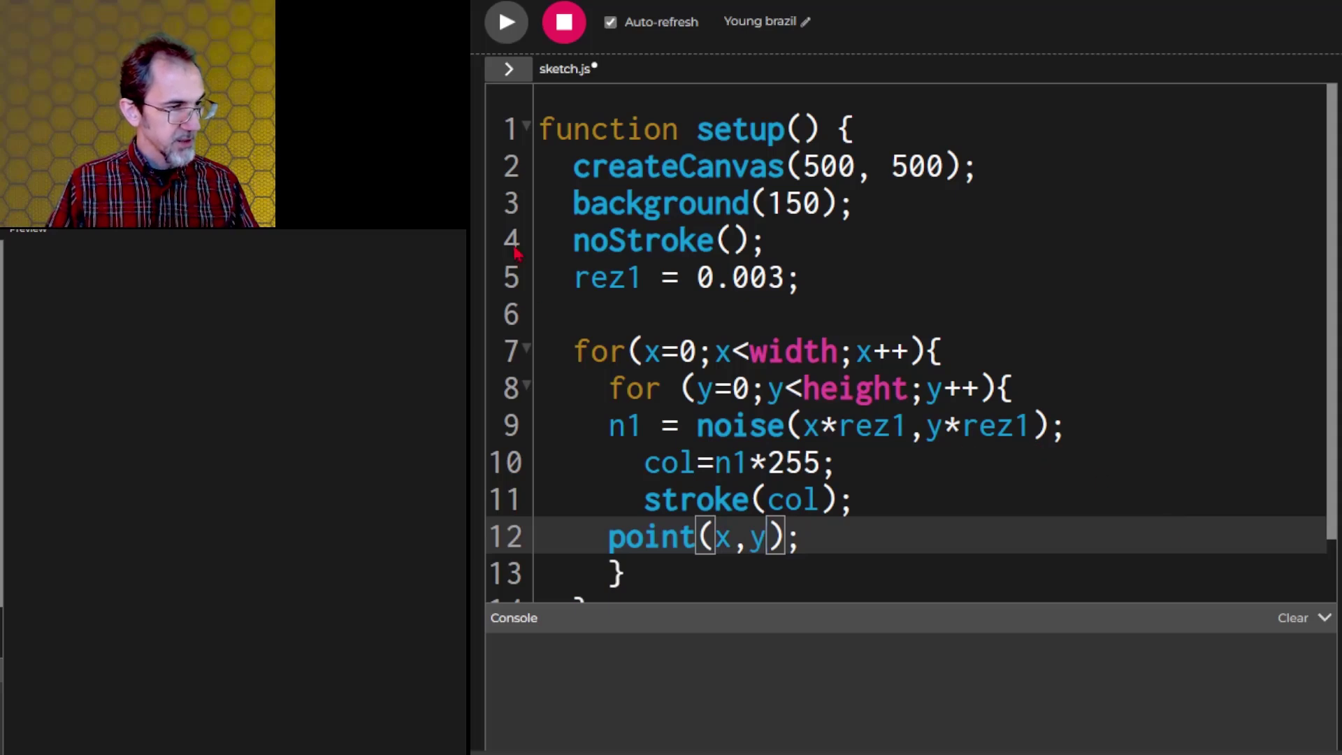
click(504, 22)
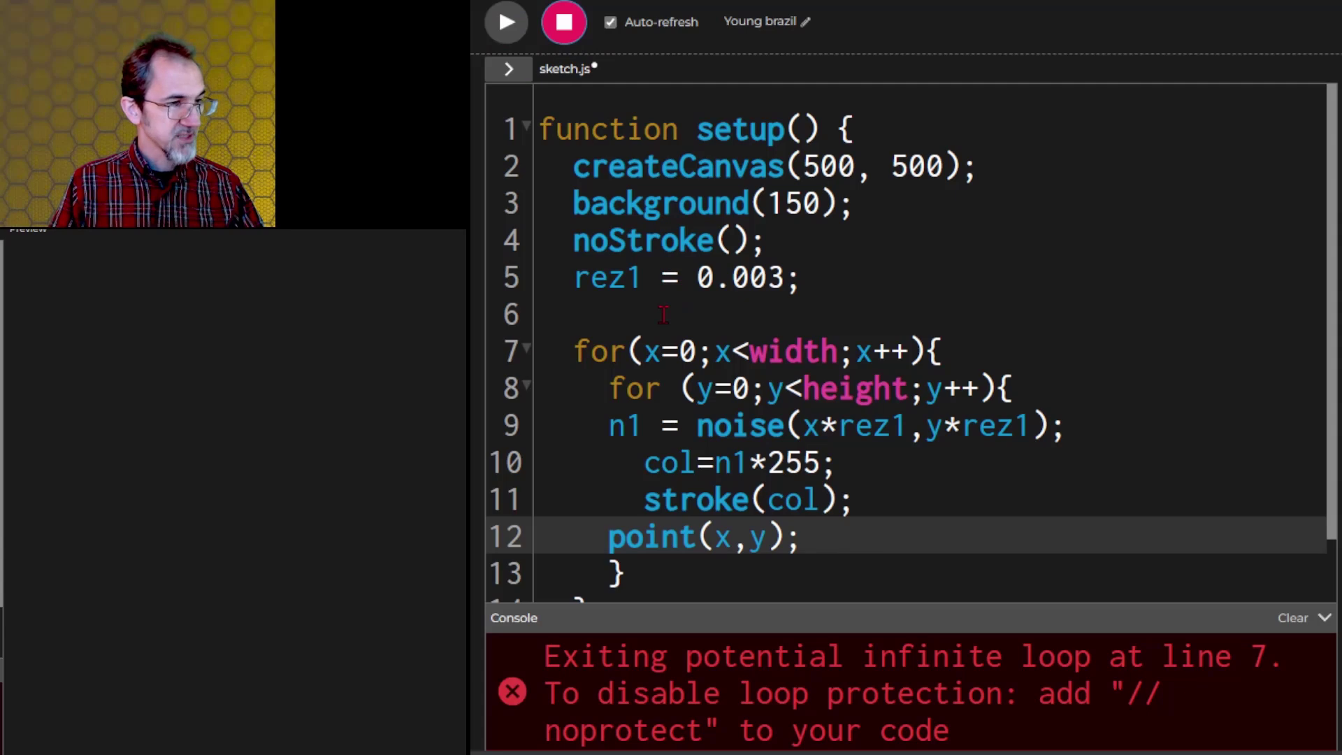
Step: Add a // noprotect comment to disable loop protection, run the grey cloud, then stop
text(//)
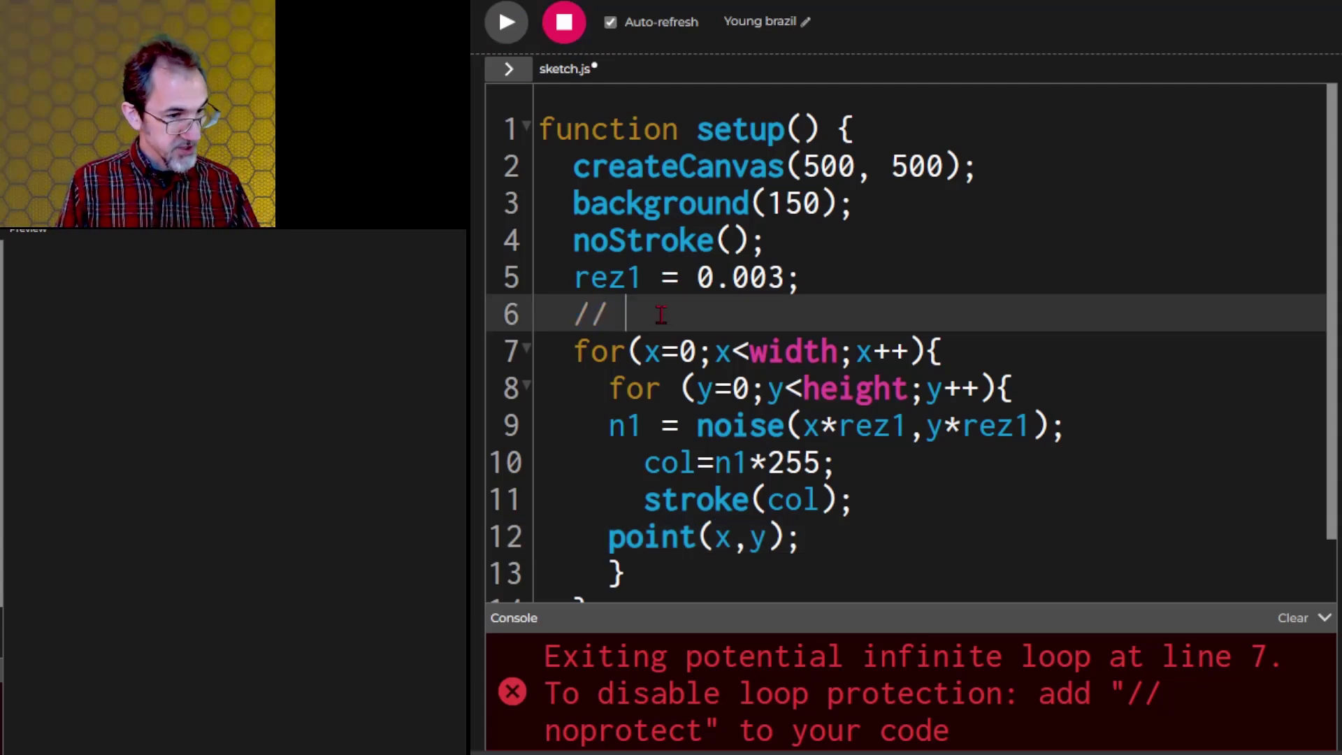
text(n)
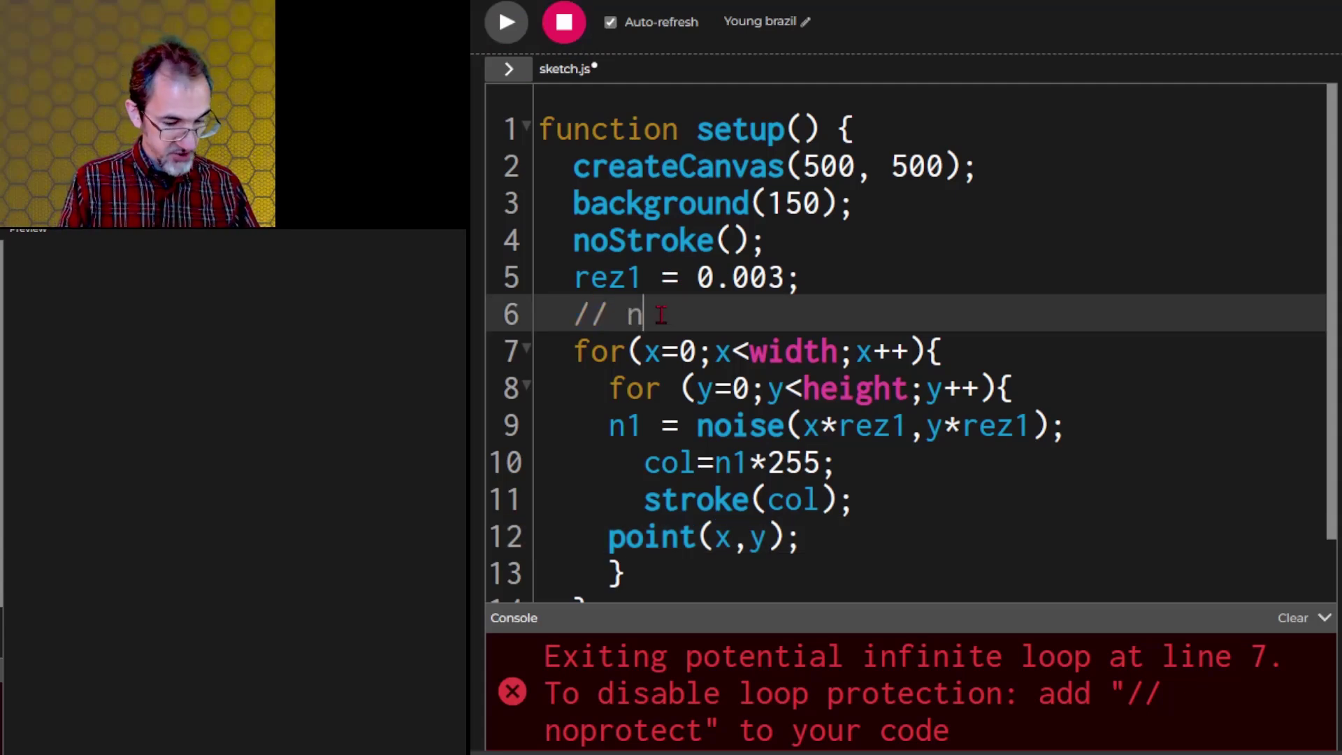
text(oprotec)
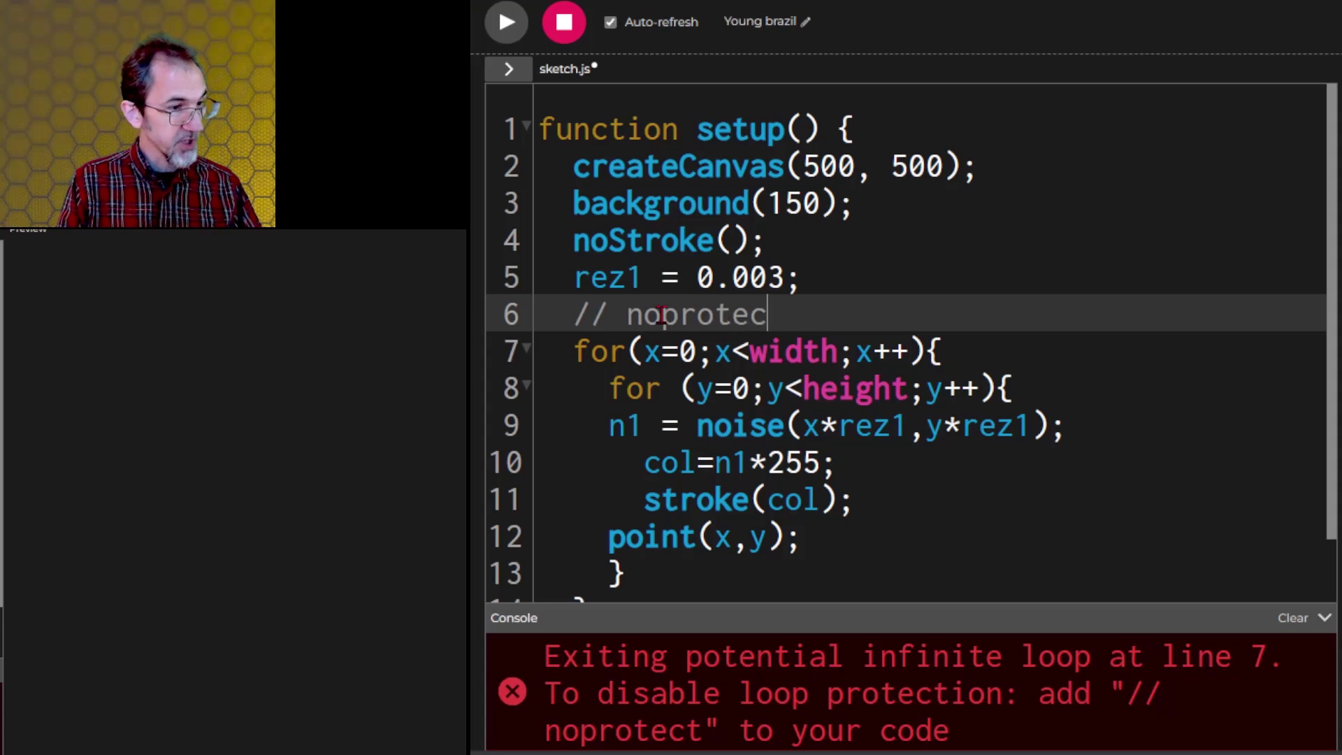
text(t)
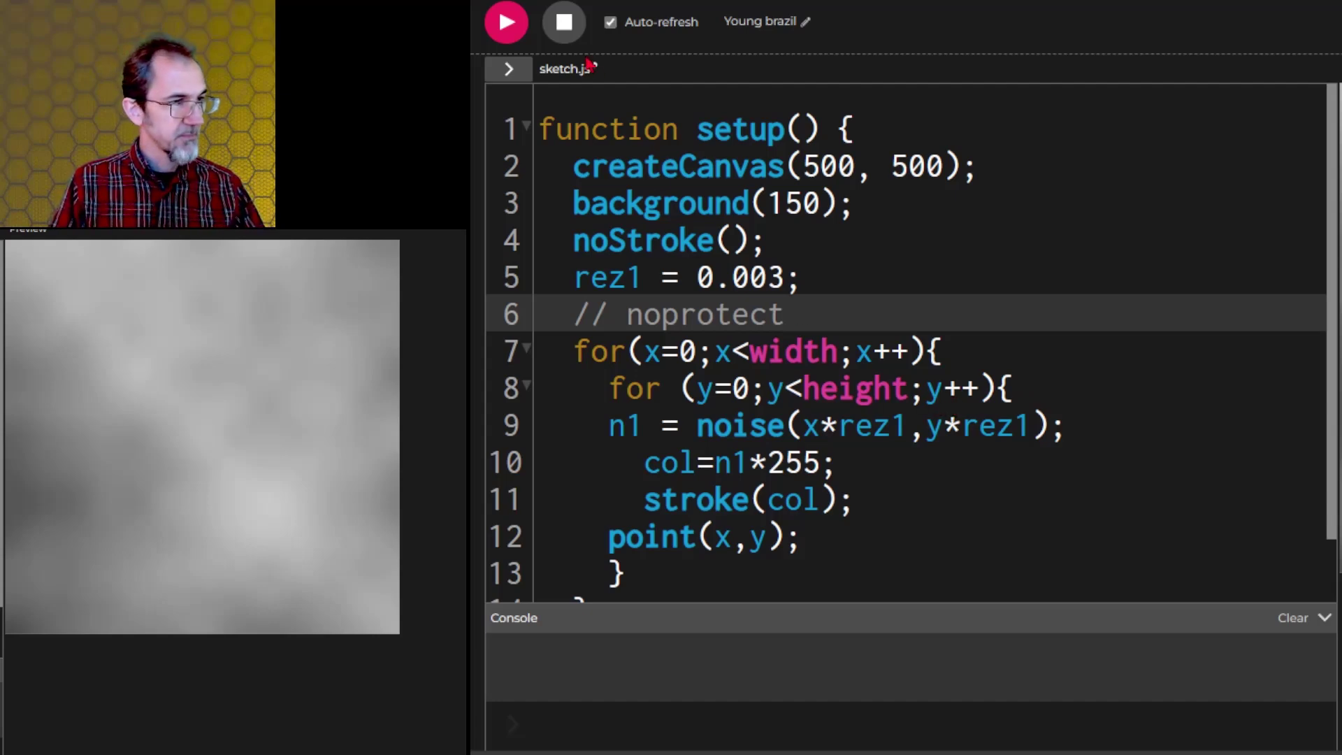
click(506, 22)
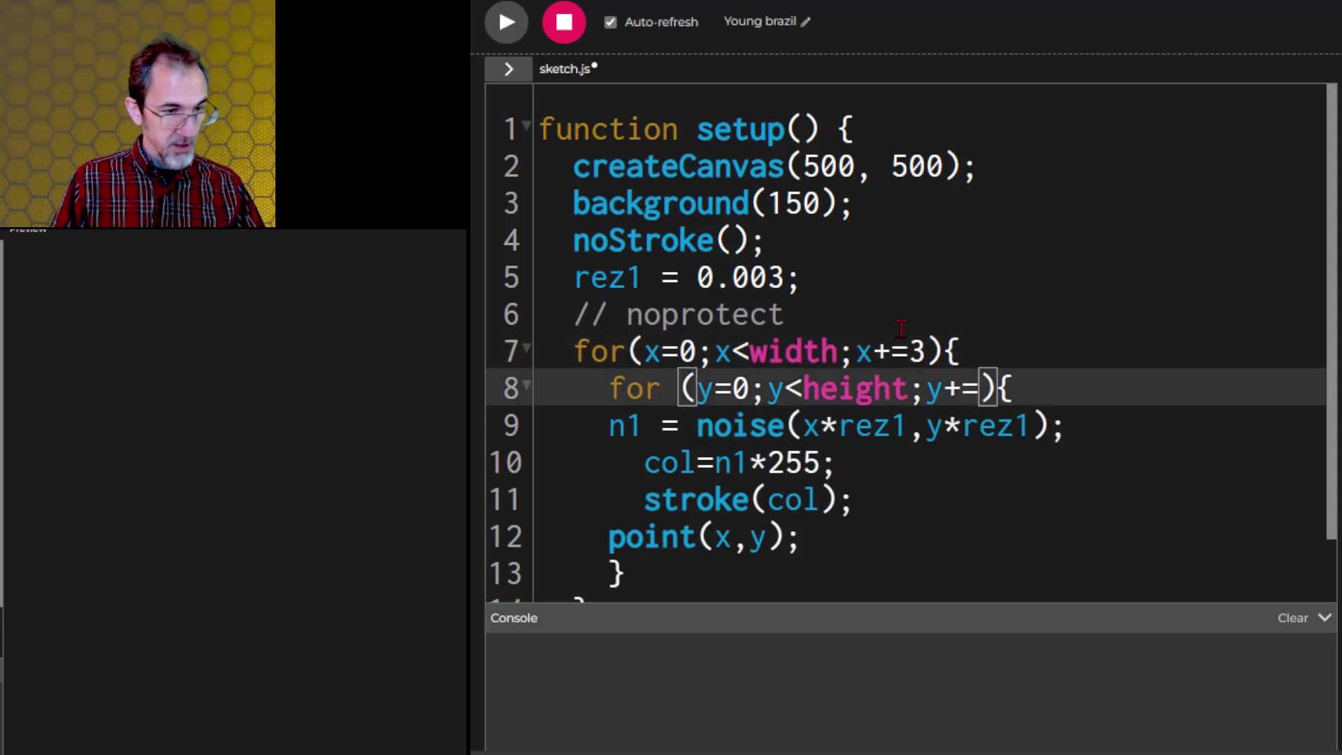
Step: Step y by 3, draw rect(x,y,6) with fill(col) instead of stroked points, and preview the cloud
text(3)
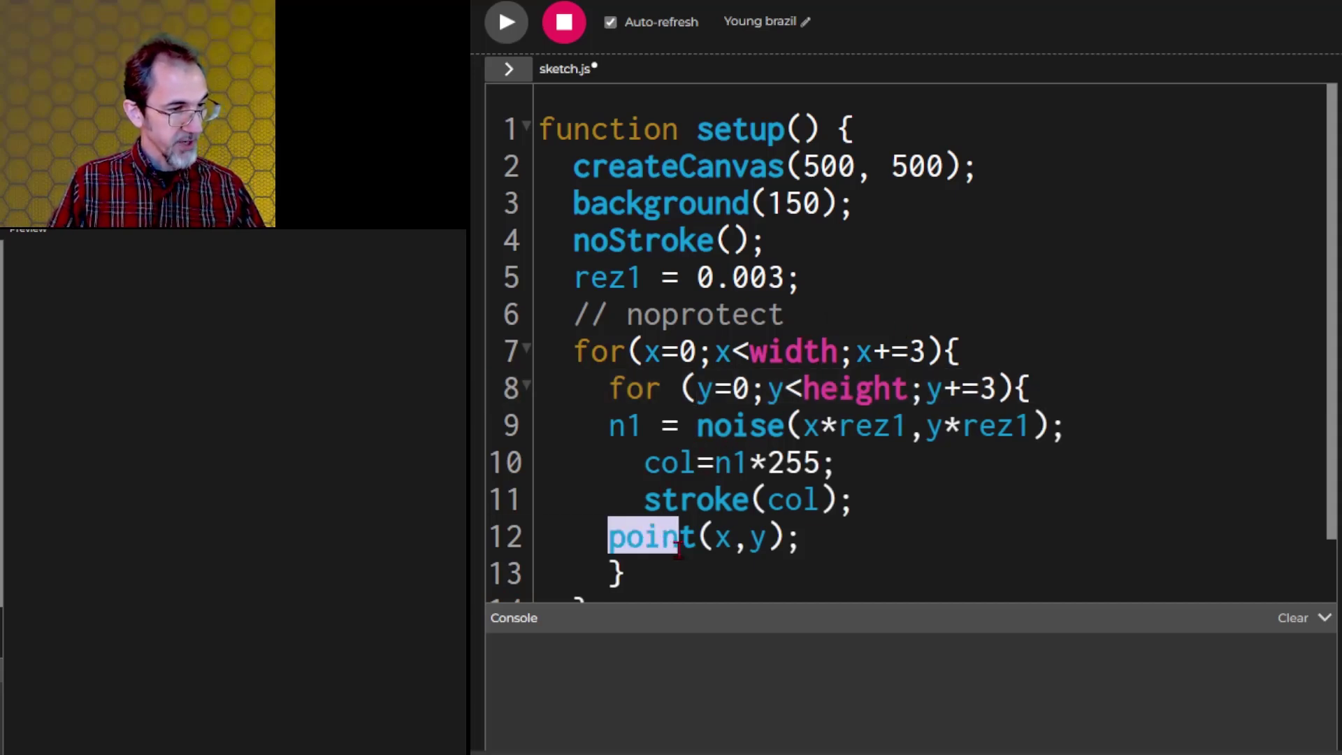
text(rect)
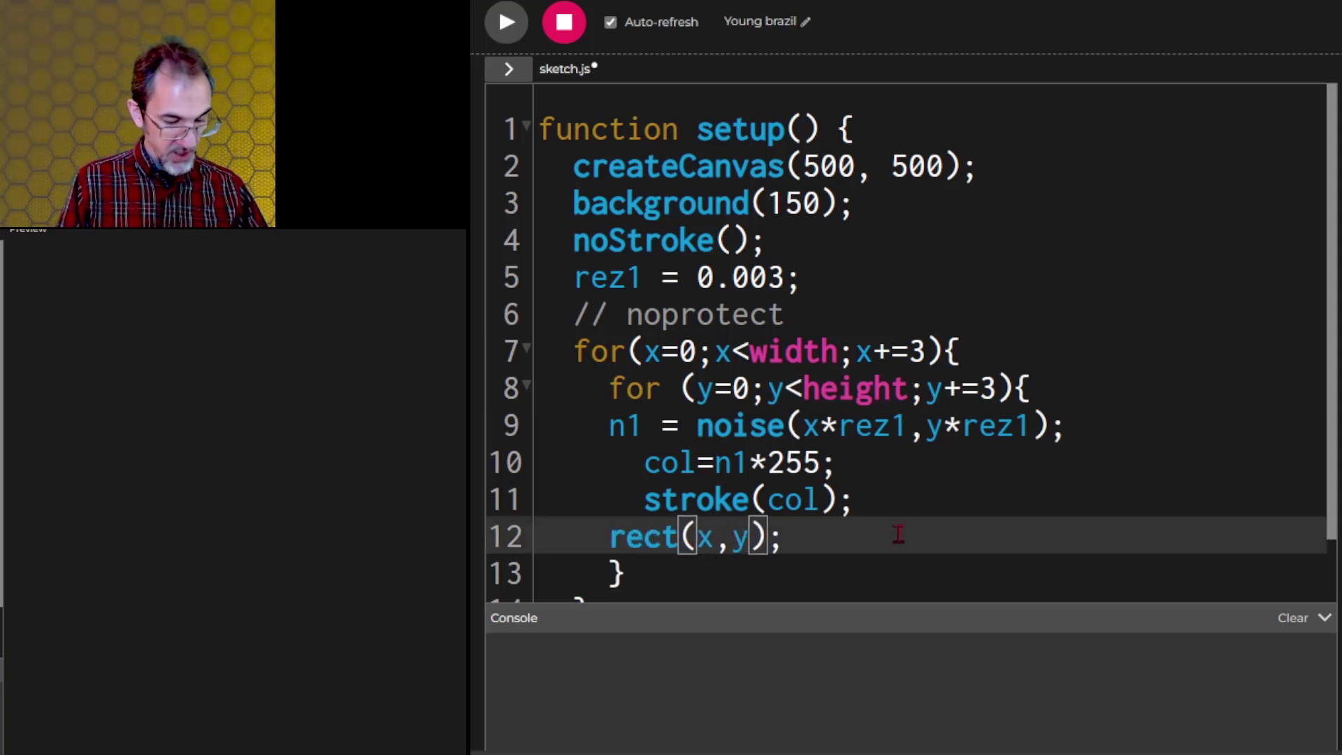
text(,6)
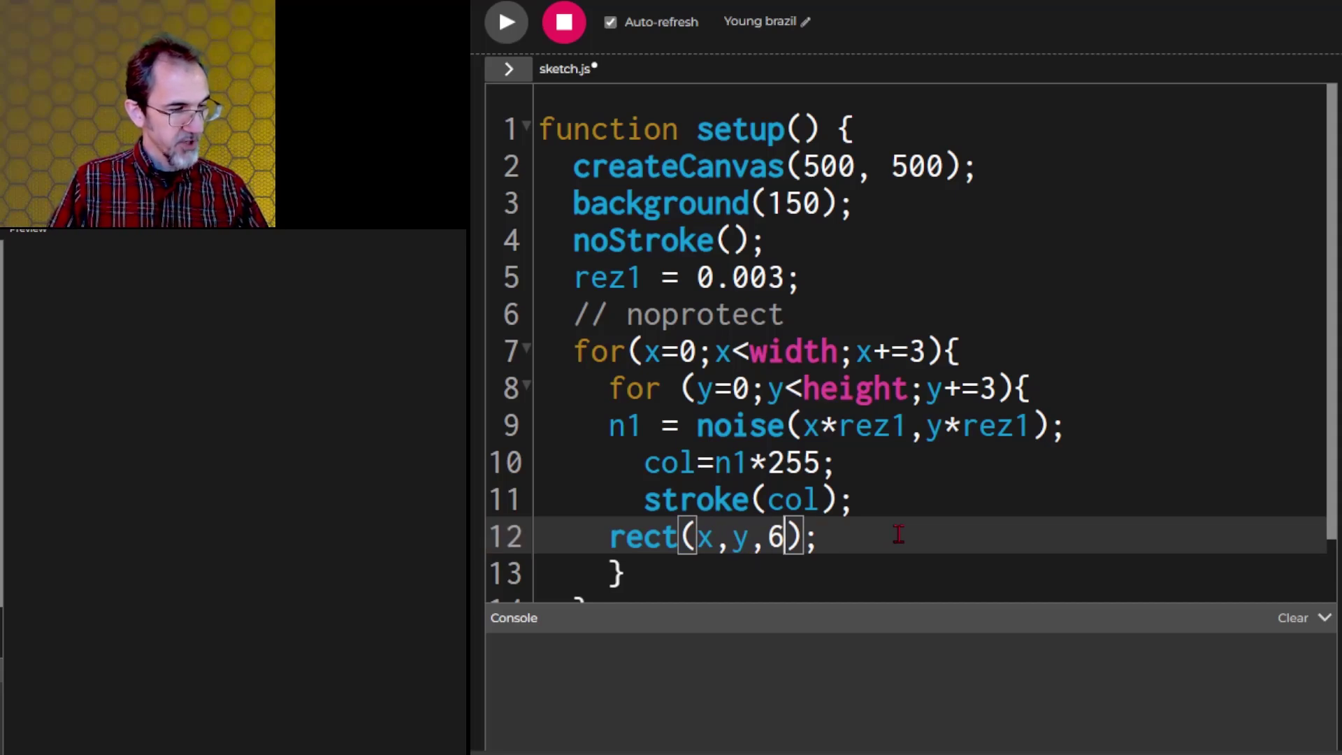
mouse_move(640, 509)
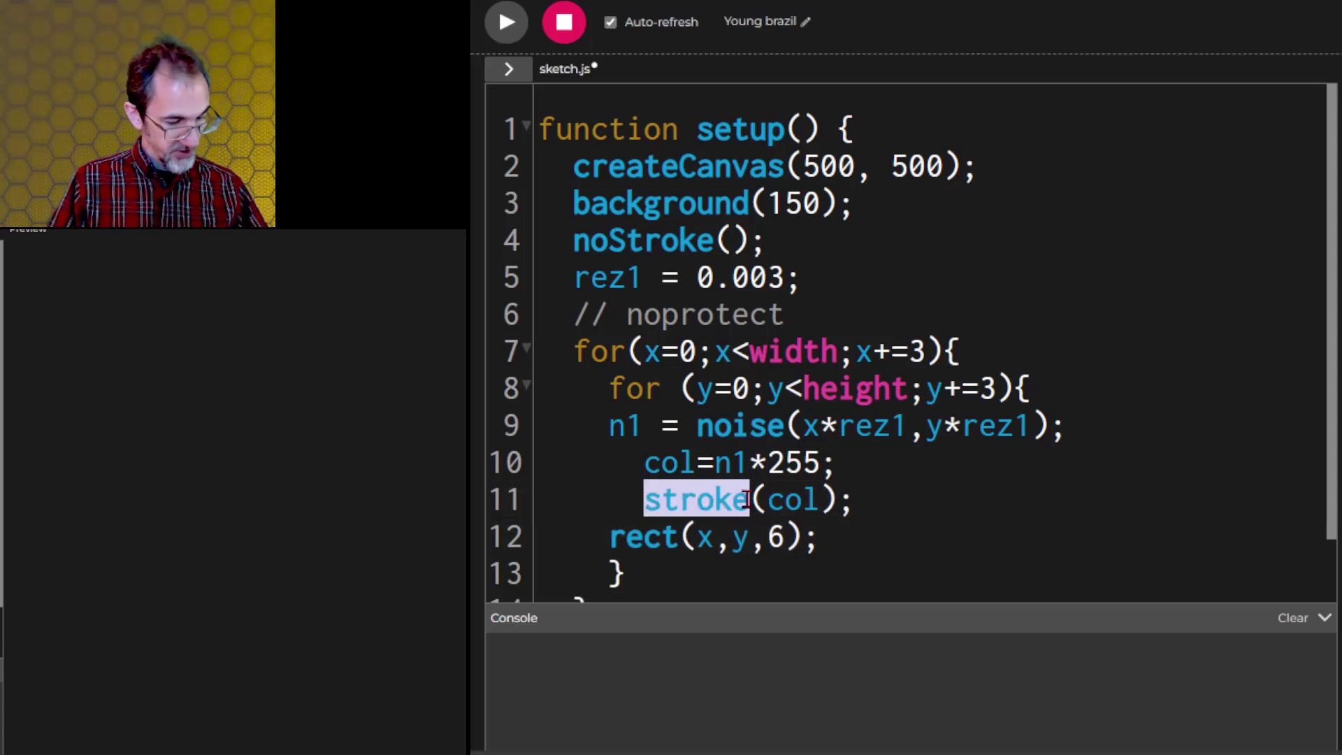
text(fill)
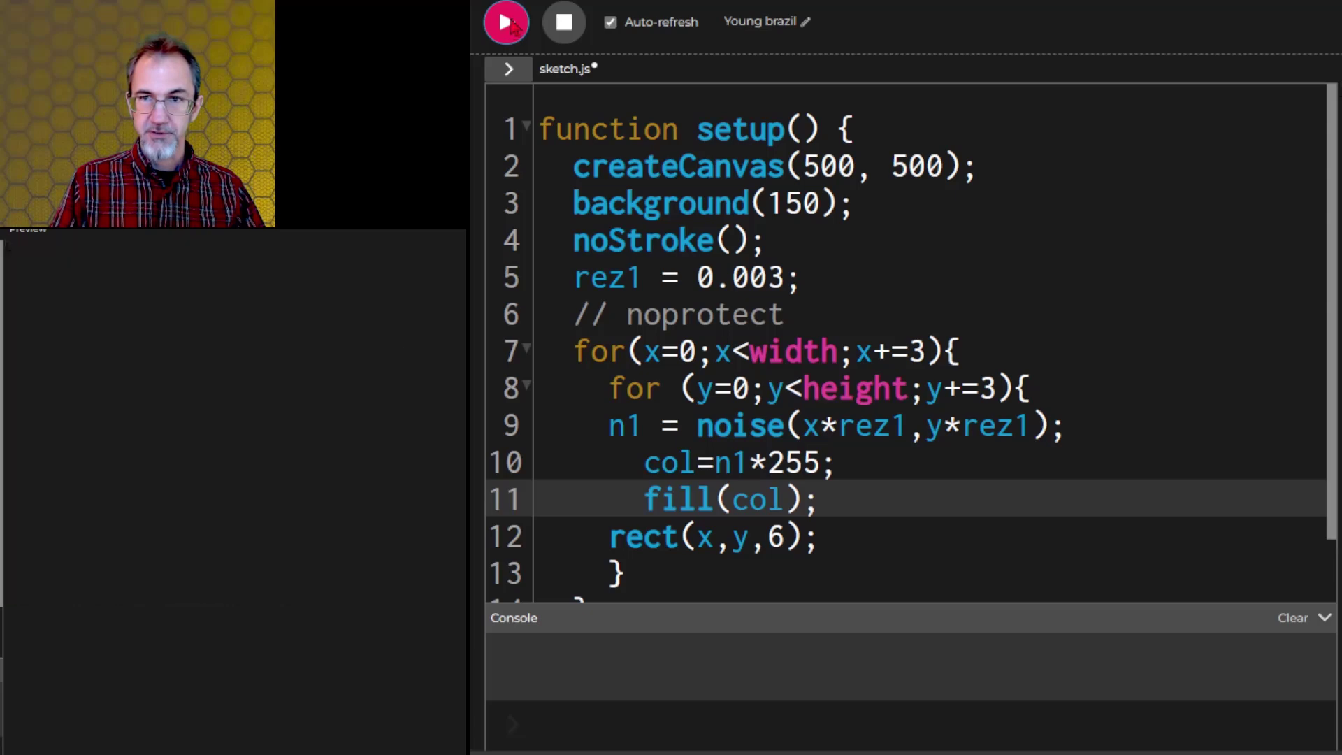
click(505, 23)
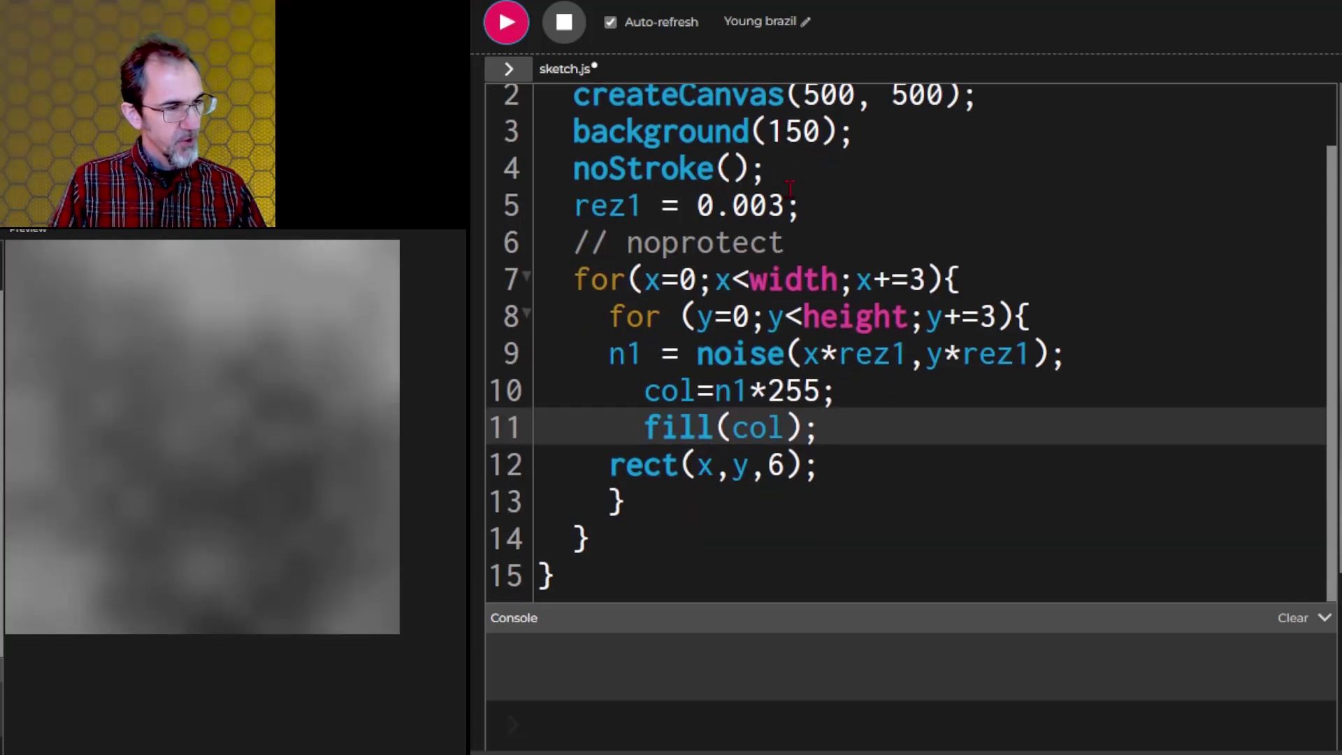
mouse_move(346, 300)
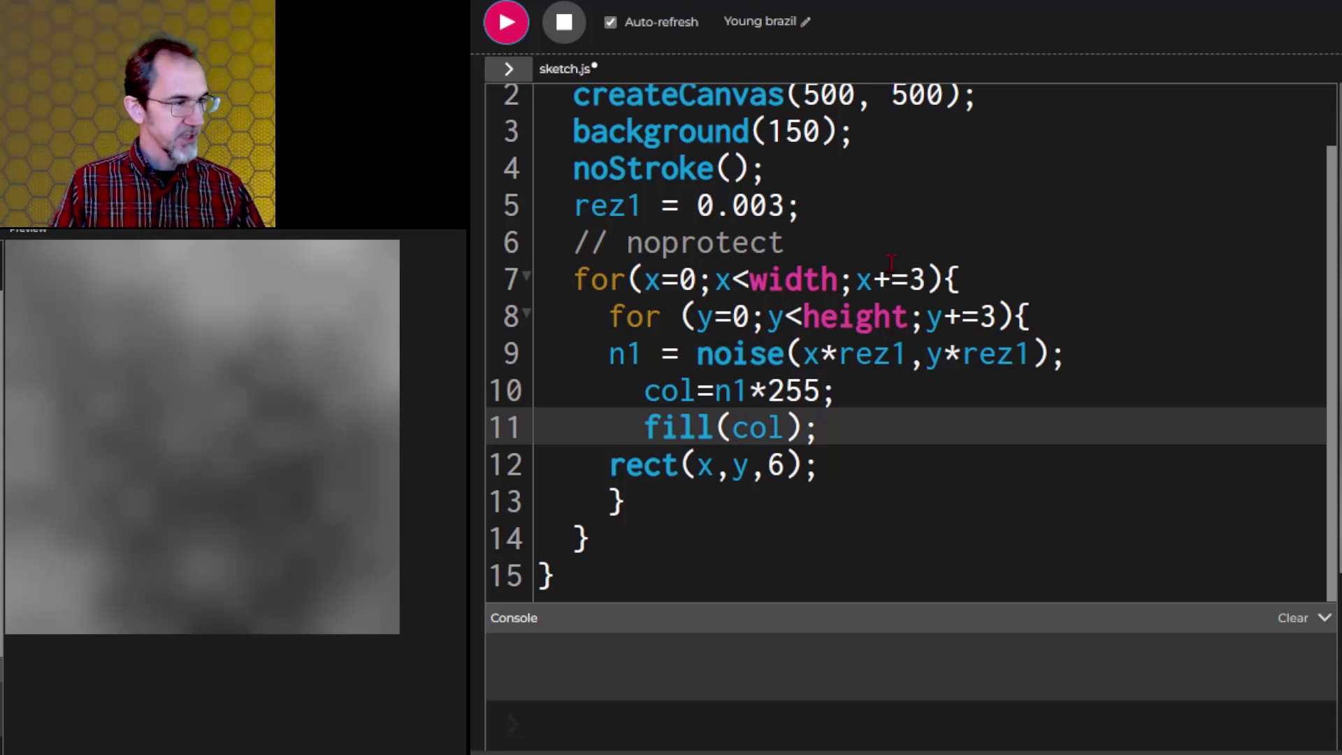
click(506, 21)
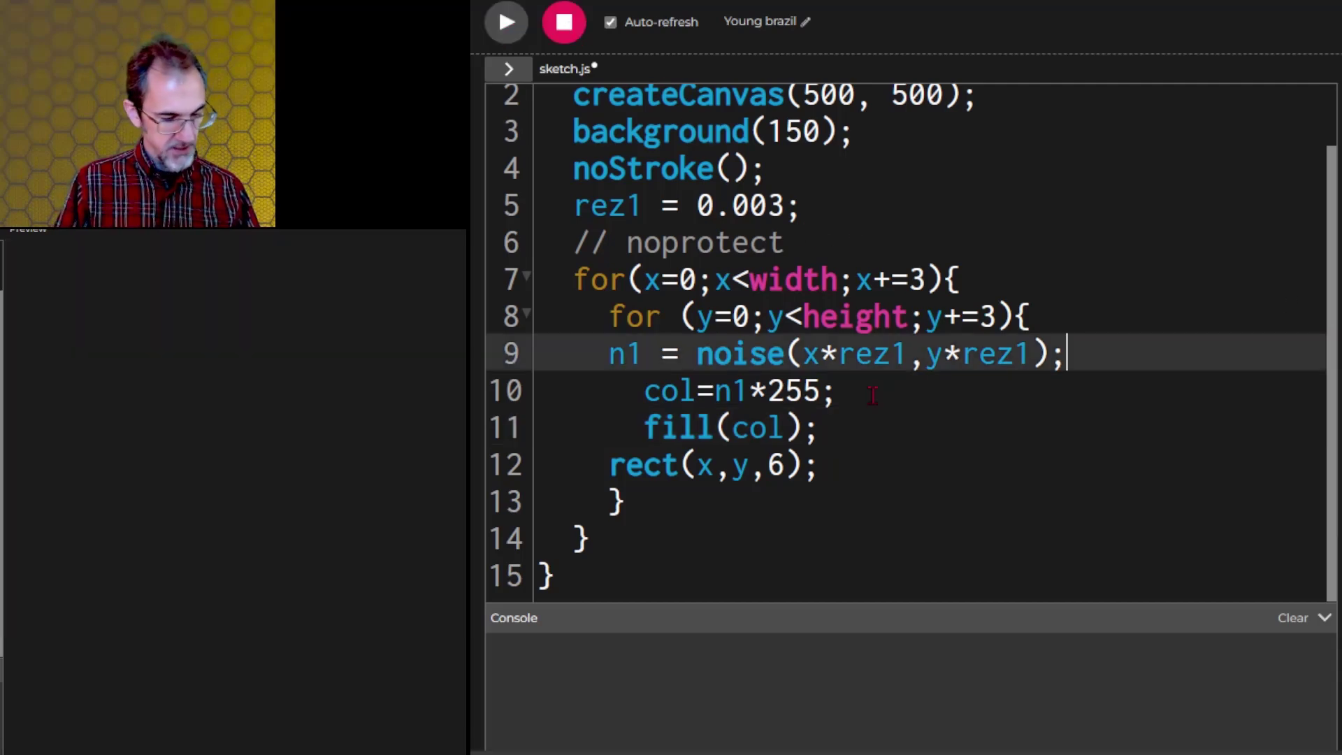
Step: Threshold n1 at 0.5: if(n1>0.5){n1=1} else {n1=0}
text(if)
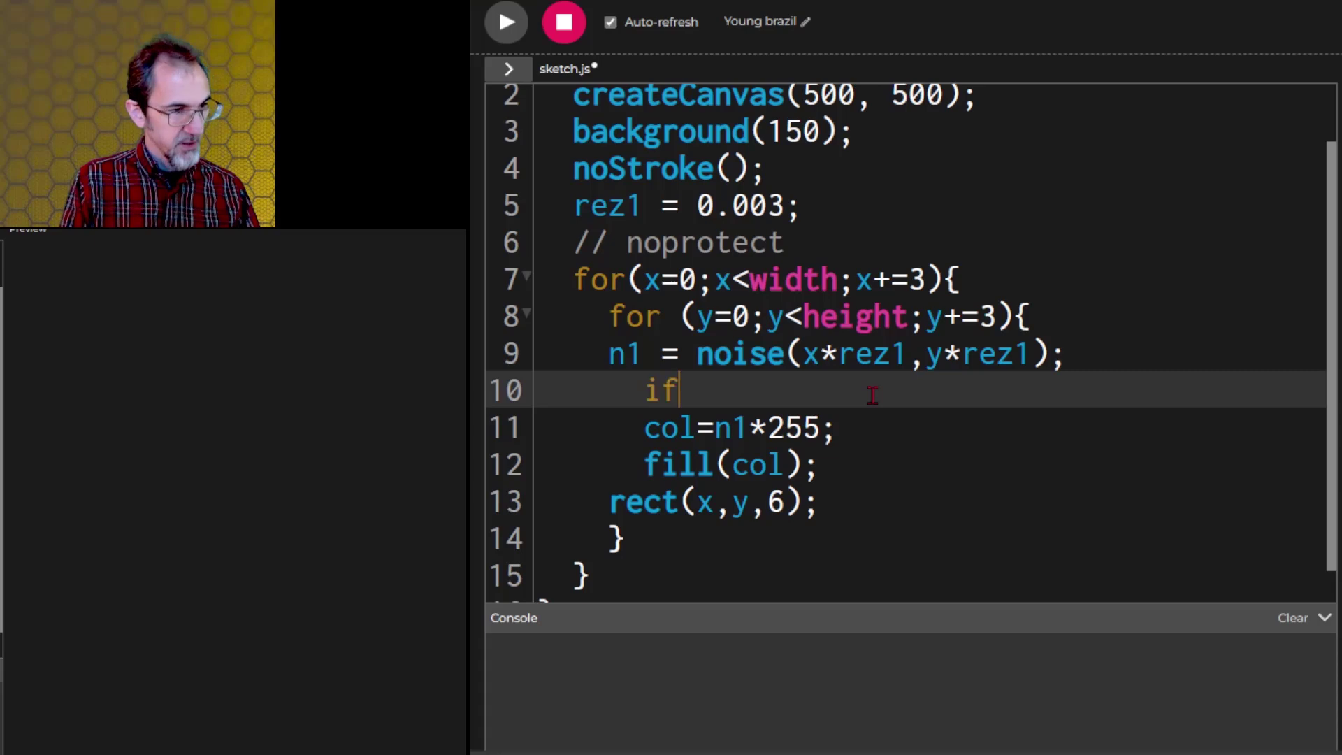
text((n1))
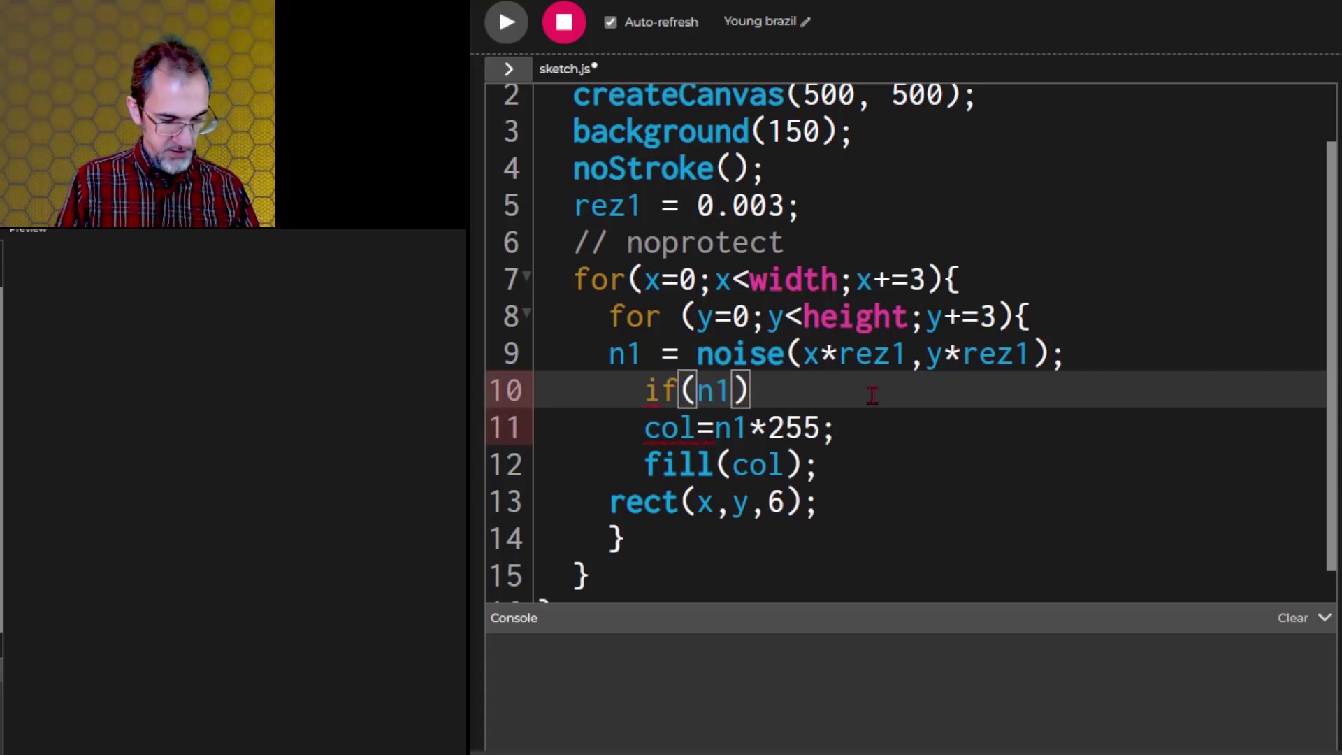
text(>0.5)
text(n)
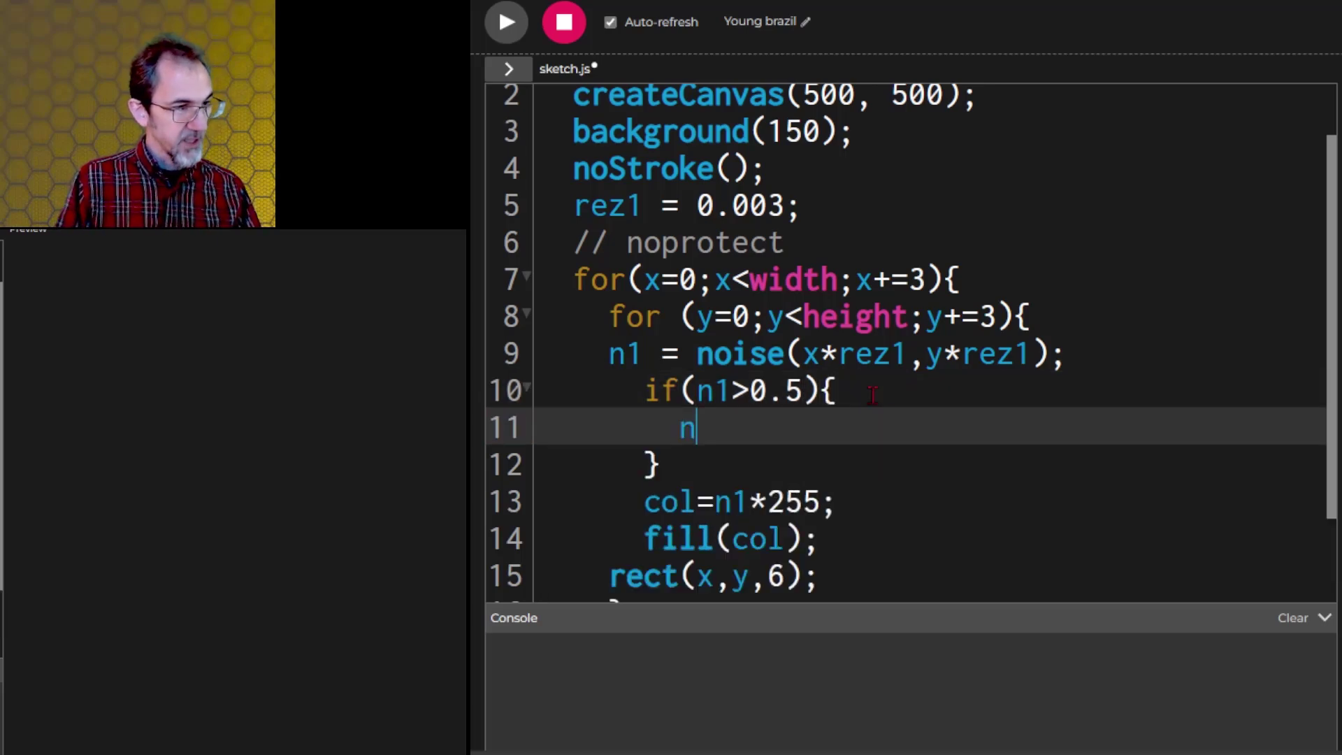
text(1=1)
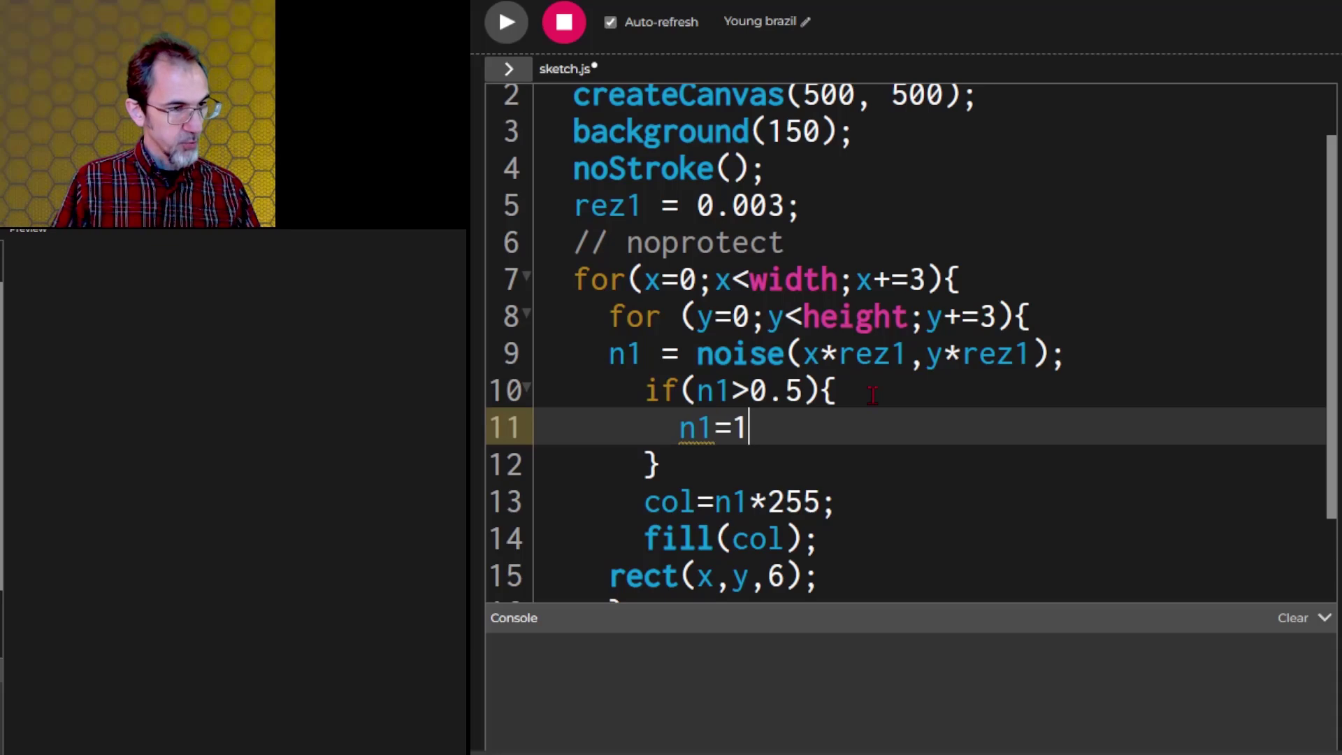
text(else {)
text(n1)
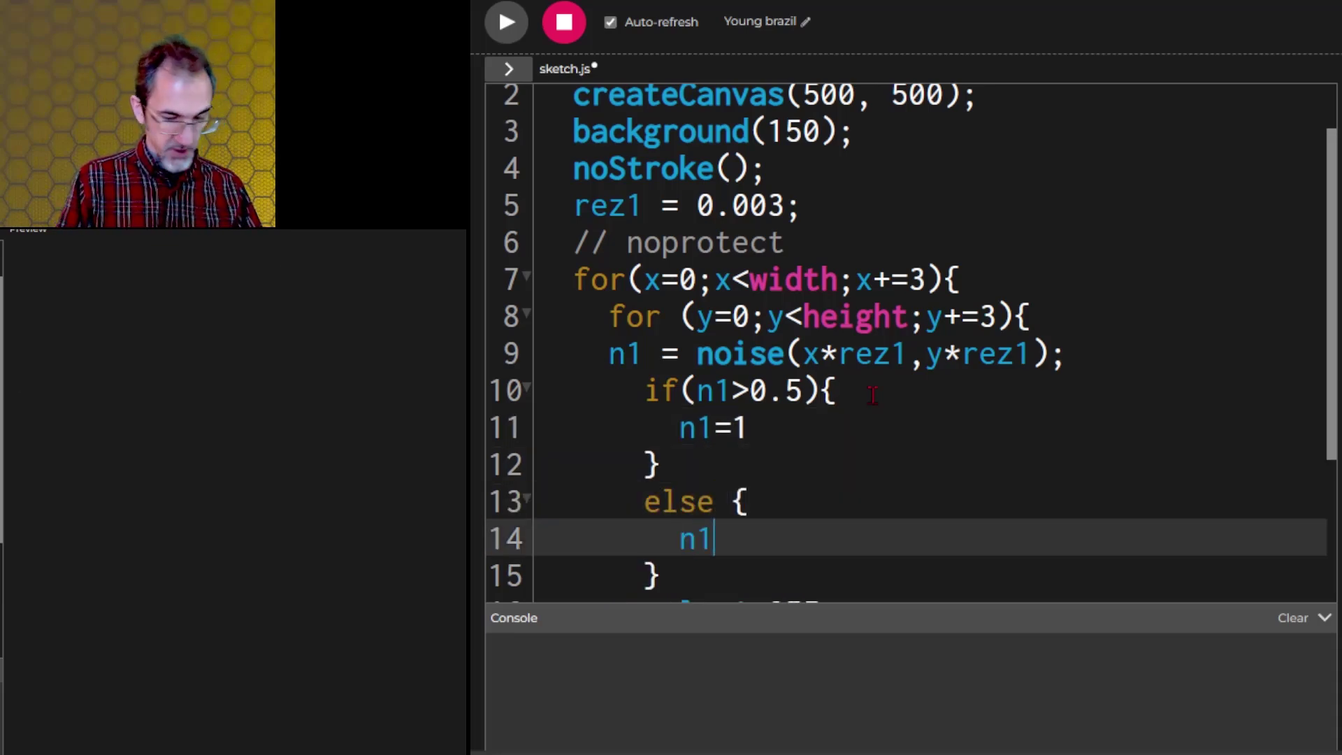
text(=0)
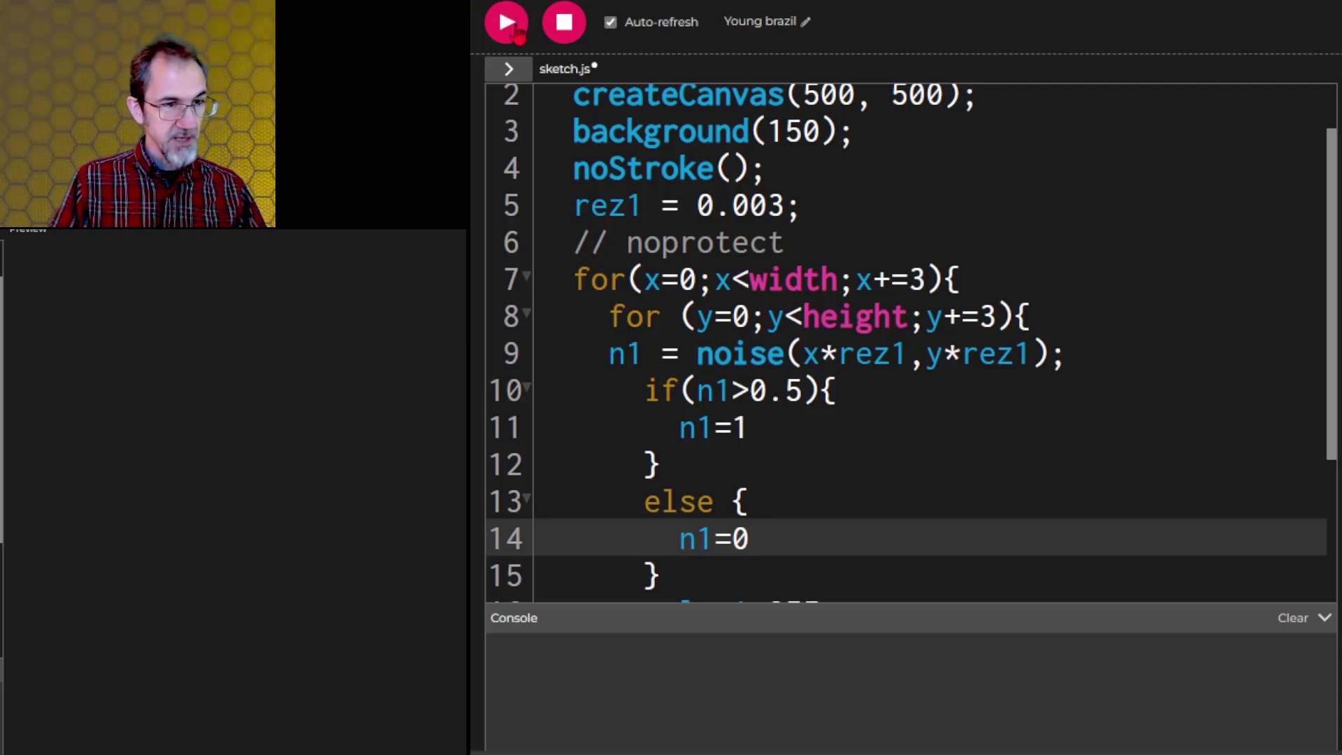
Step: Run the black-and-white regions and set rez1 to 0.008 for large blobs
click(504, 22)
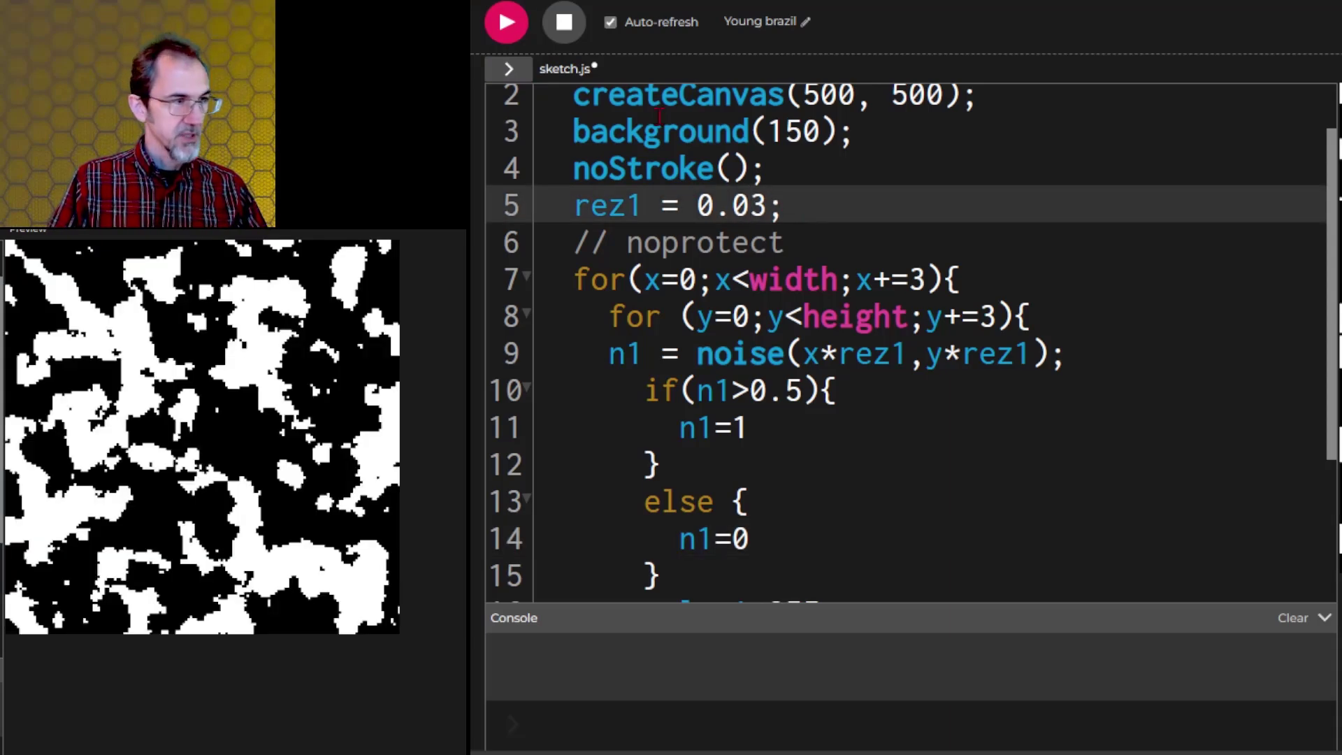
text(0.008)
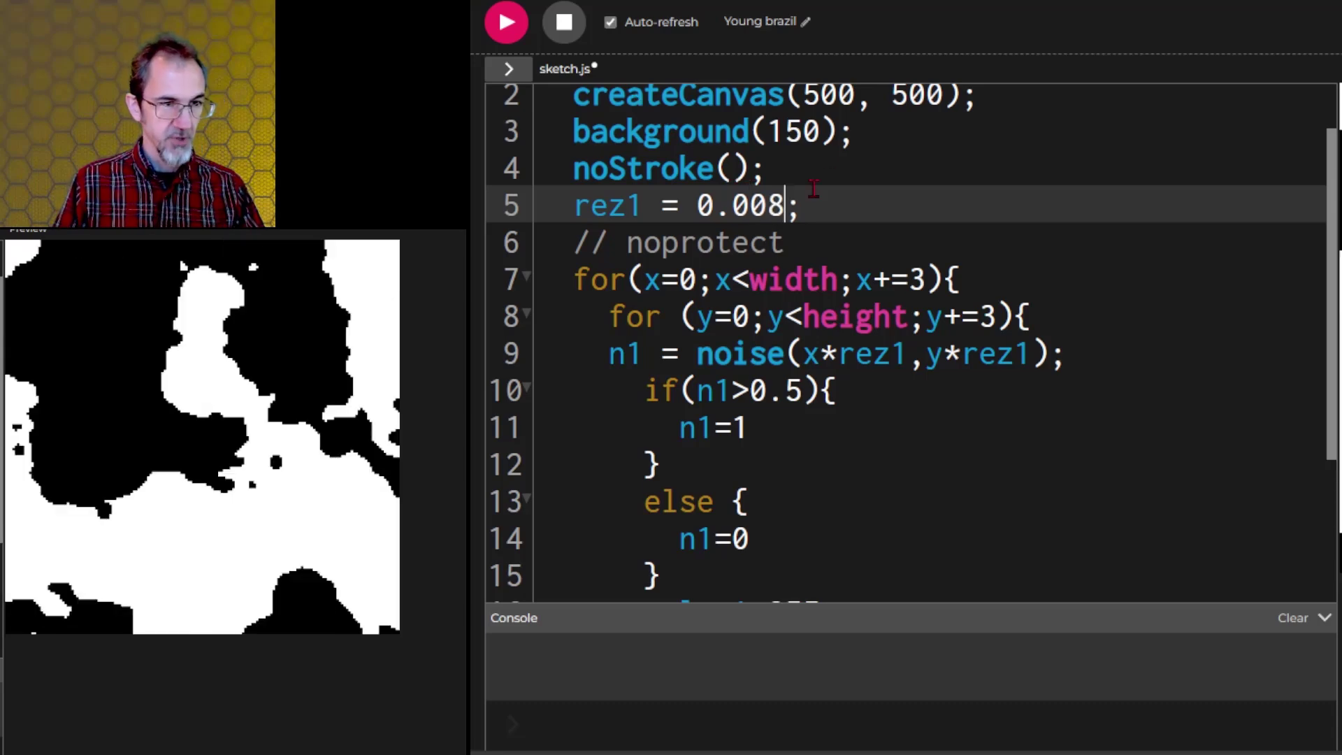
click(504, 21)
text(})
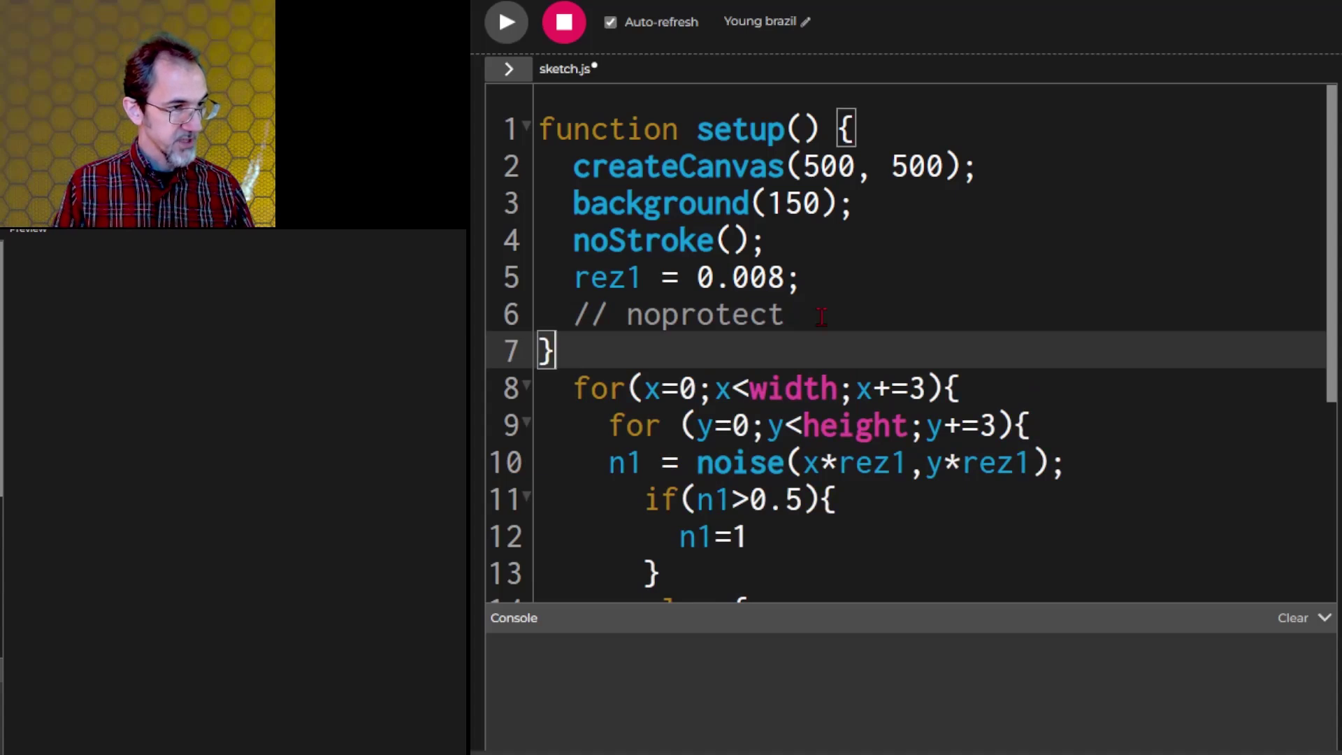
Step: Move the grid into function draw, add +count to the x noise term and declare count = 0
text(func)
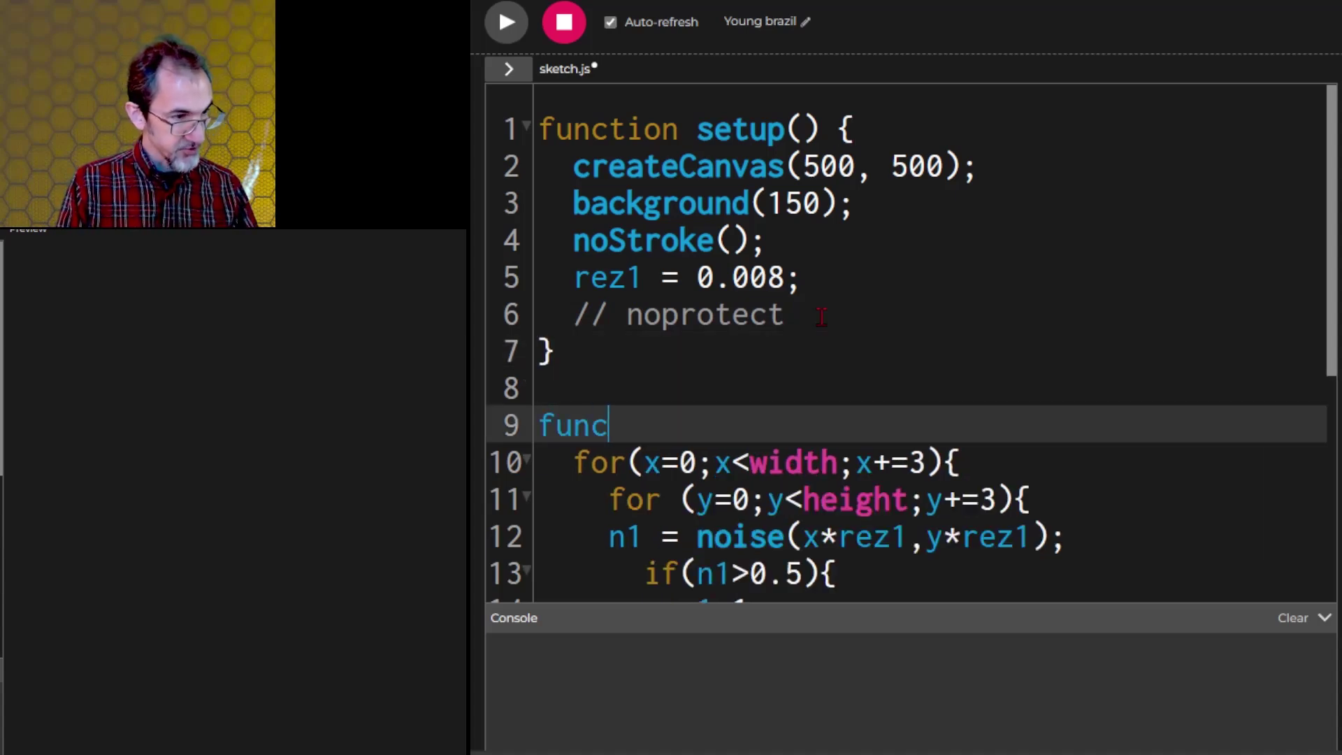
text(tion draw(){)
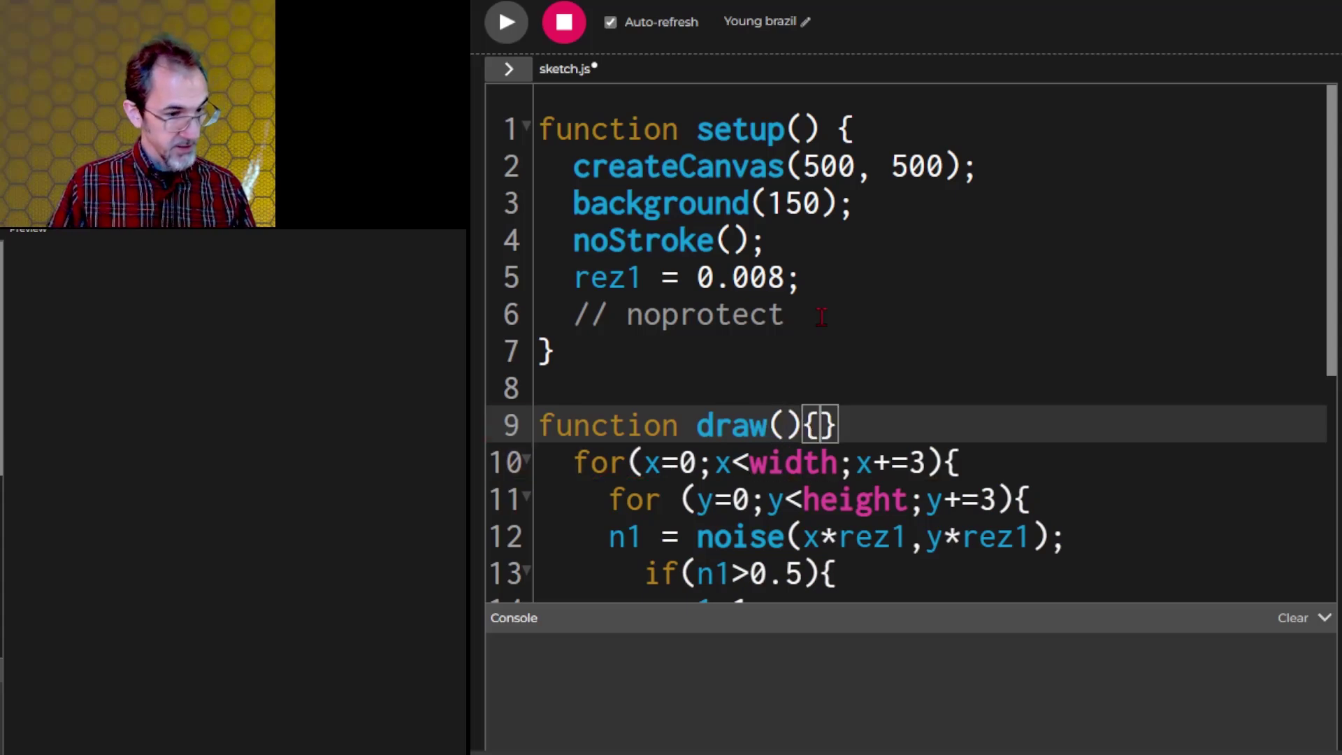
scroll(down, 3)
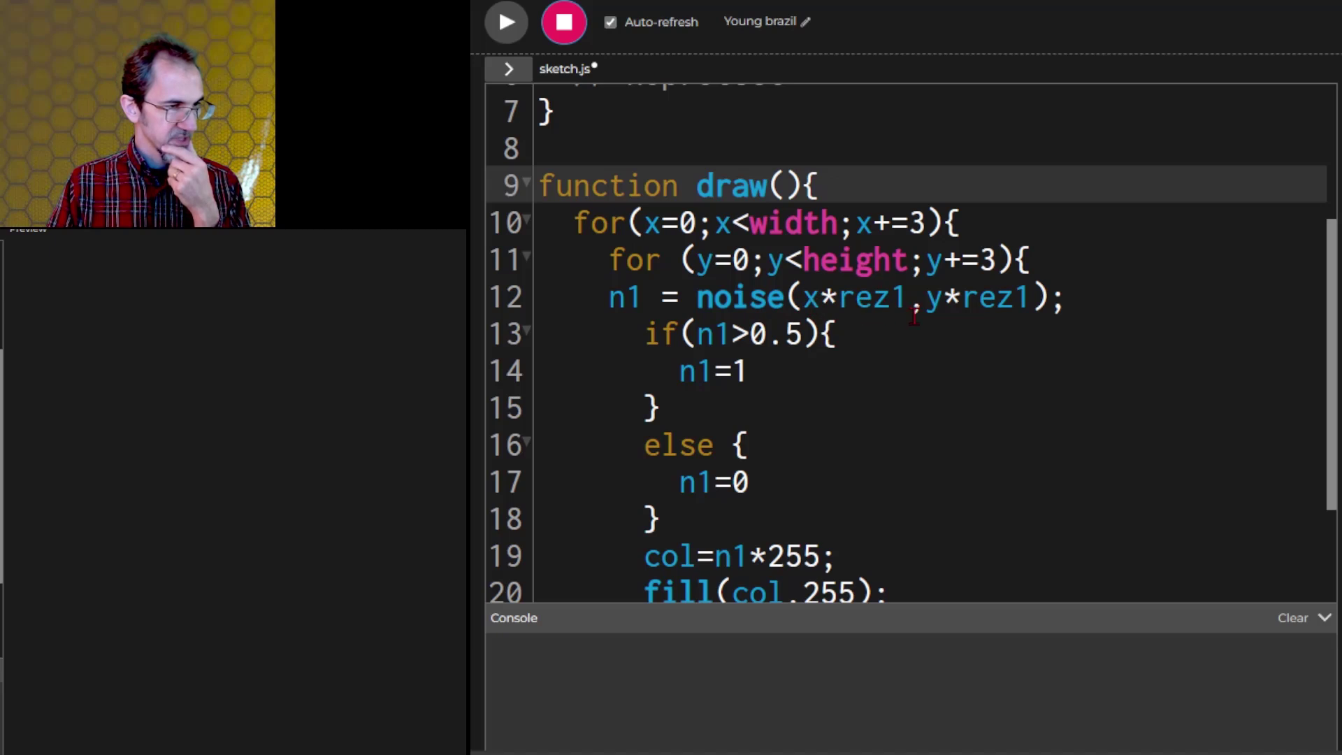
click(907, 296)
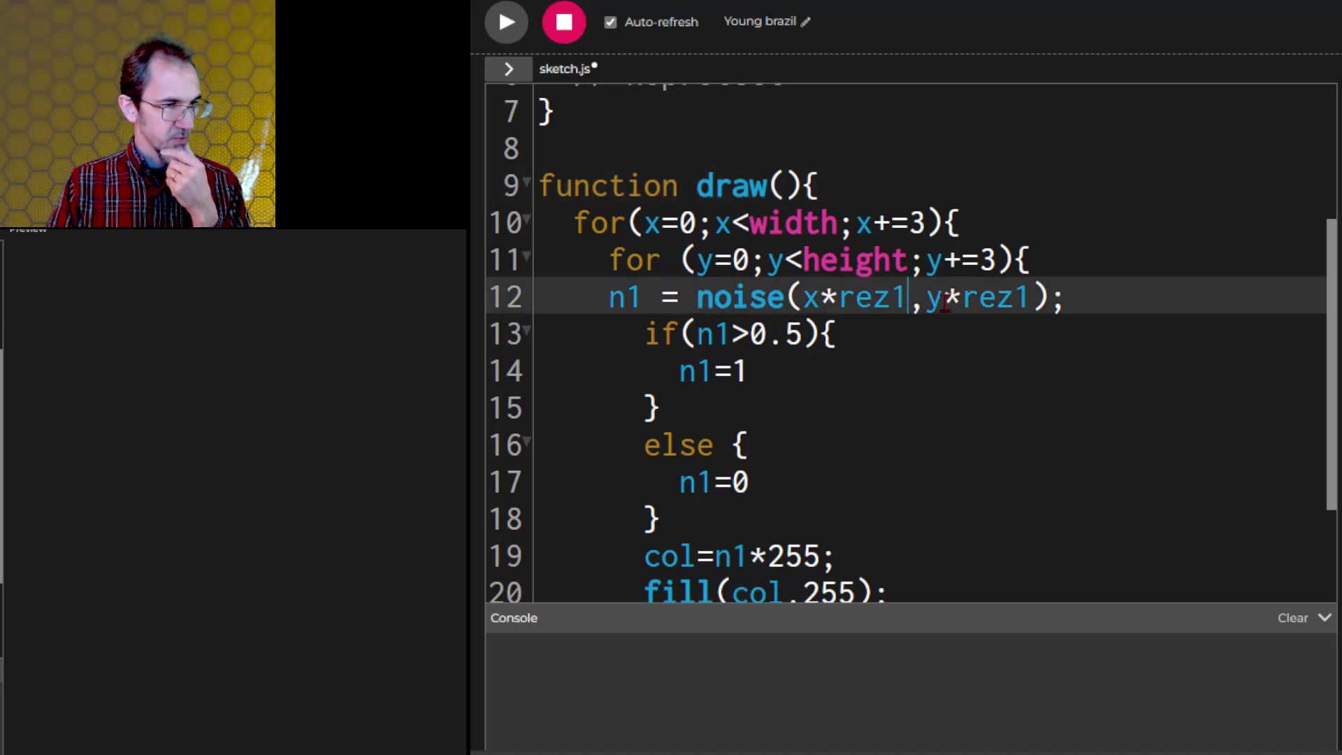
text(+count)
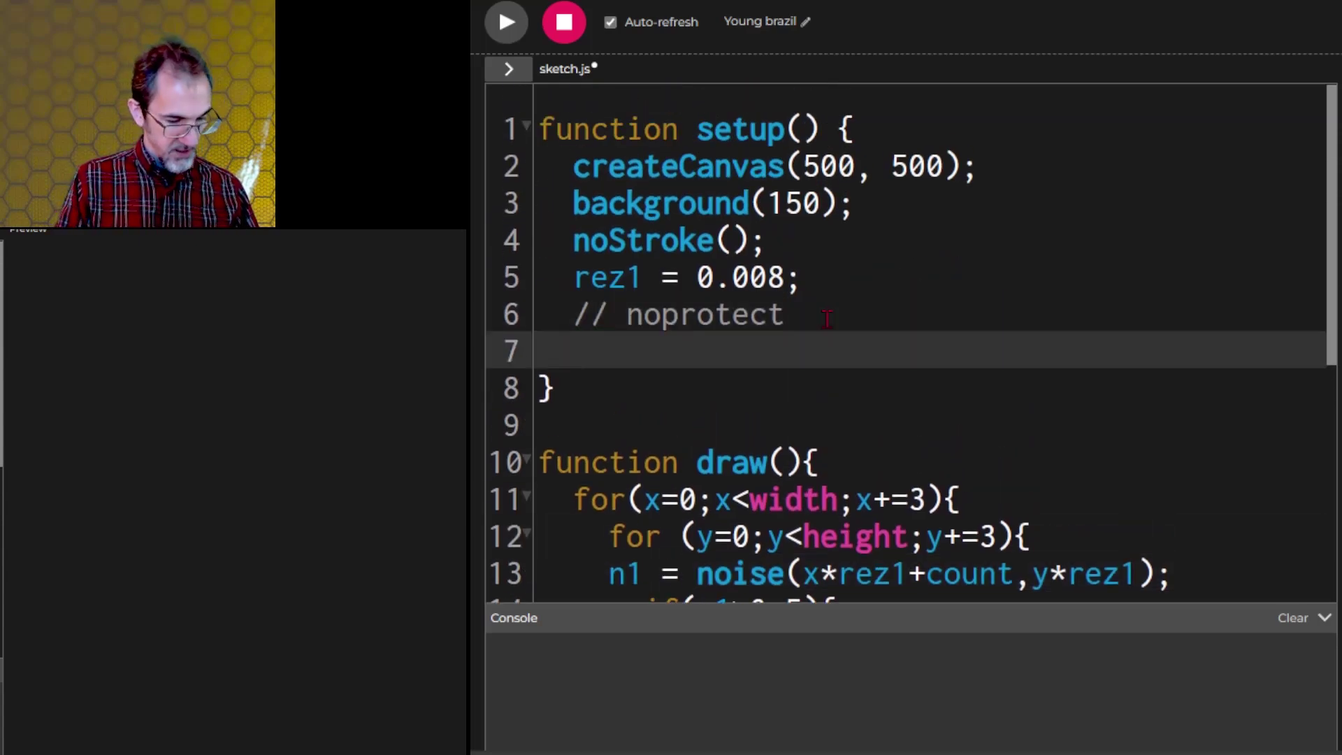
text(count =)
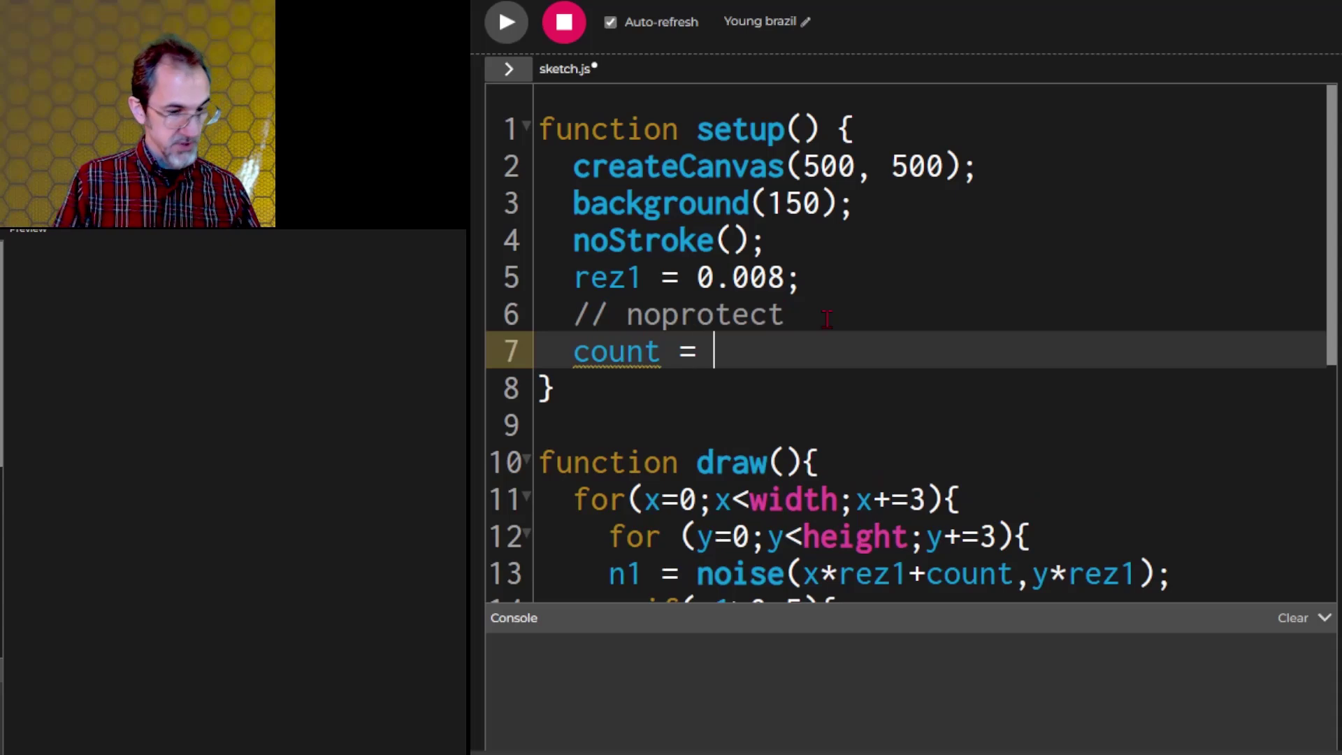
text(0;)
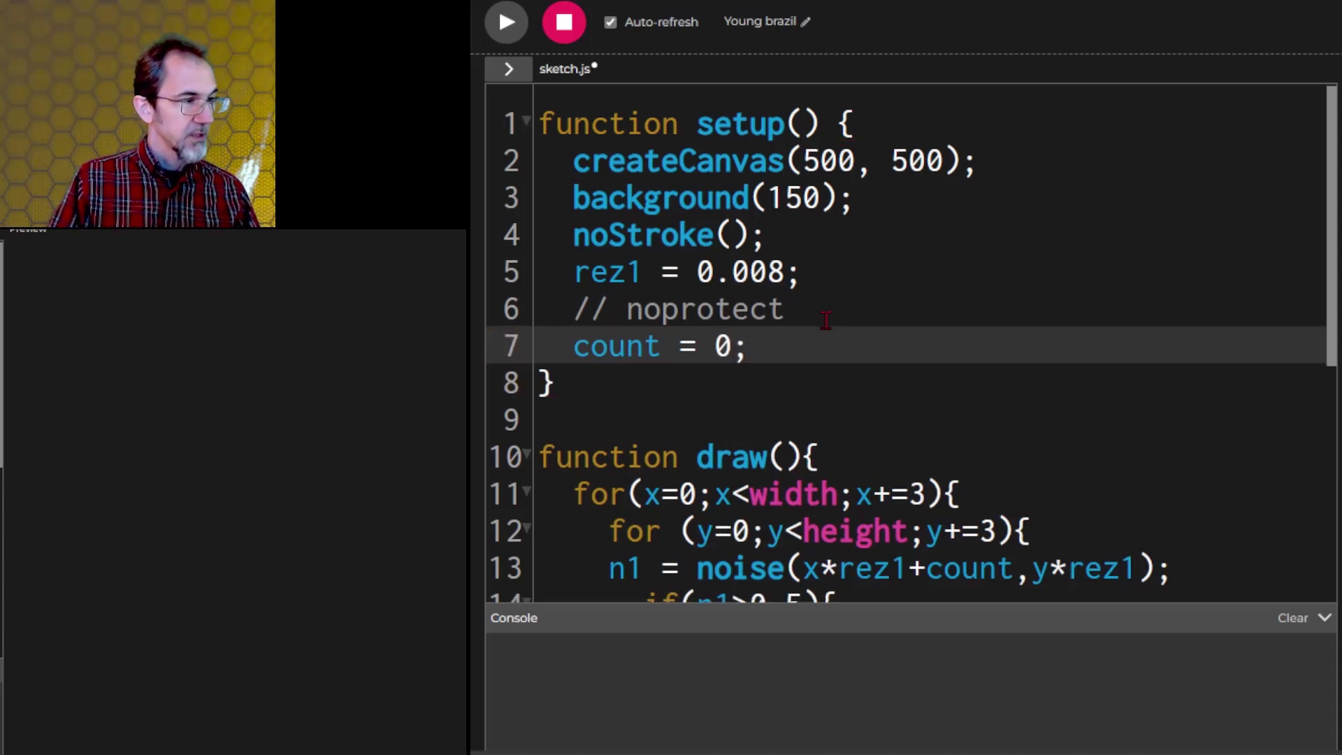
Step: Increment count += 0.01 per frame, add +count to the y noise term, run then stop
scroll(down, 3)
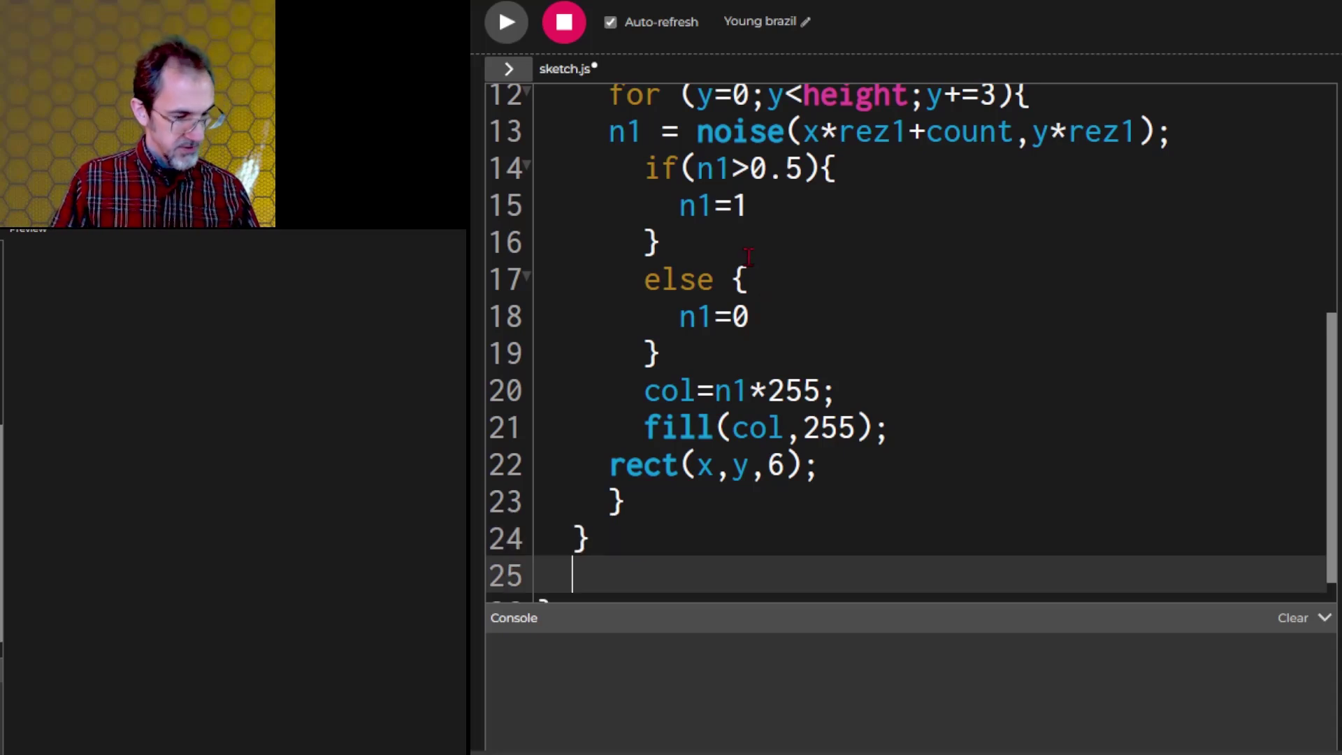
text(count)
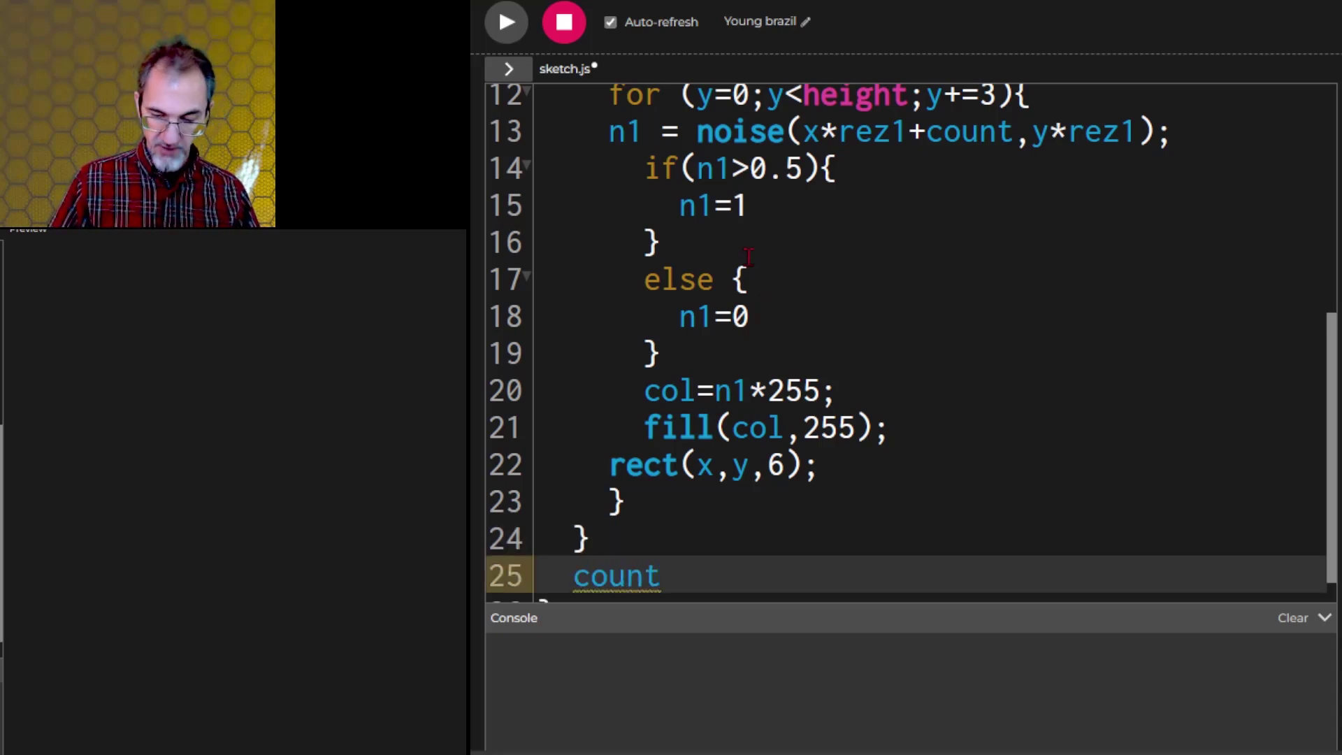
text(+)
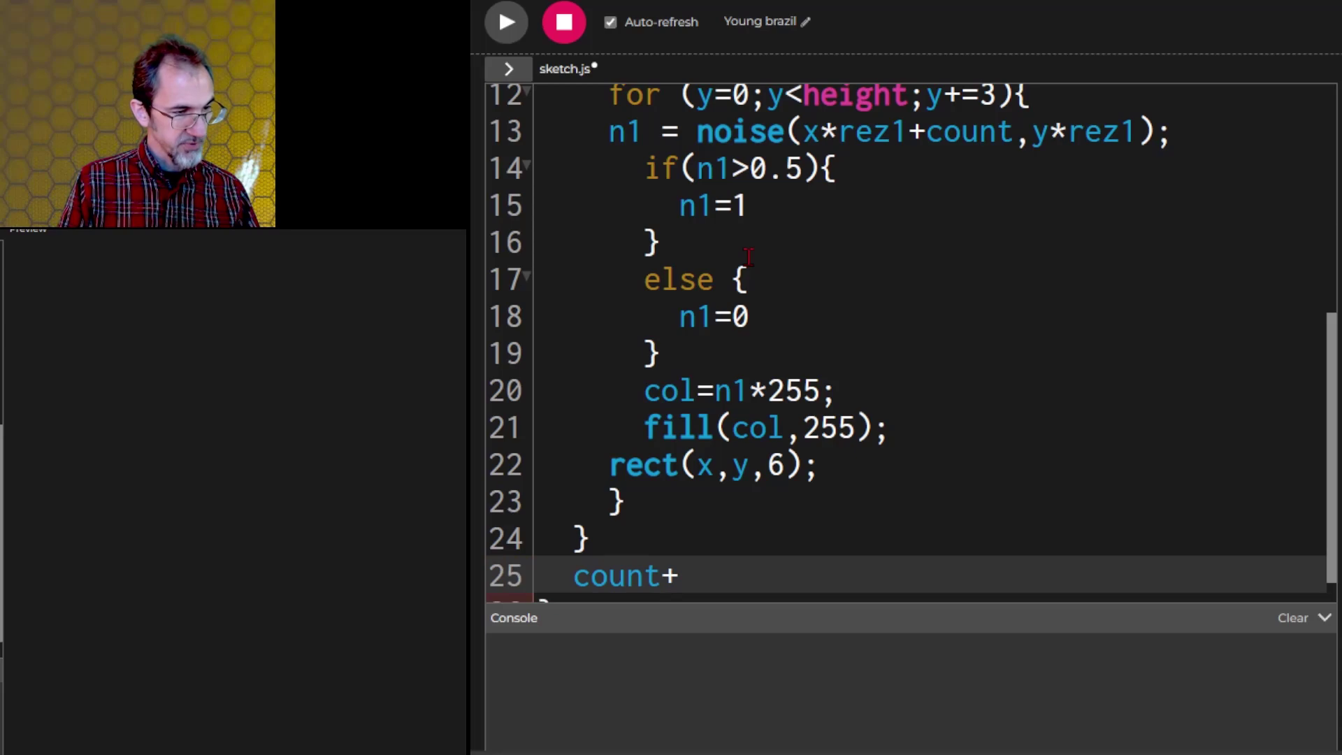
text(=)
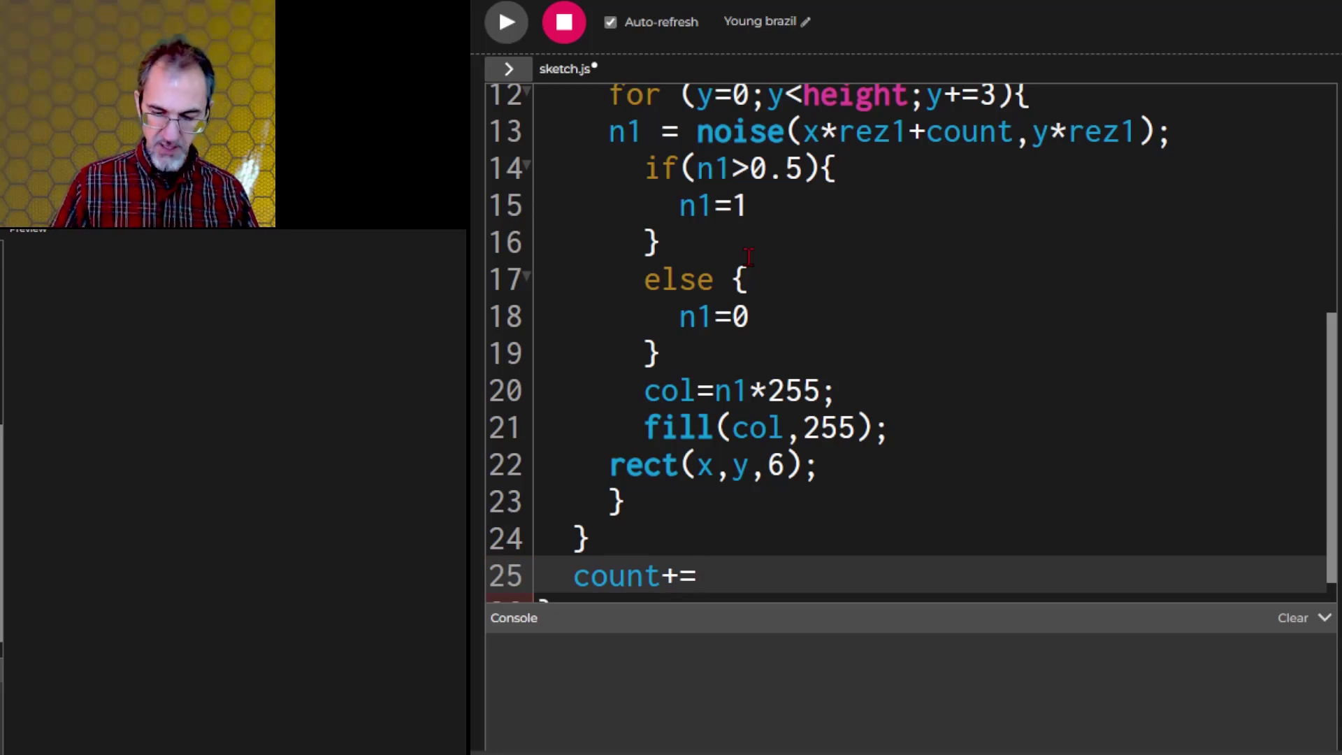
text(0.)
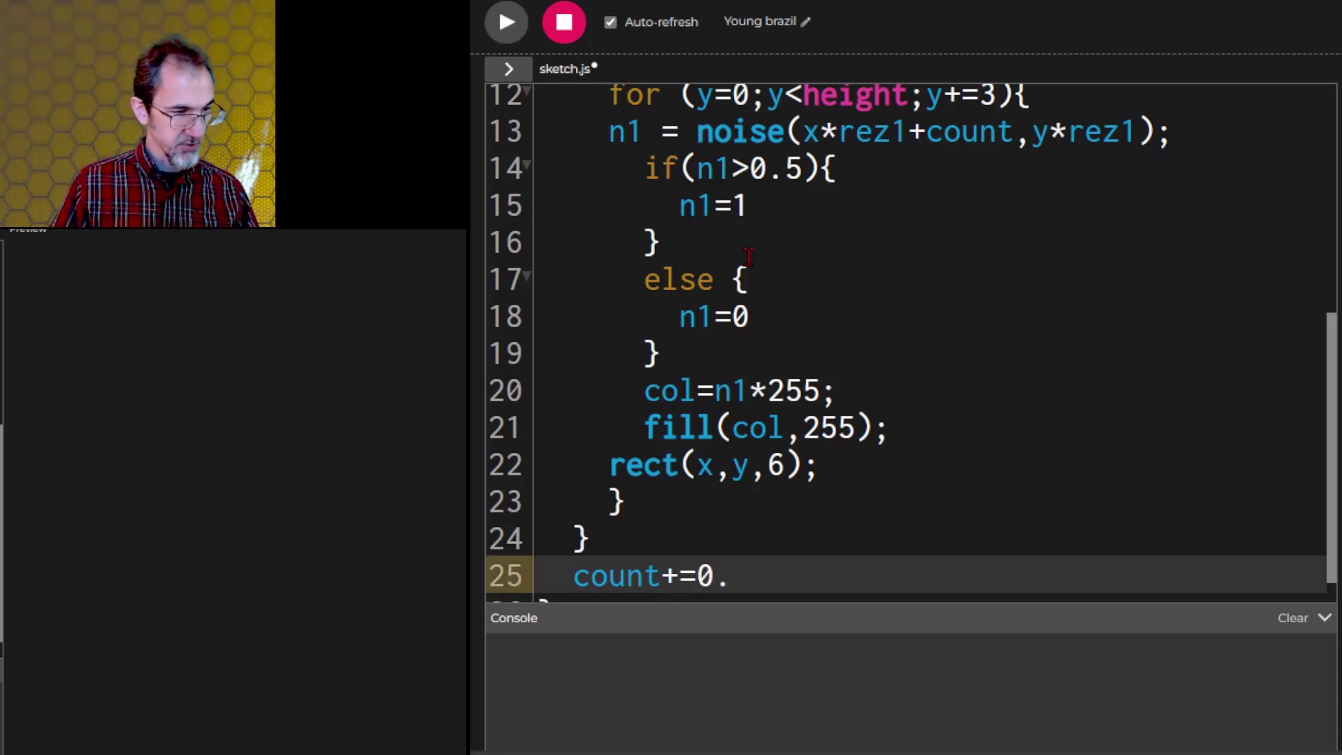
text(01;)
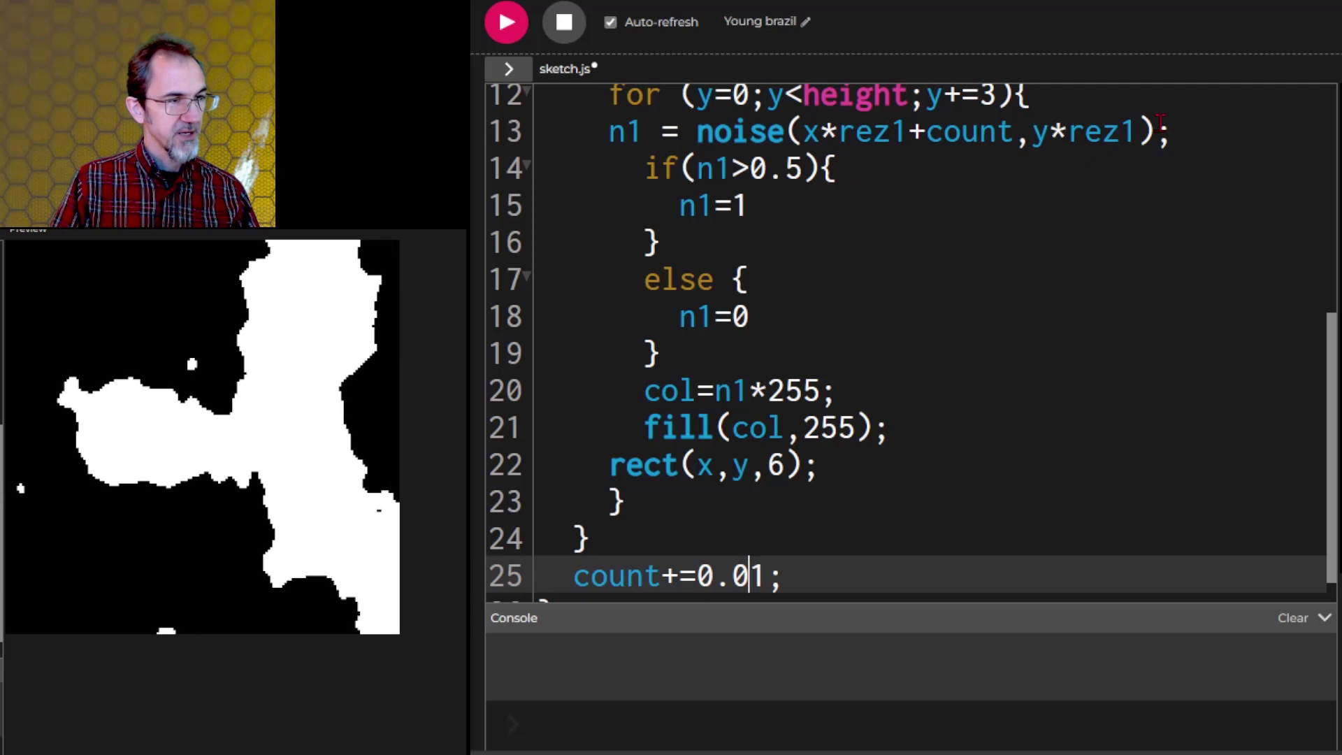
text(+)
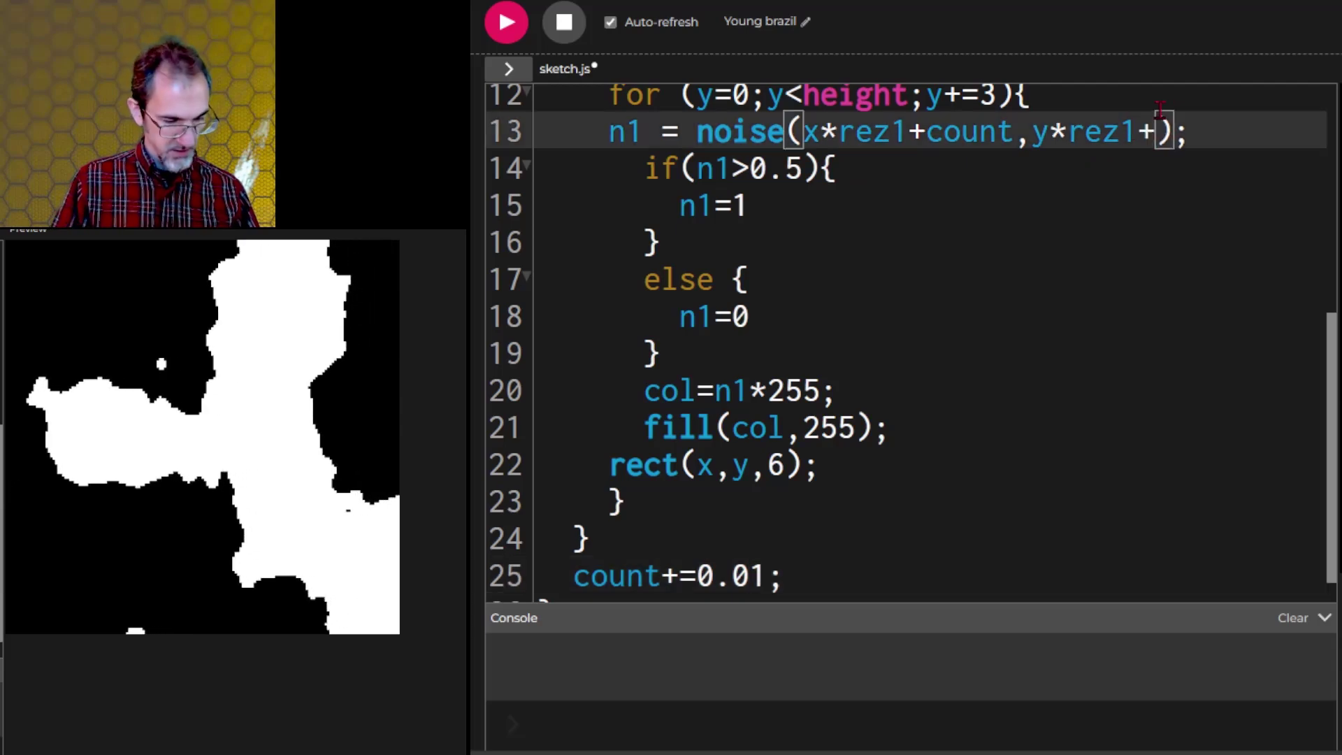
text(count)
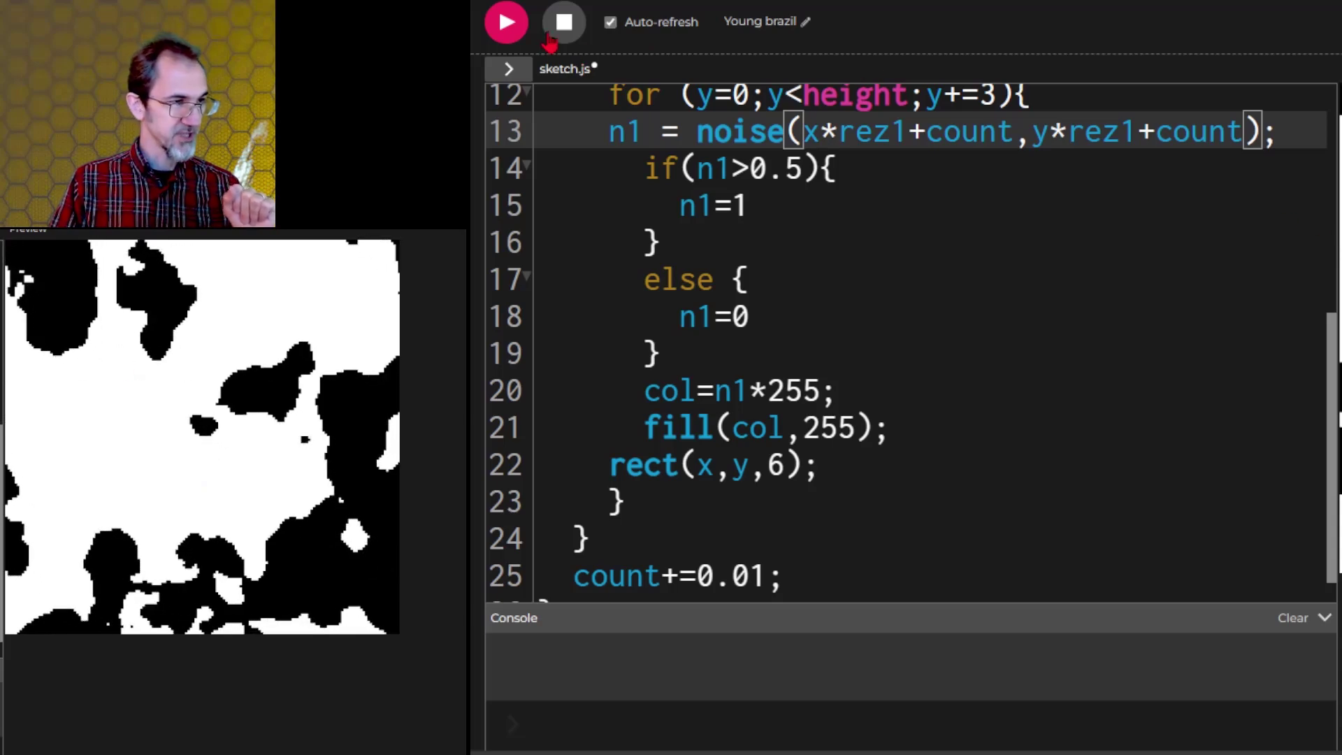
click(562, 22)
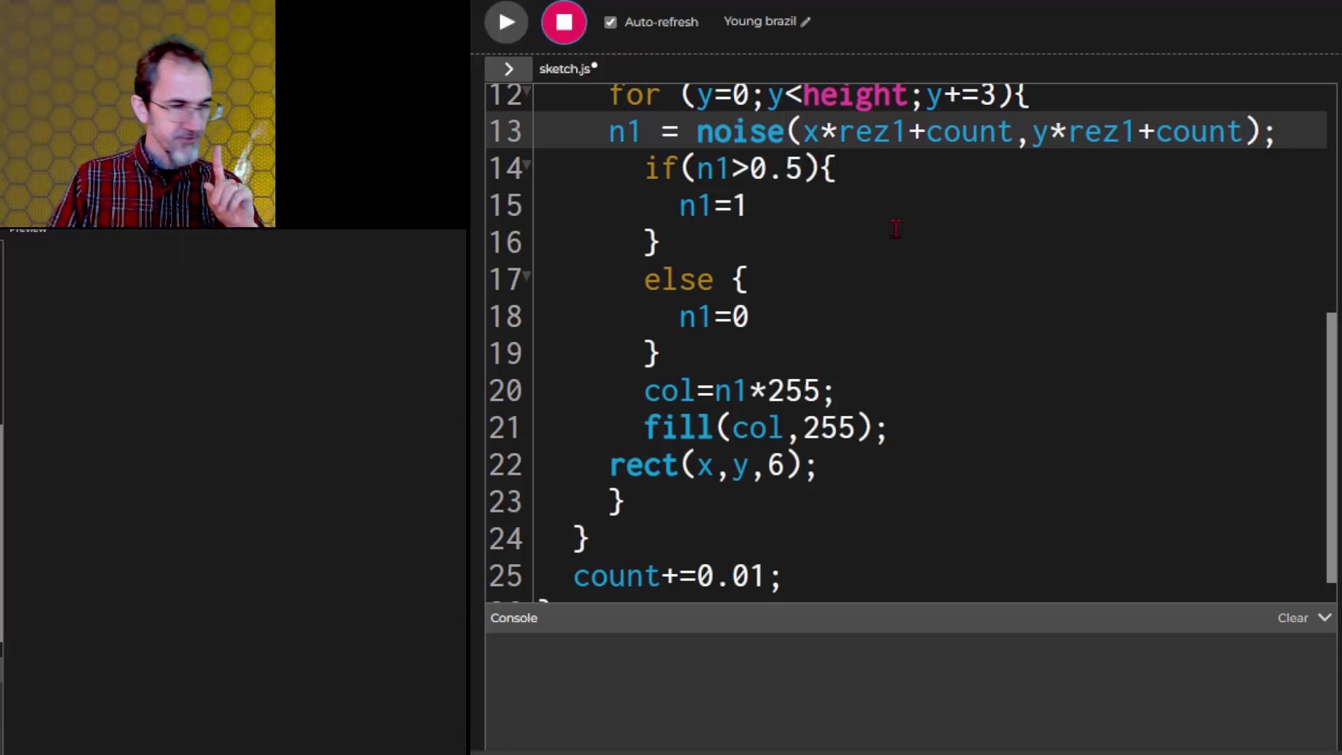
Step: Replace the count offsets with a third noise argument z*rez1 and rename count to z = 1000
double_click(966, 132)
text(,)
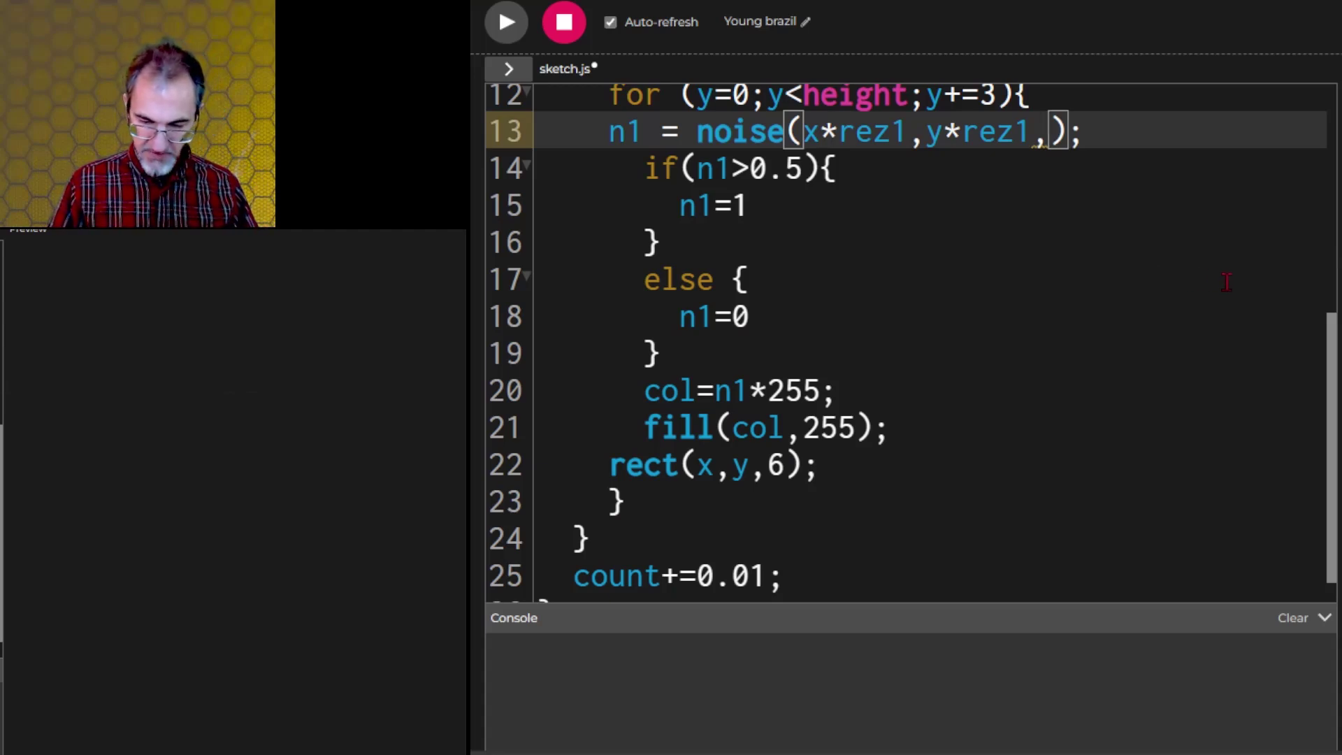
text(z*rez1)
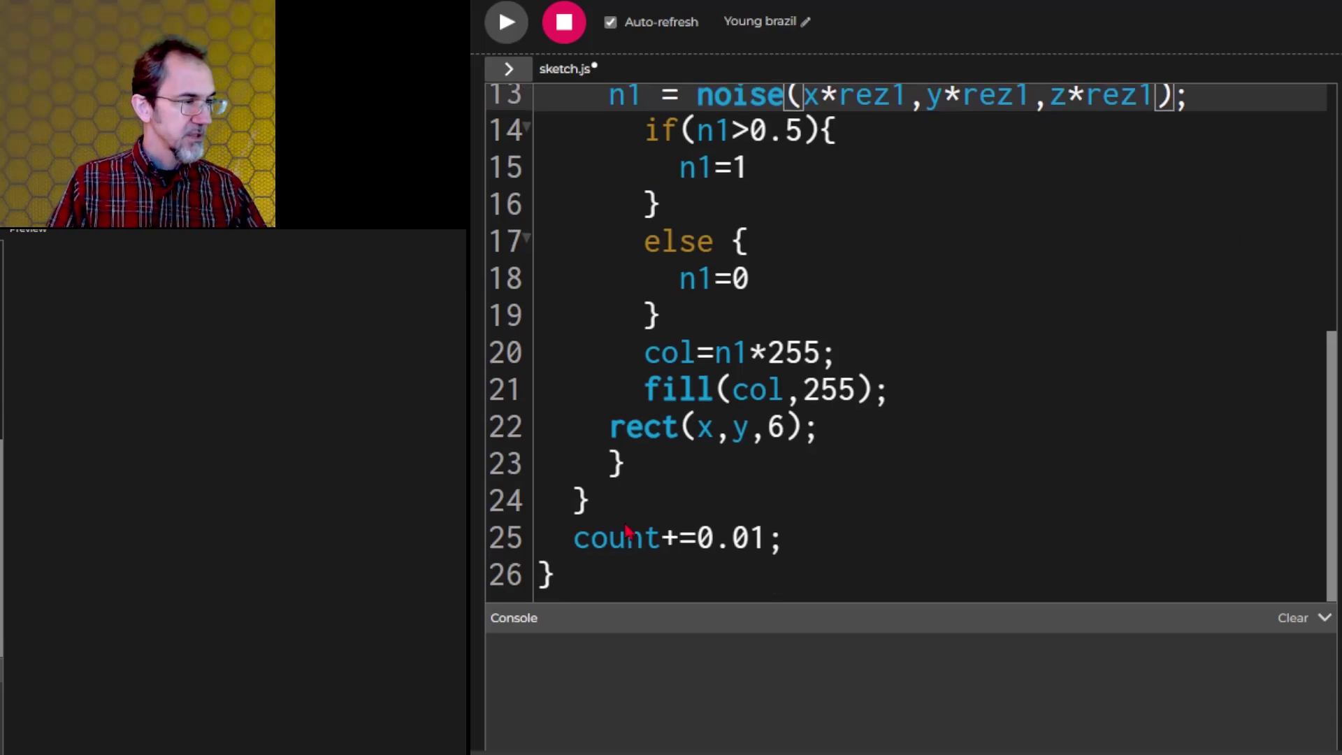
double_click(615, 538)
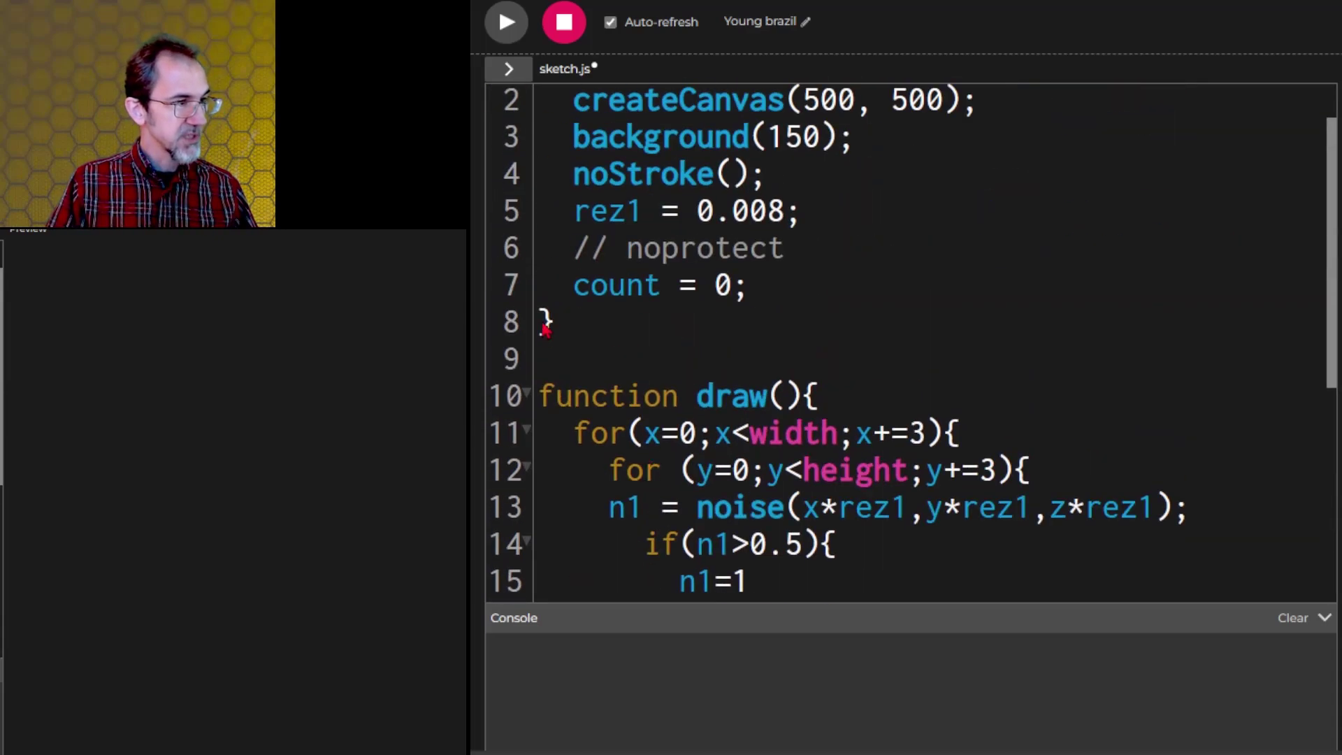
text(z)
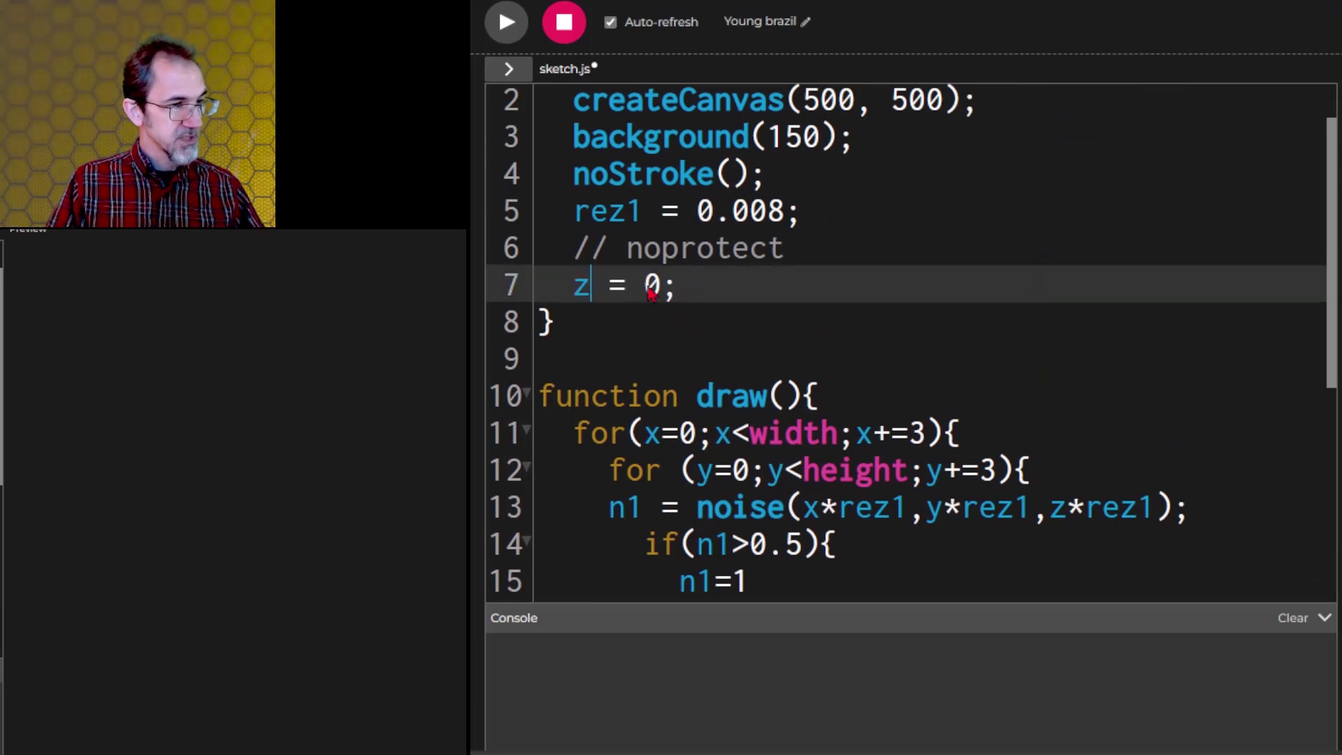
Step: Set the per-frame increment of z and rez1 to 0.009, then stop the sketch
click(504, 21)
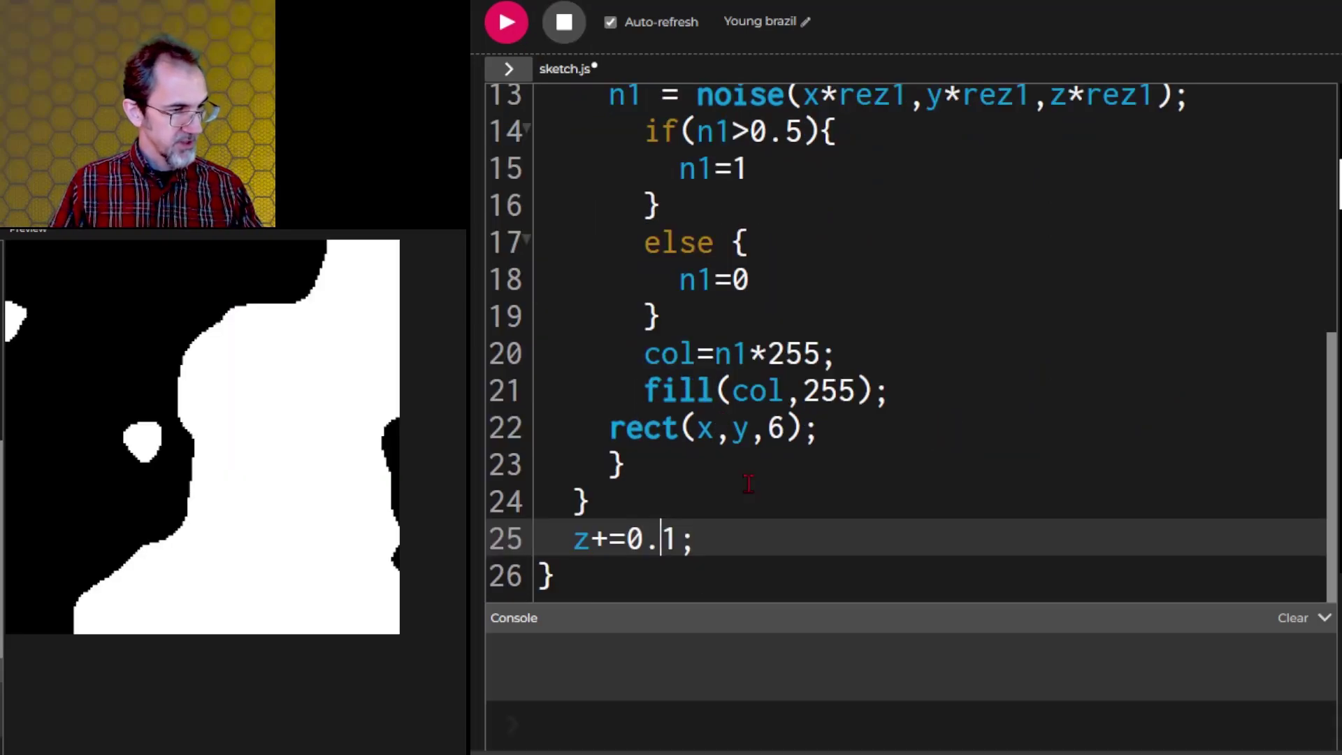
key(Backspace)
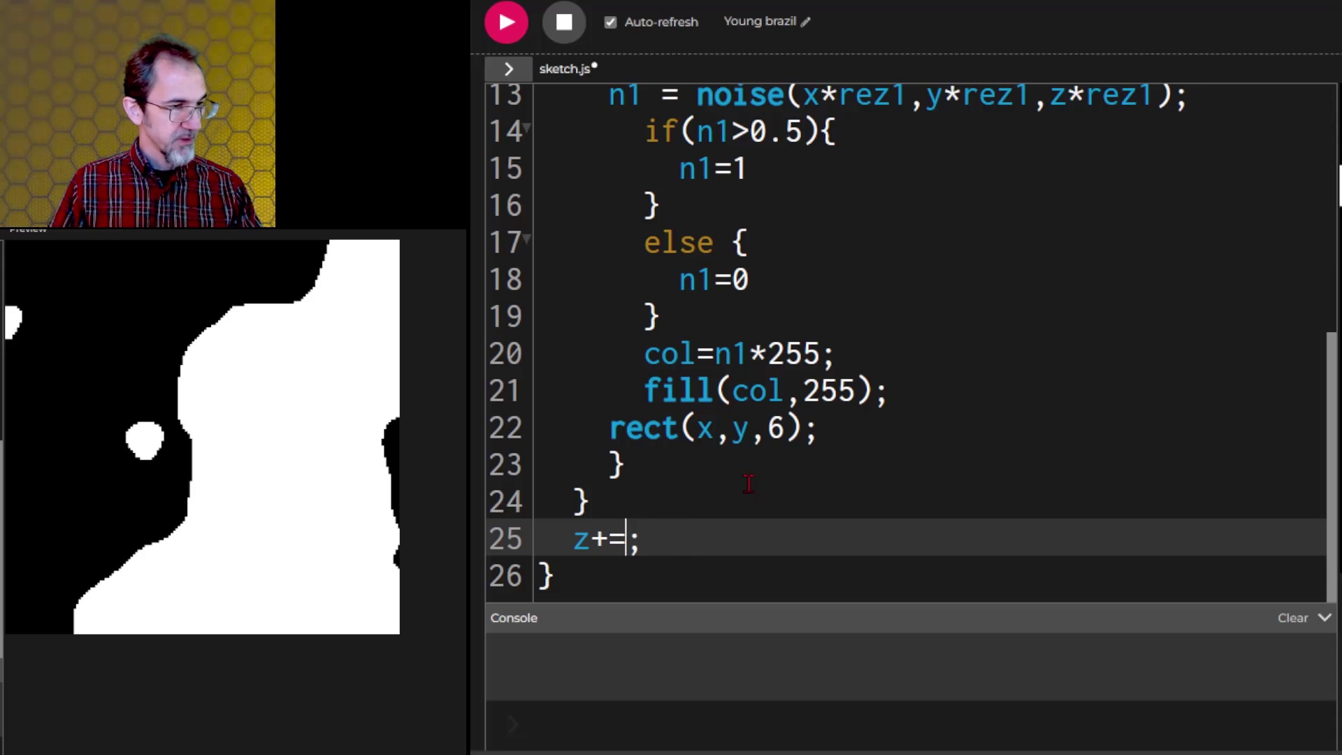
text(3){)
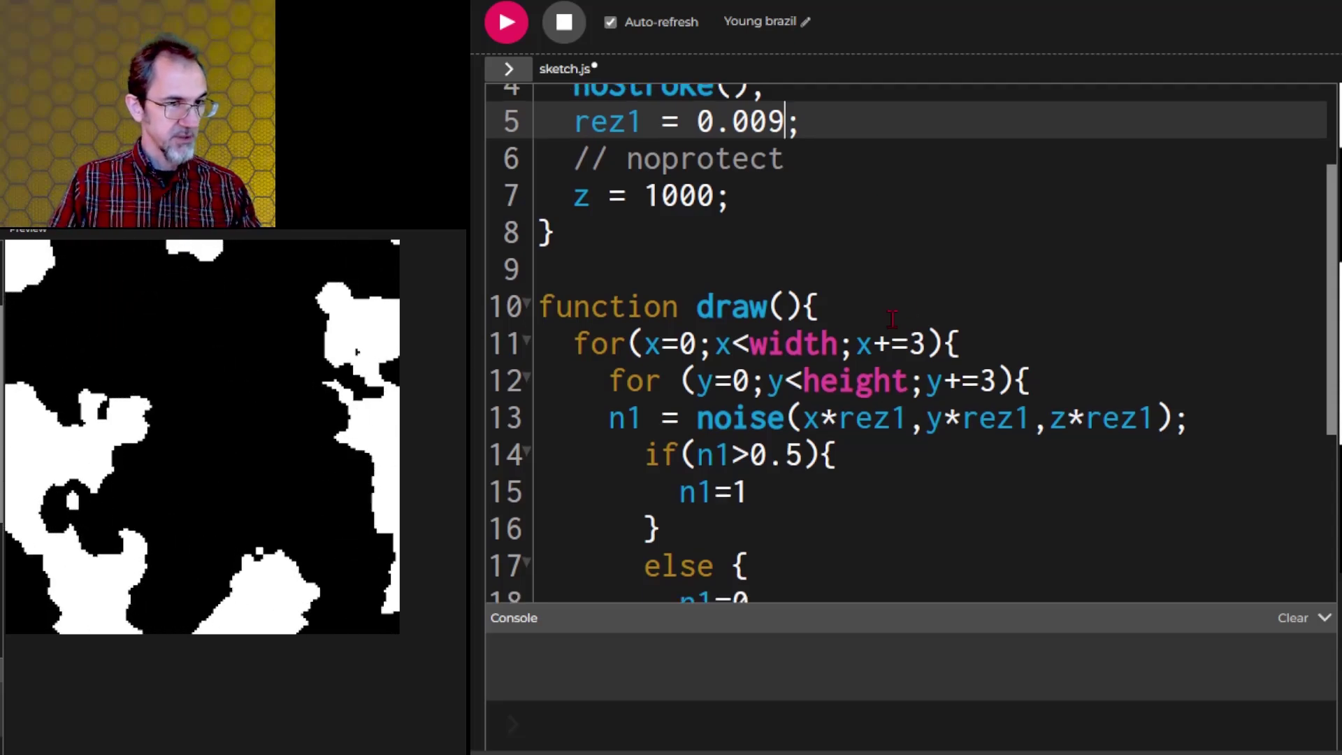
scroll(down, 3)
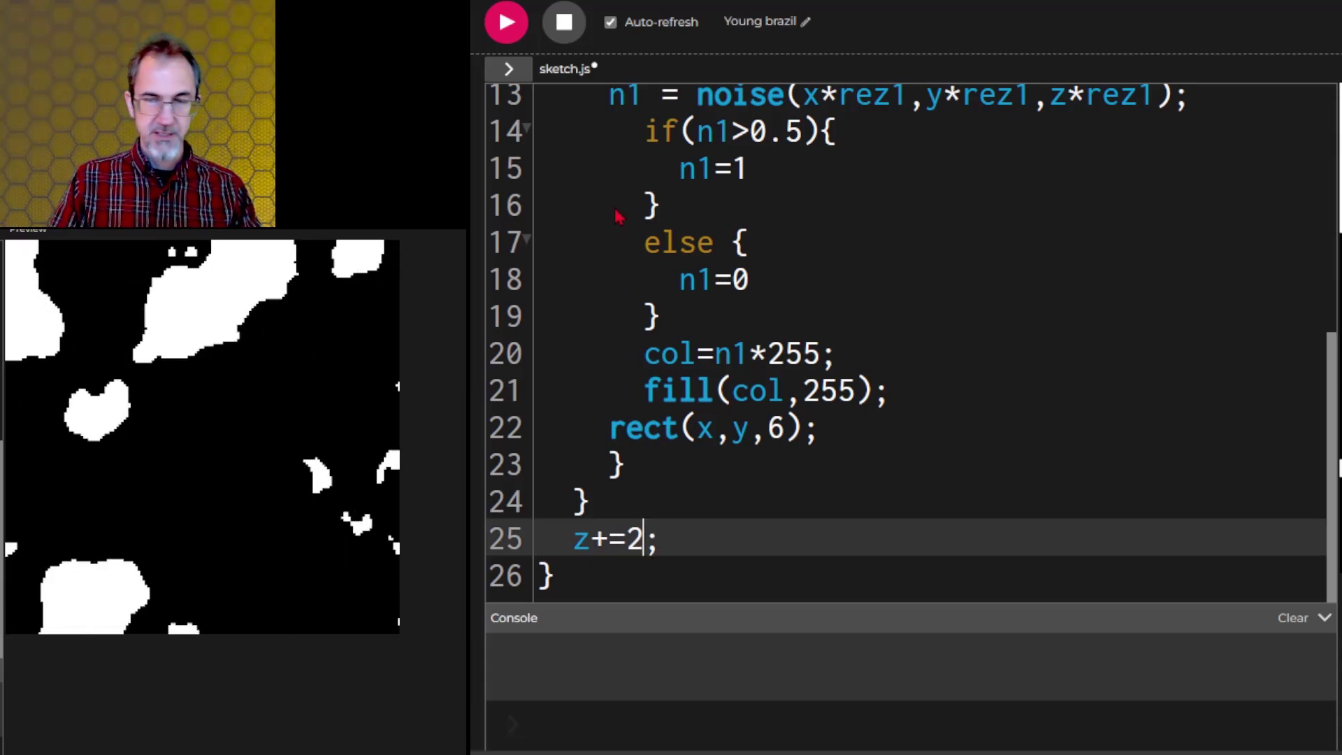
click(504, 23)
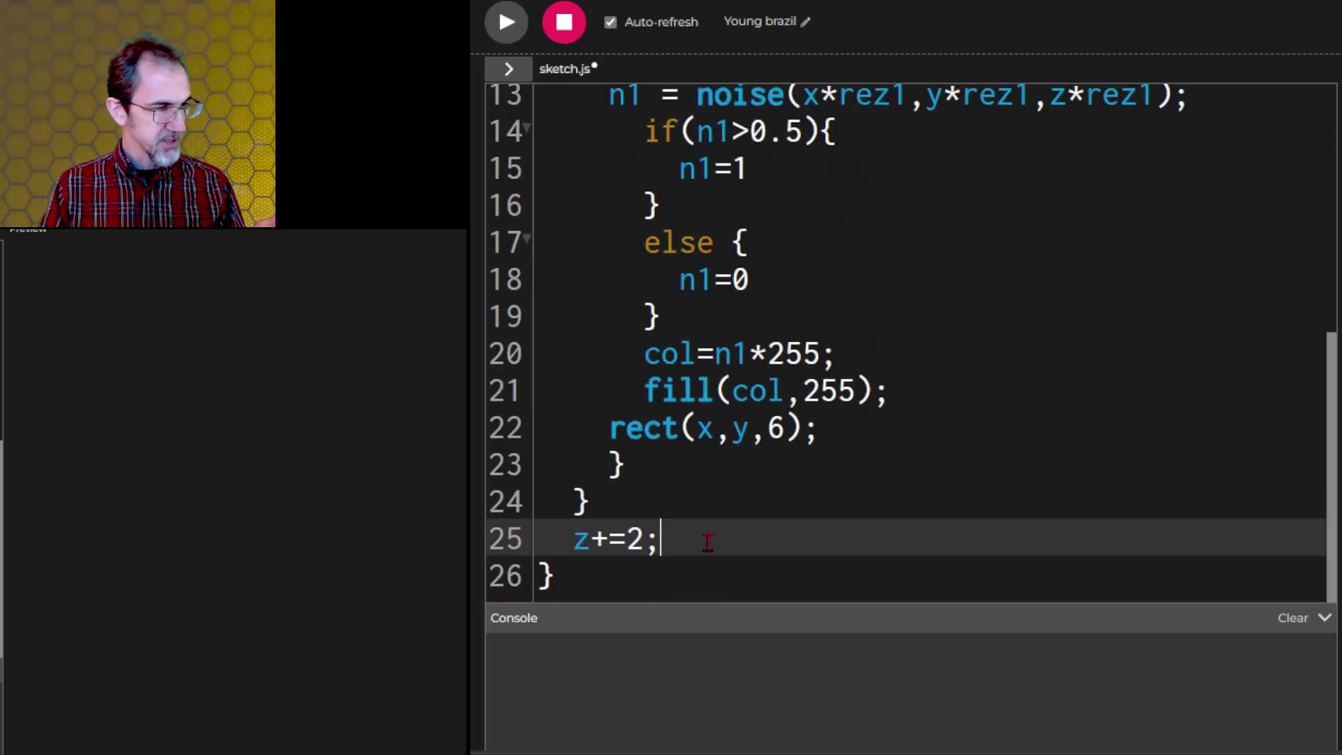
text(n)
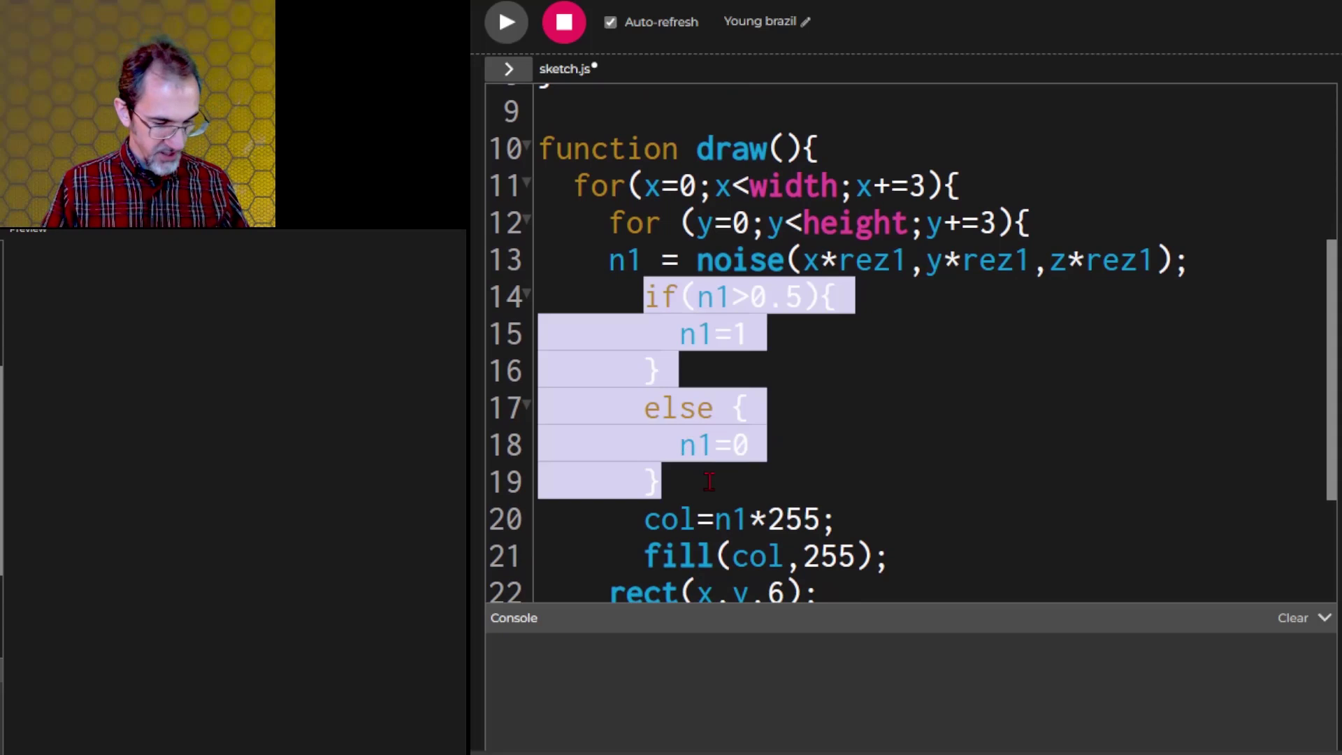
Step: With the threshold if/else commented out, change fill to fill(0,0,col,255), then restore the block
key(cmd+/)
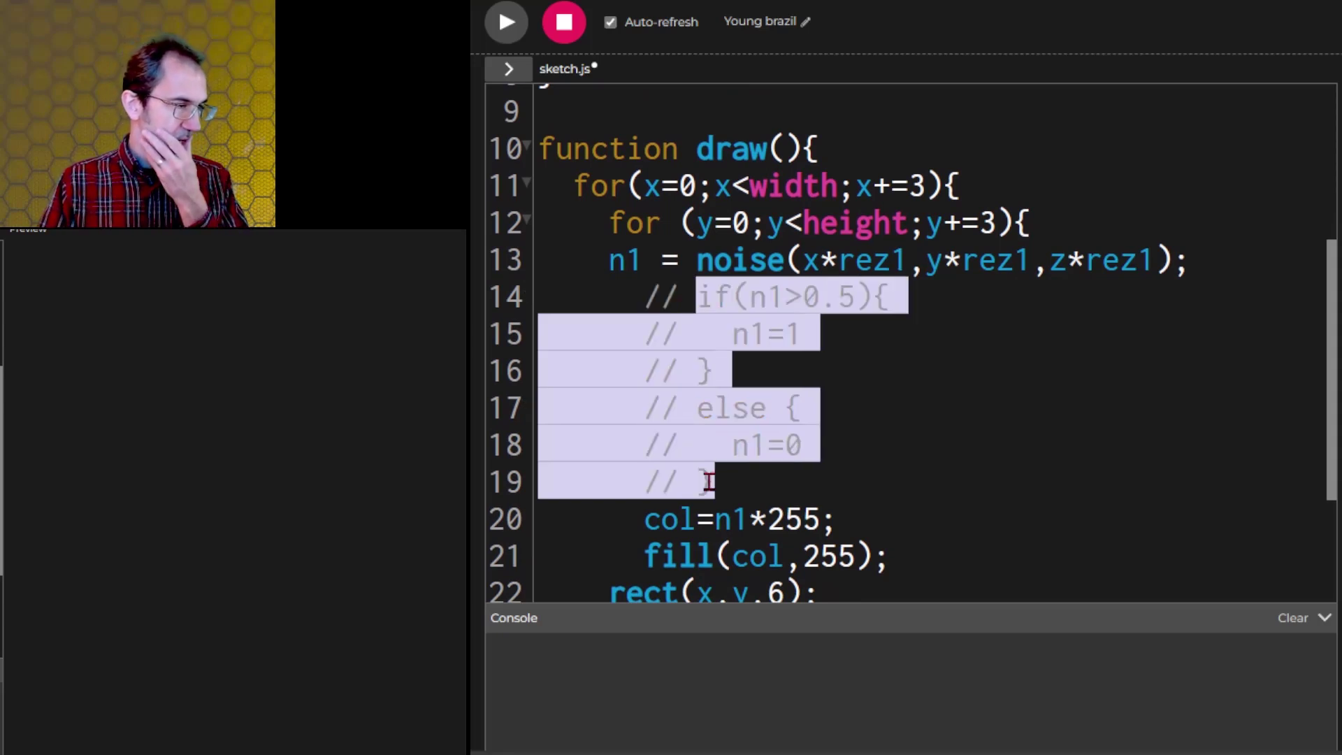
click(765, 520)
text(0,0,)
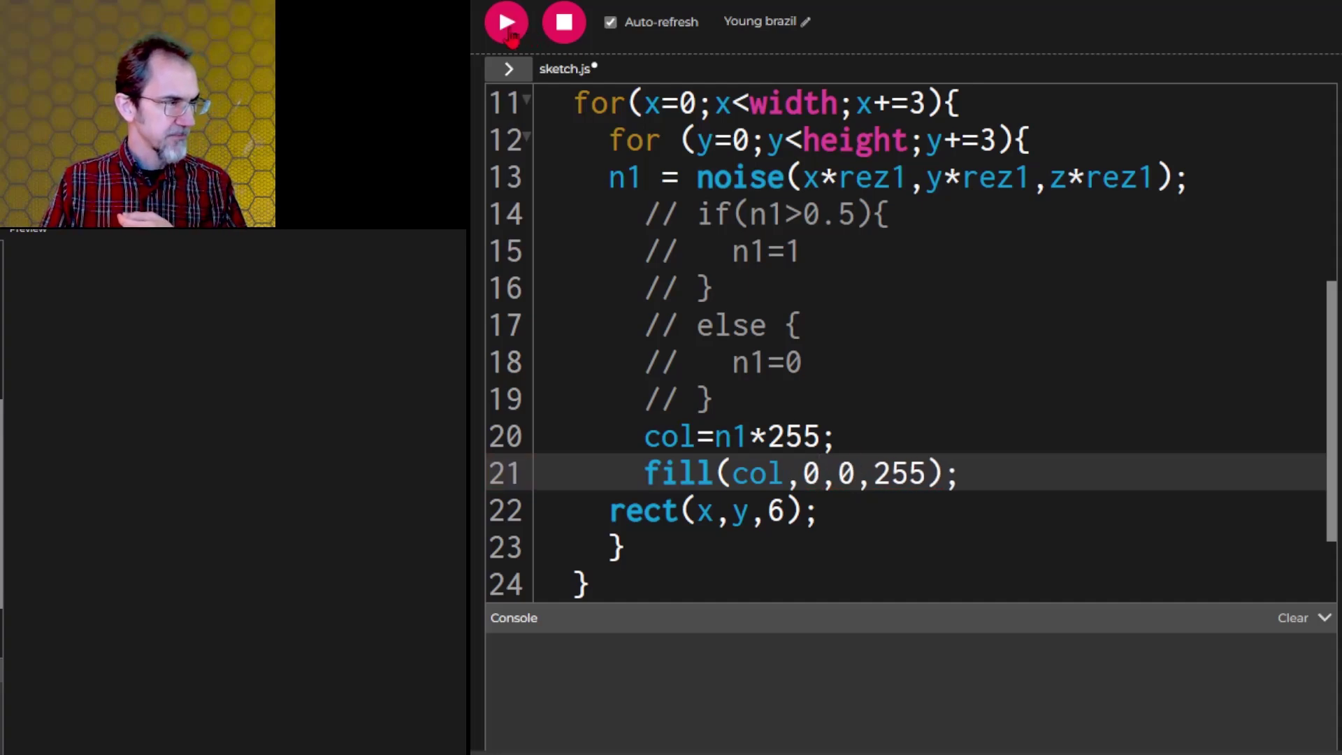
click(505, 22)
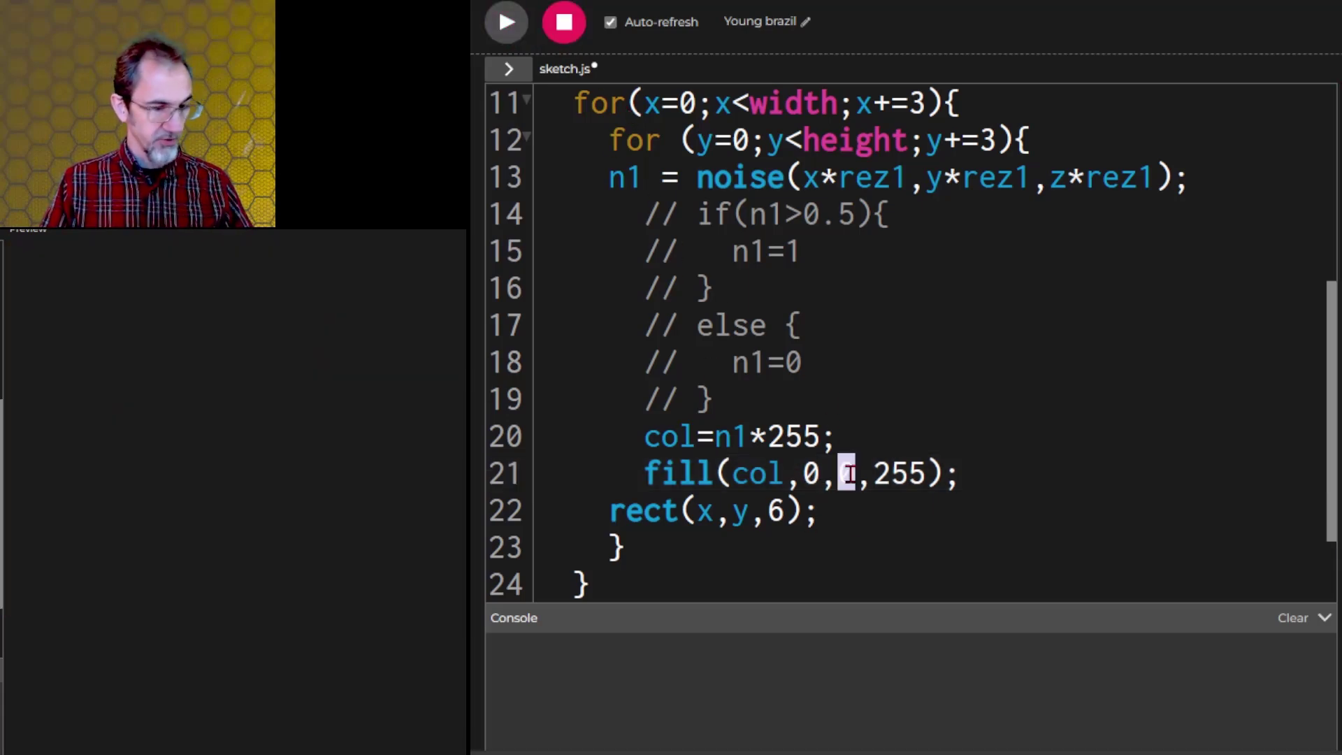
text(col)
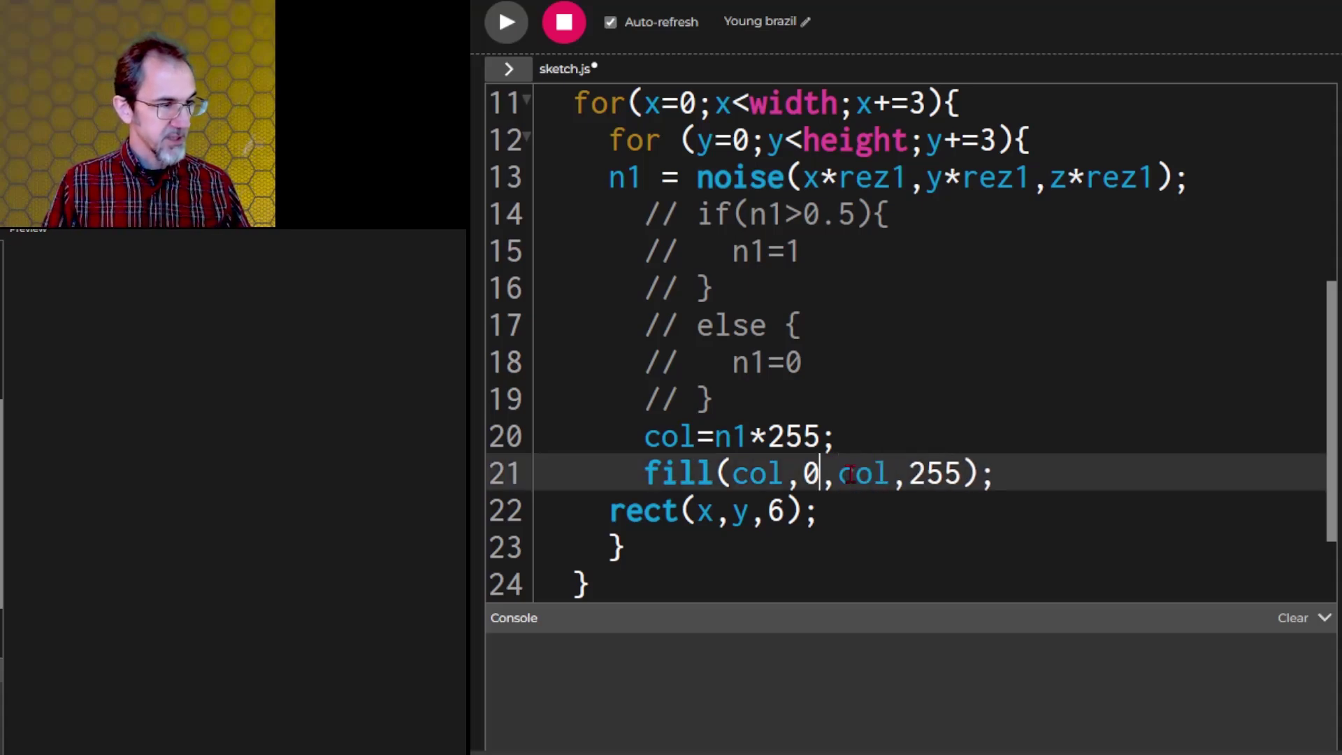
text(0)
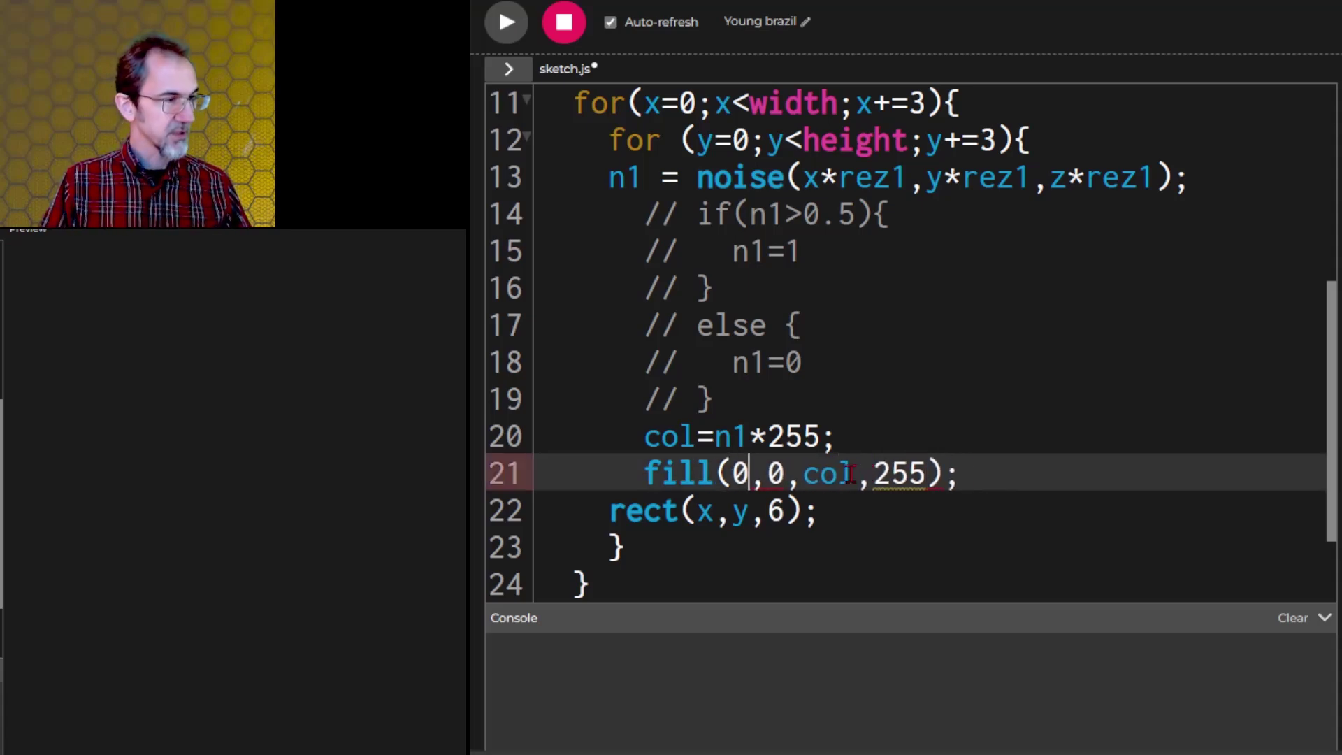
click(505, 21)
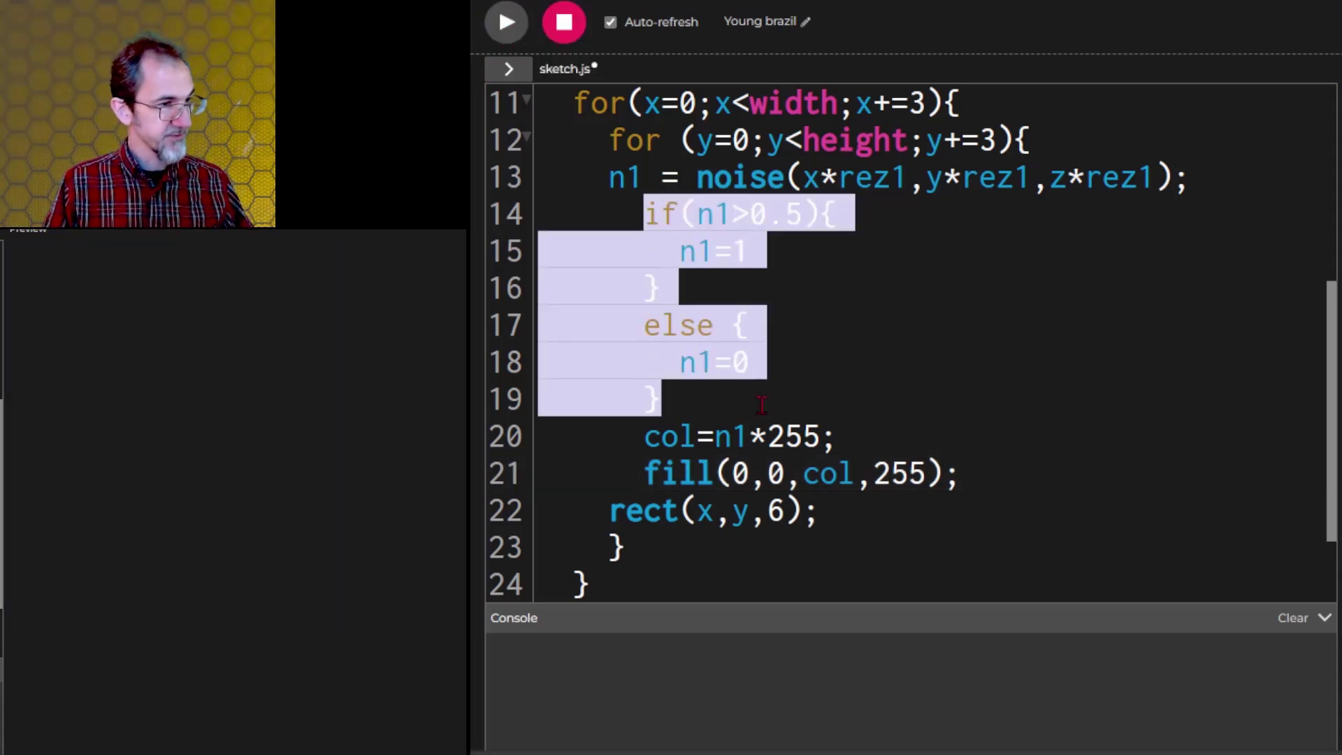
click(504, 21)
text(colorMode(HSB,360))
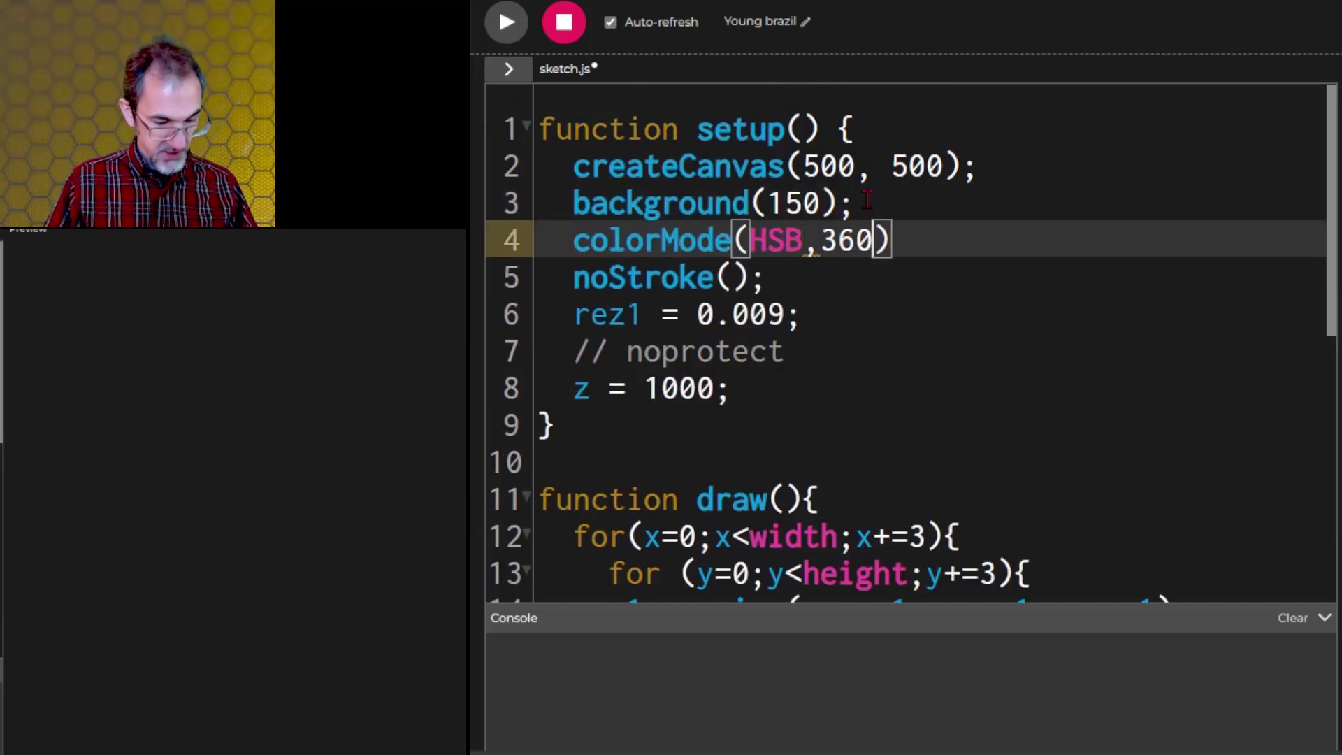
Step: Scale n1 by 360 into hue with fill(col,100,100,100) and restore the commented threshold lines
scroll(down, 3)
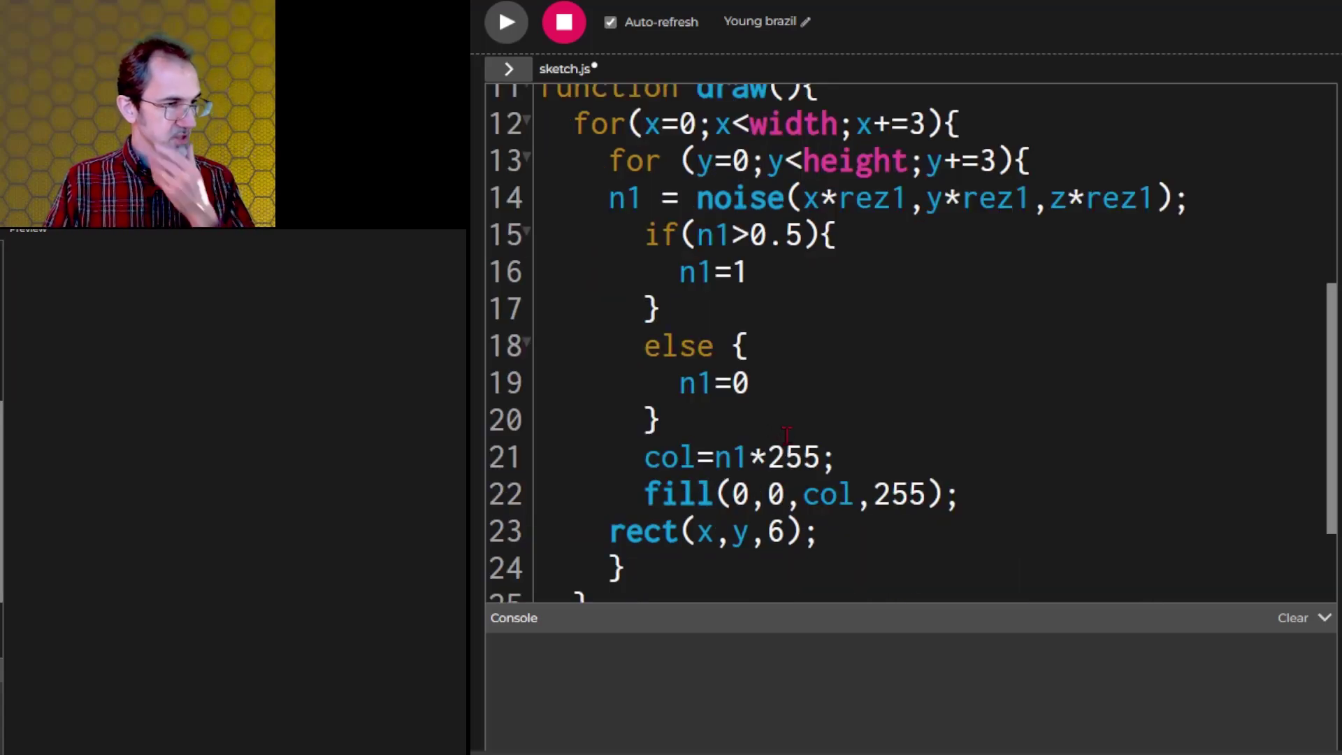
double_click(791, 457)
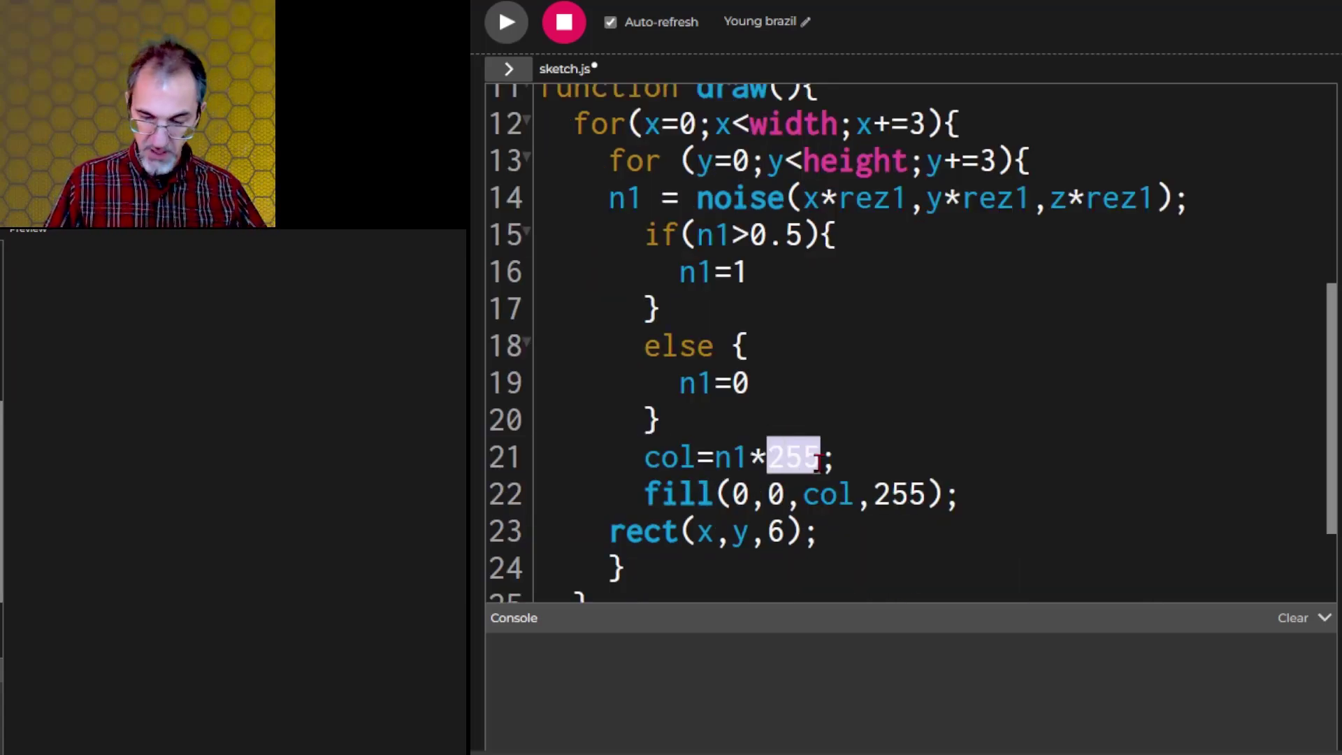
text(360)
click(797, 495)
text(,)
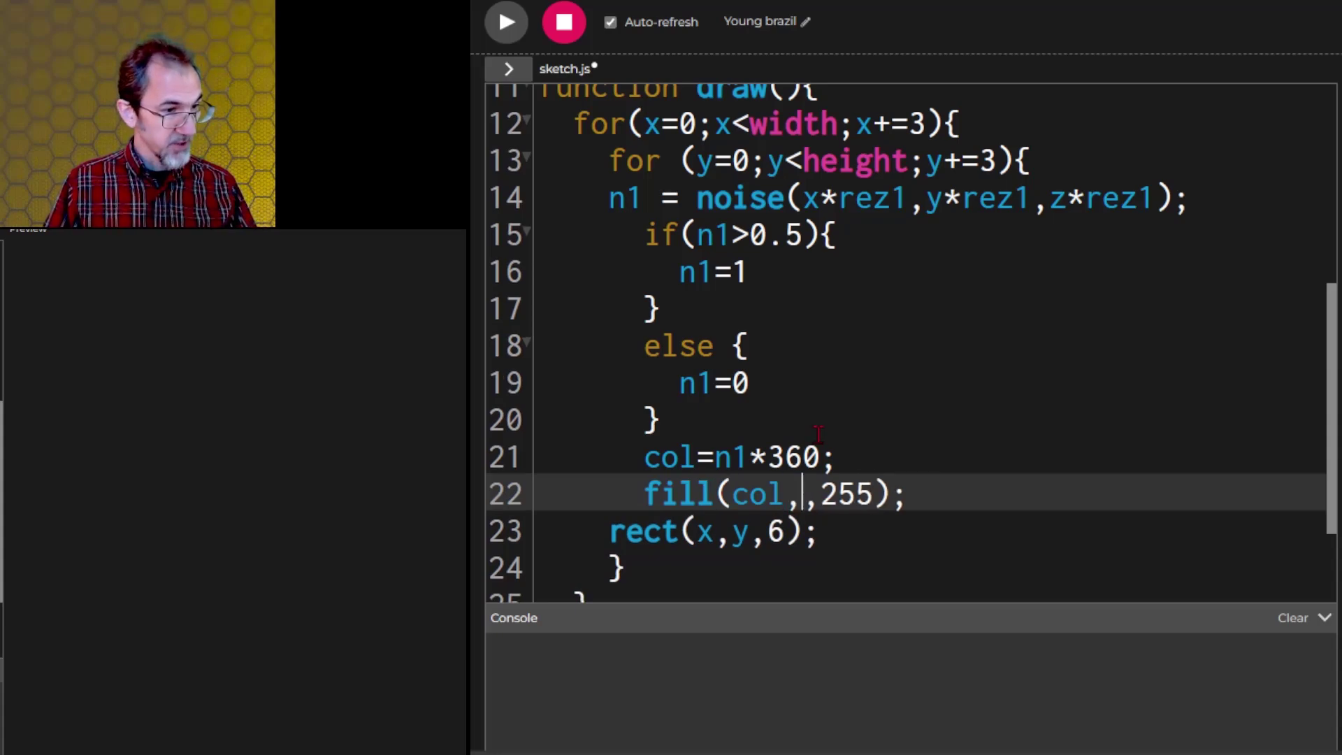
text(100,100)
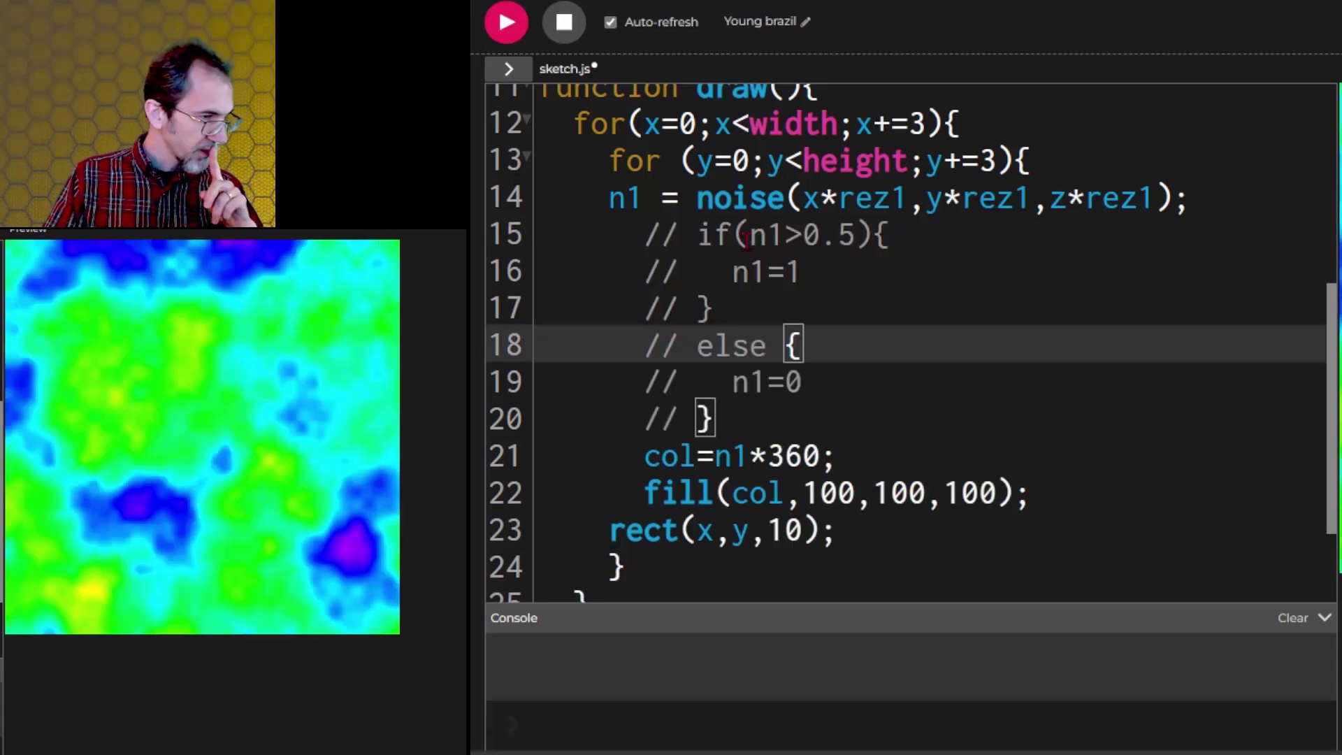
drag(710, 233, 805, 382)
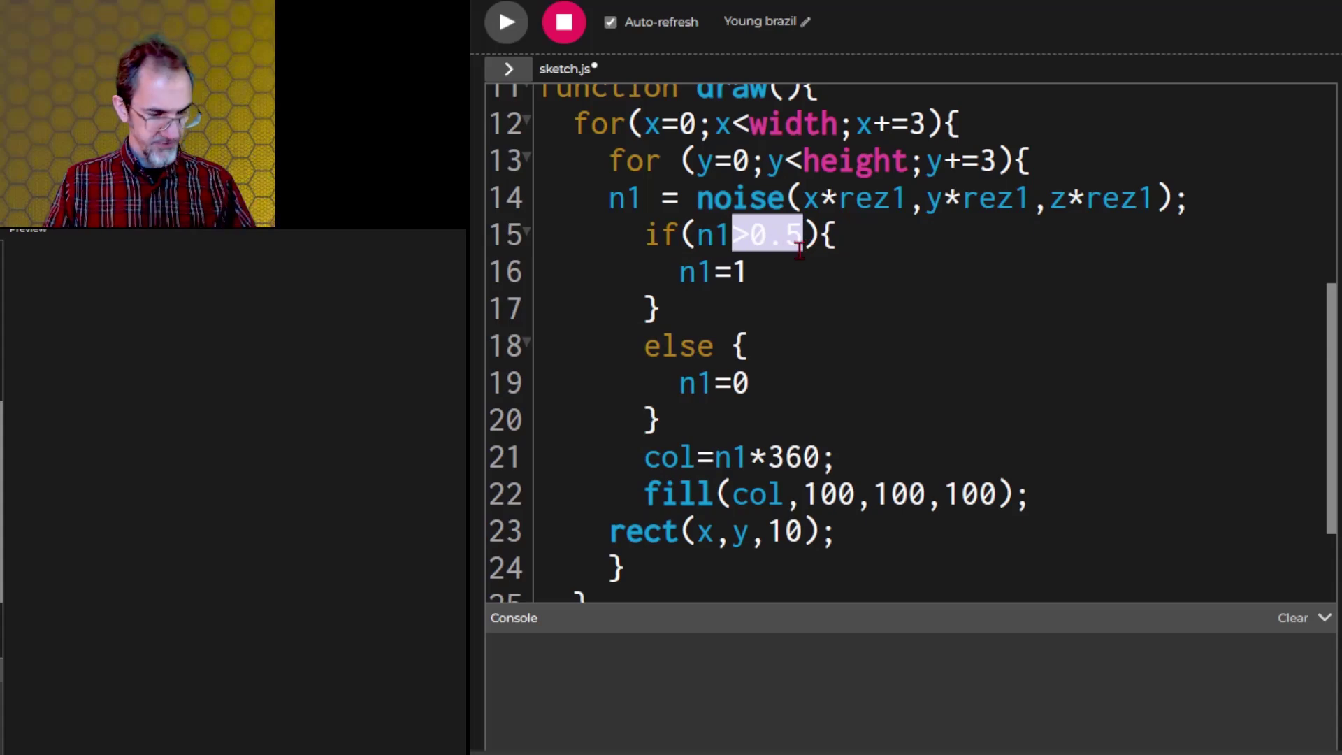
Step: Write the if/else-if chain assigning hues 36, 108, 180, 252 grape and 324 rose at 0.2 steps
text(col = 36 //orange)
click(980, 347)
text(if (n1 < 0.4)
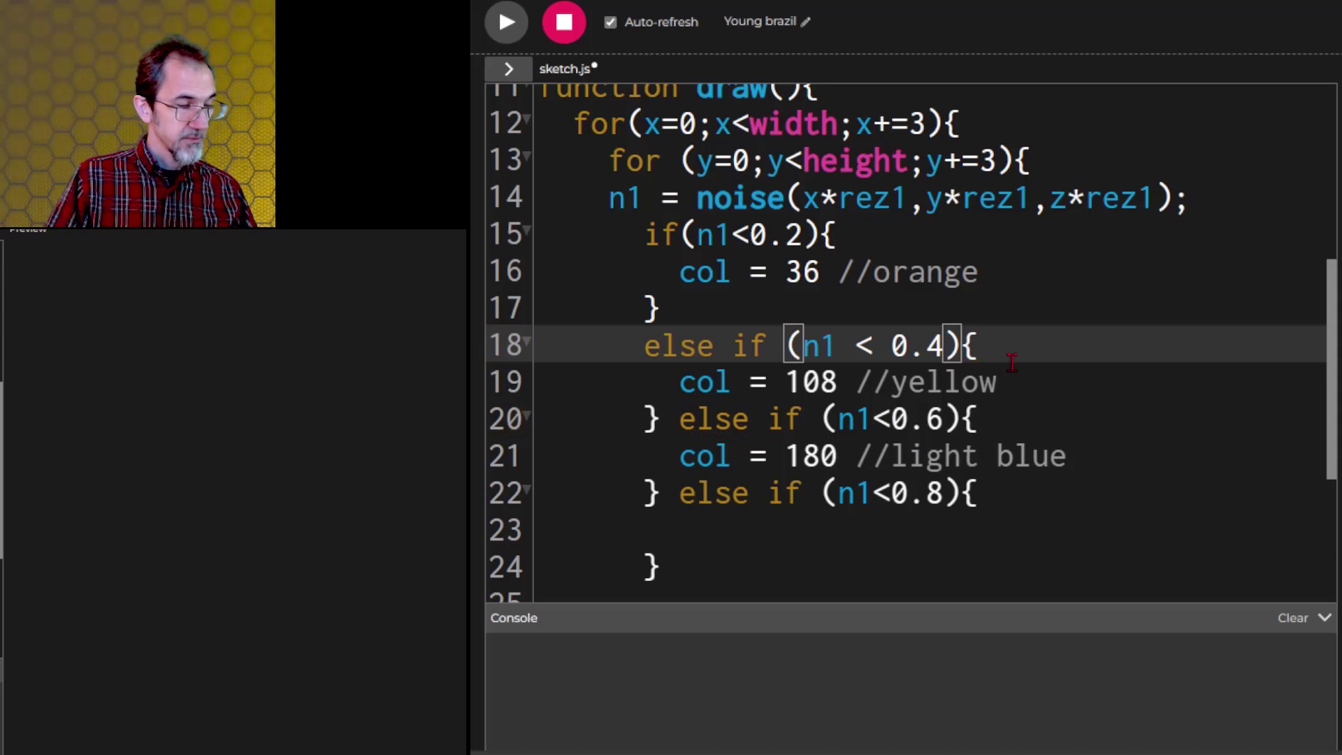
text(col = 252 //grape)
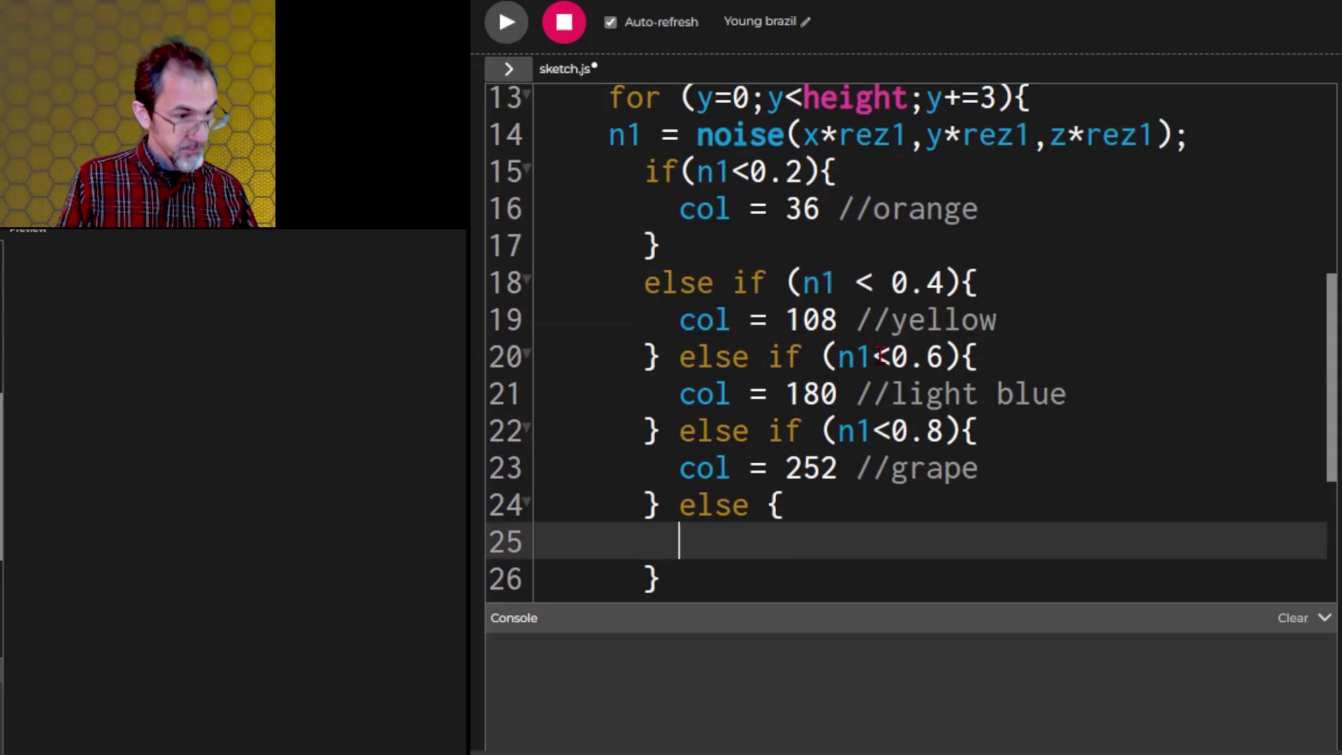
text(col = 324 //rose)
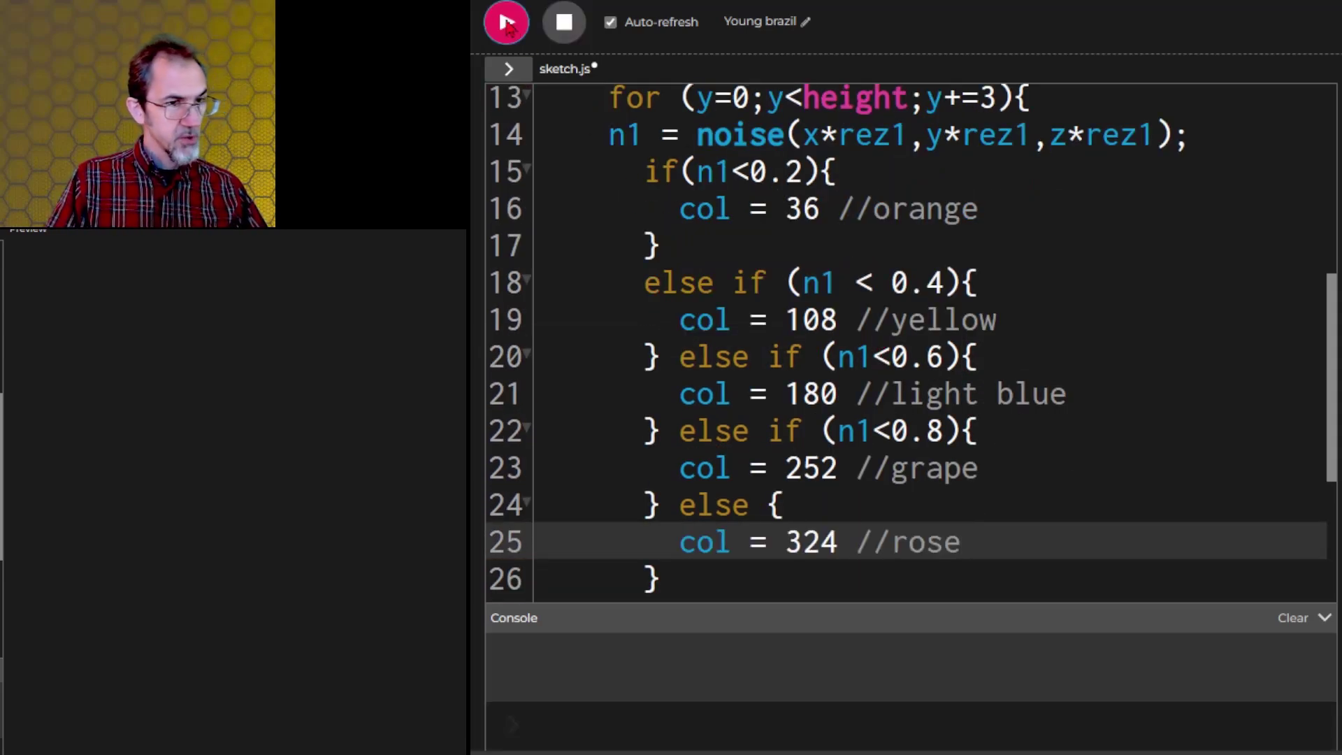
Step: Run the sketch several times to compare different five-colour band layouts
click(506, 22)
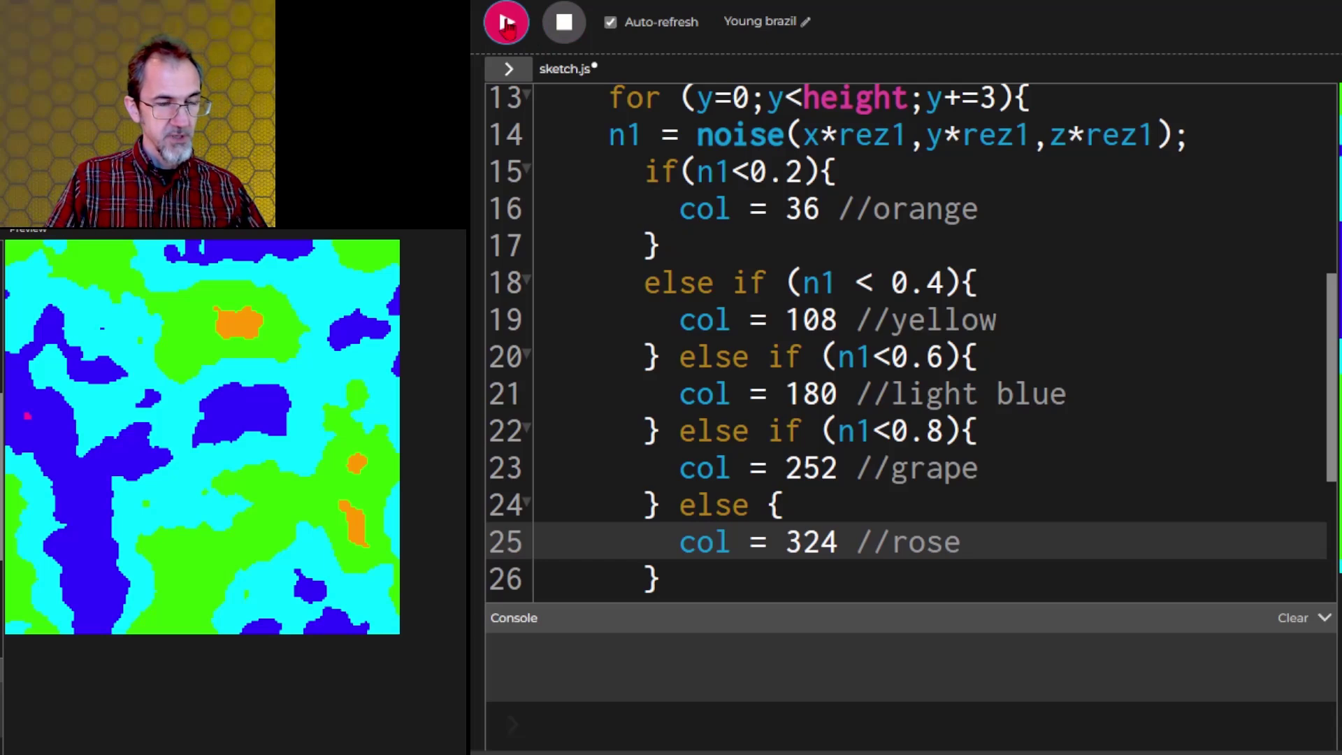
click(505, 23)
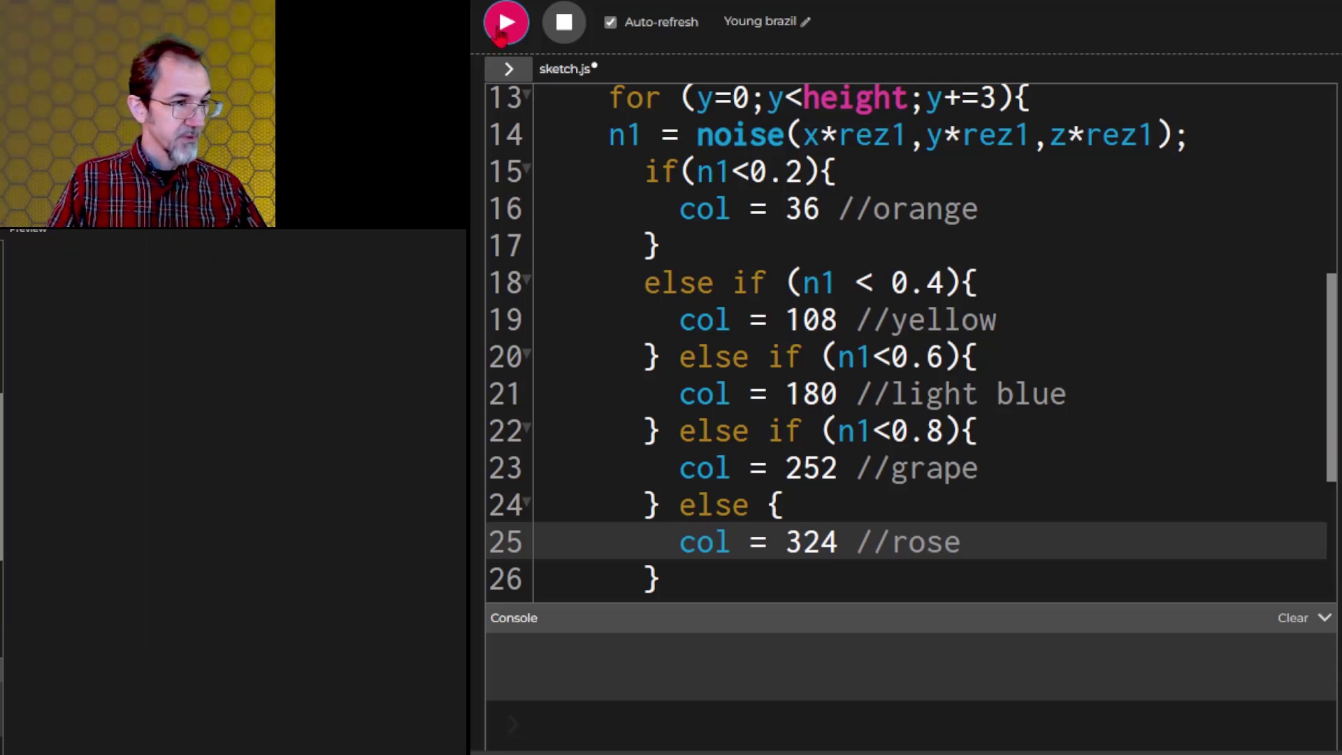
click(505, 23)
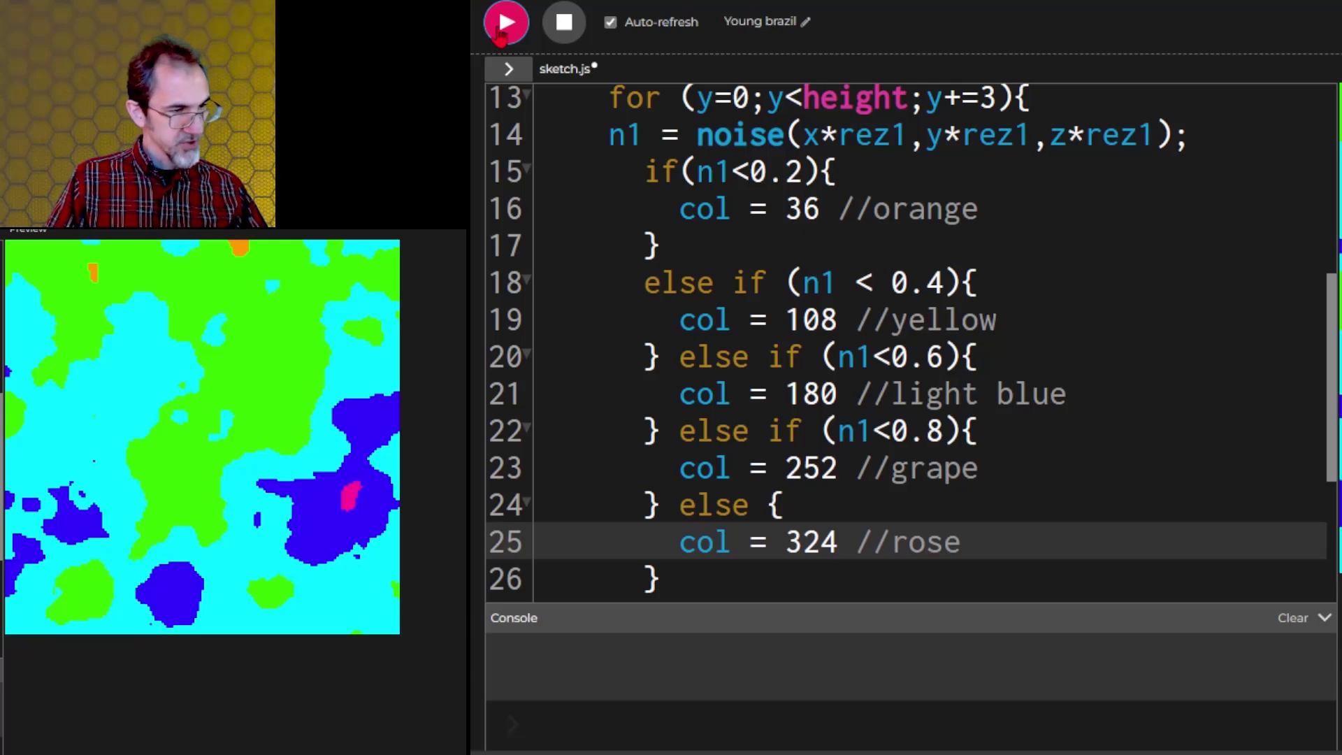
click(505, 23)
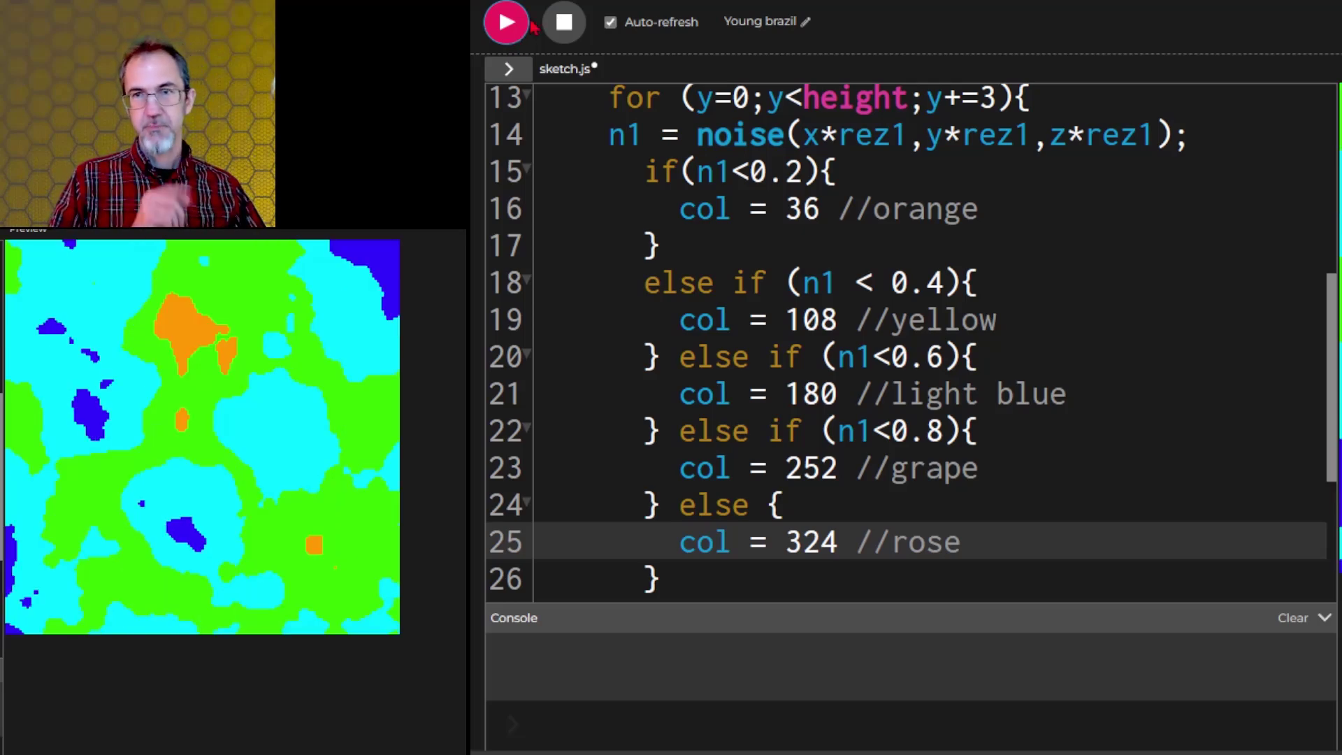
mouse_move(527, 17)
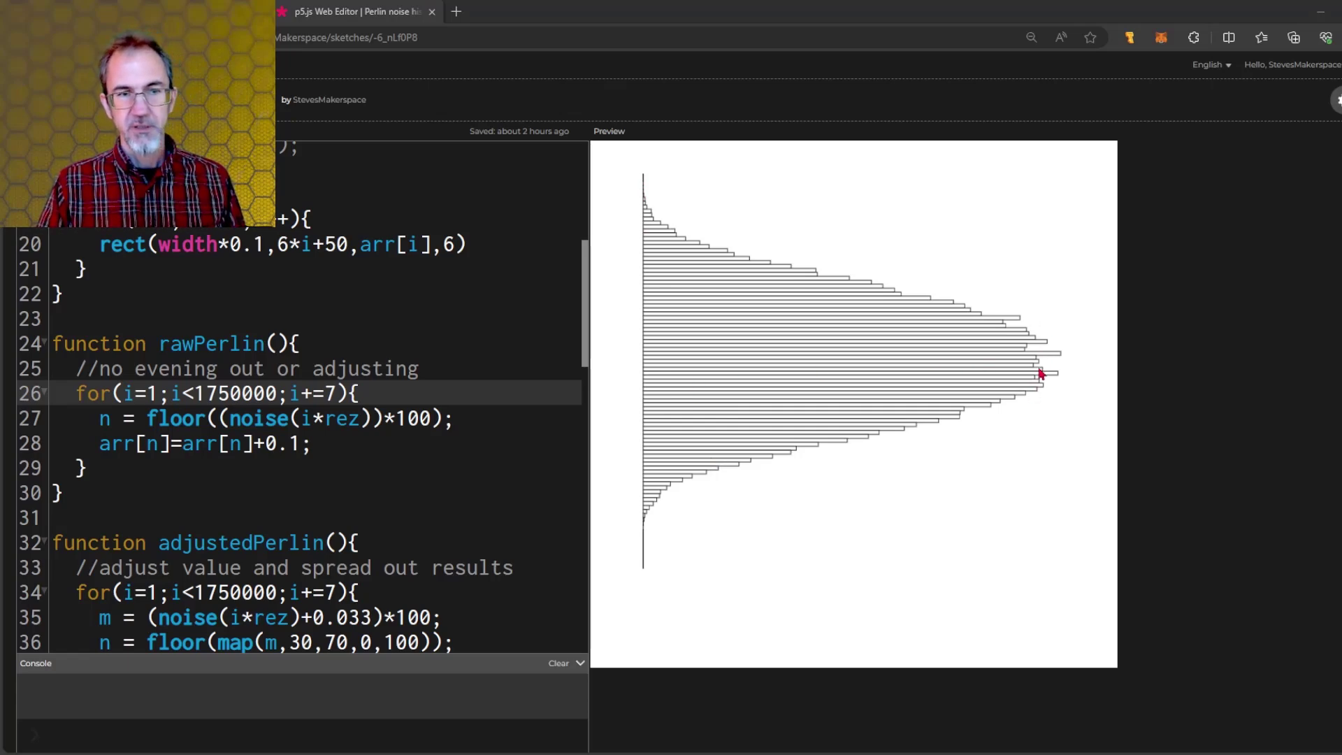
mouse_move(1007, 332)
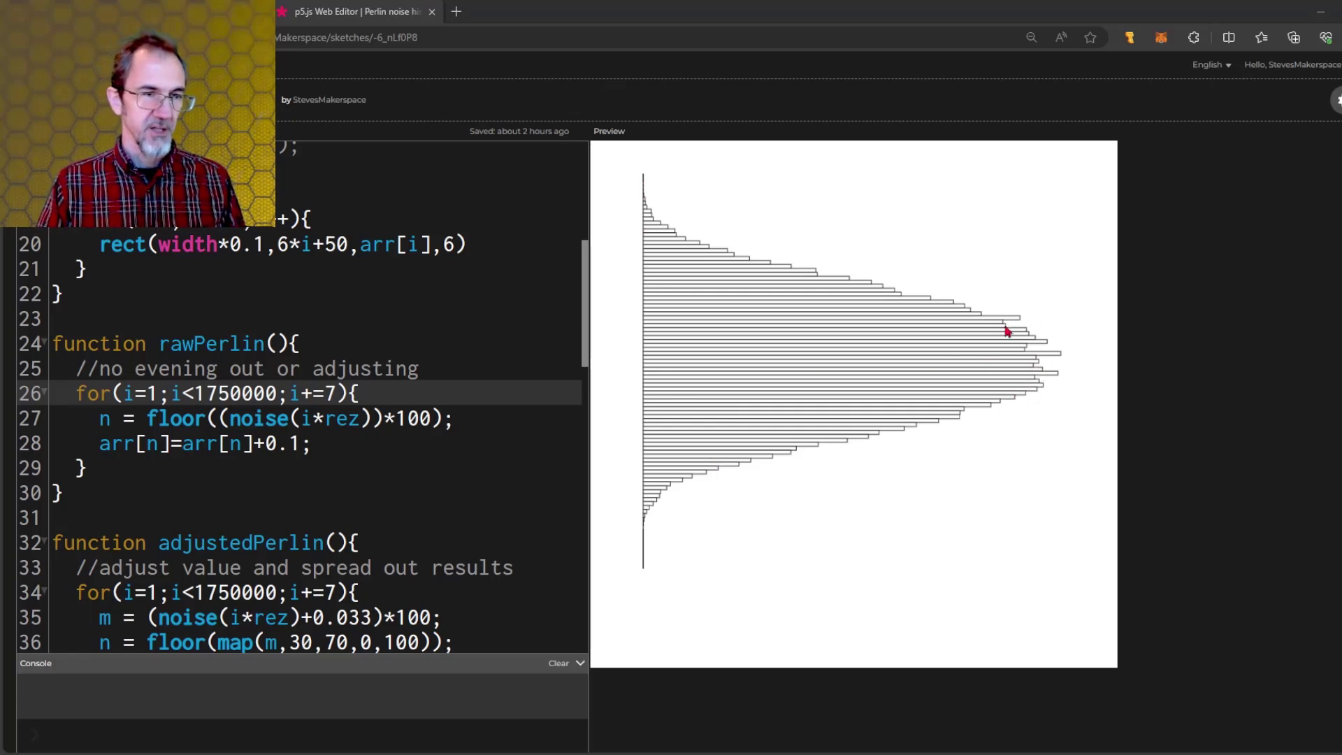
mouse_move(654, 544)
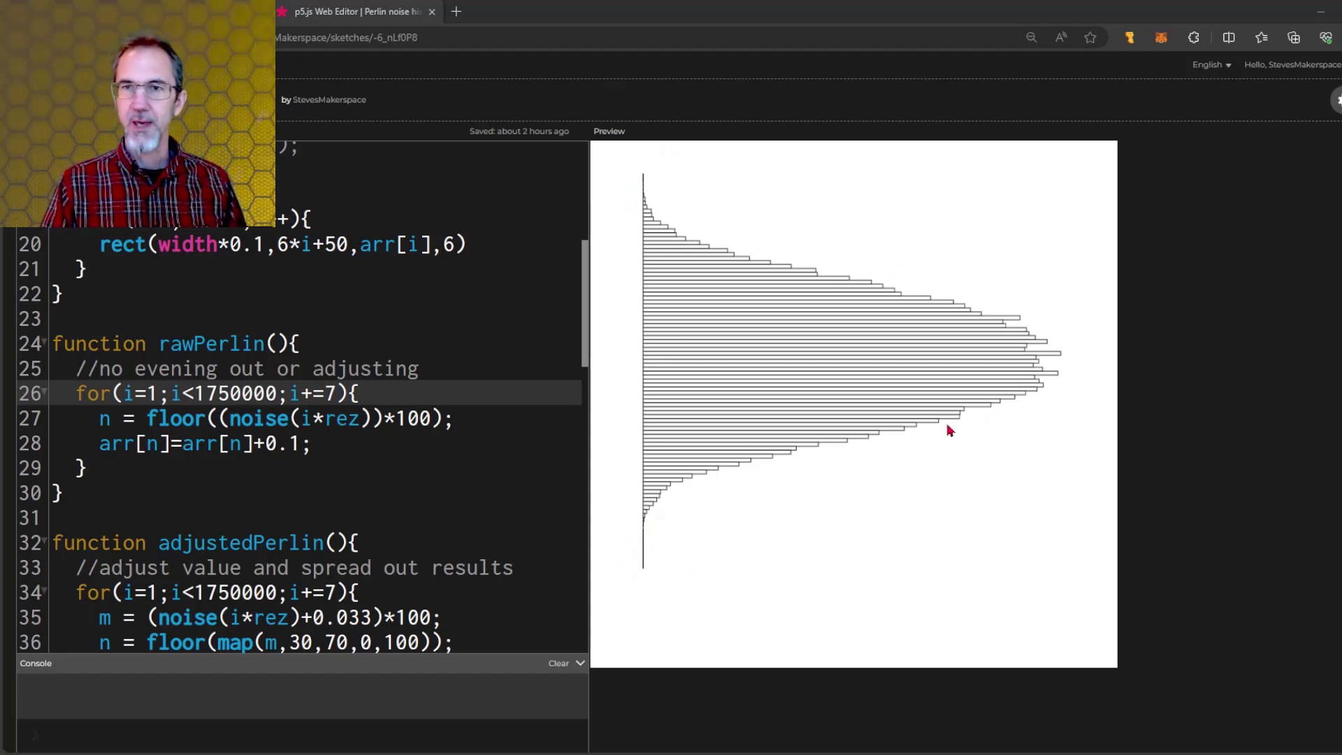
mouse_move(791, 245)
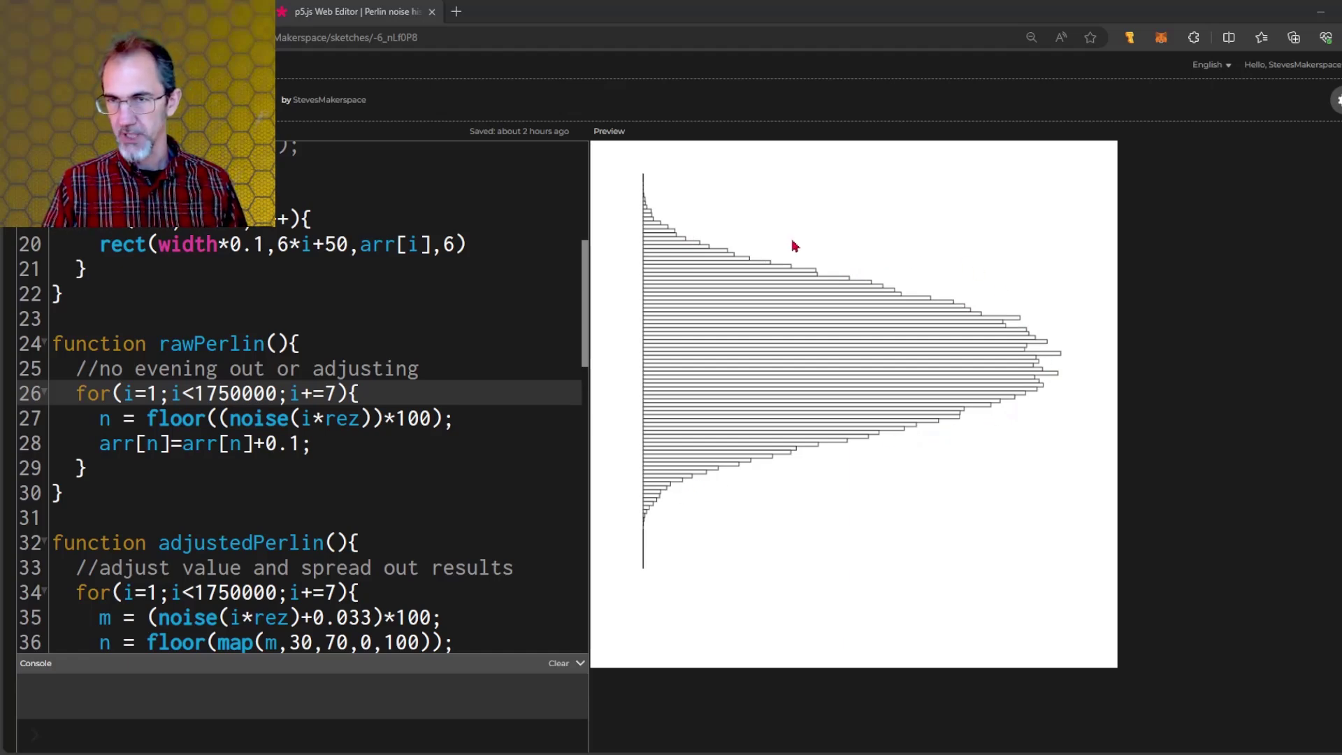
mouse_move(693, 246)
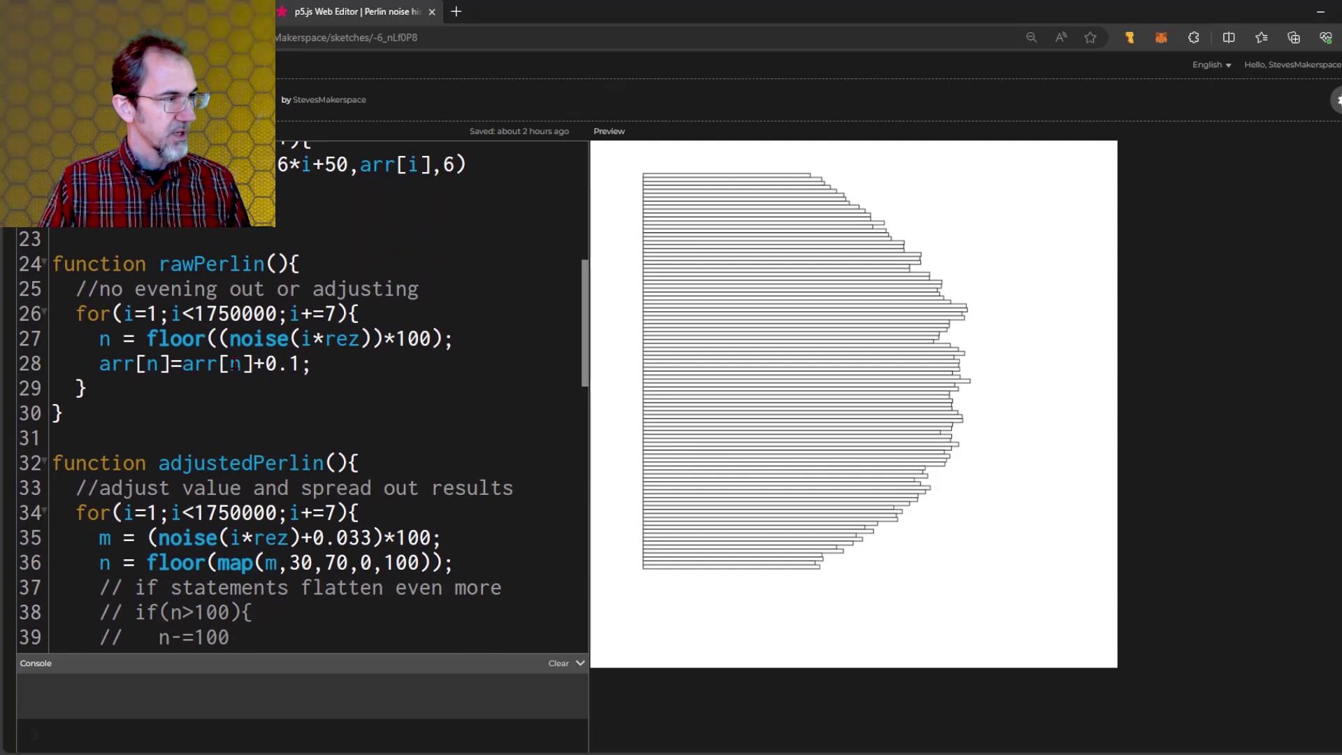
Step: Scale noise by 1 and map 0.3–0.7 onto 0–100 with the wrapping if statements uncommented
scroll(down, 3)
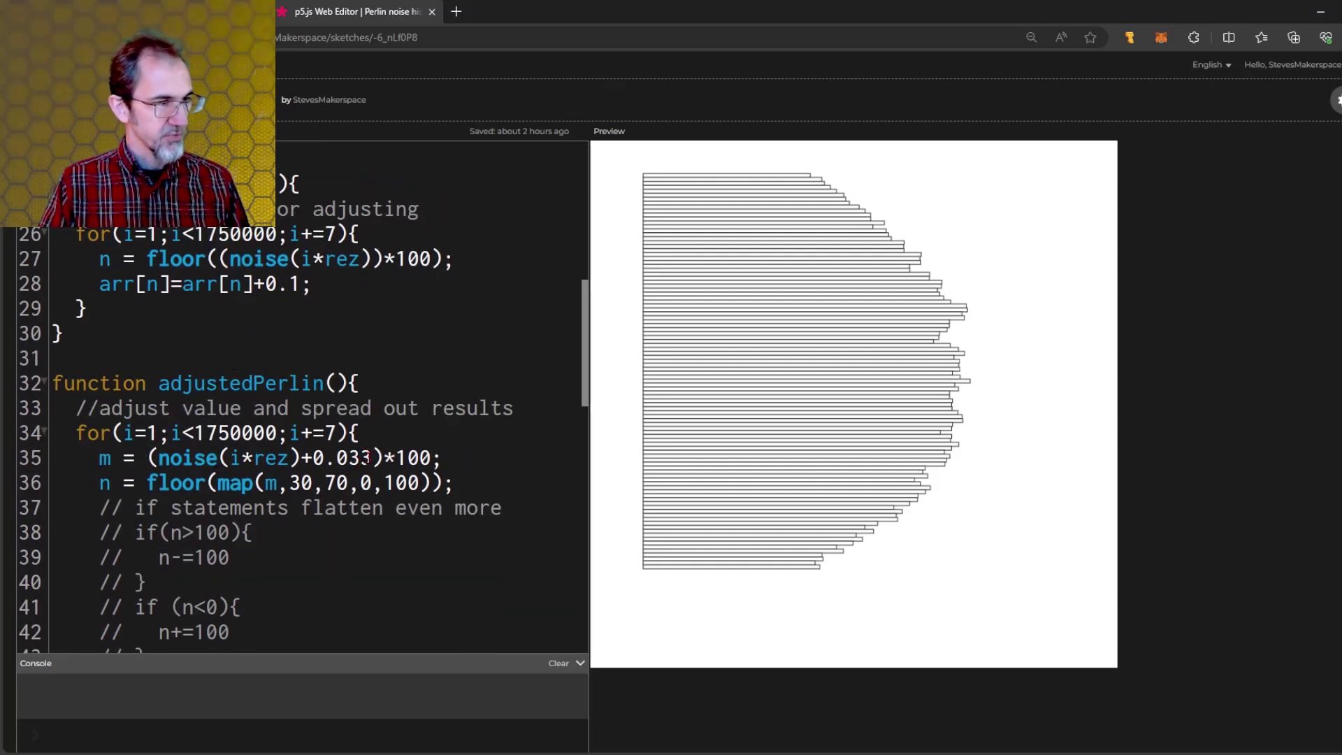
click(258, 458)
text(0.3,0.)
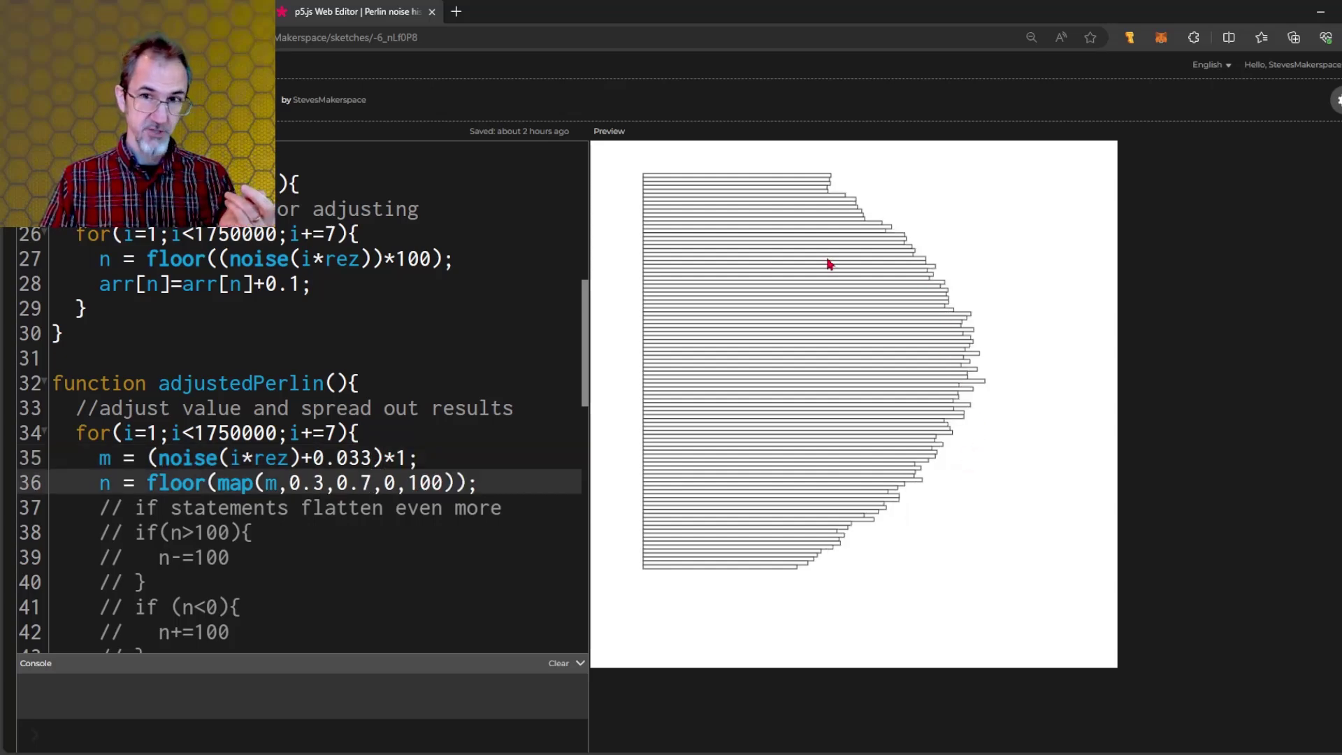
mouse_move(842, 258)
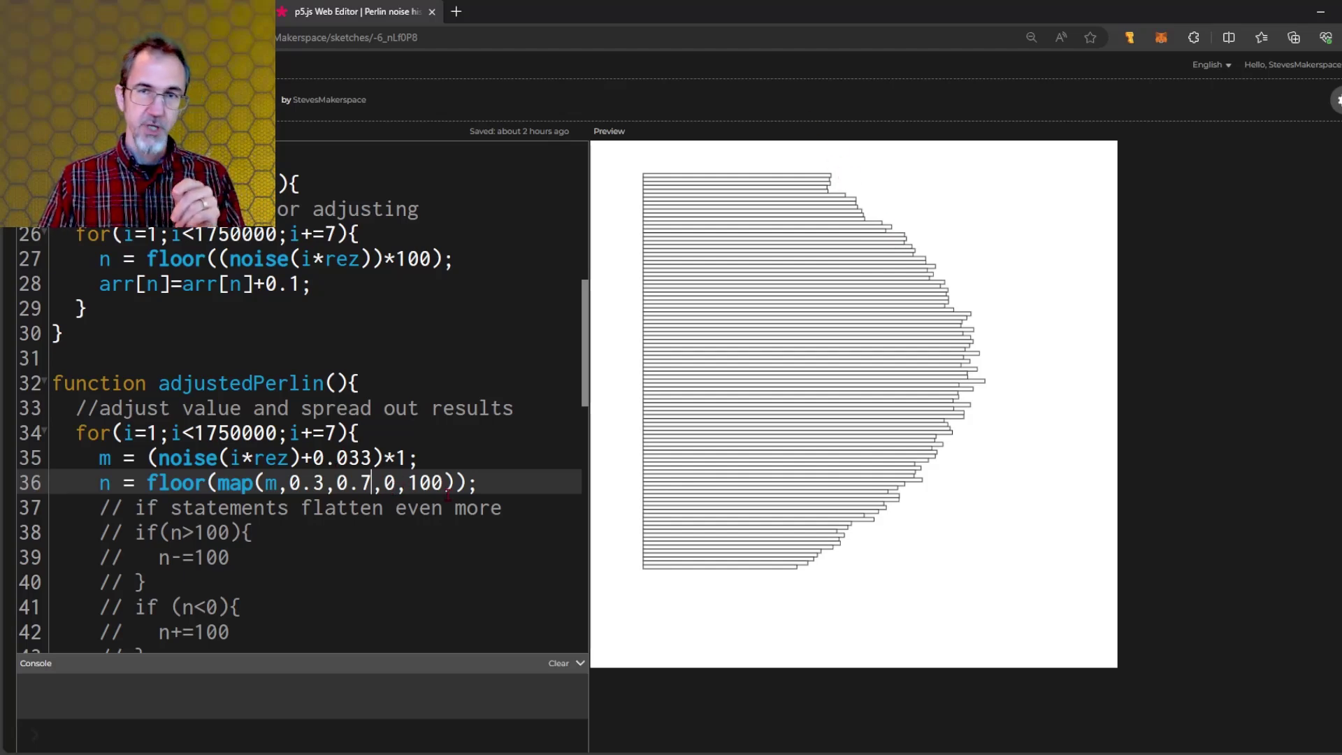
mouse_move(824, 187)
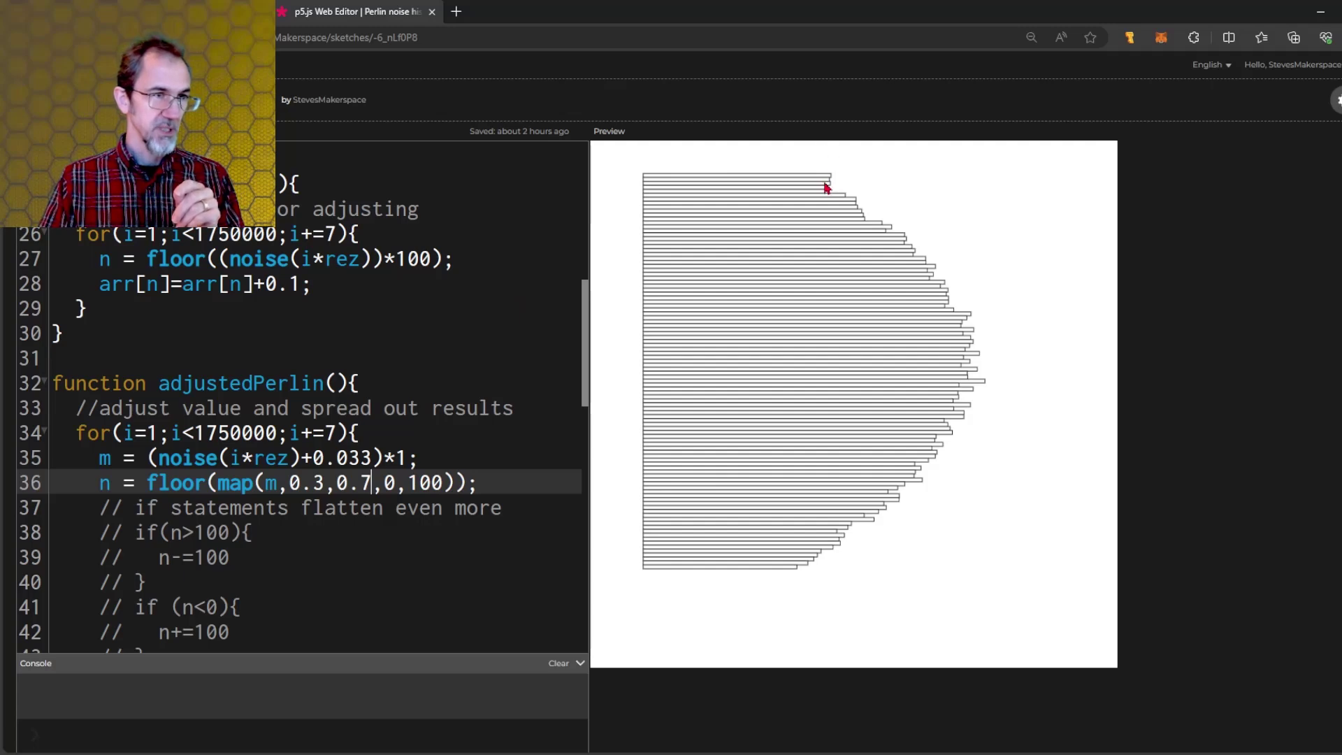
mouse_move(718, 25)
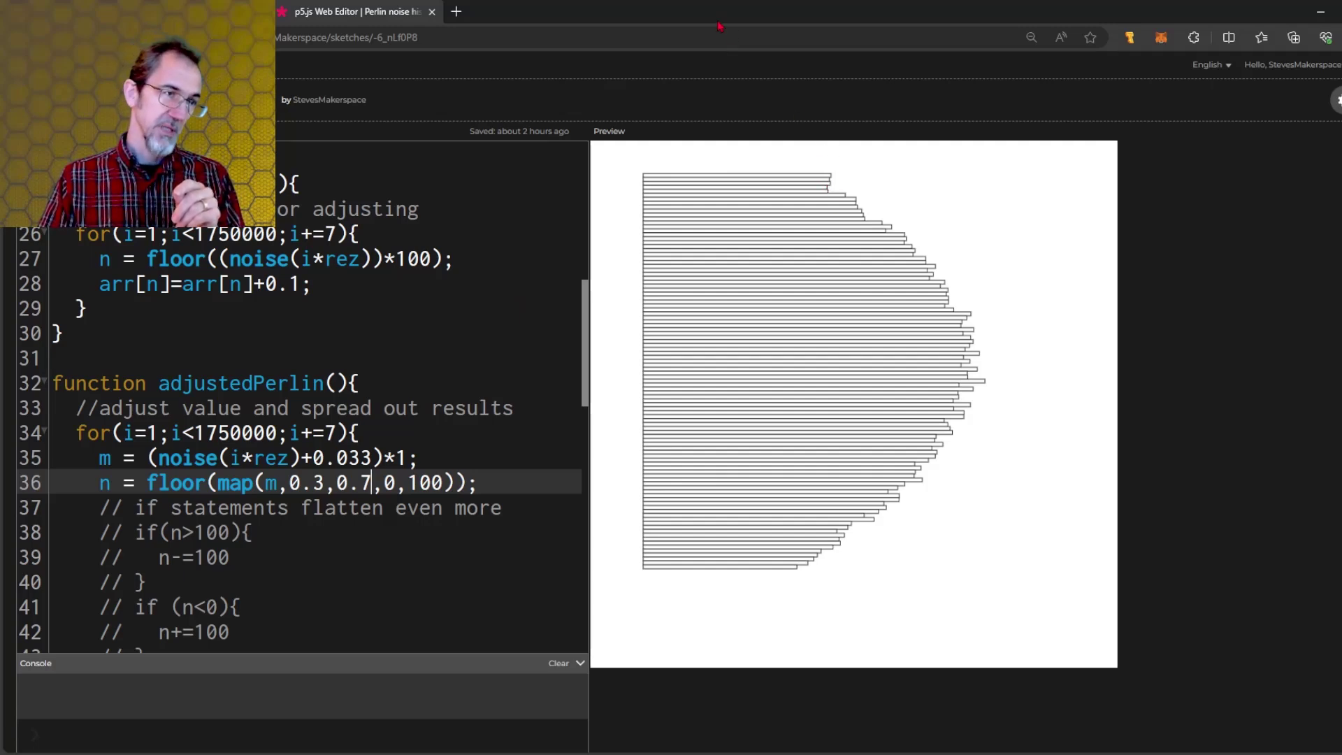
mouse_move(799, 563)
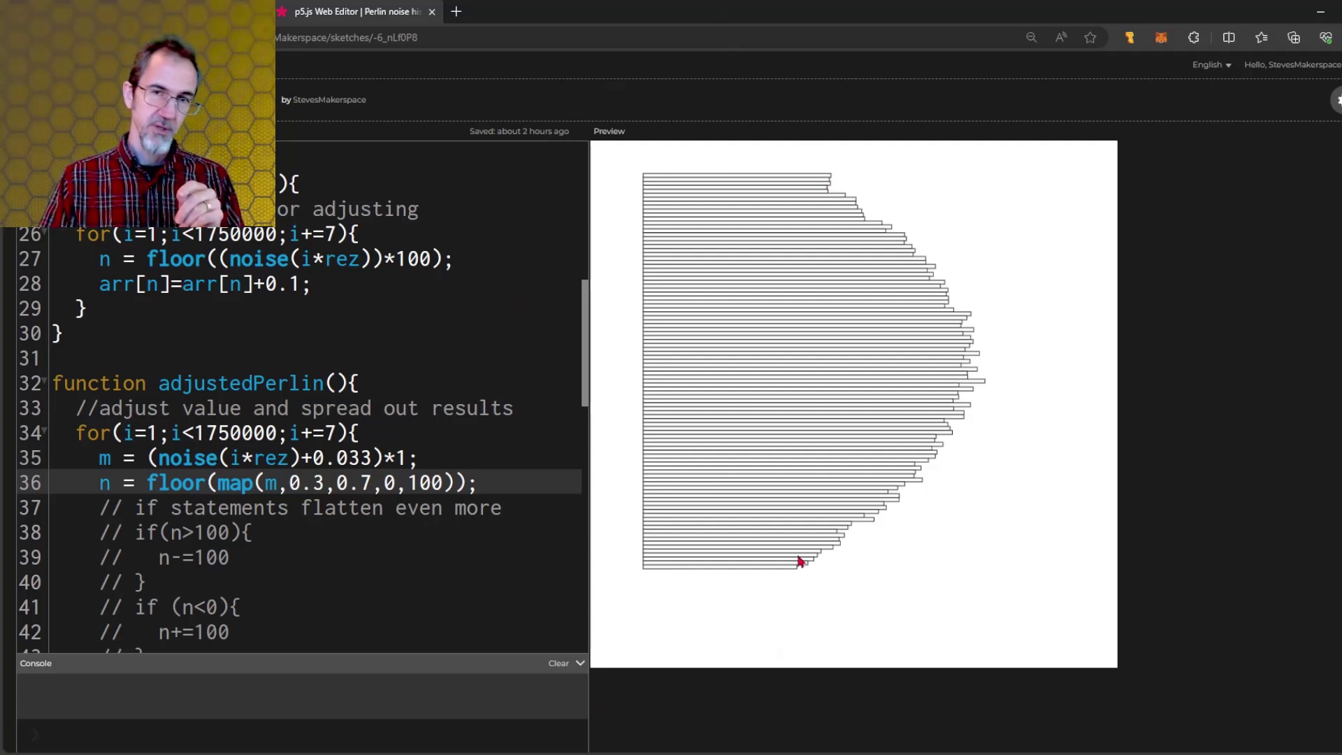
mouse_move(725, 647)
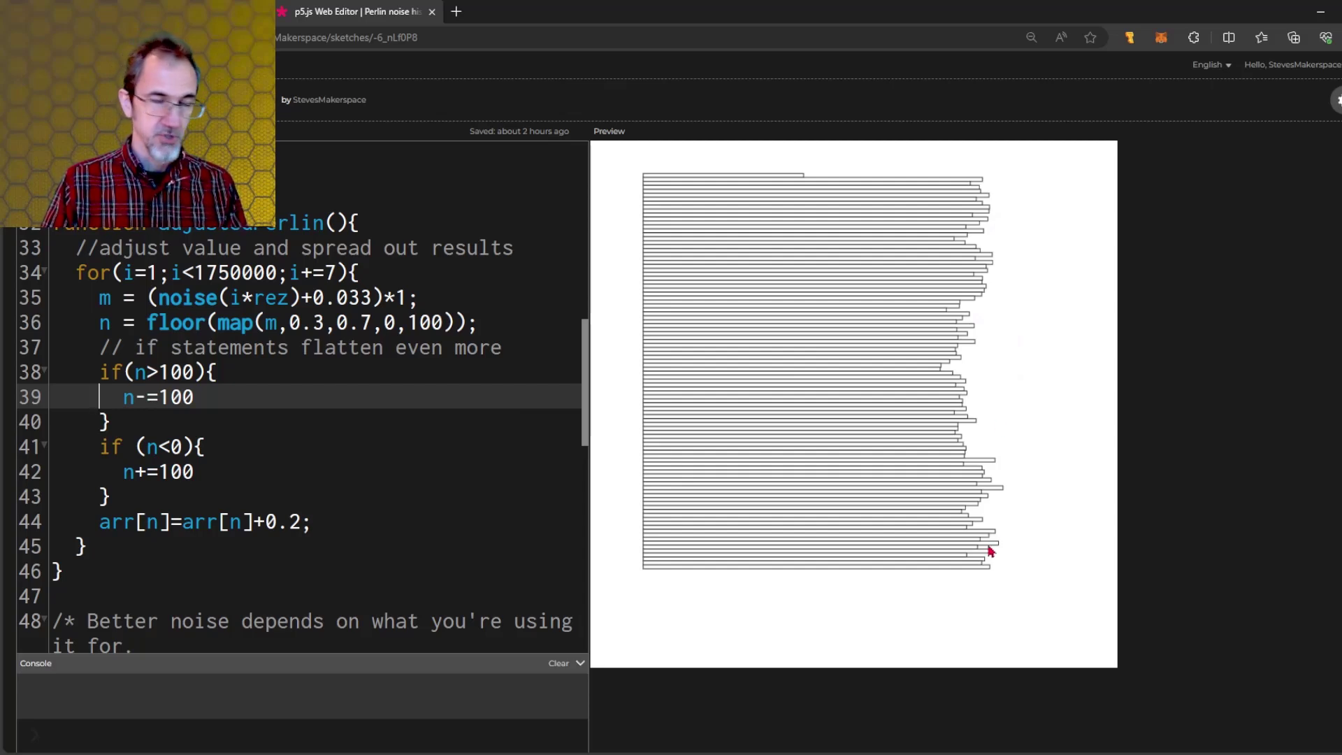
Step: Map 0.1–0.9 onto 0–100 with the wrap statements commented out, giving a peaked histogram
scroll(down, 3)
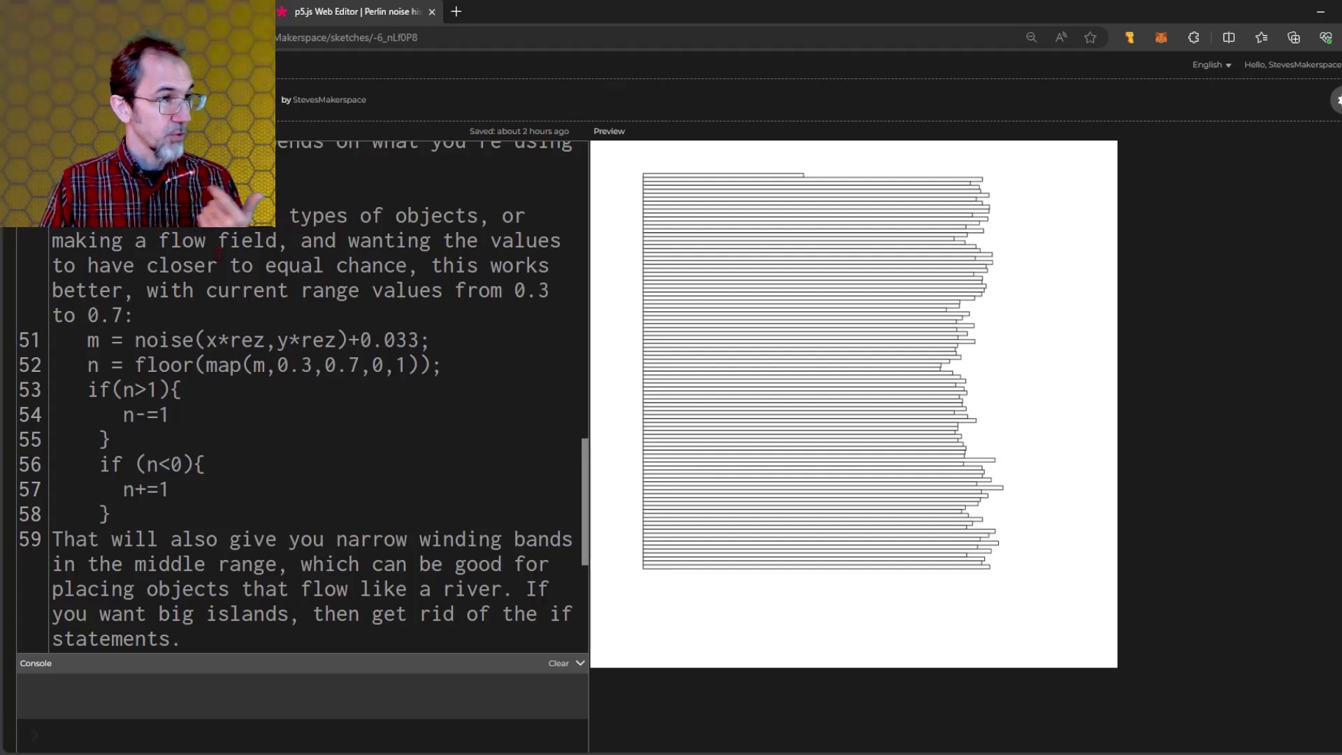
scroll(down, 3)
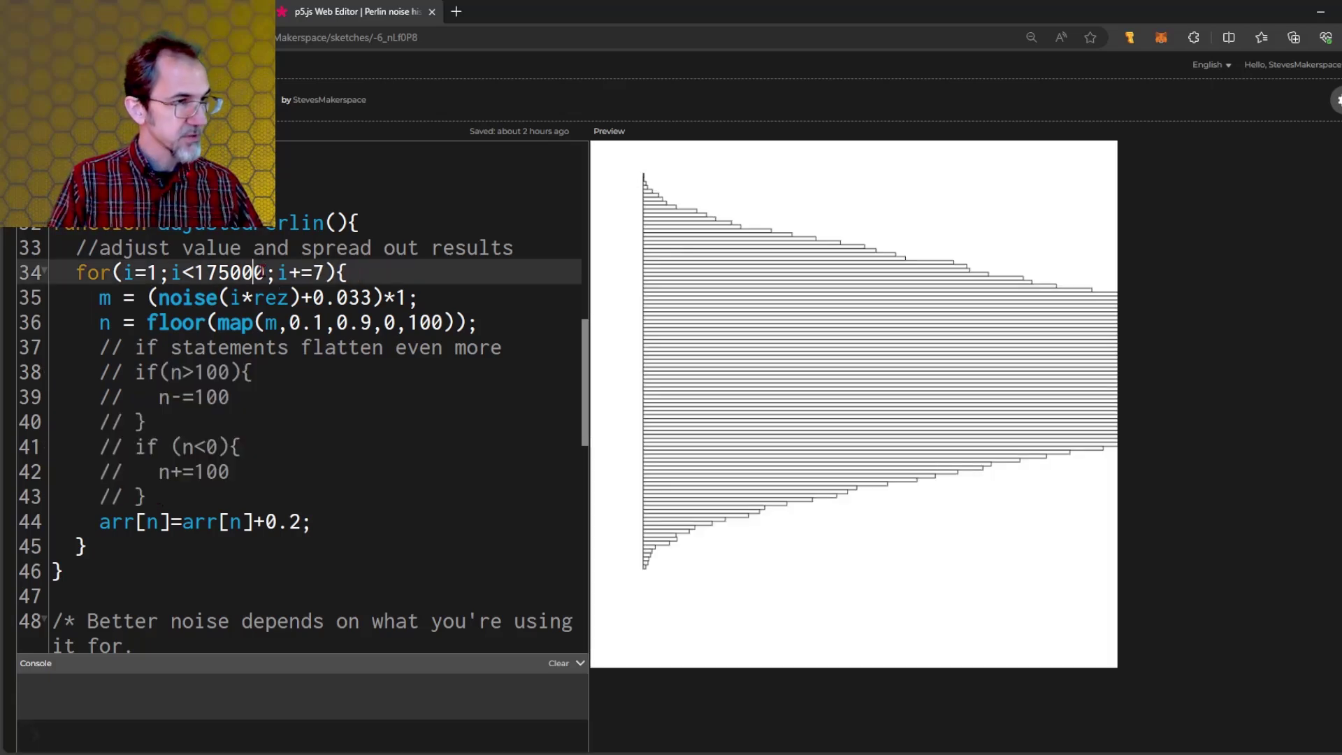
Step: Reduce the for-loop sample count from 1750000 to 175000
key(Backspace)
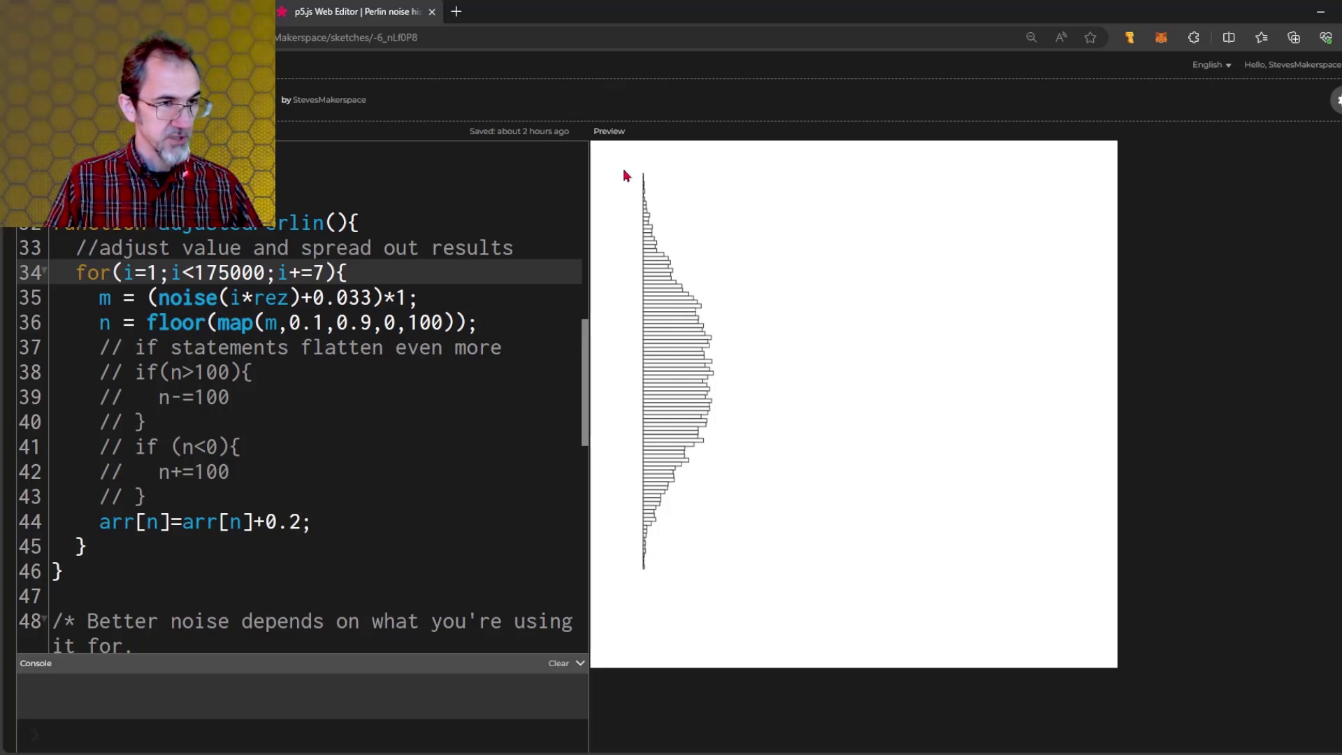
mouse_move(641, 467)
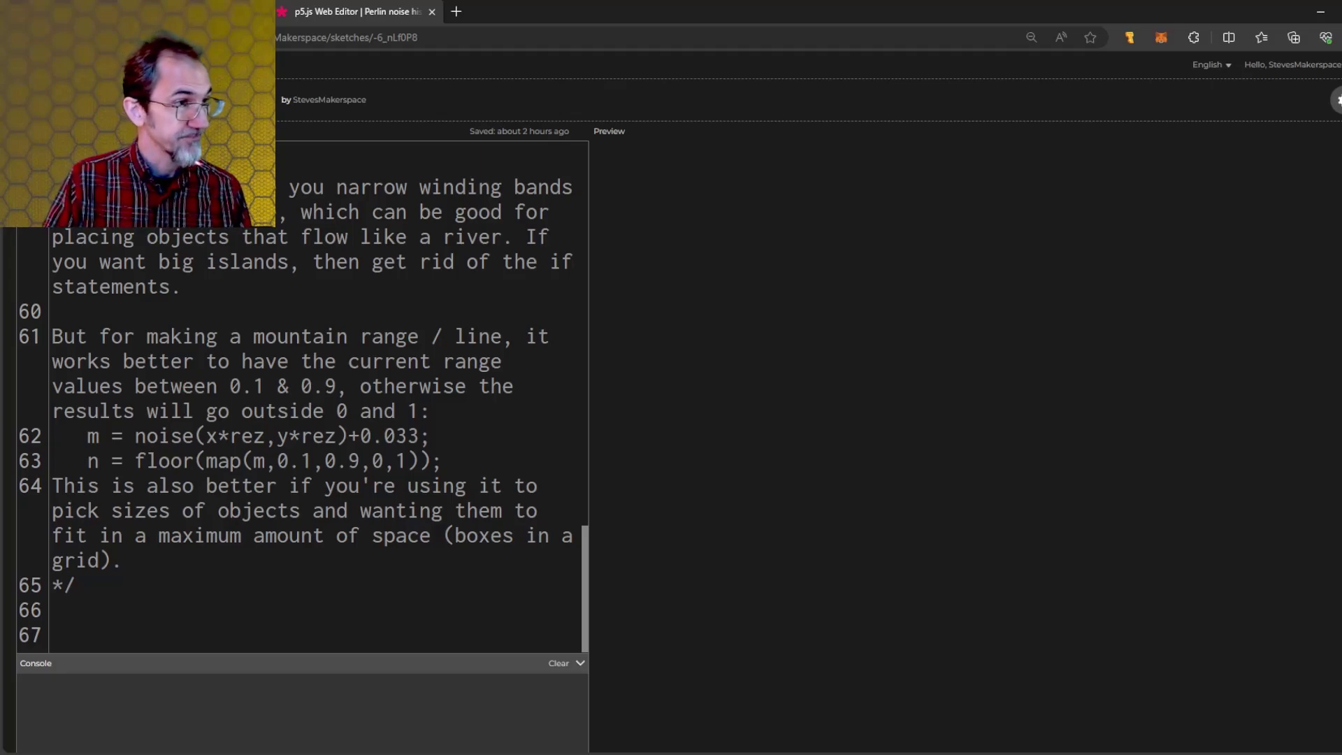
Step: In the colour-map sketch, add n1 = map(n1,0.3,0.7,0,1) after the noise line
click(505, 22)
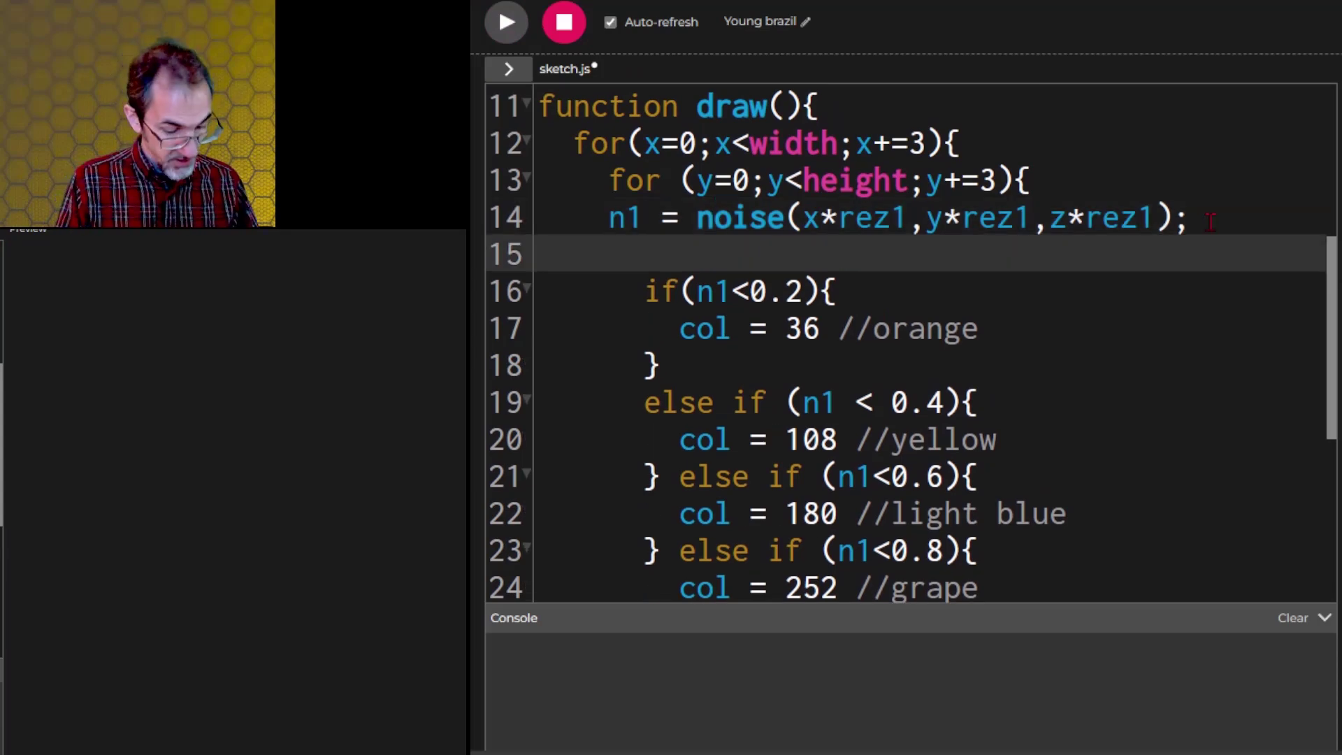
text(n1)
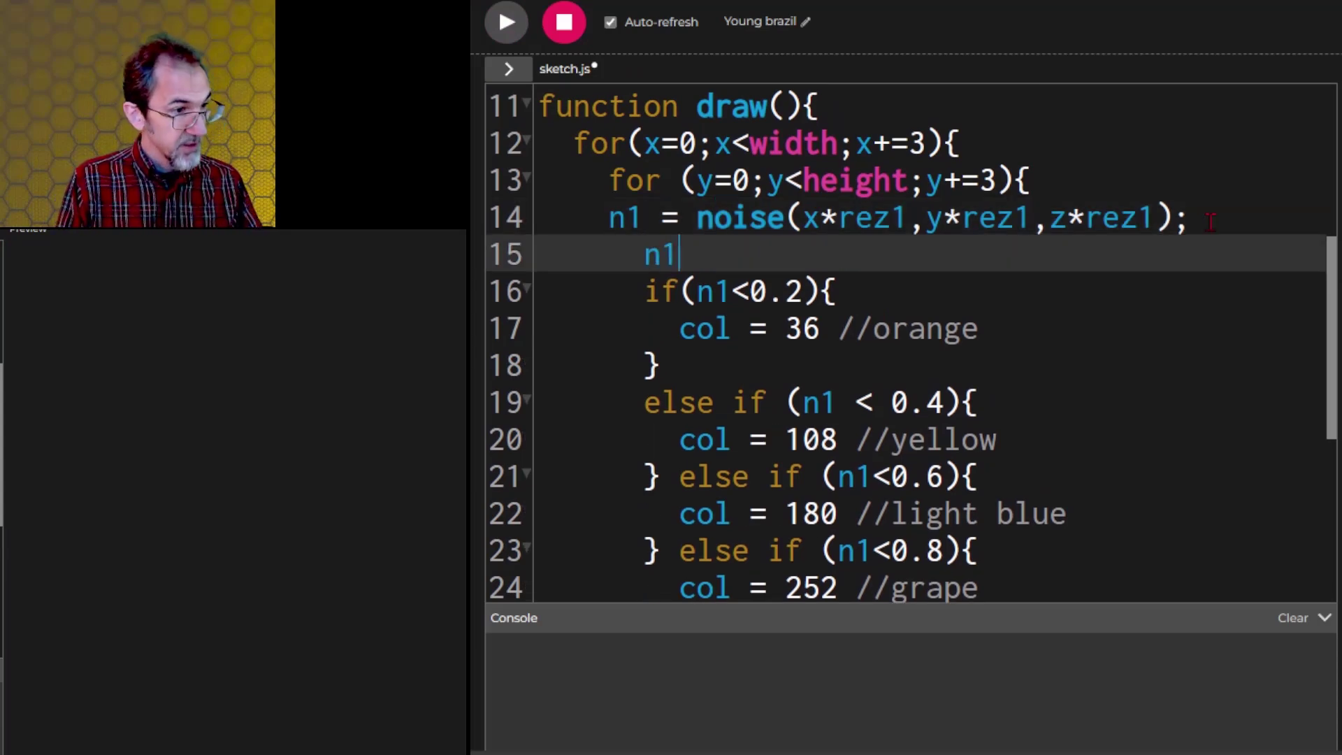
text(=)
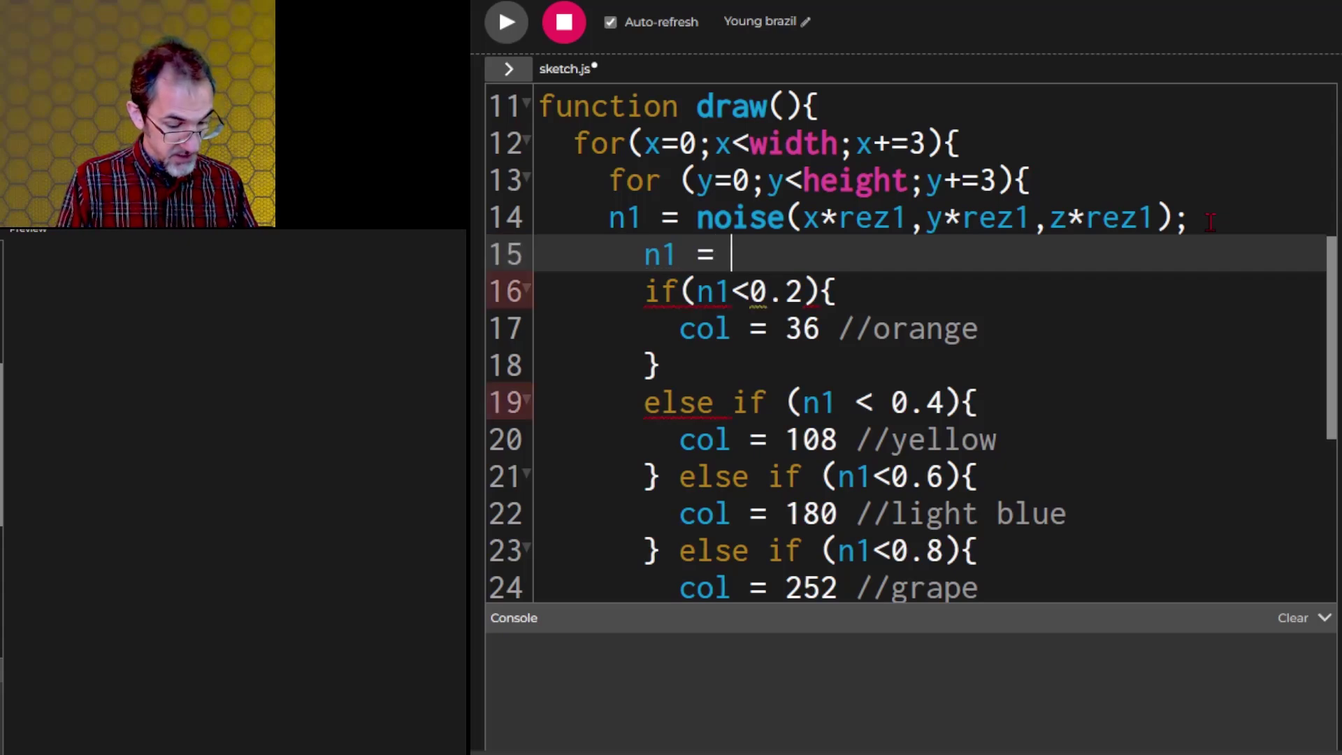
text(map(n)
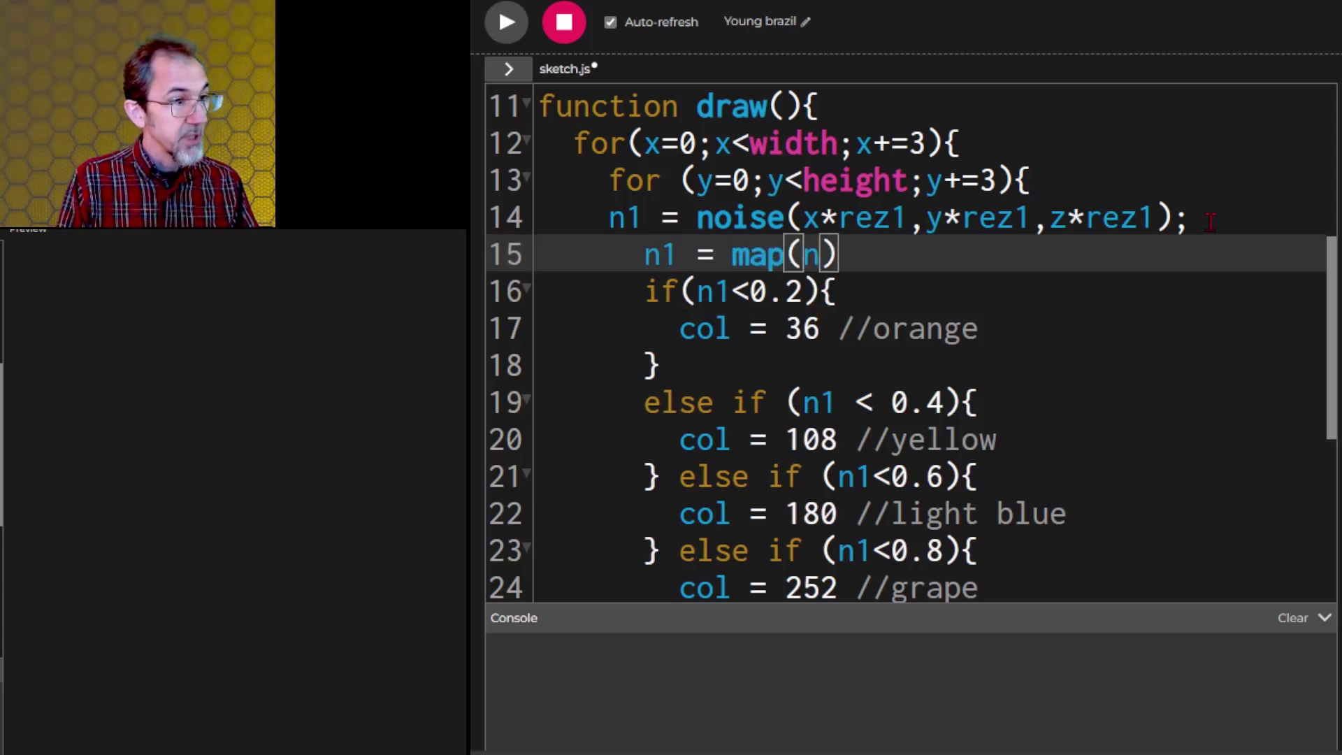
text(1,)
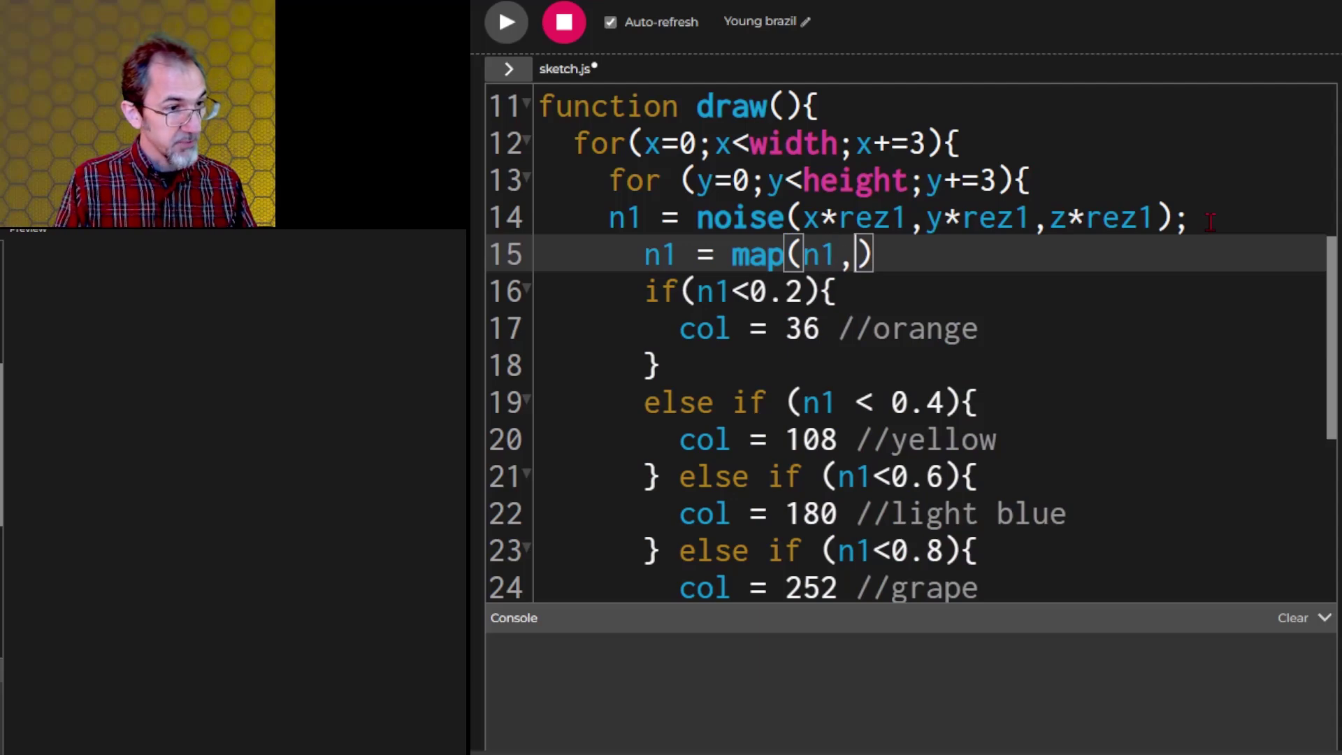
text(0)
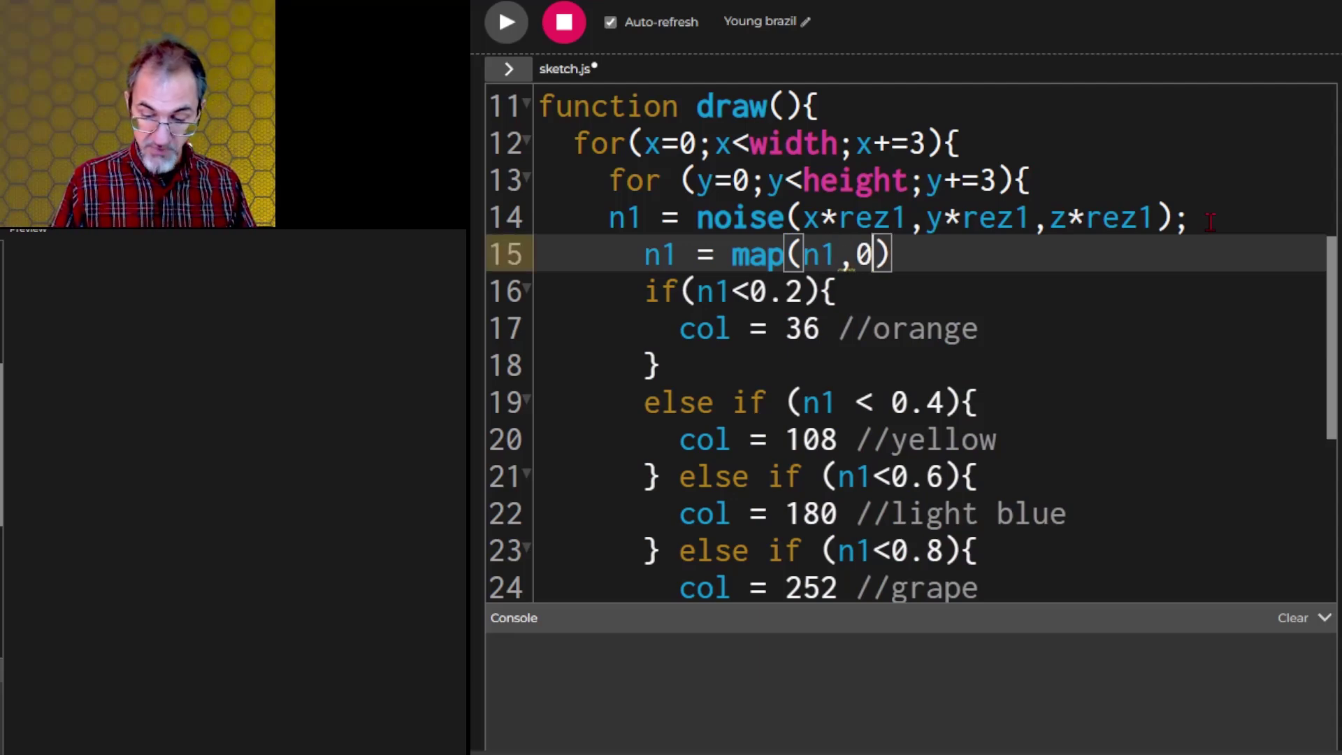
text(.3,)
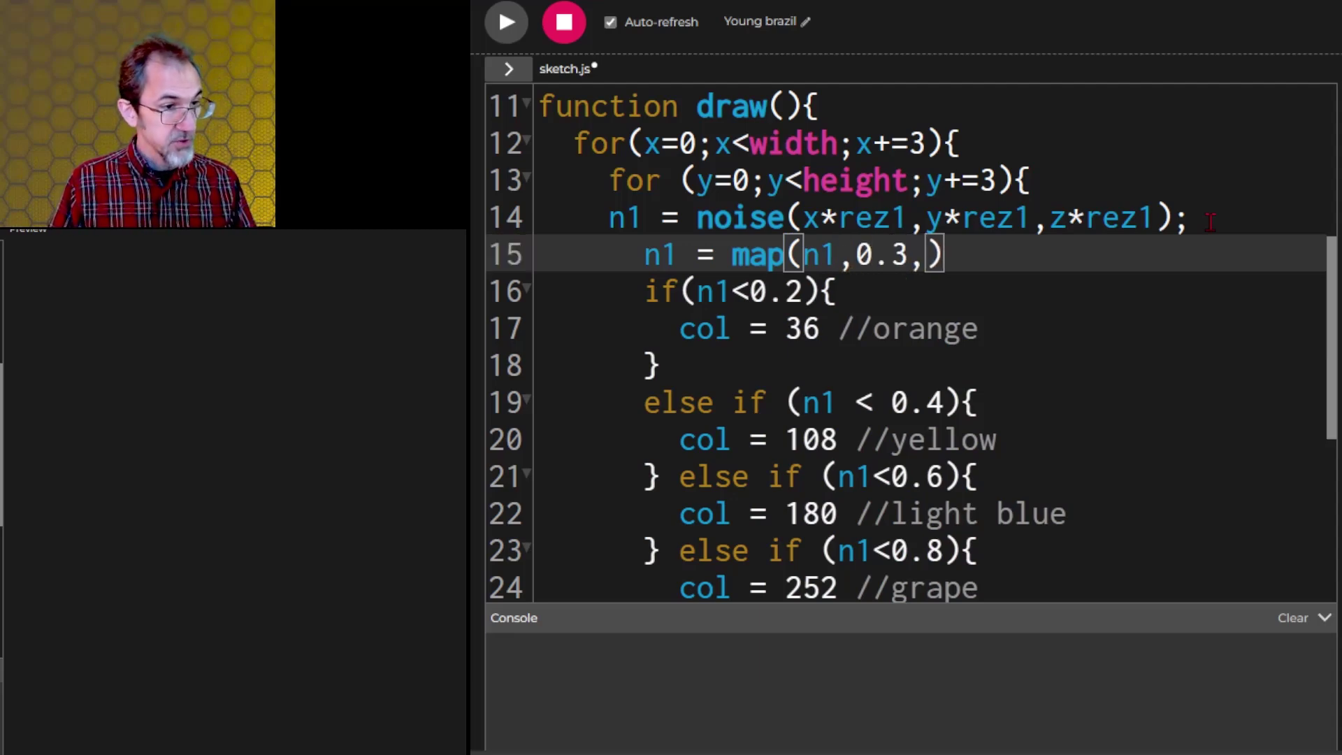
text(0.7)
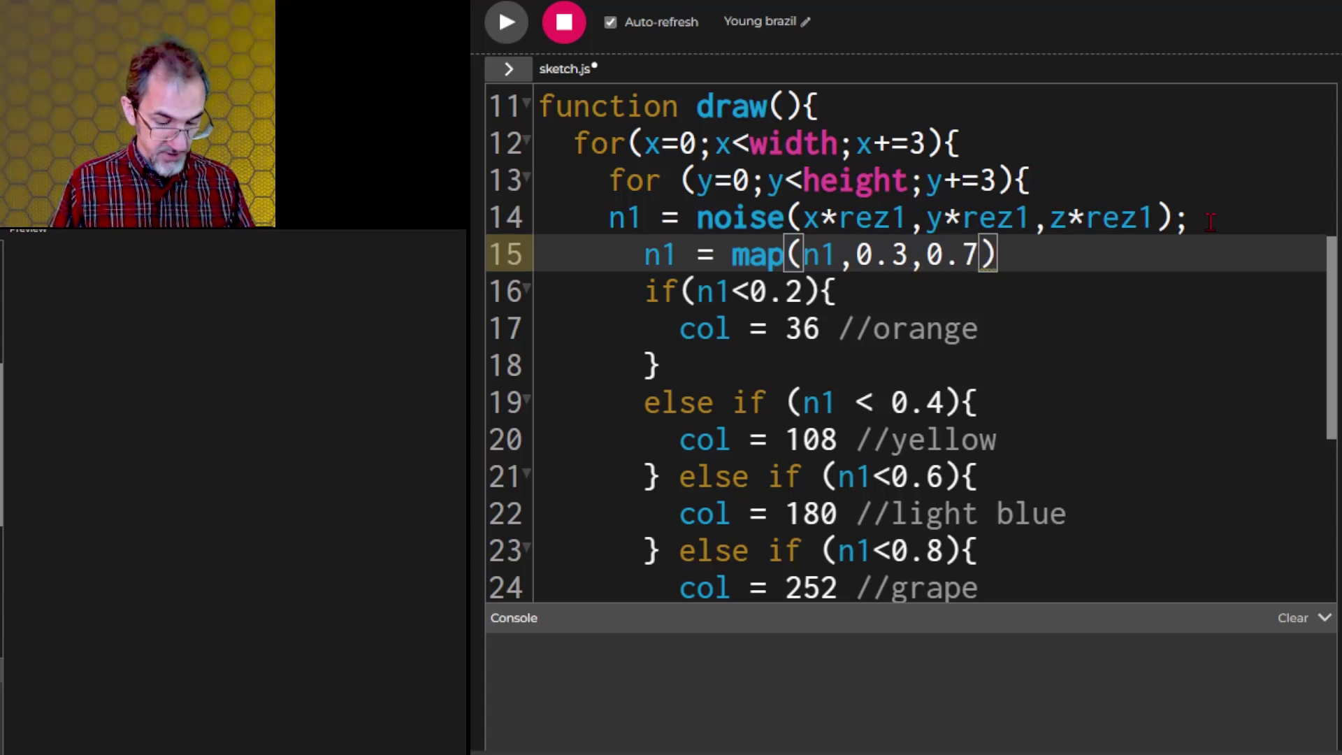
text(,)
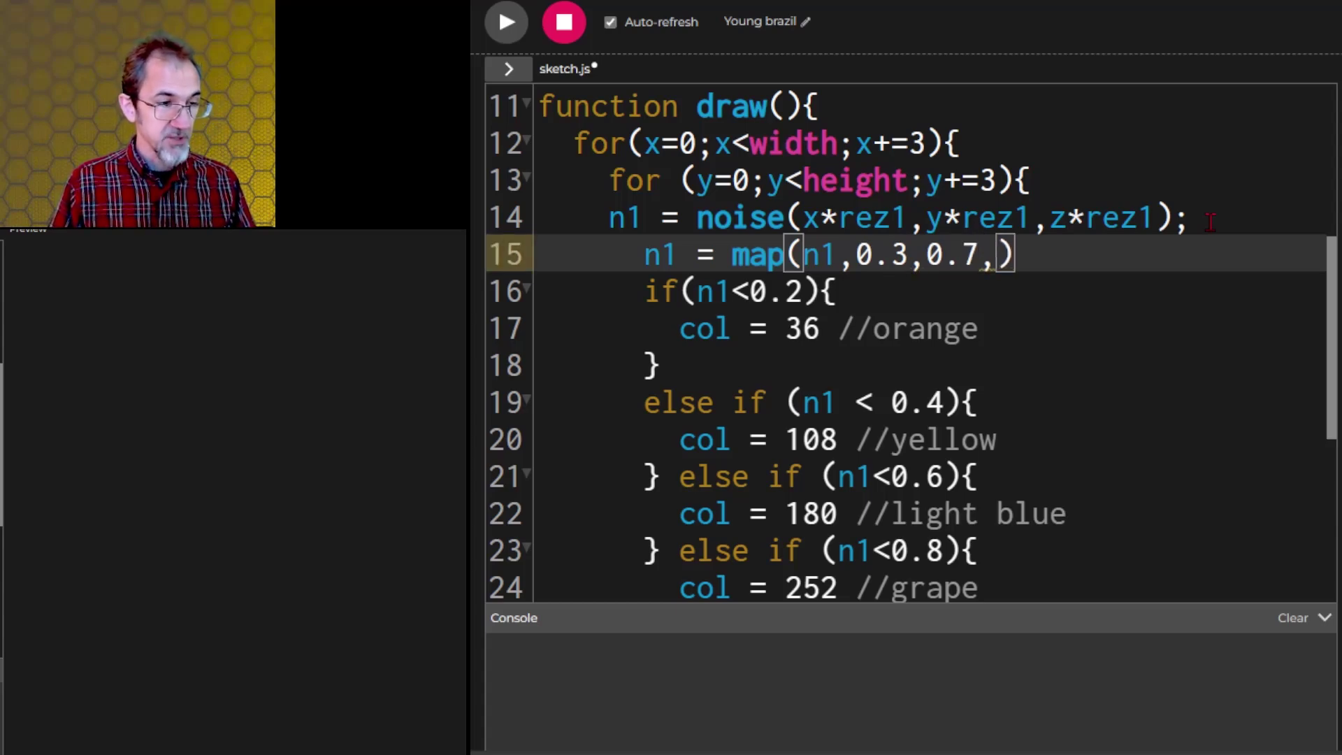
text(0,1)
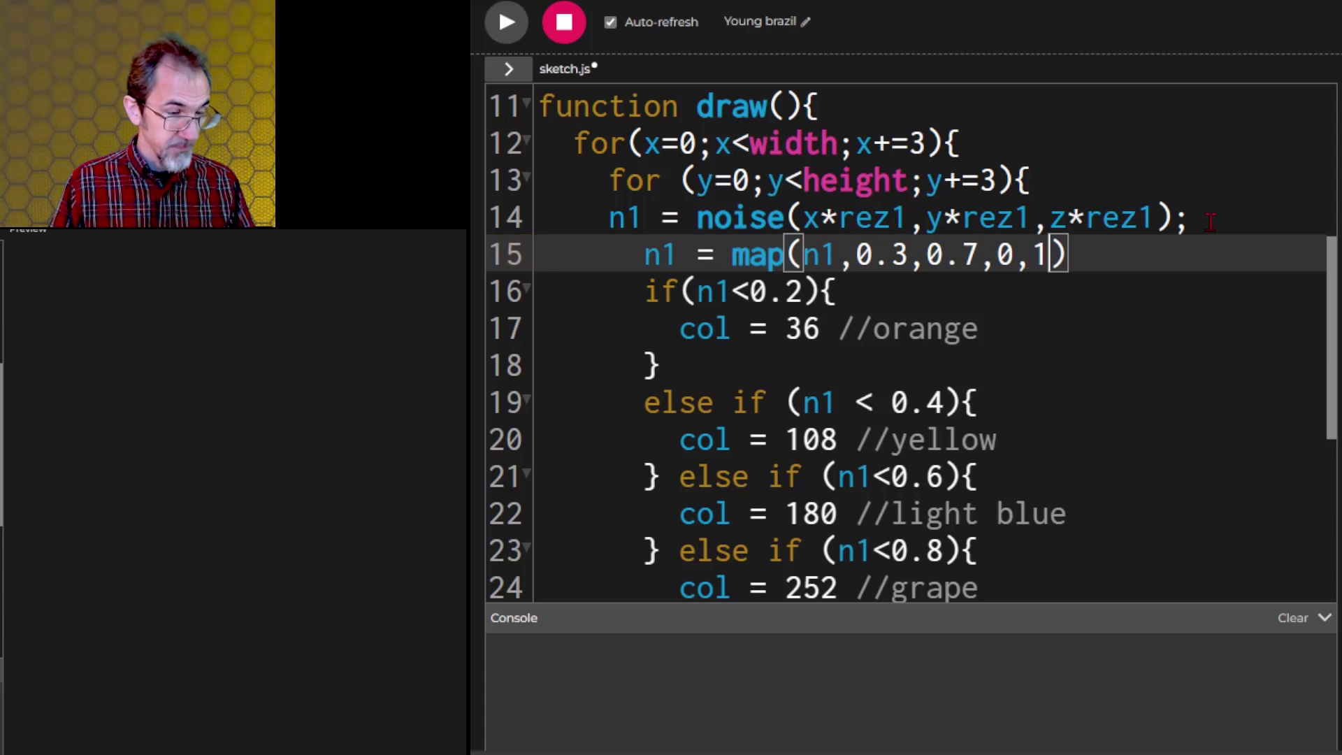
Step: Offset the noise by +.033 and wrap with if (n1<0){n1+=1} and if (n1>1){n1--}
text(+.)
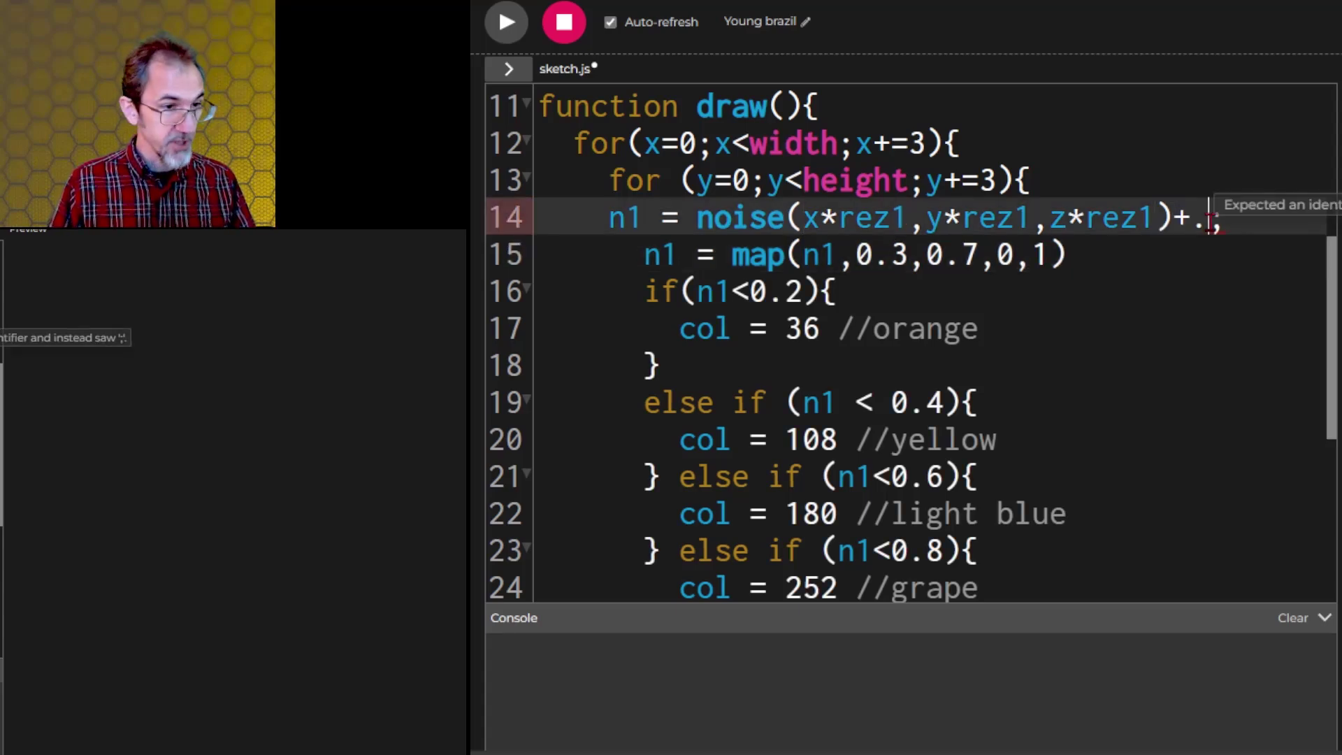
text(033)
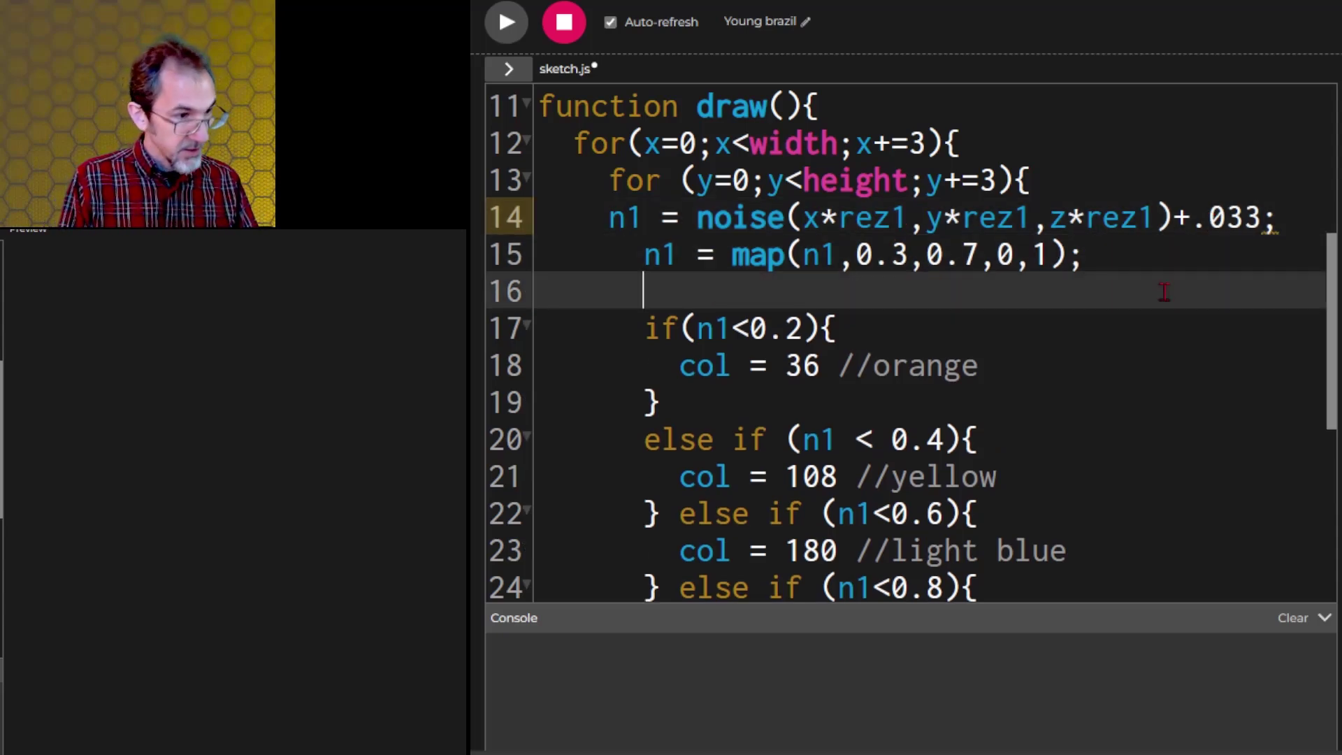
text(if (n1))
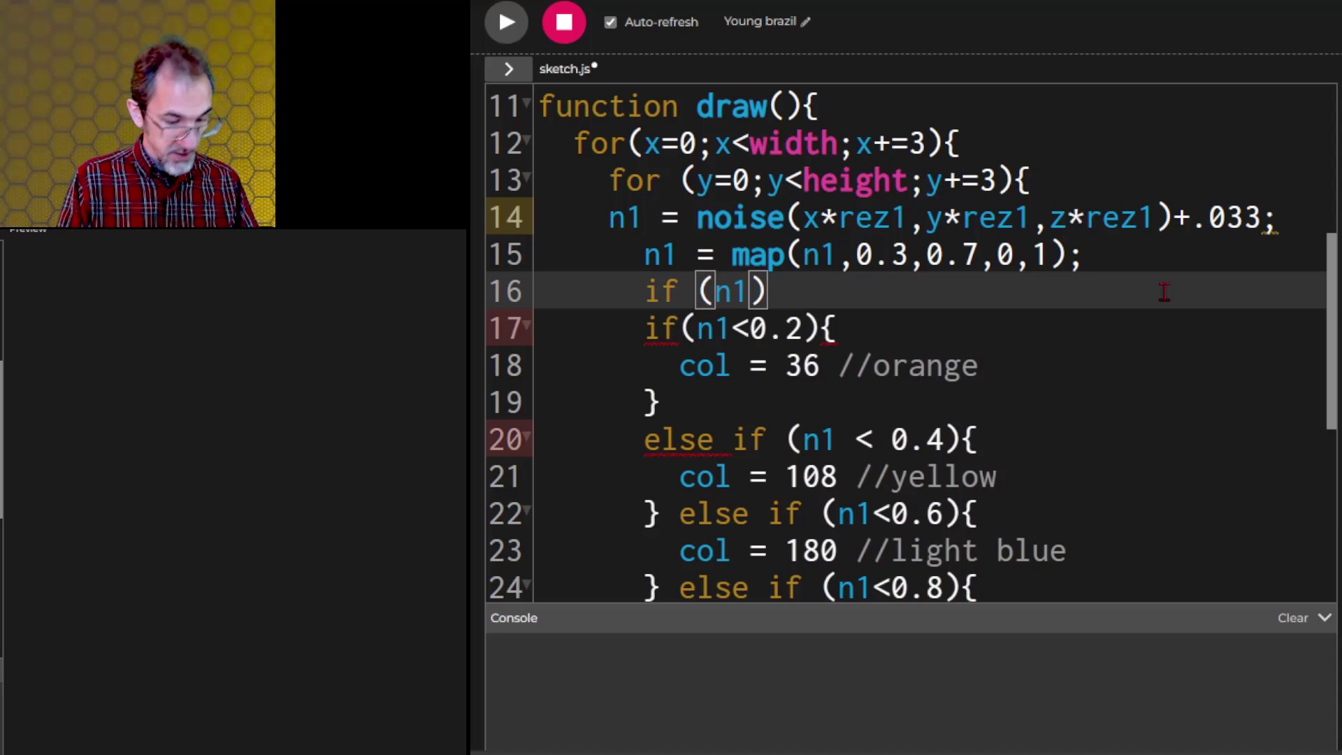
text(<0)
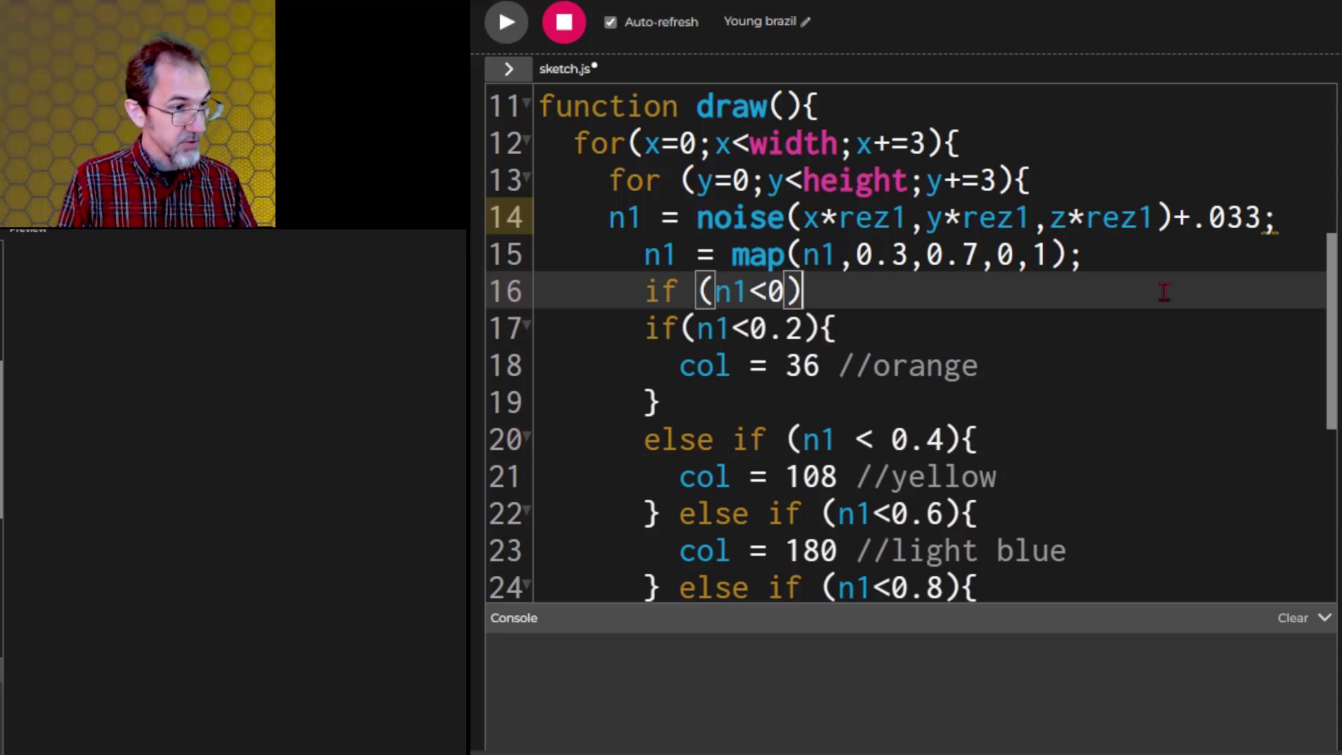
text({)
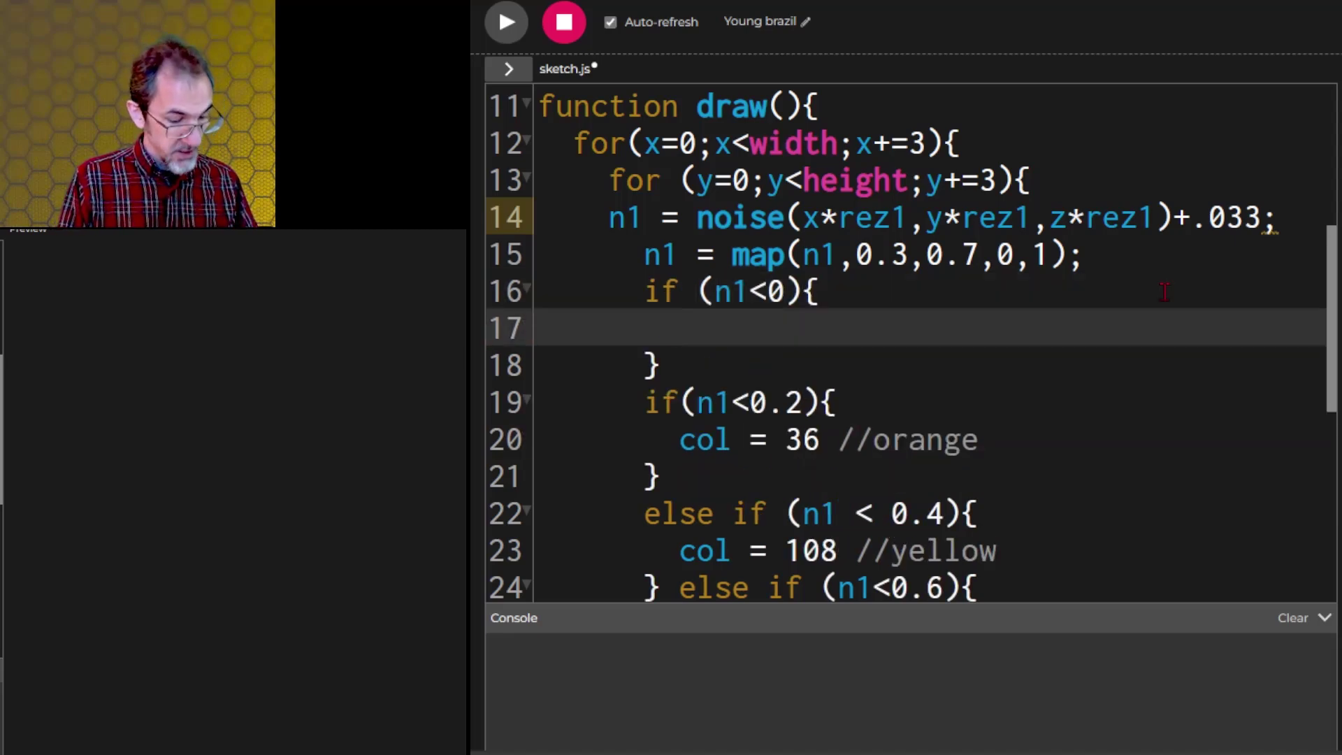
text(n1+)
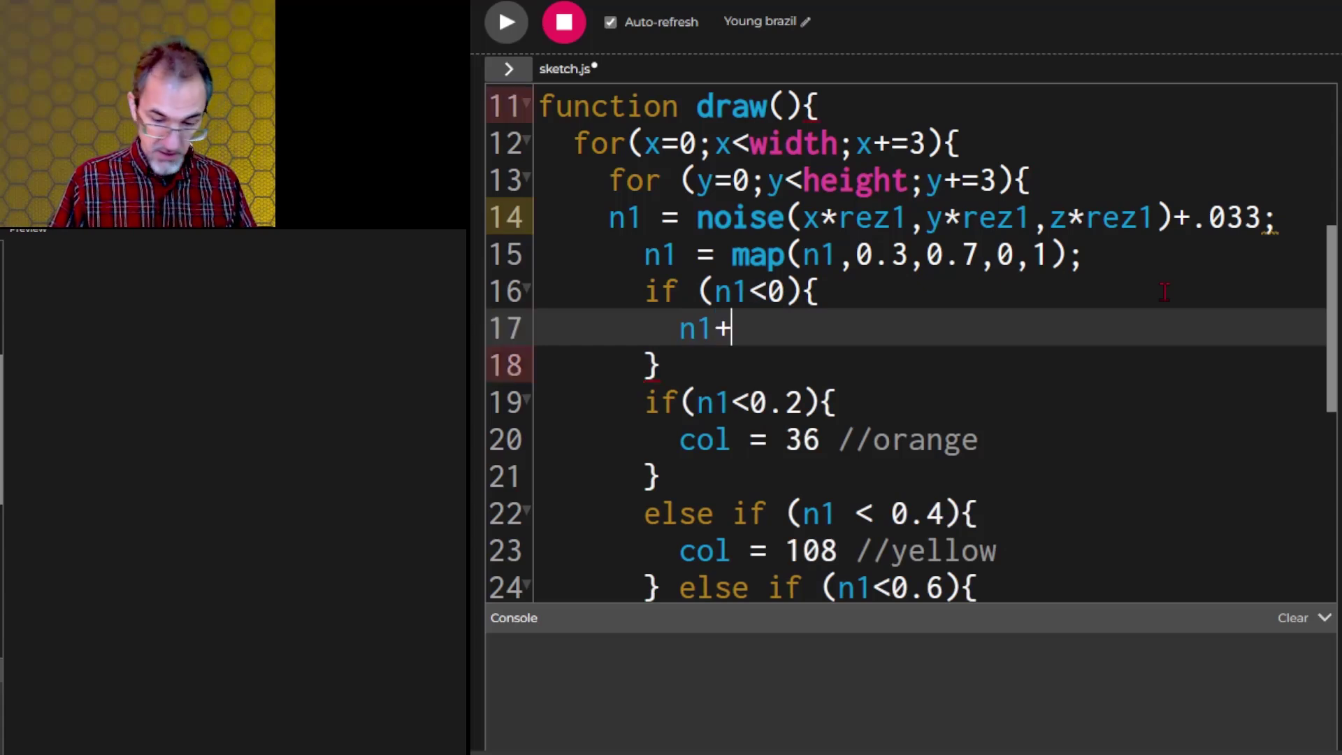
text(=1)
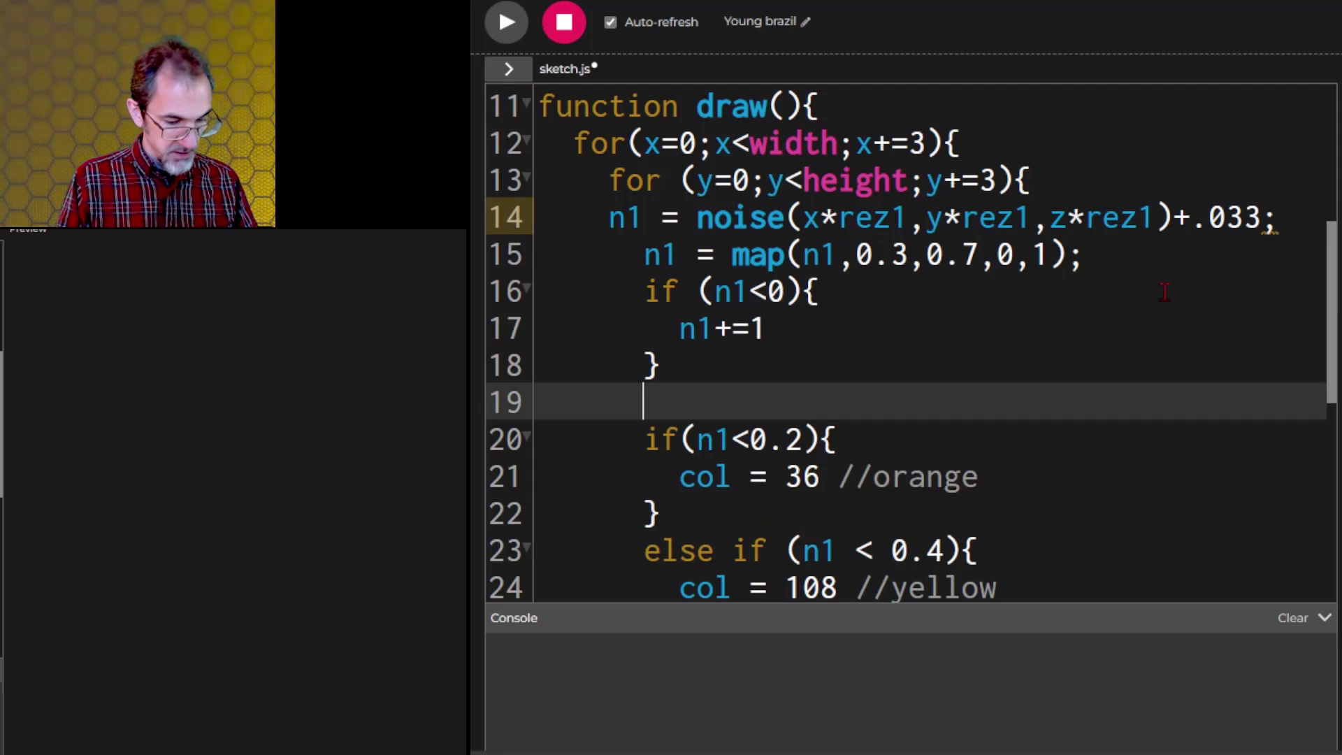
text(if (n1))
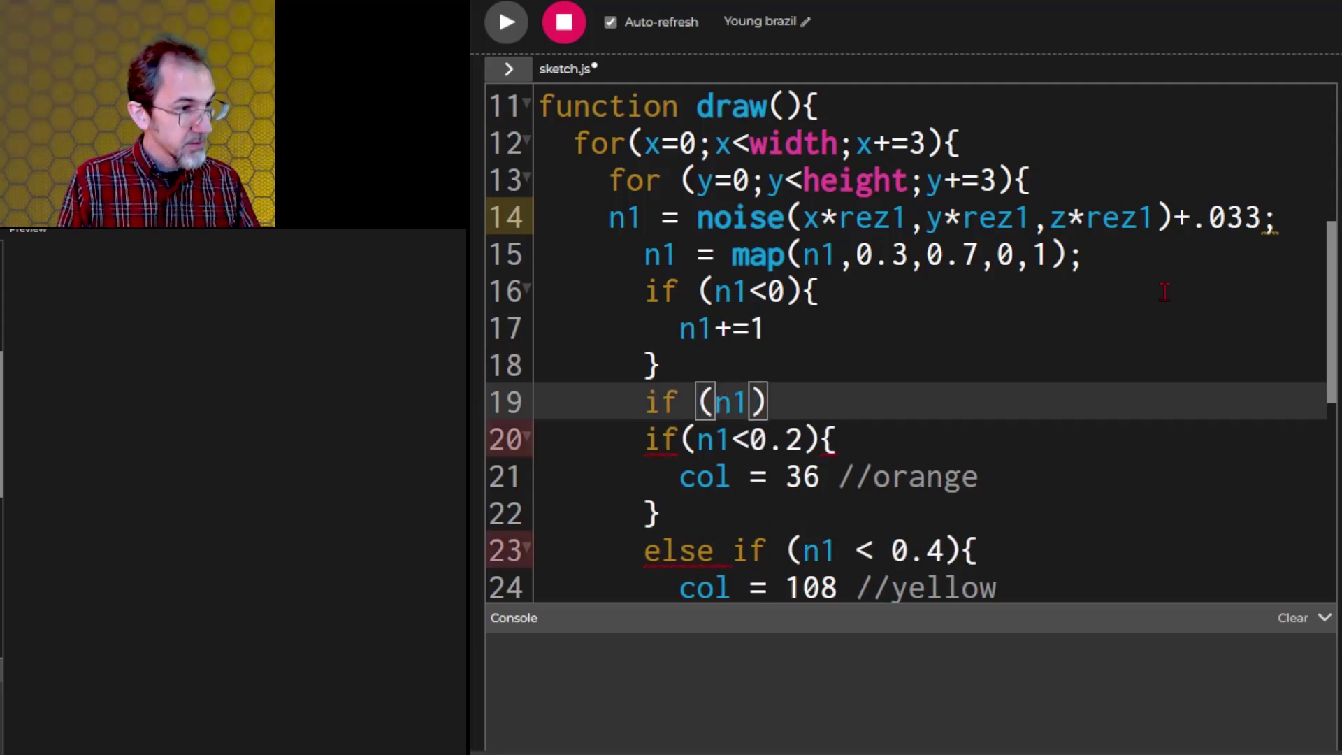
text(>)
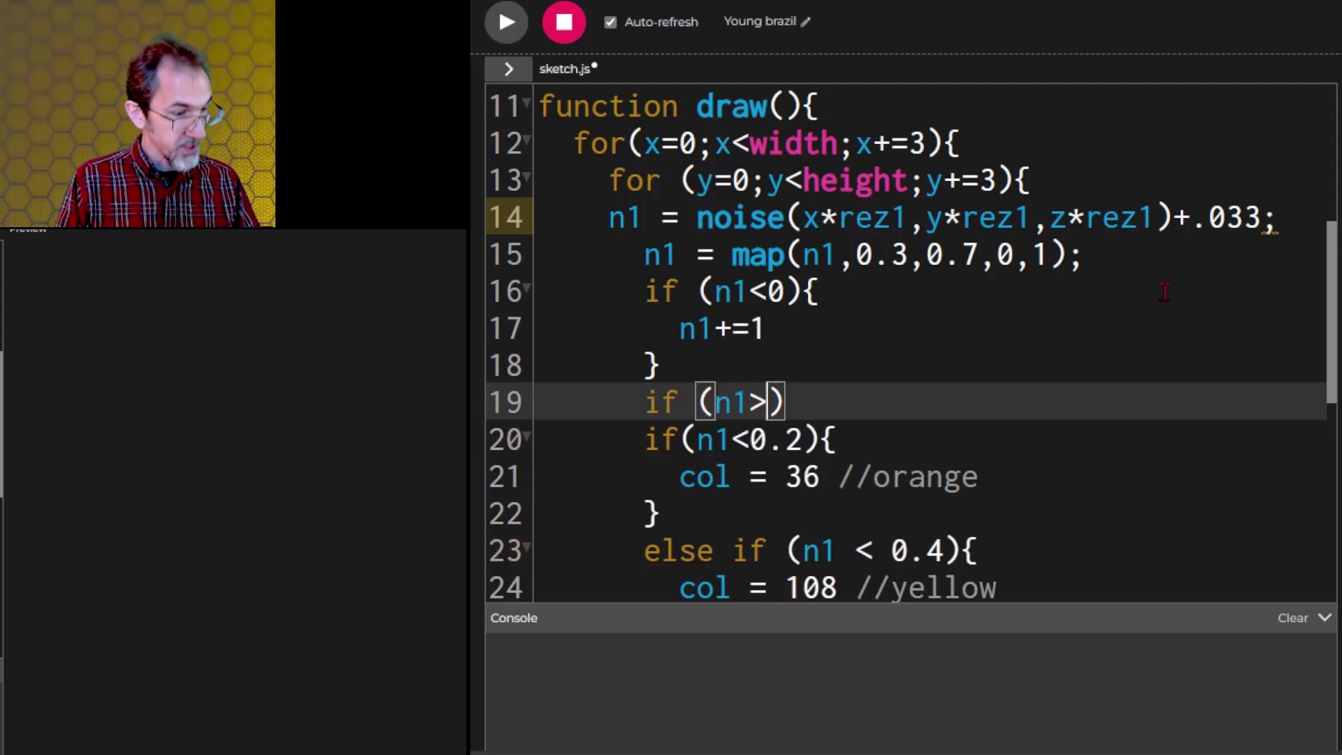
text(1)
text(n1)
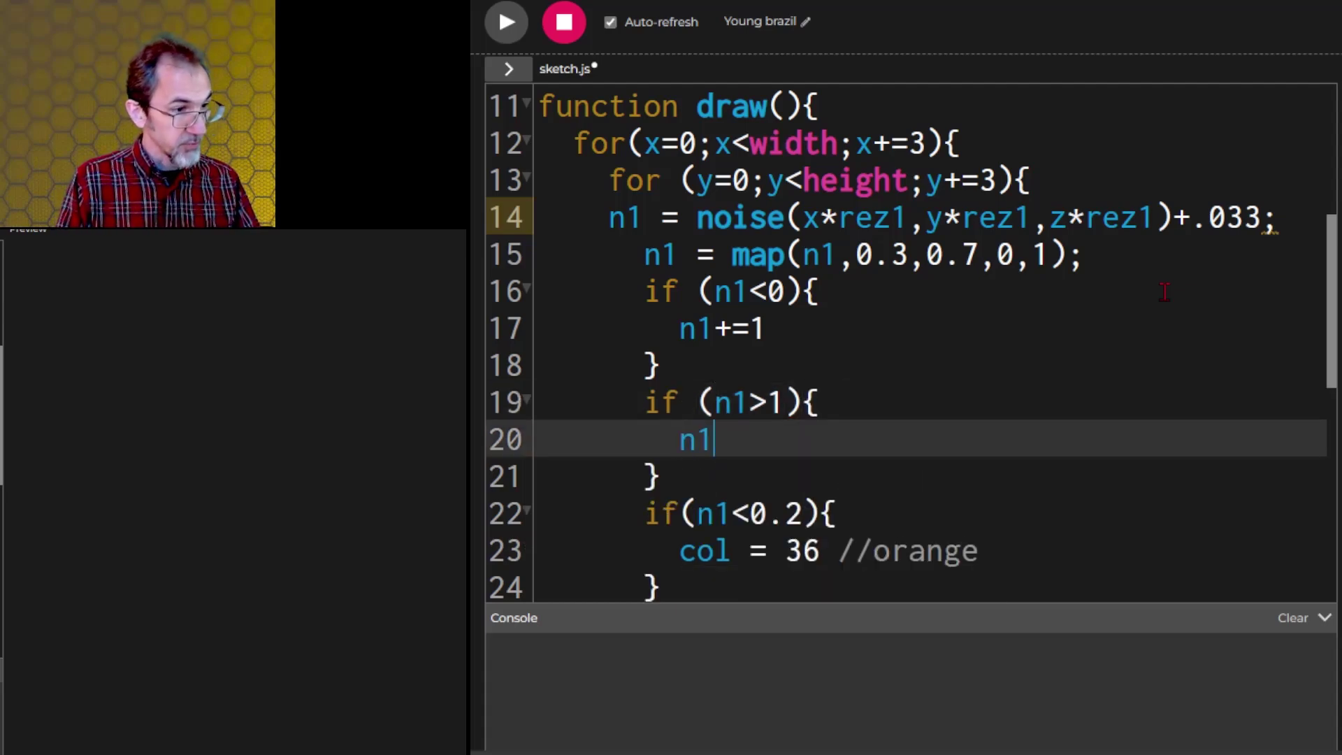
text(--)
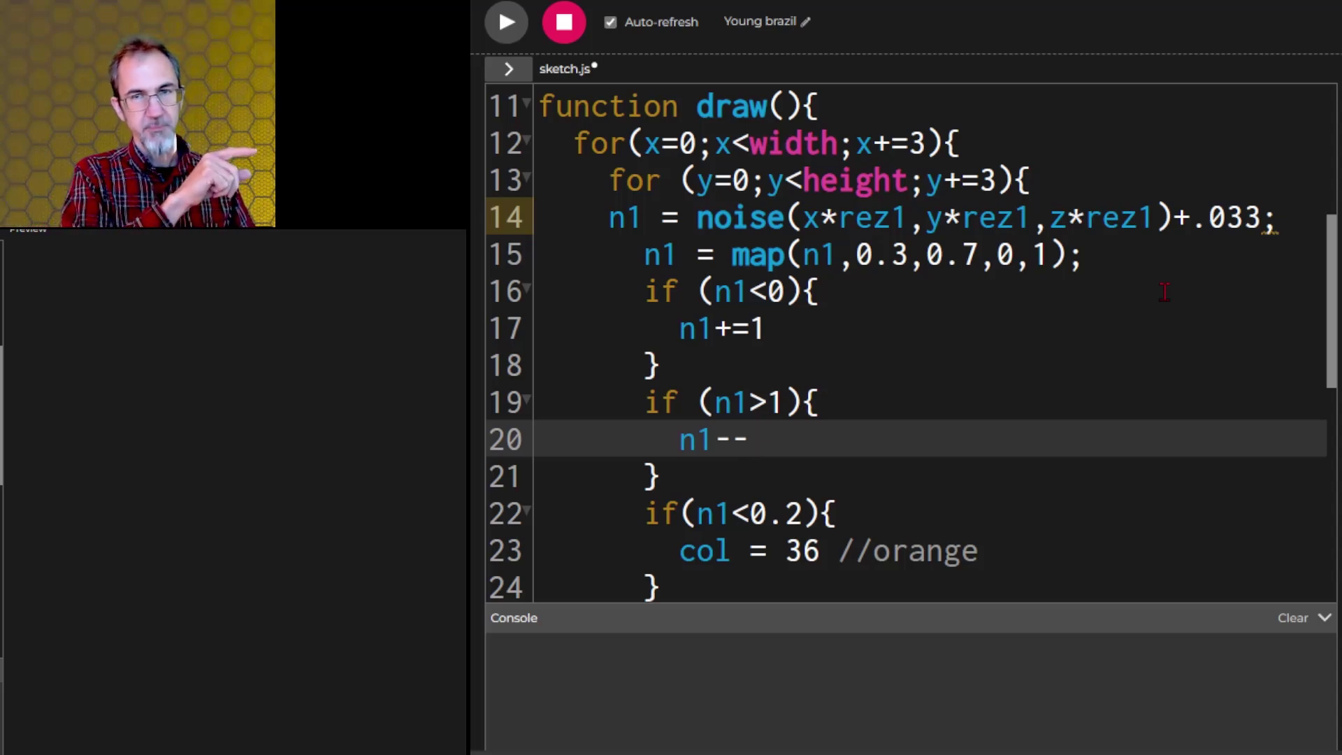
Step: Run and rerun the sketch to view the evenly spread colour map, noting the rez1 0.005 value
click(504, 22)
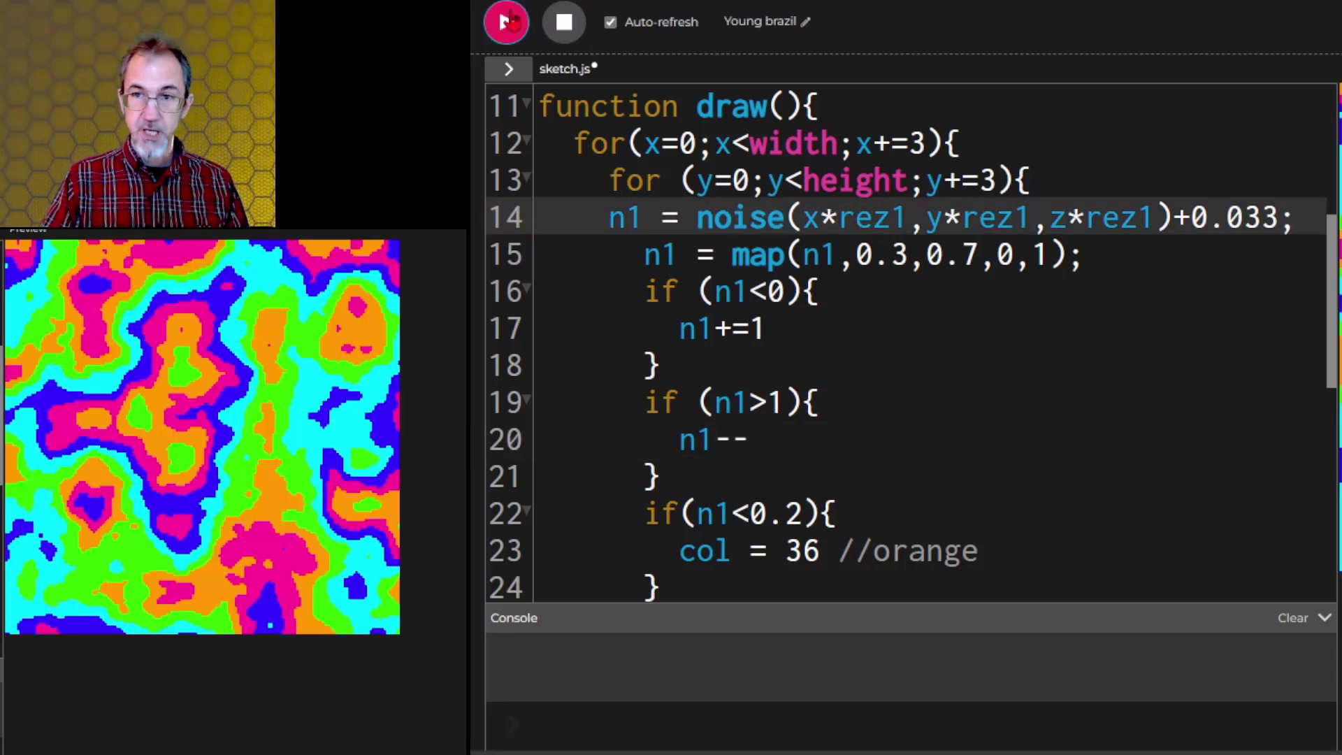
click(504, 21)
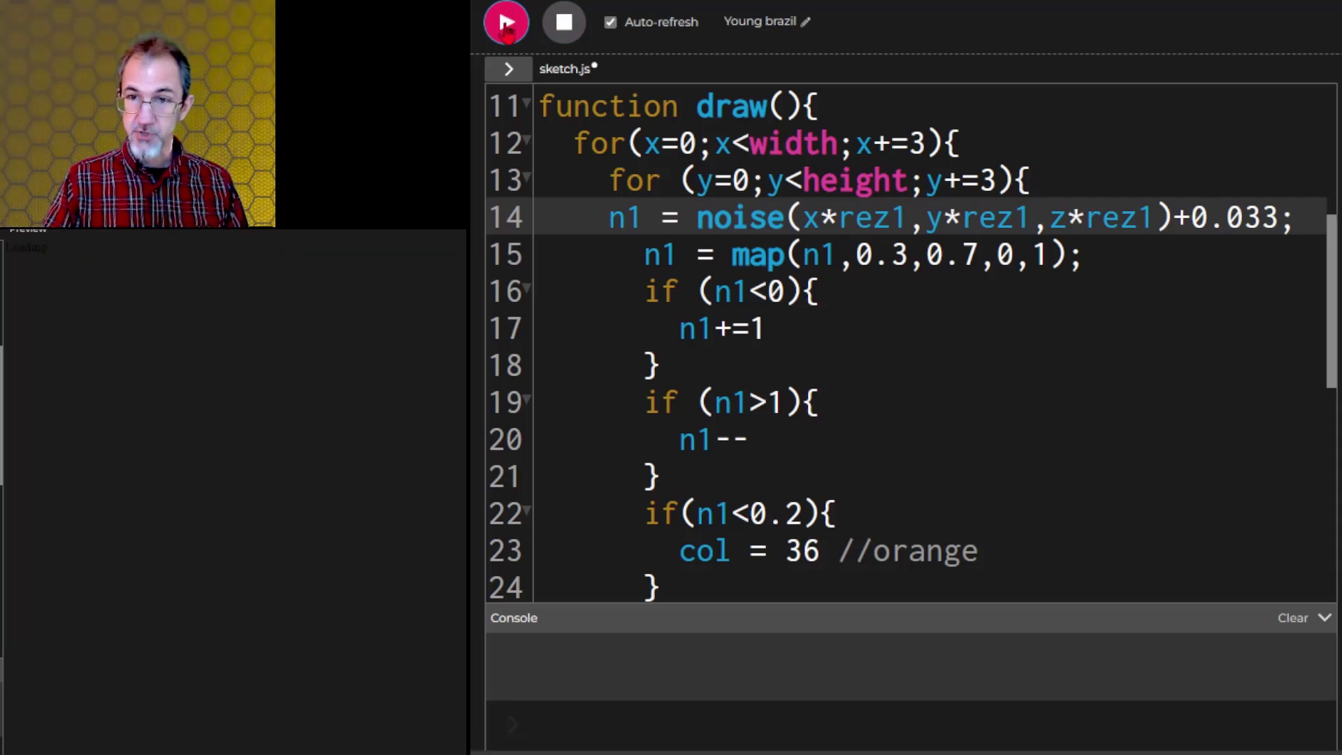
click(504, 21)
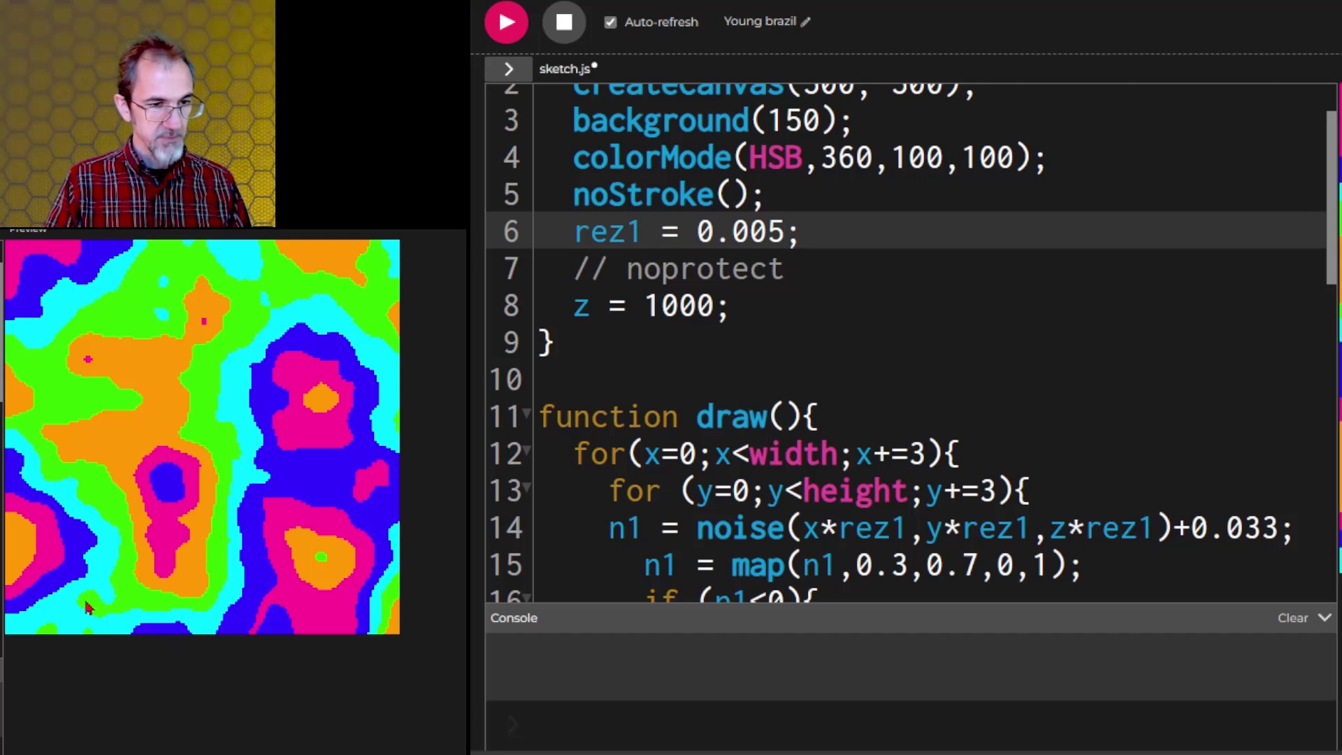
click(779, 232)
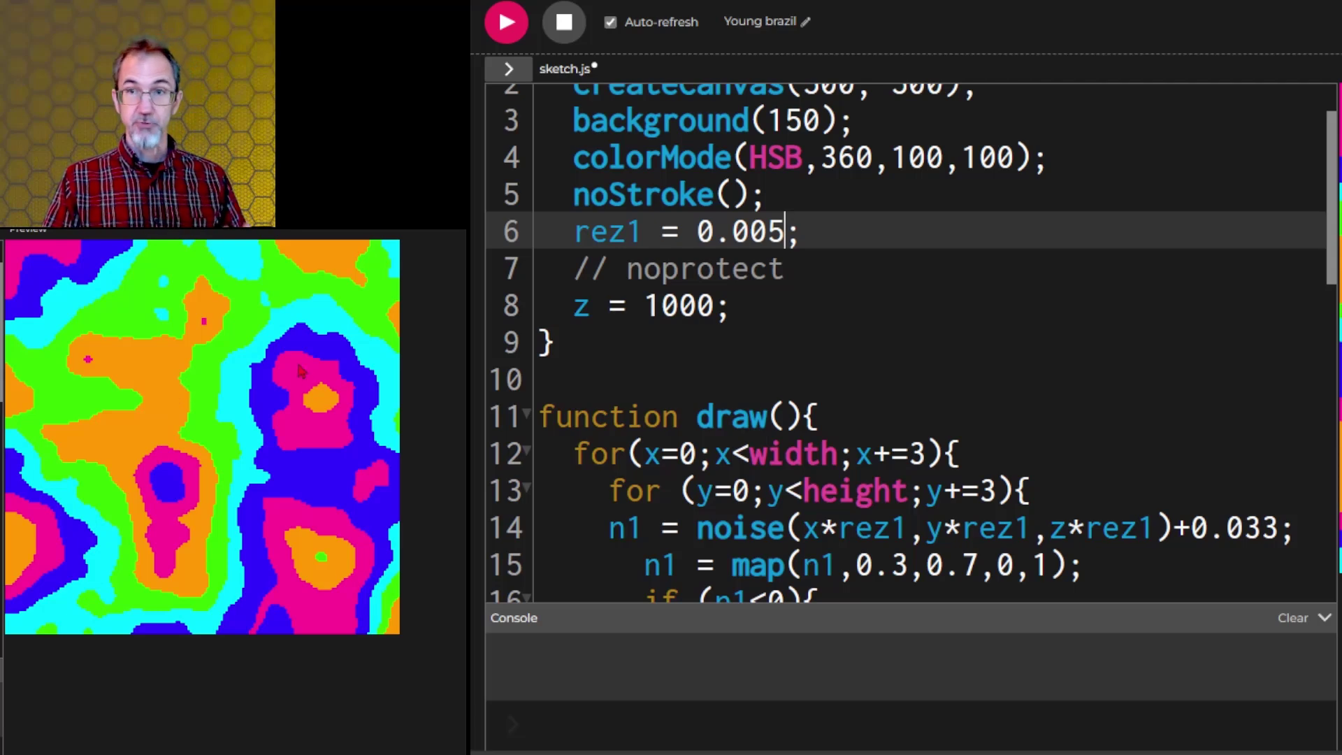
mouse_move(312, 311)
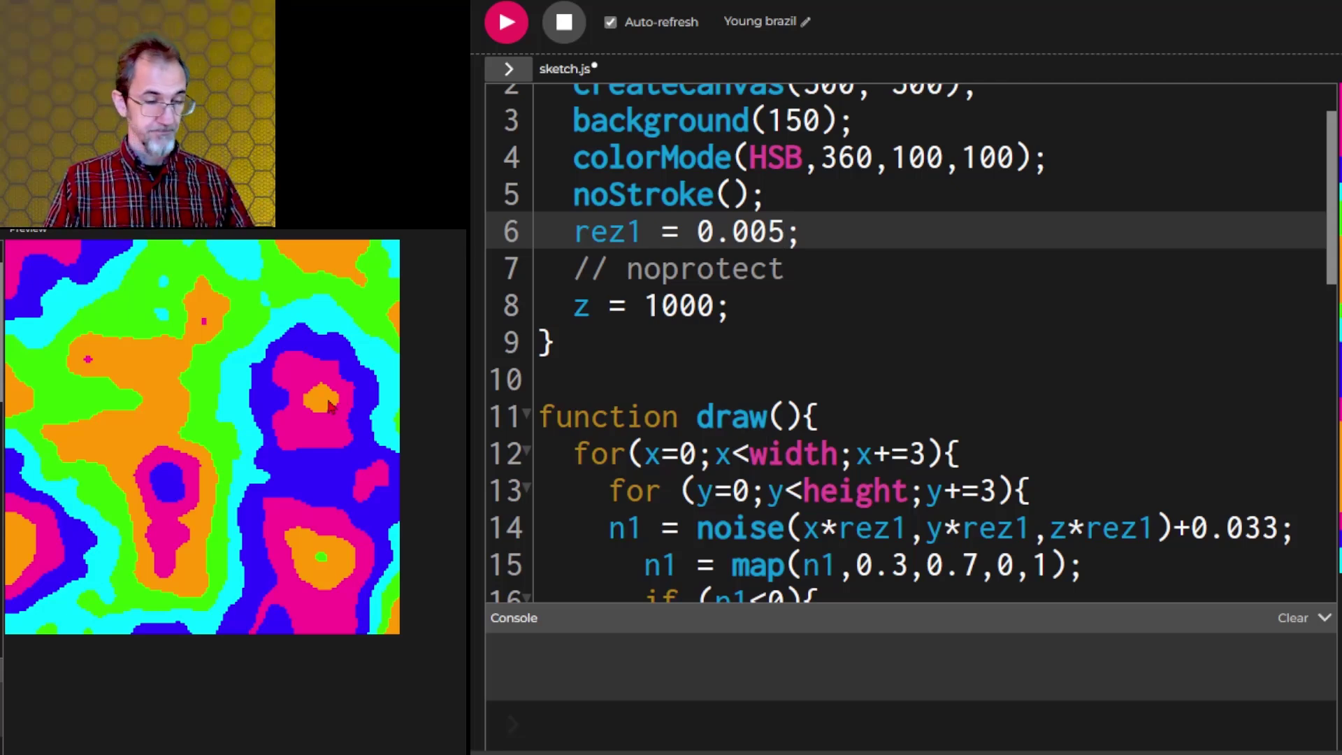
Step: Rerun the sketch for another map layout, then stop it
click(506, 21)
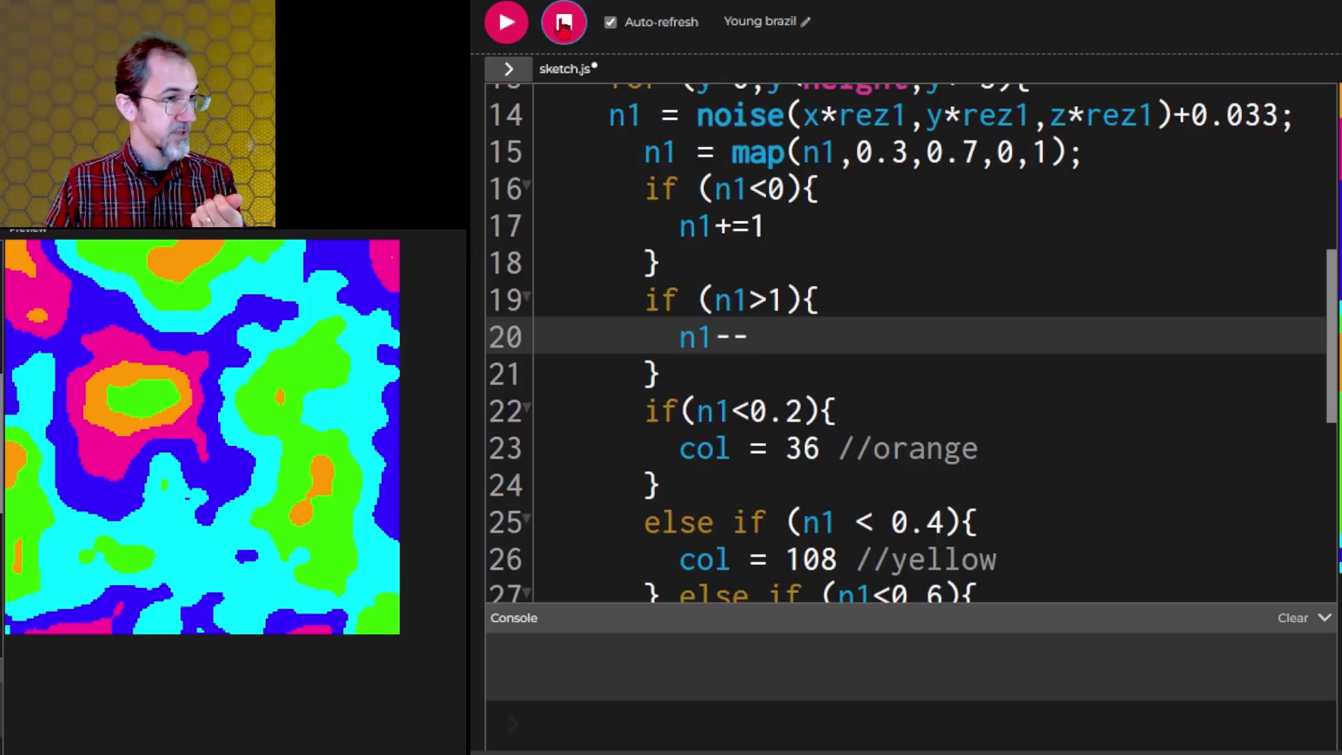
click(504, 23)
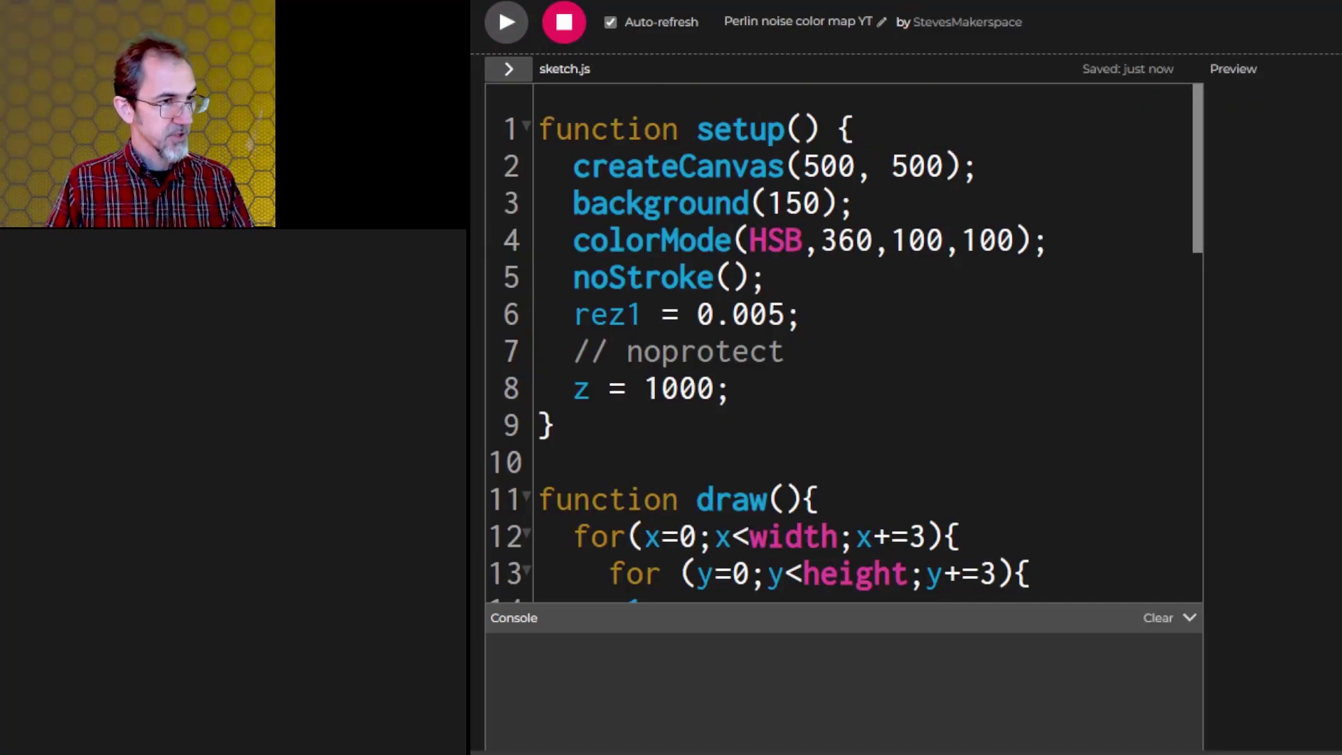